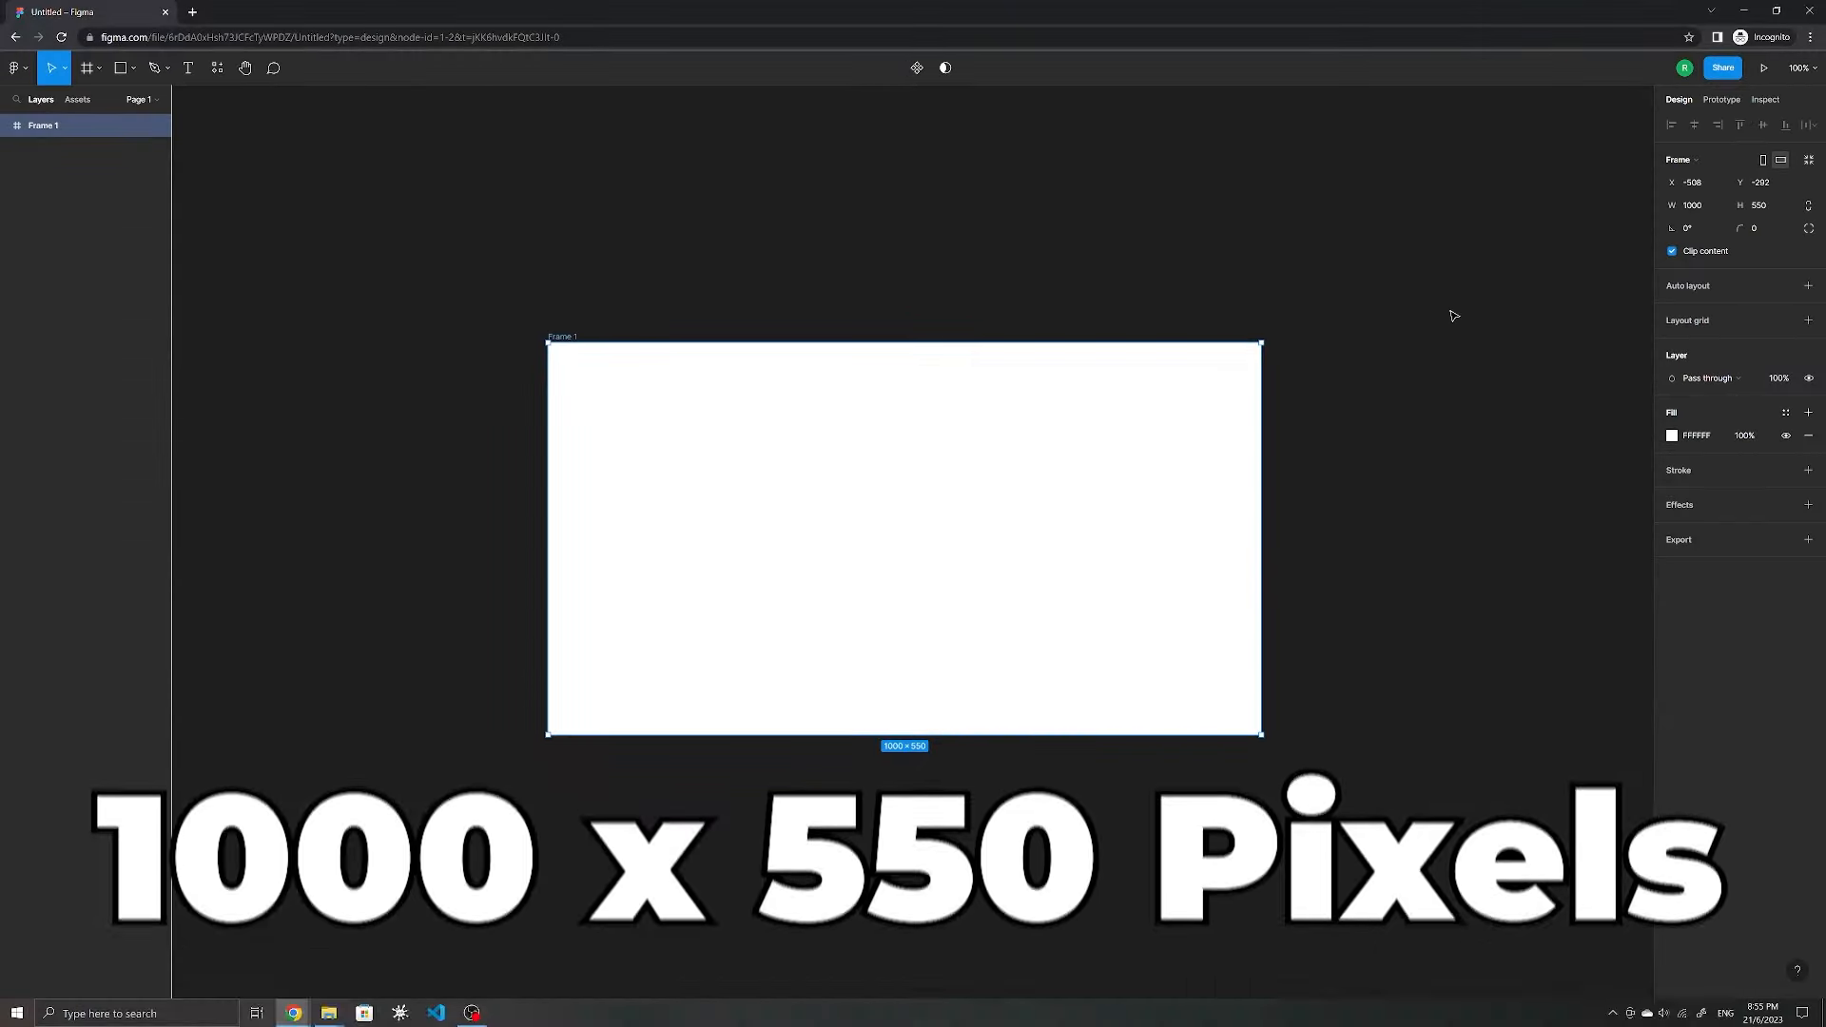
Step: Make the PyDash title bold and choose an icon colour in the Icons8 plugin
click(1672, 434)
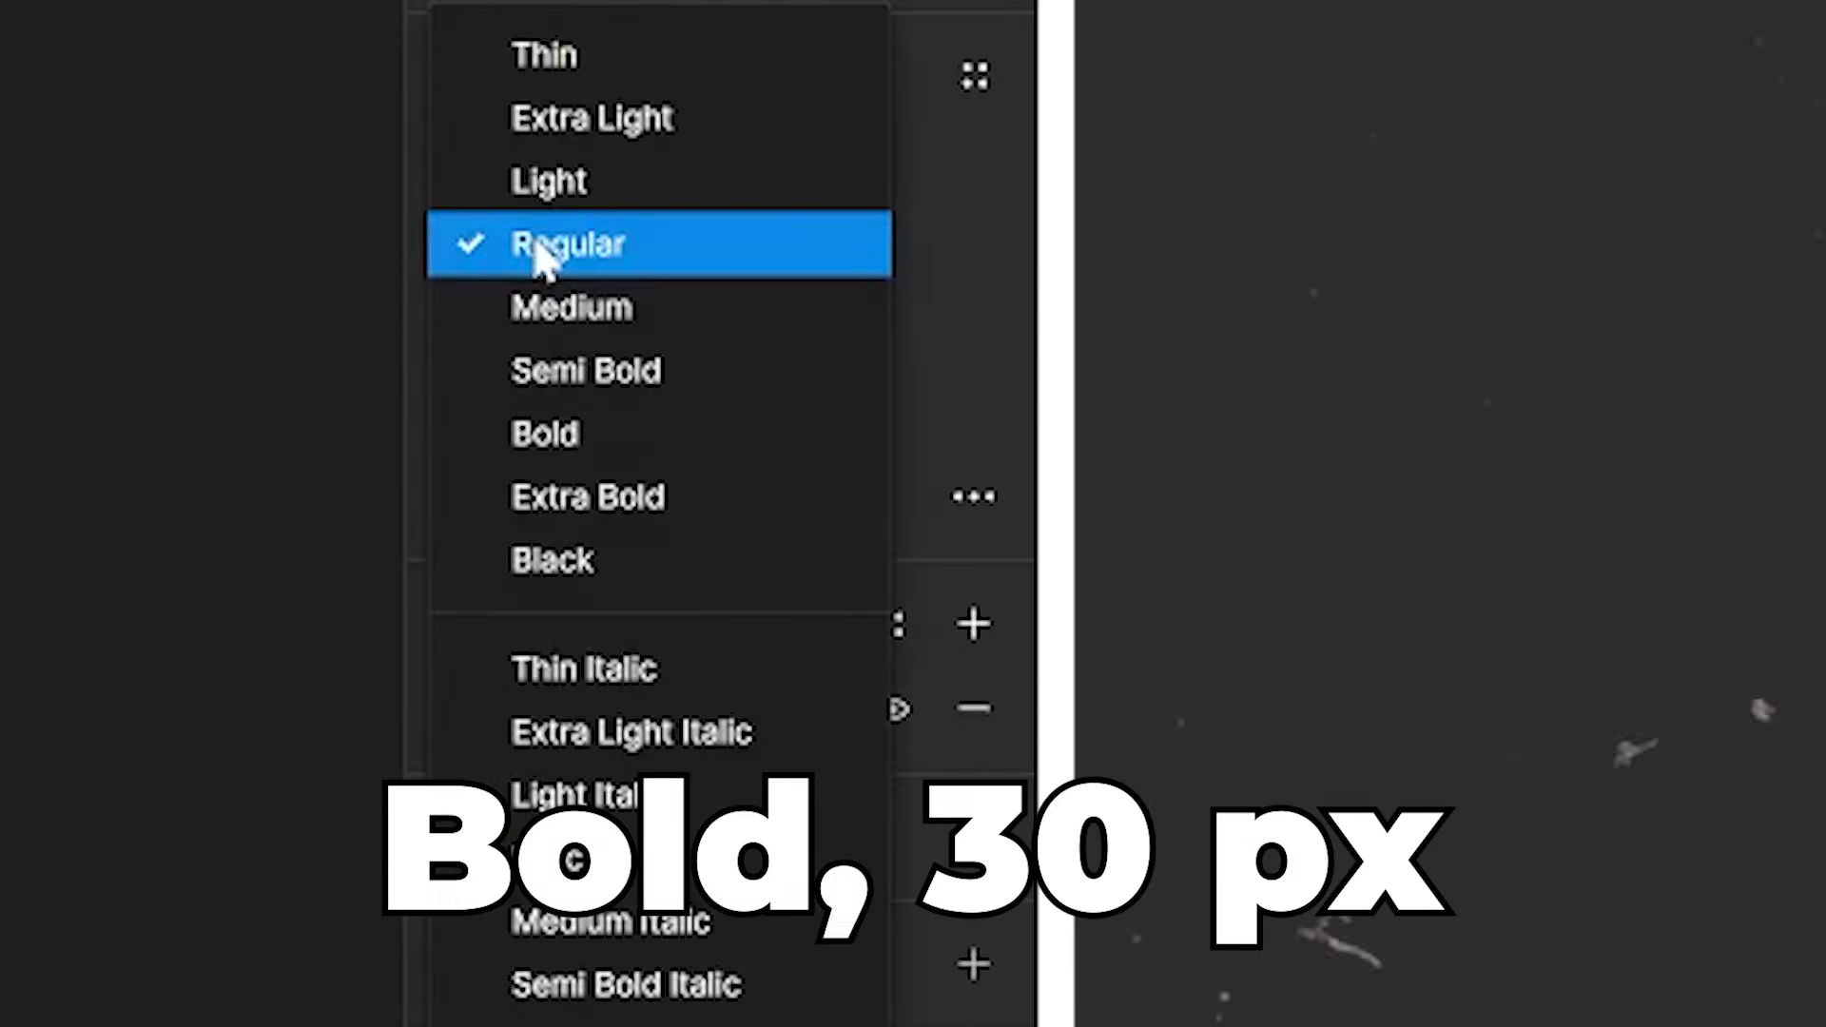
click(546, 432)
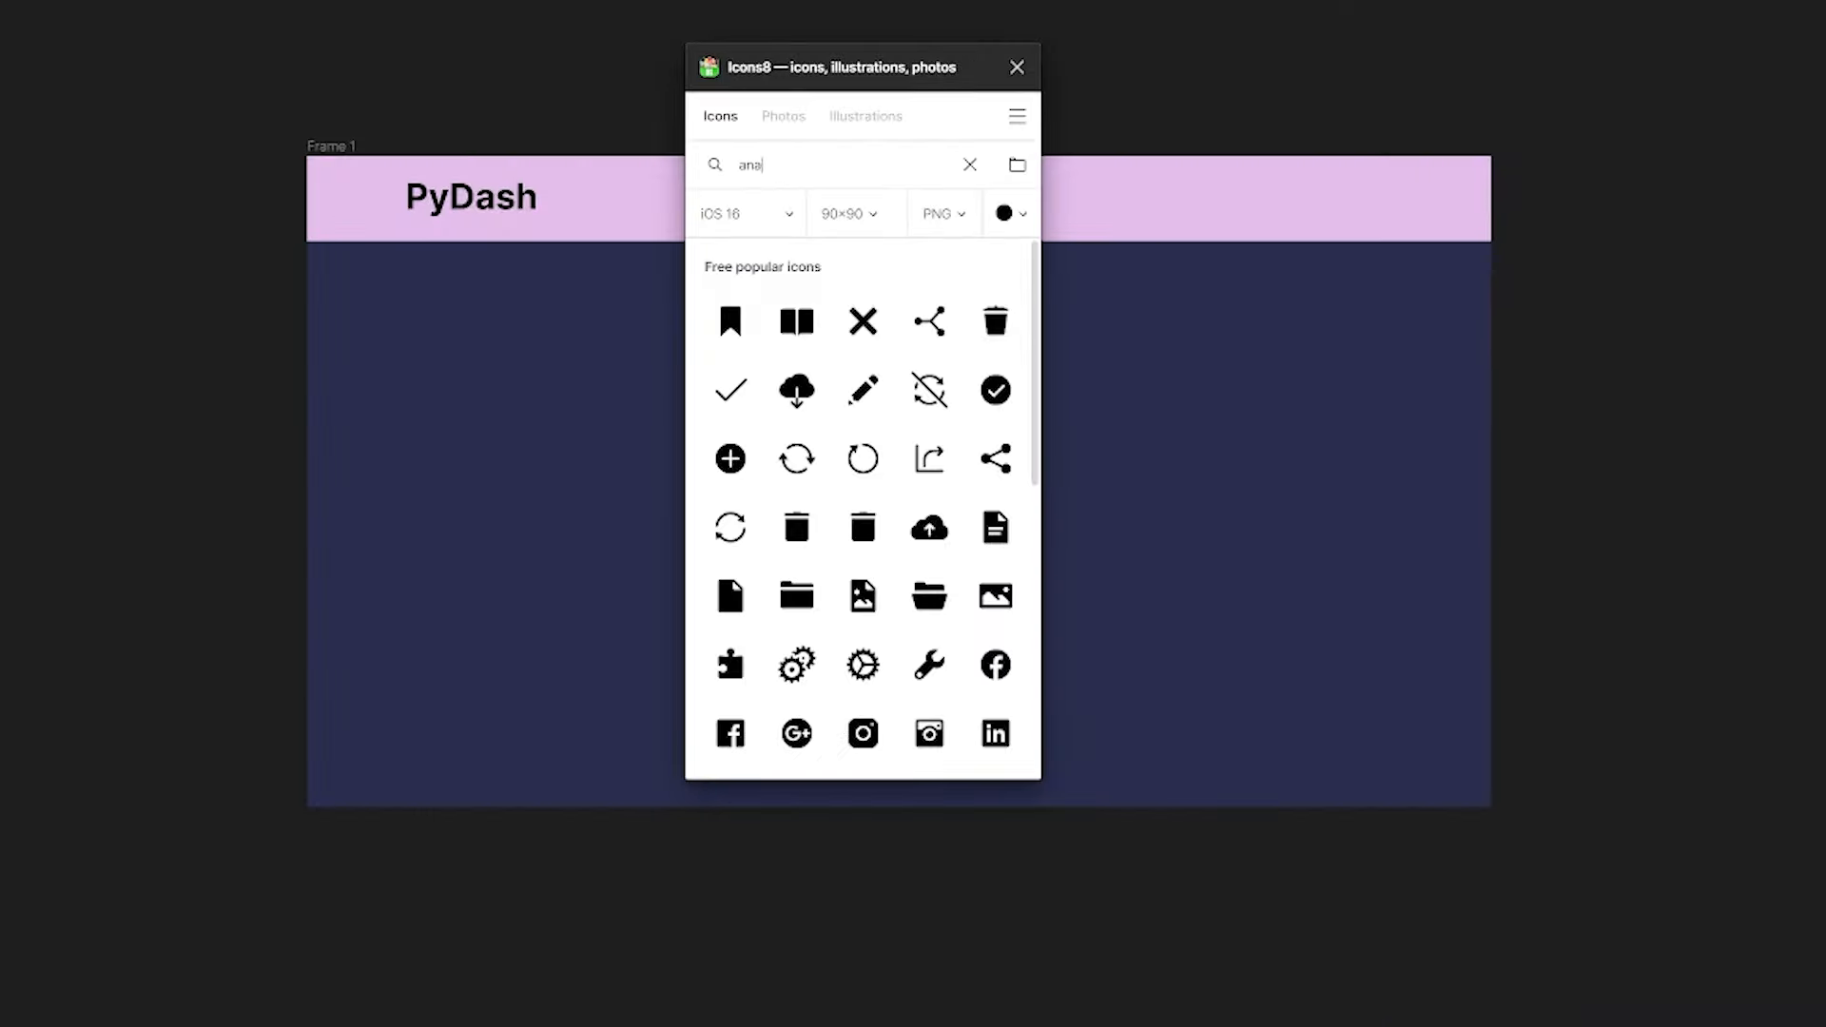
click(1004, 213)
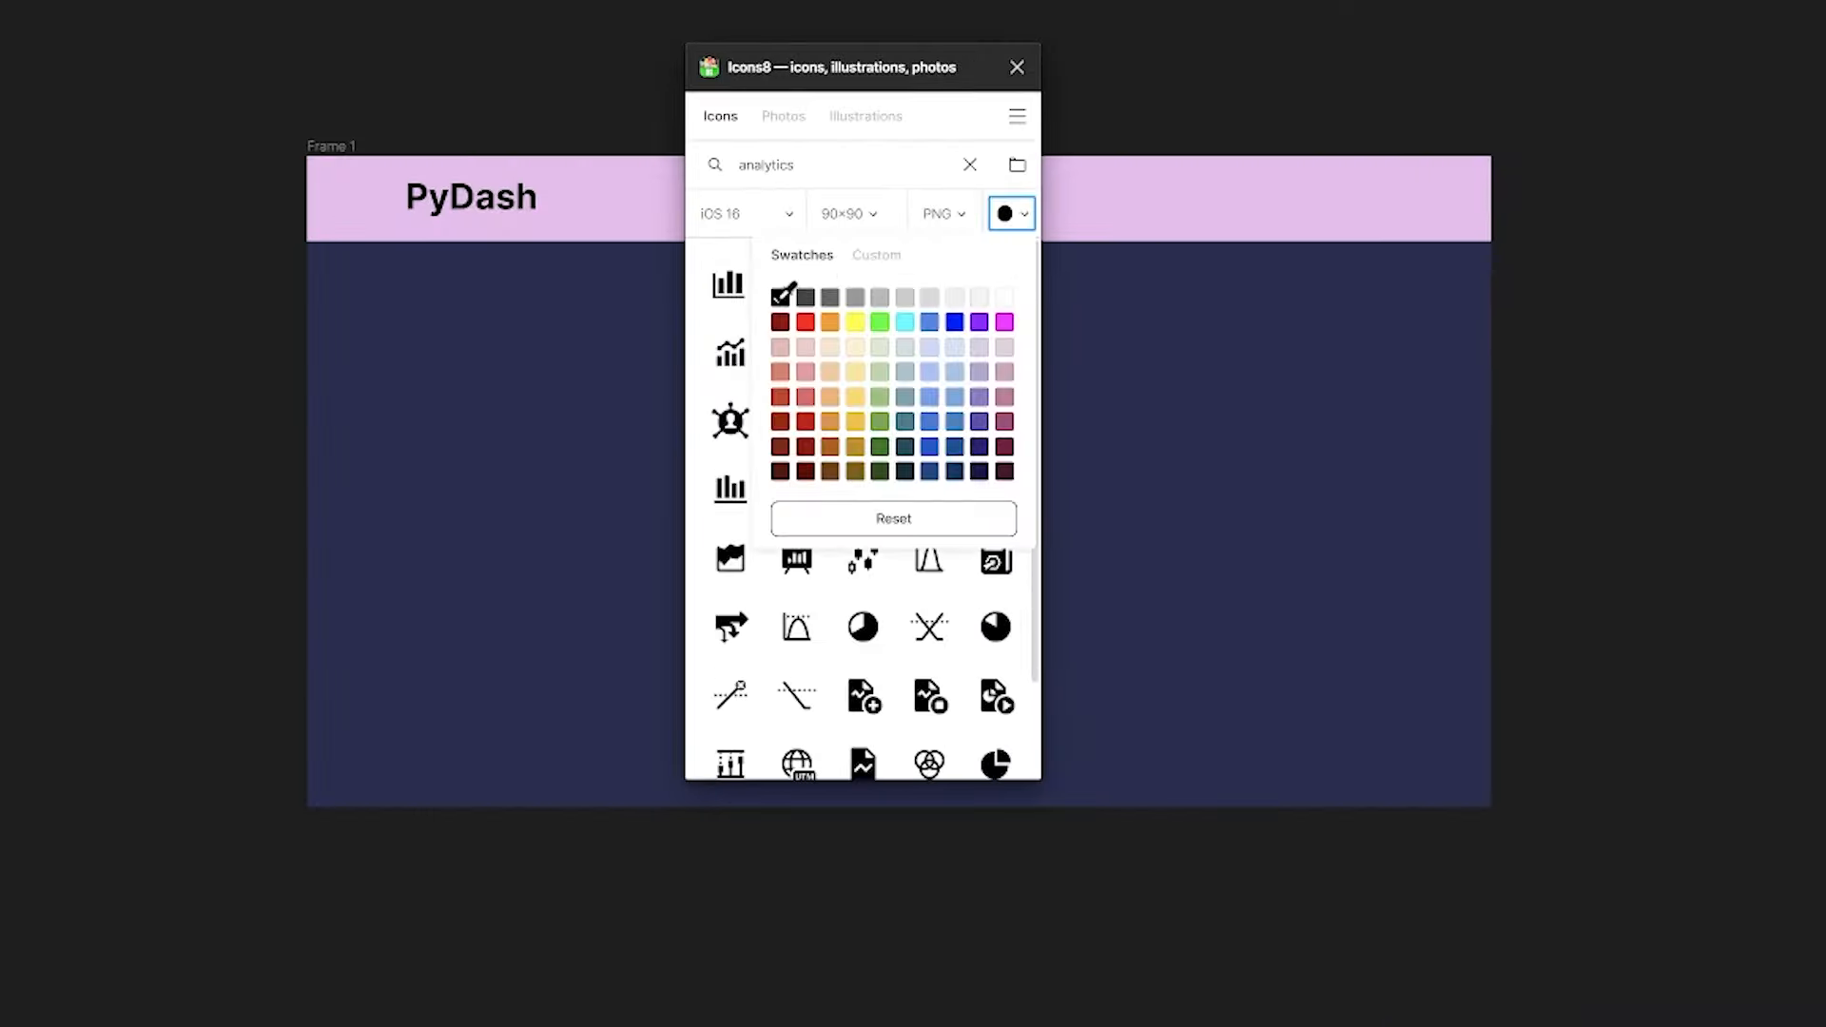
click(1009, 213)
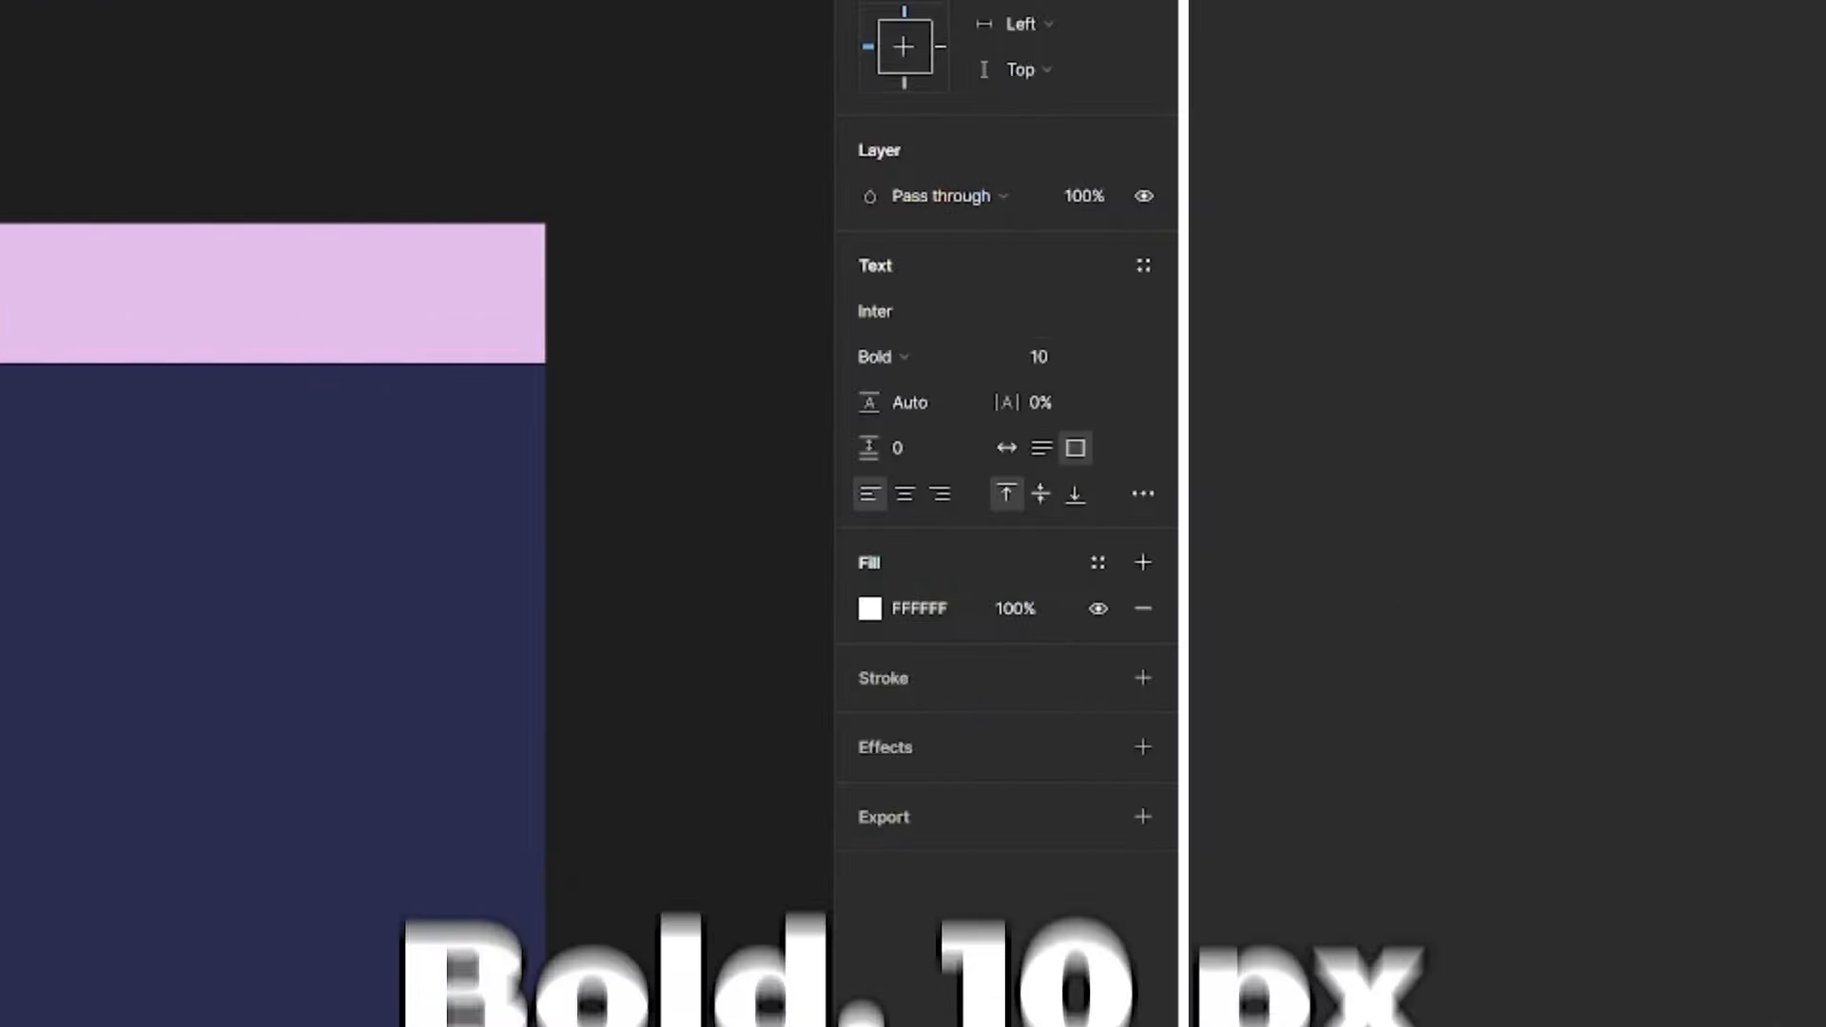
Step: Duplicate the Revenue label as $493,616 and place an Icons8 dollar icon on the card
key(alt)
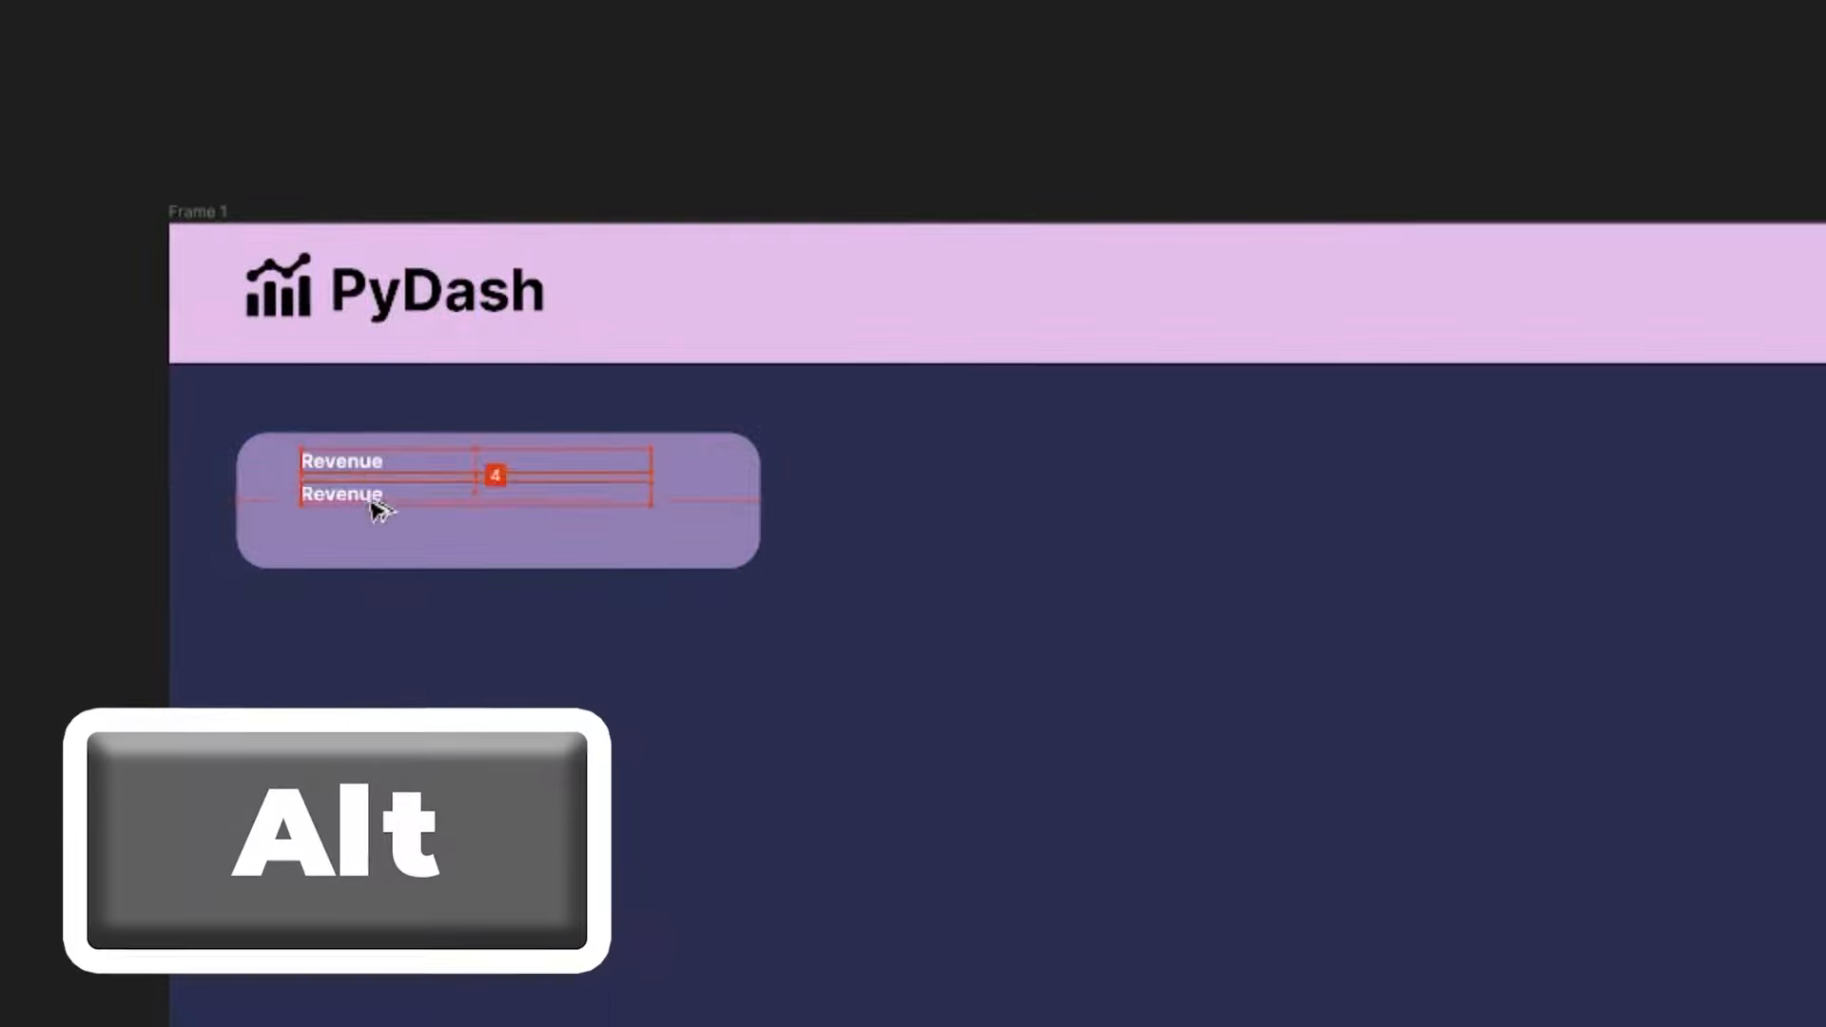
key(alt)
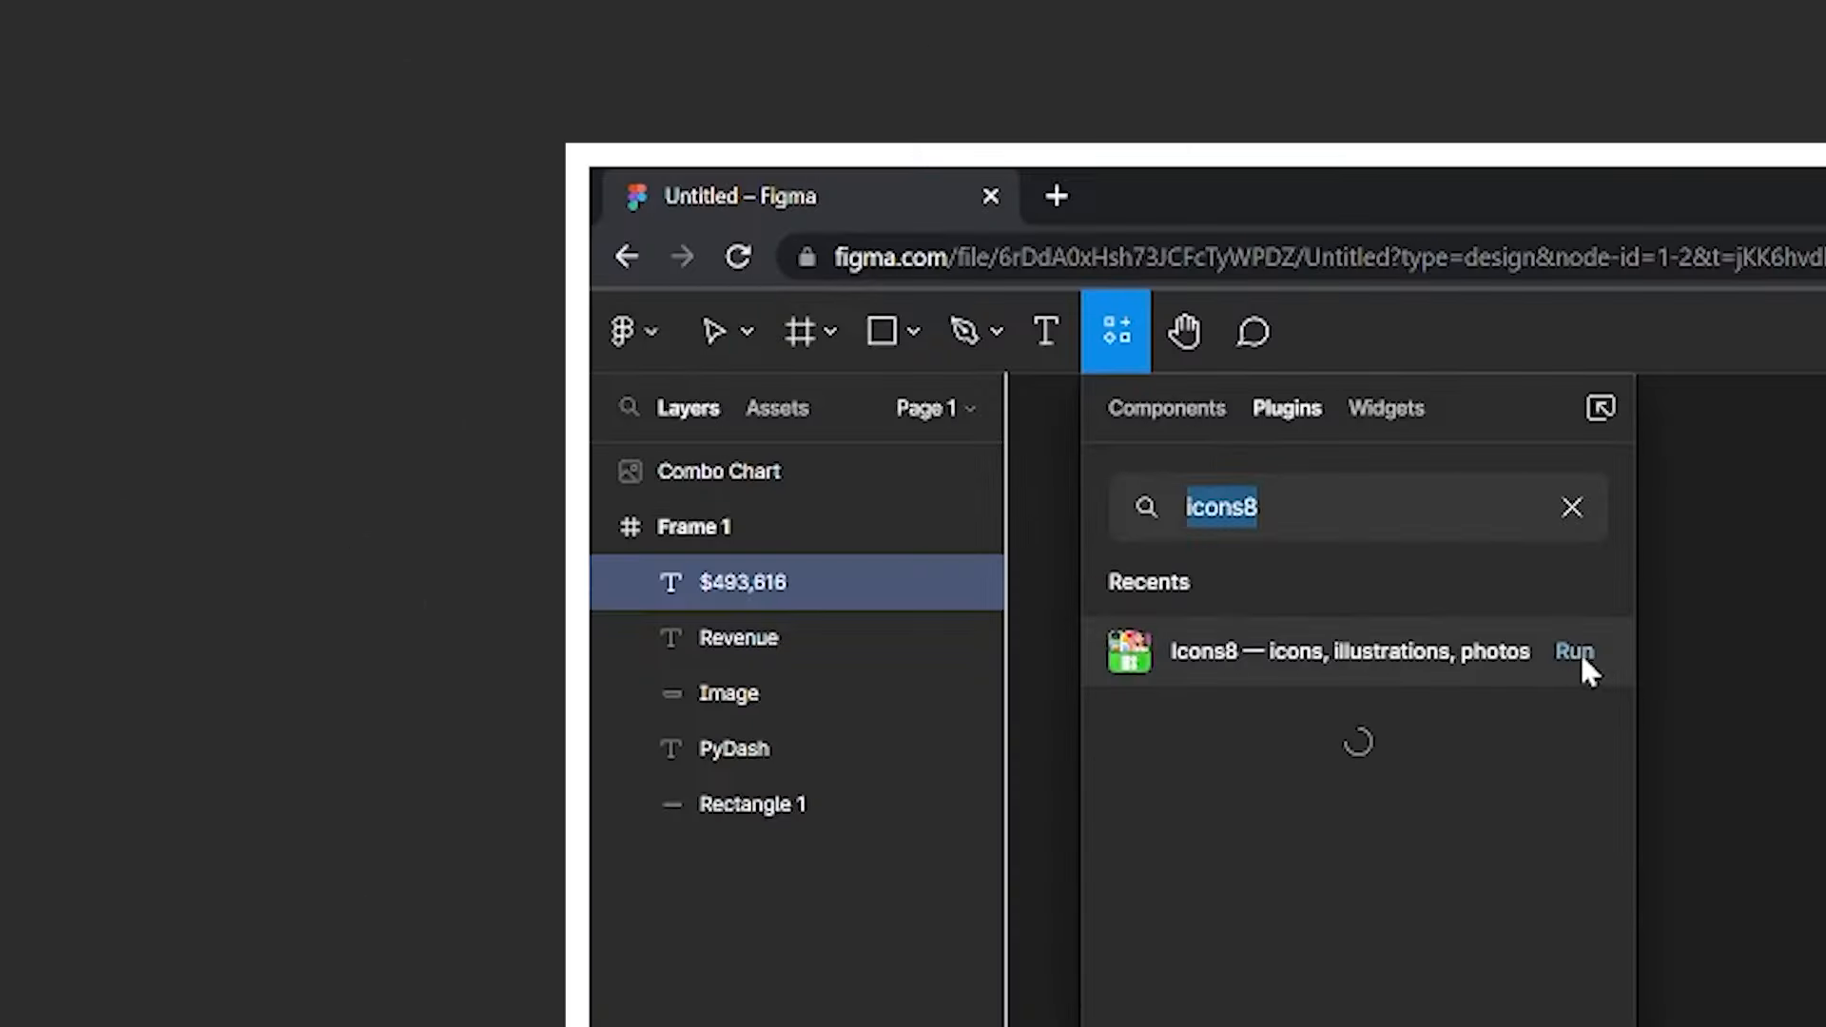
click(1575, 651)
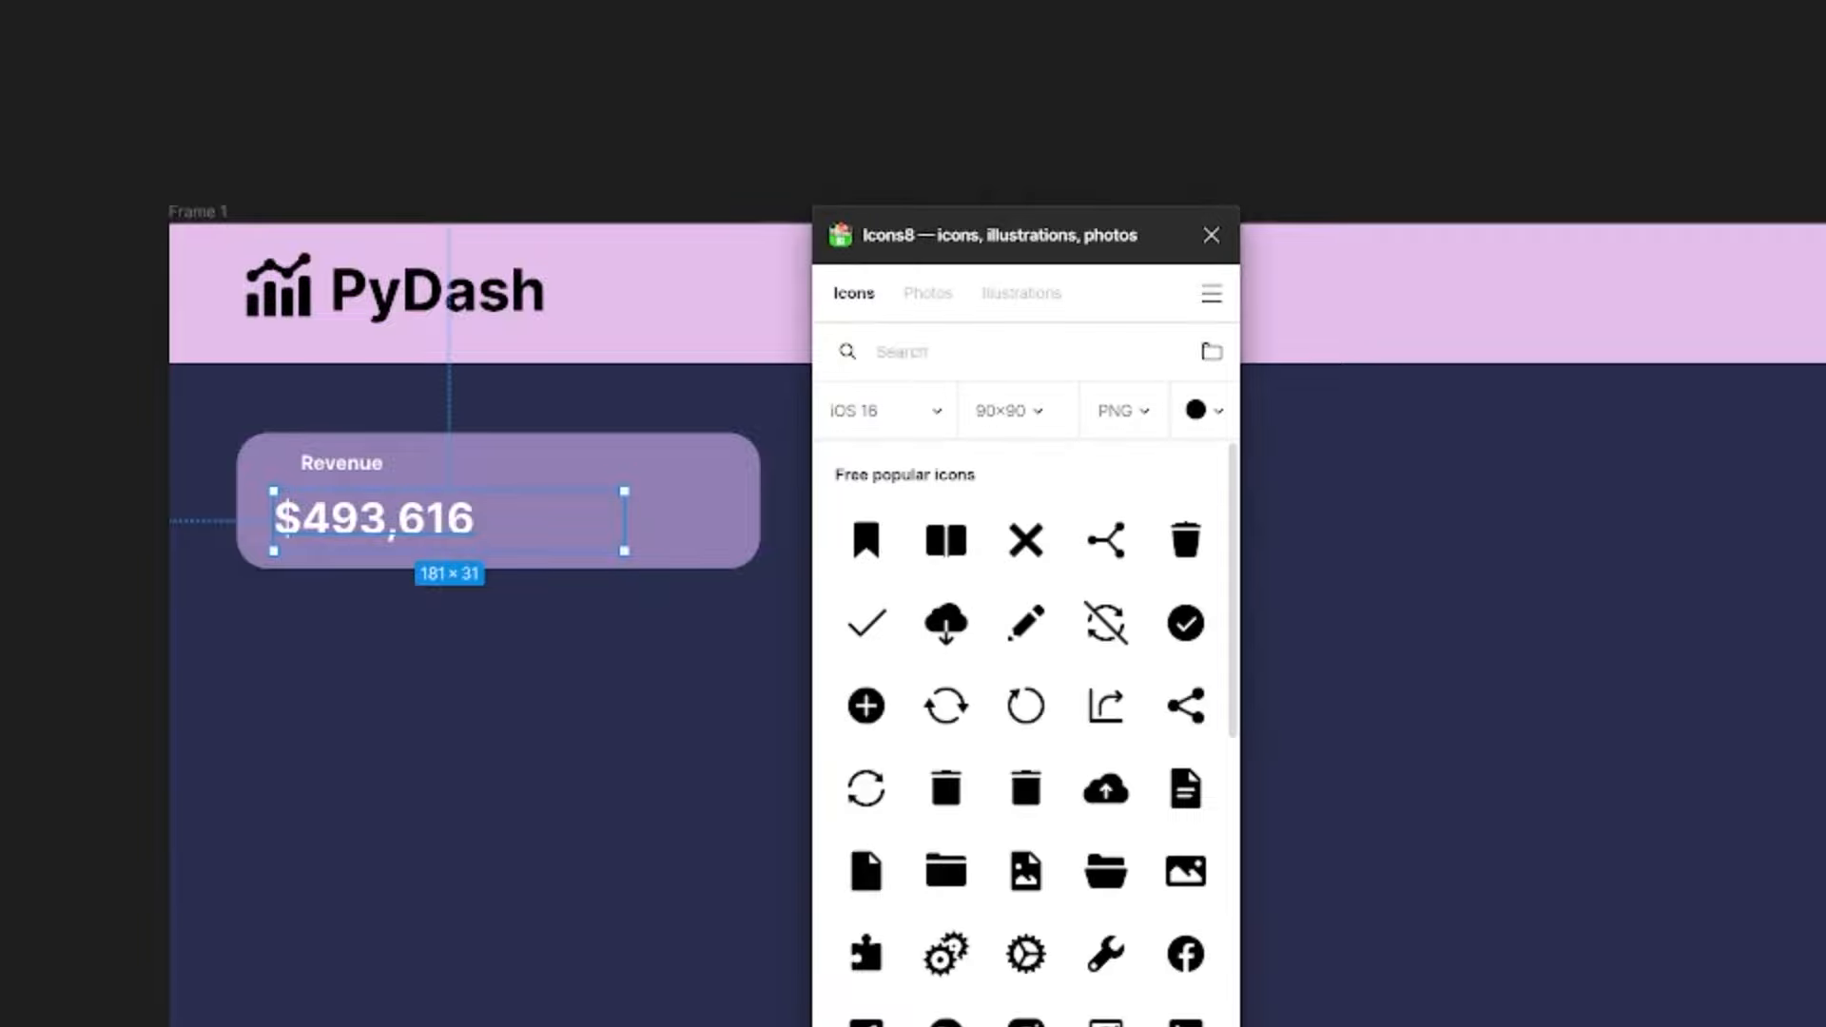
click(1202, 410)
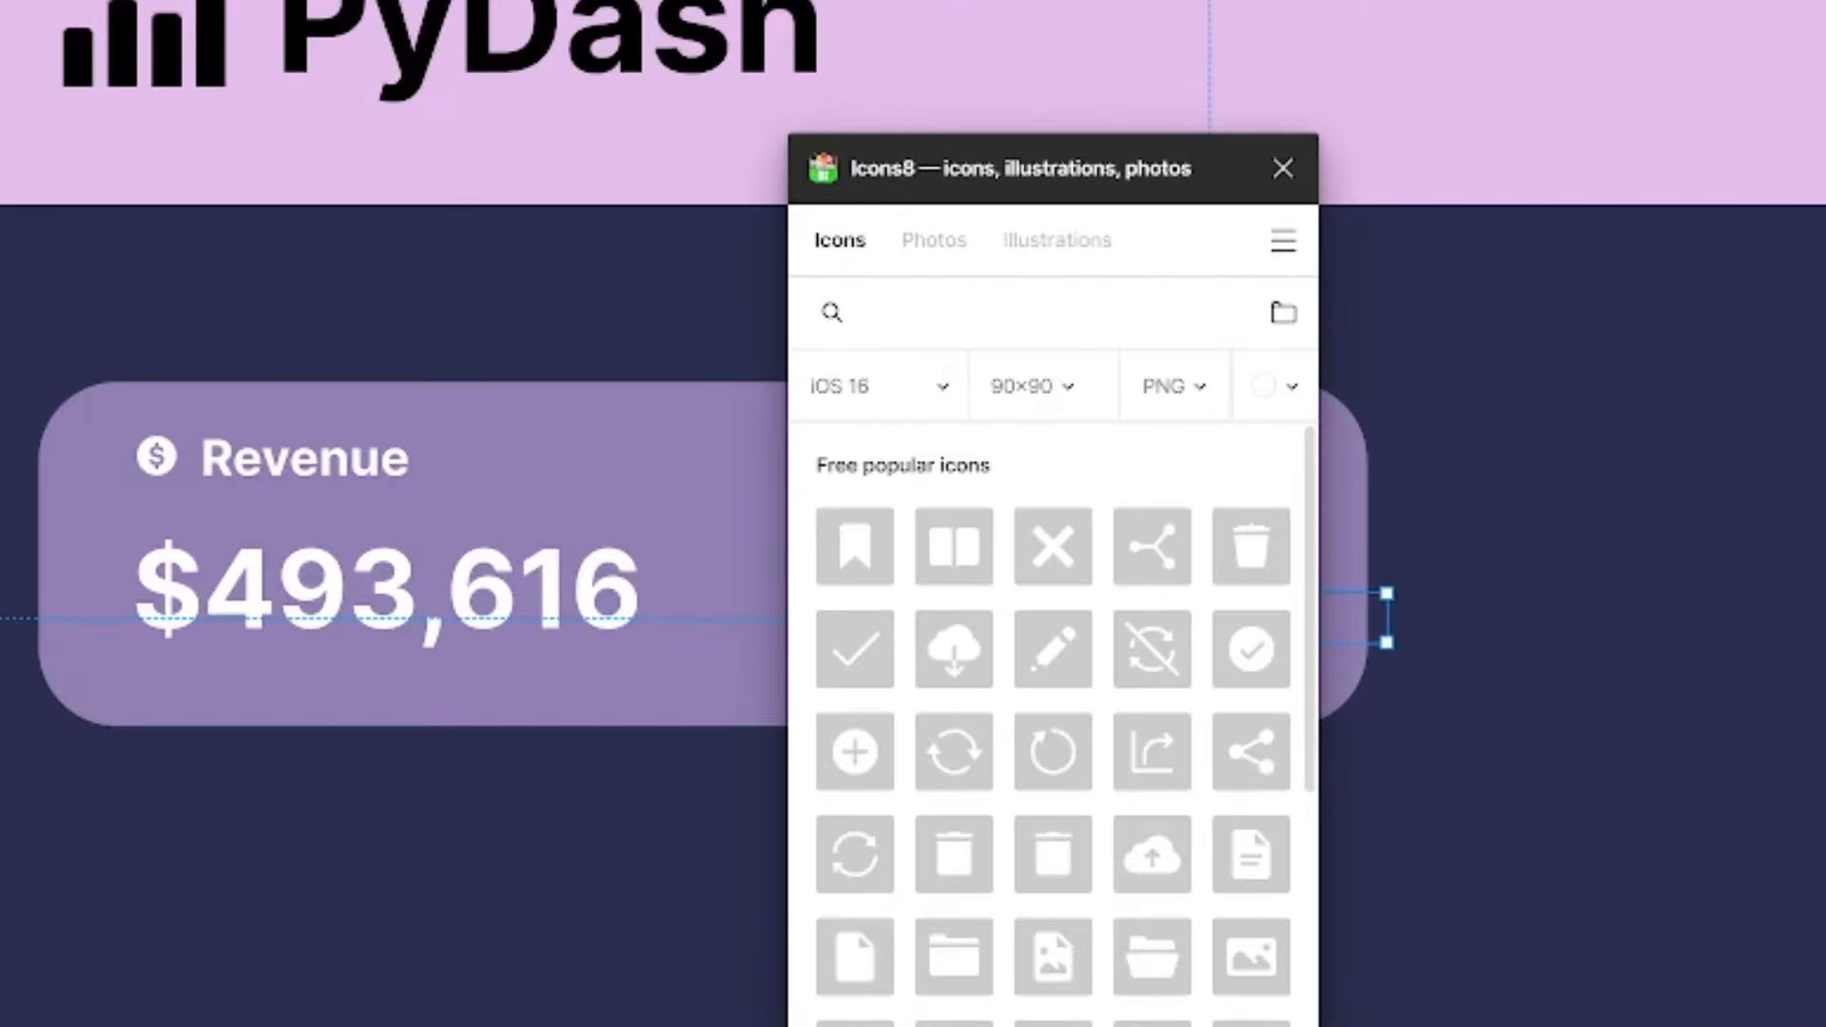
click(1273, 387)
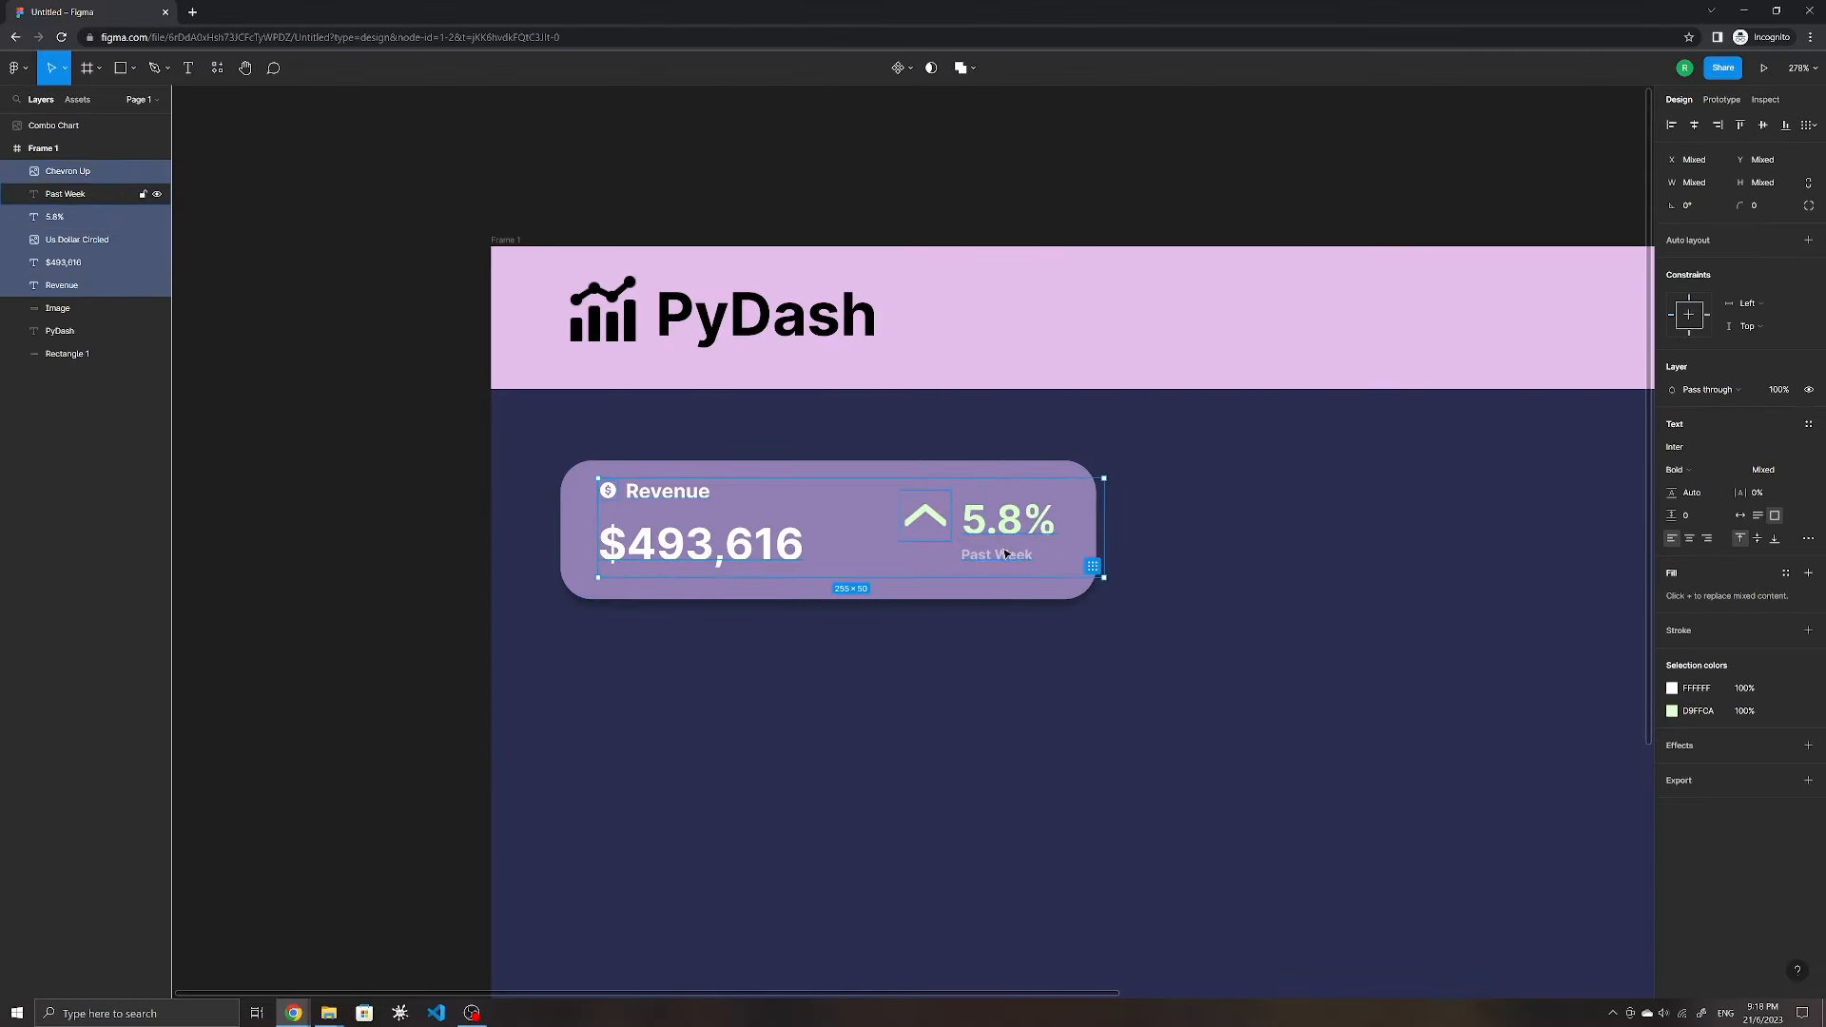
Step: Duplicate the Revenue card into a Customers card with 192,289 and a customer icon
click(816, 544)
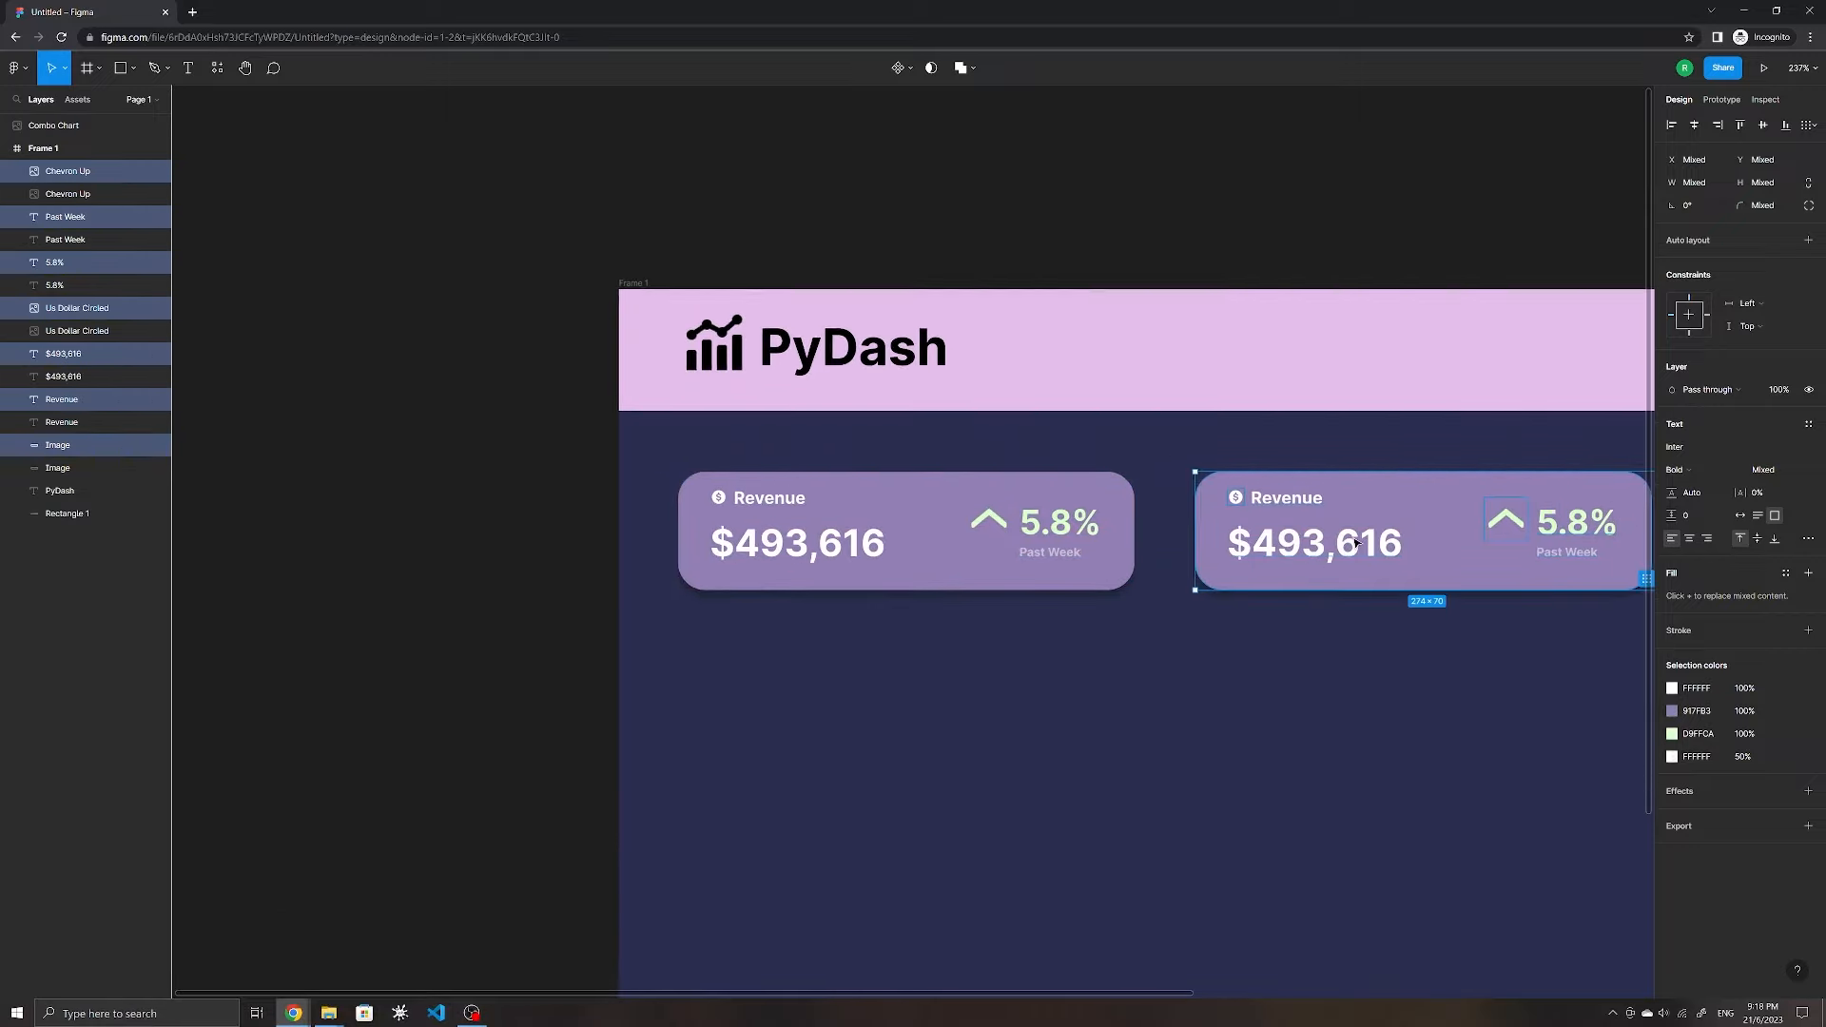
key(space)
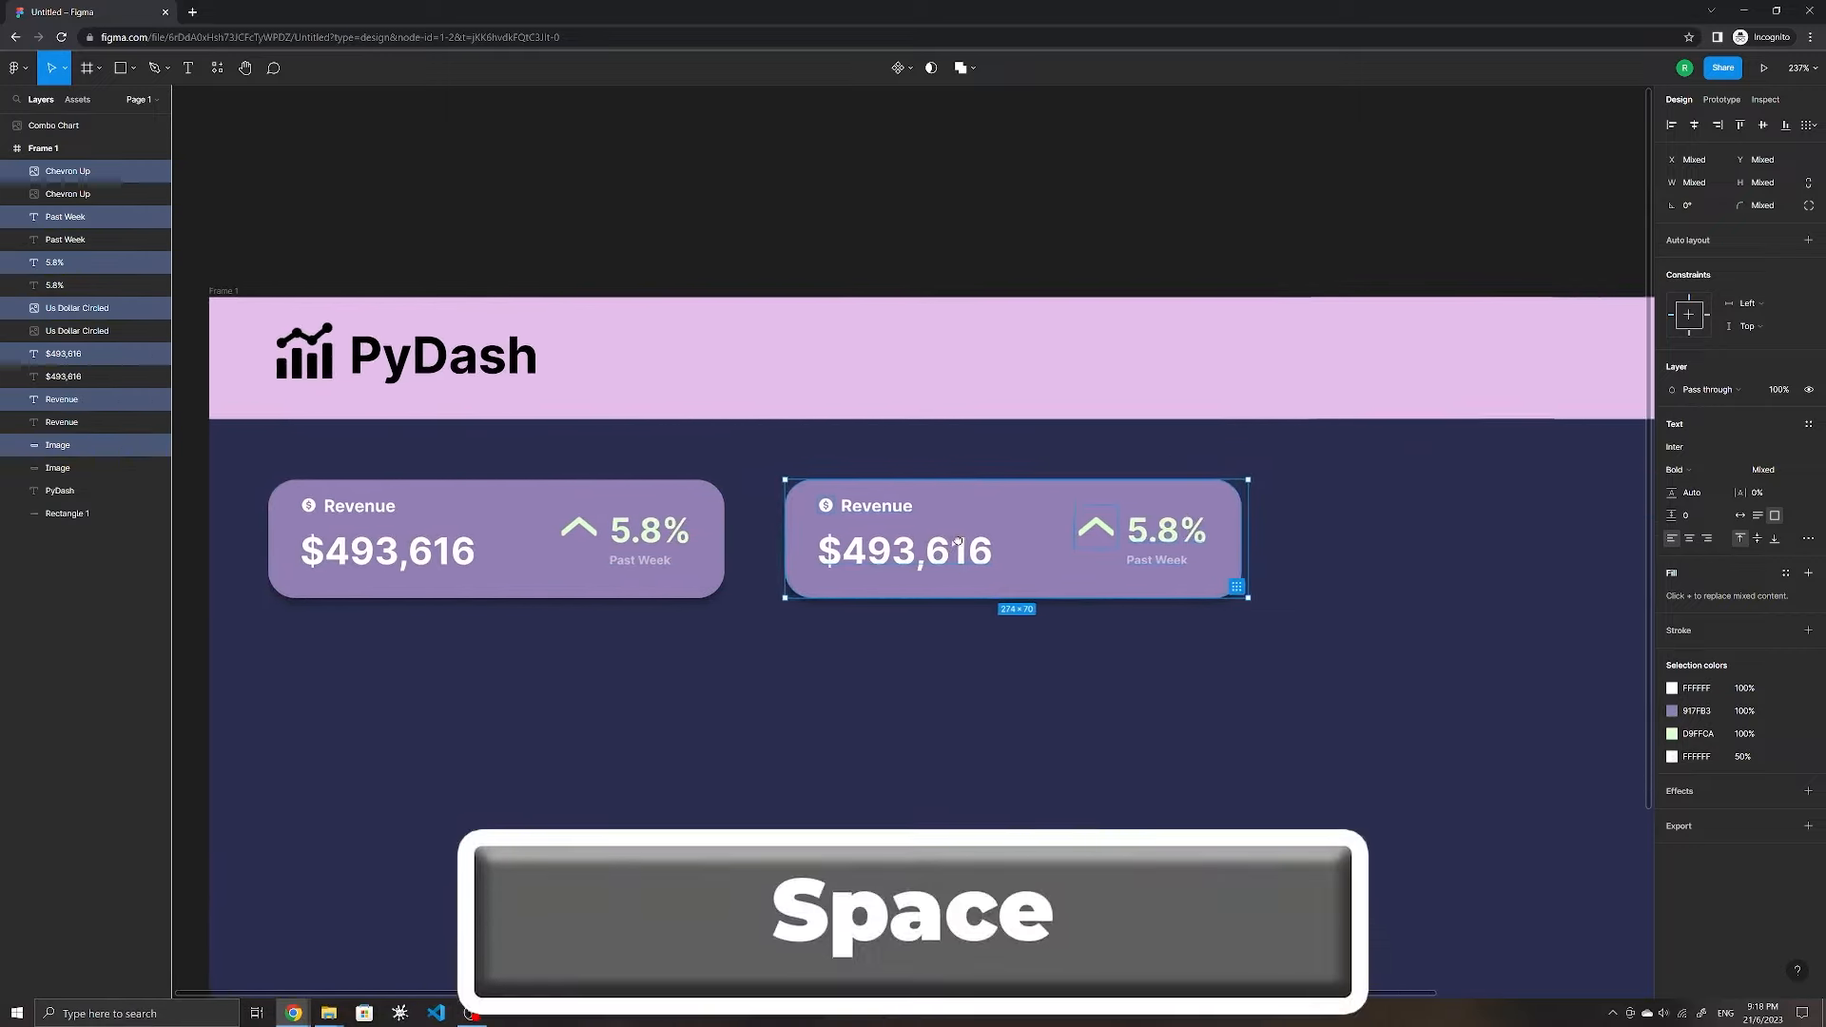
click(217, 68)
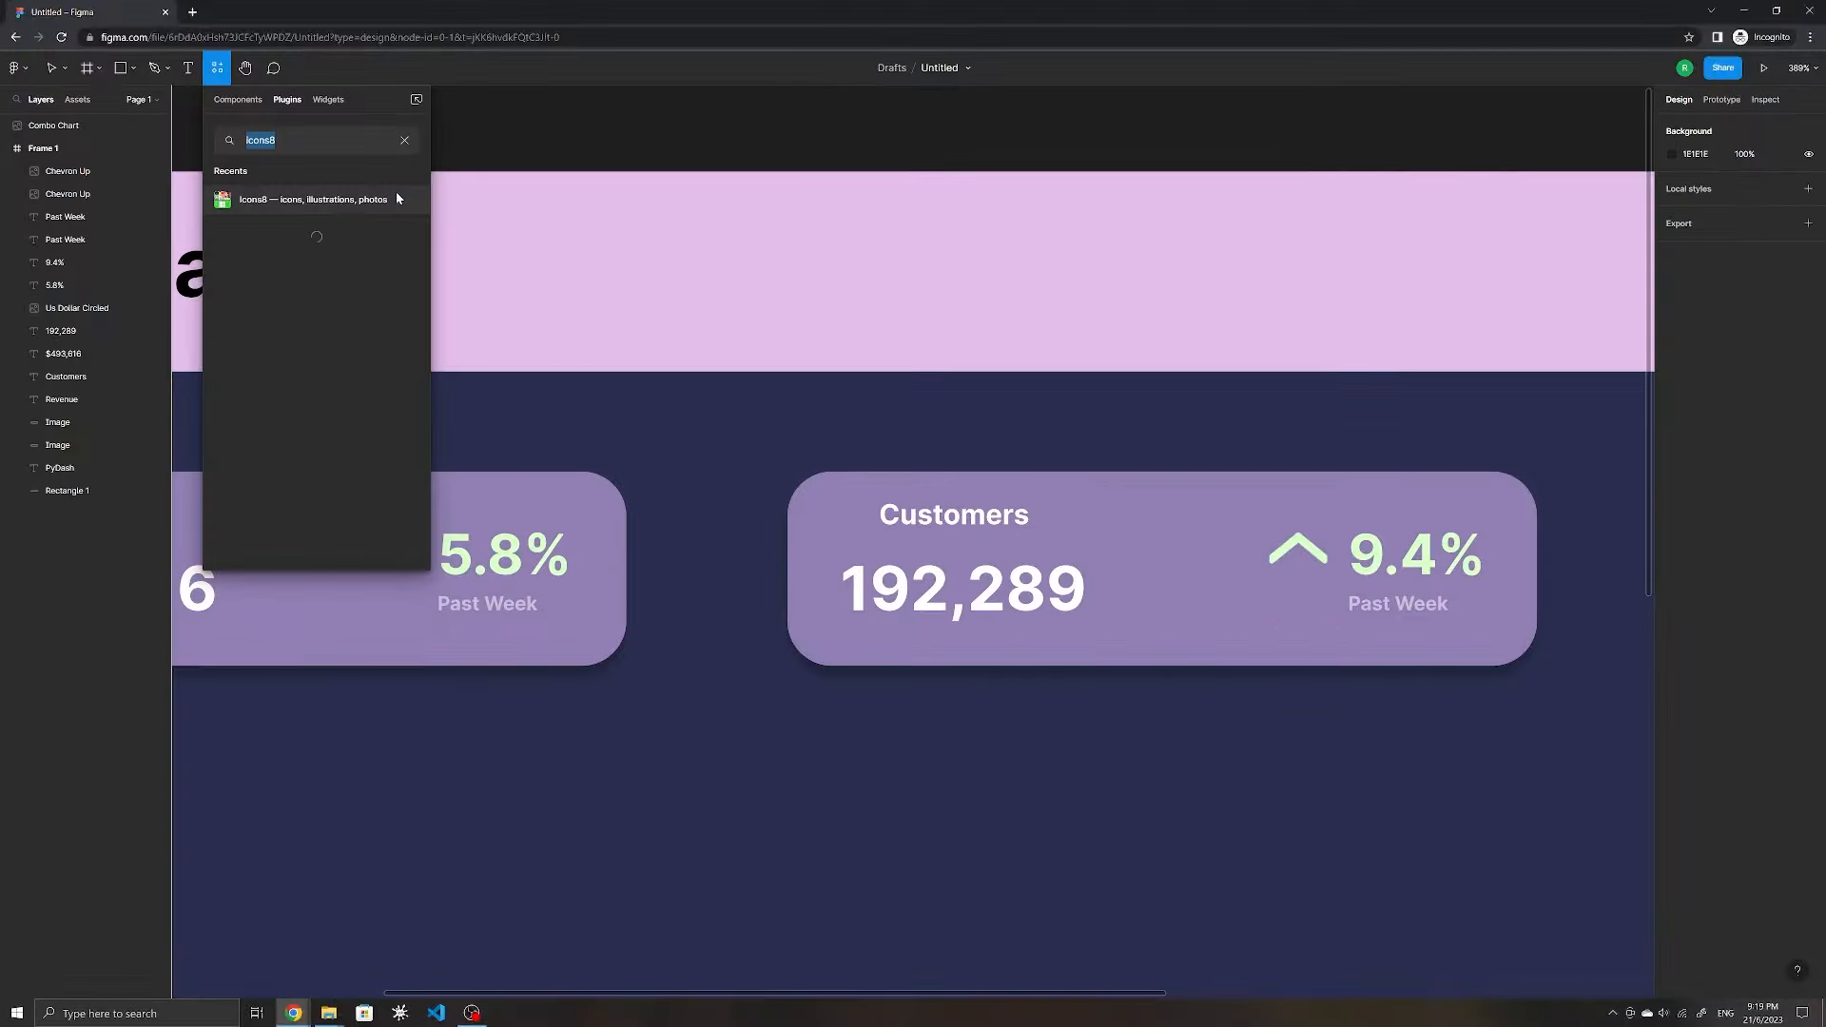
click(310, 199)
text(customer)
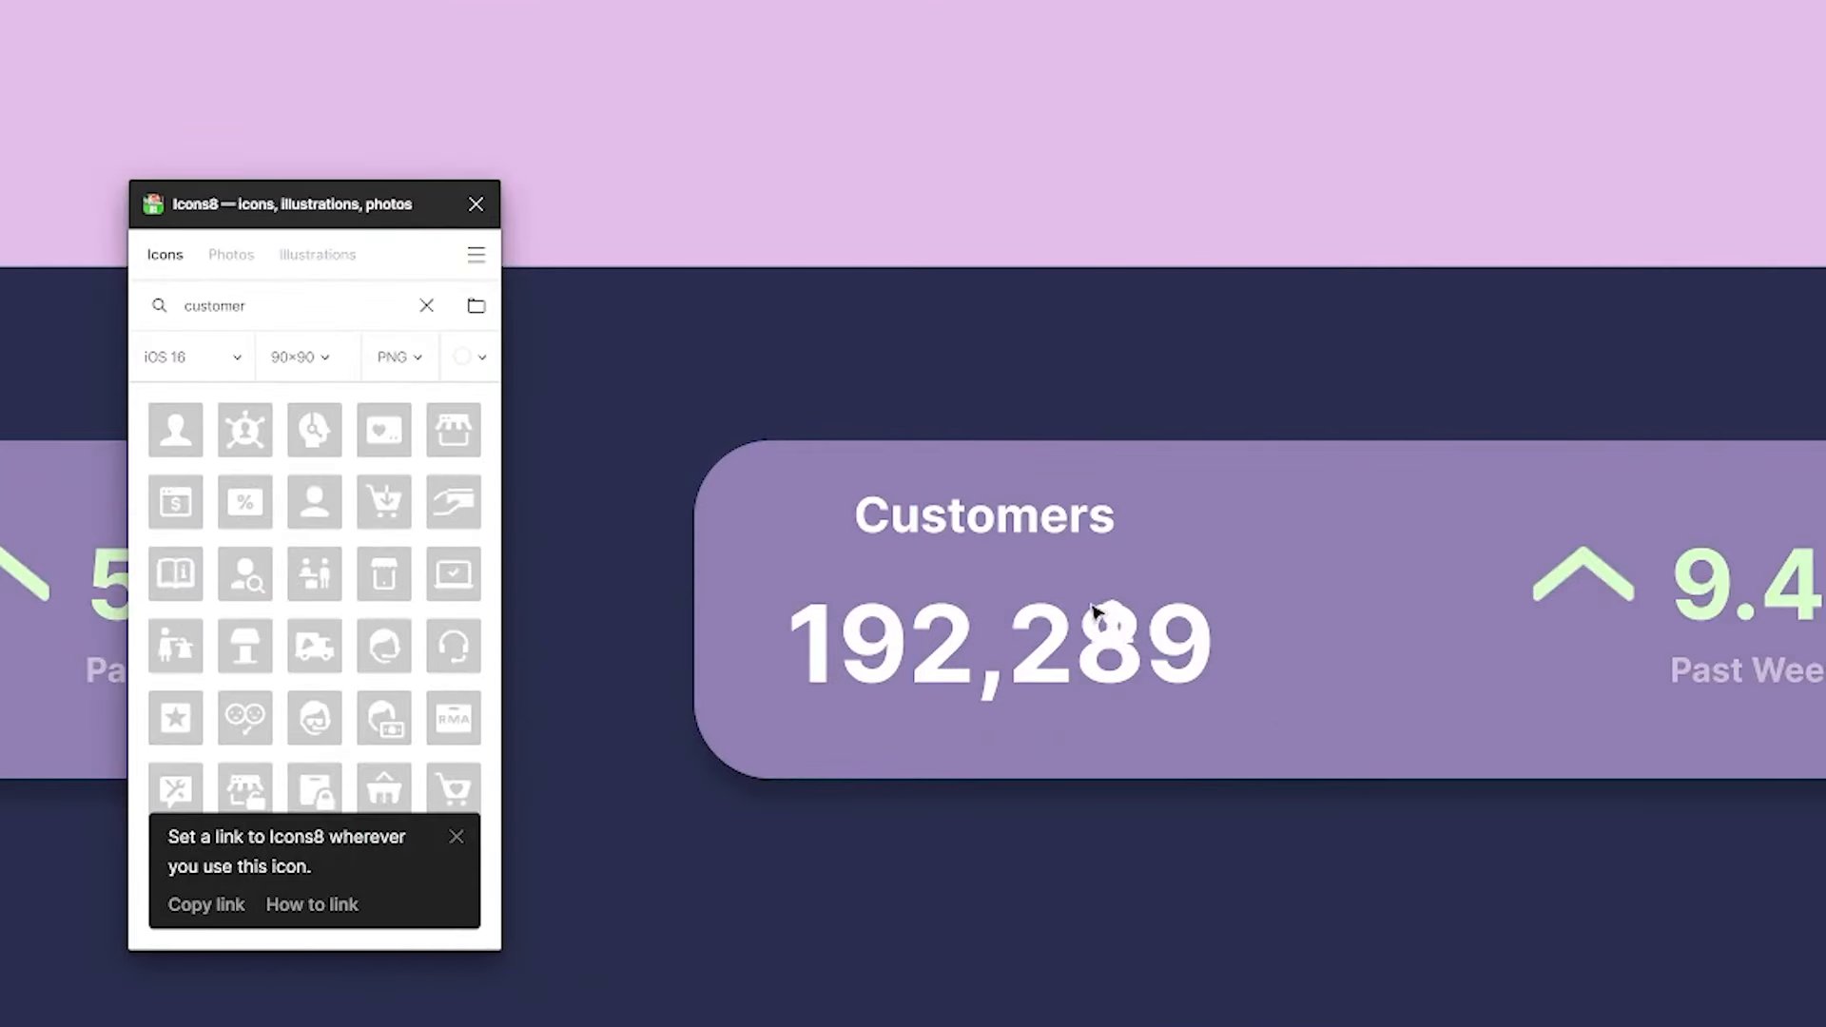
click(476, 204)
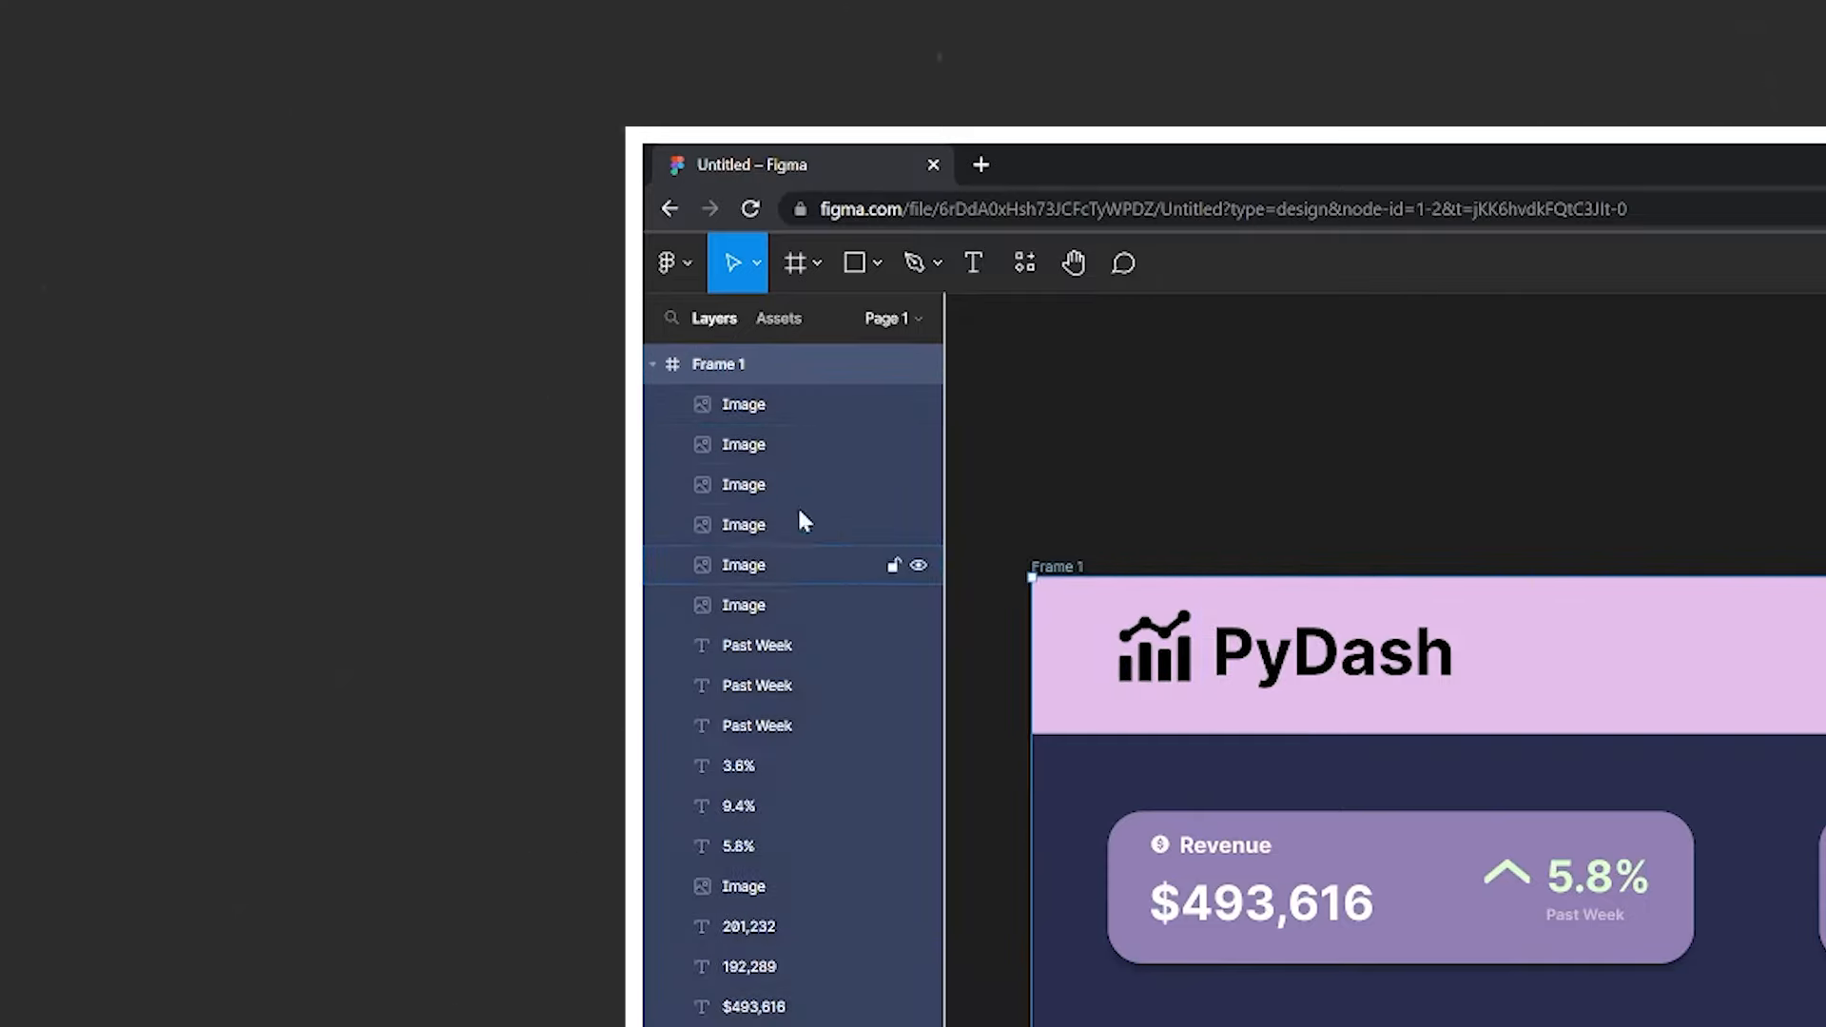
Step: Go to the Figma home page and open account Settings for a personal access token
click(1163, 485)
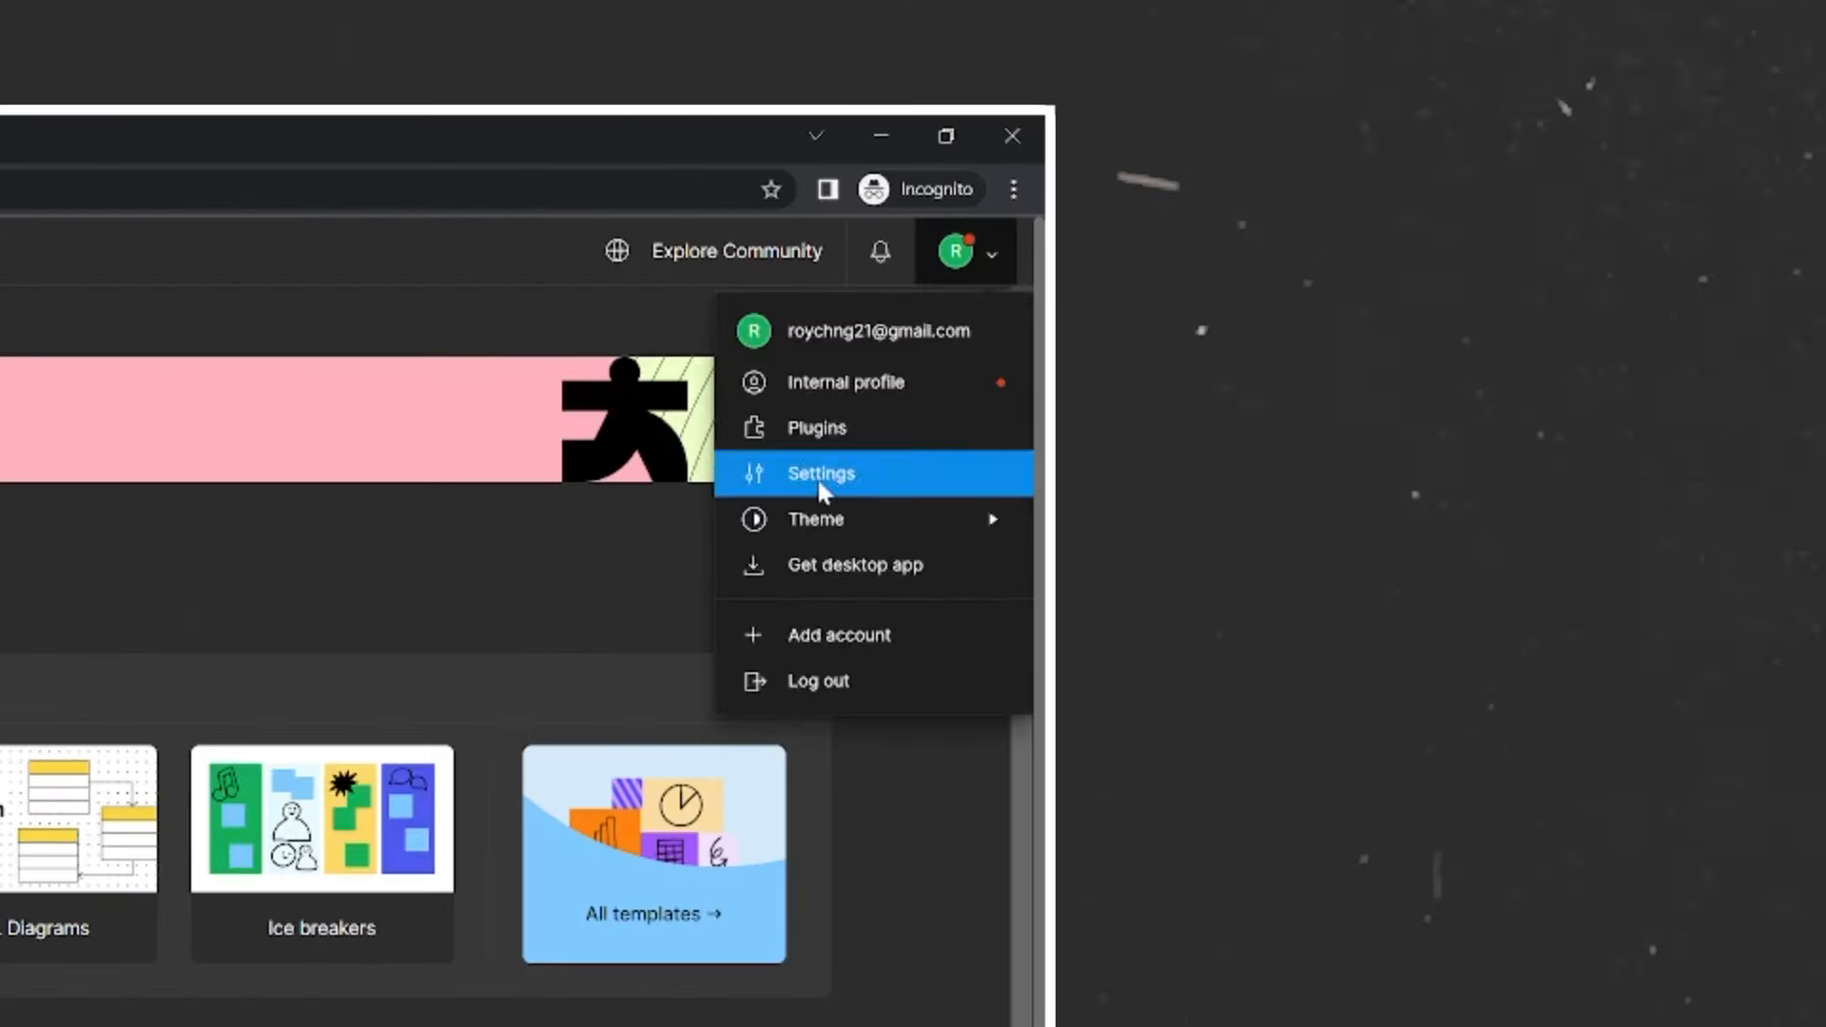
click(820, 474)
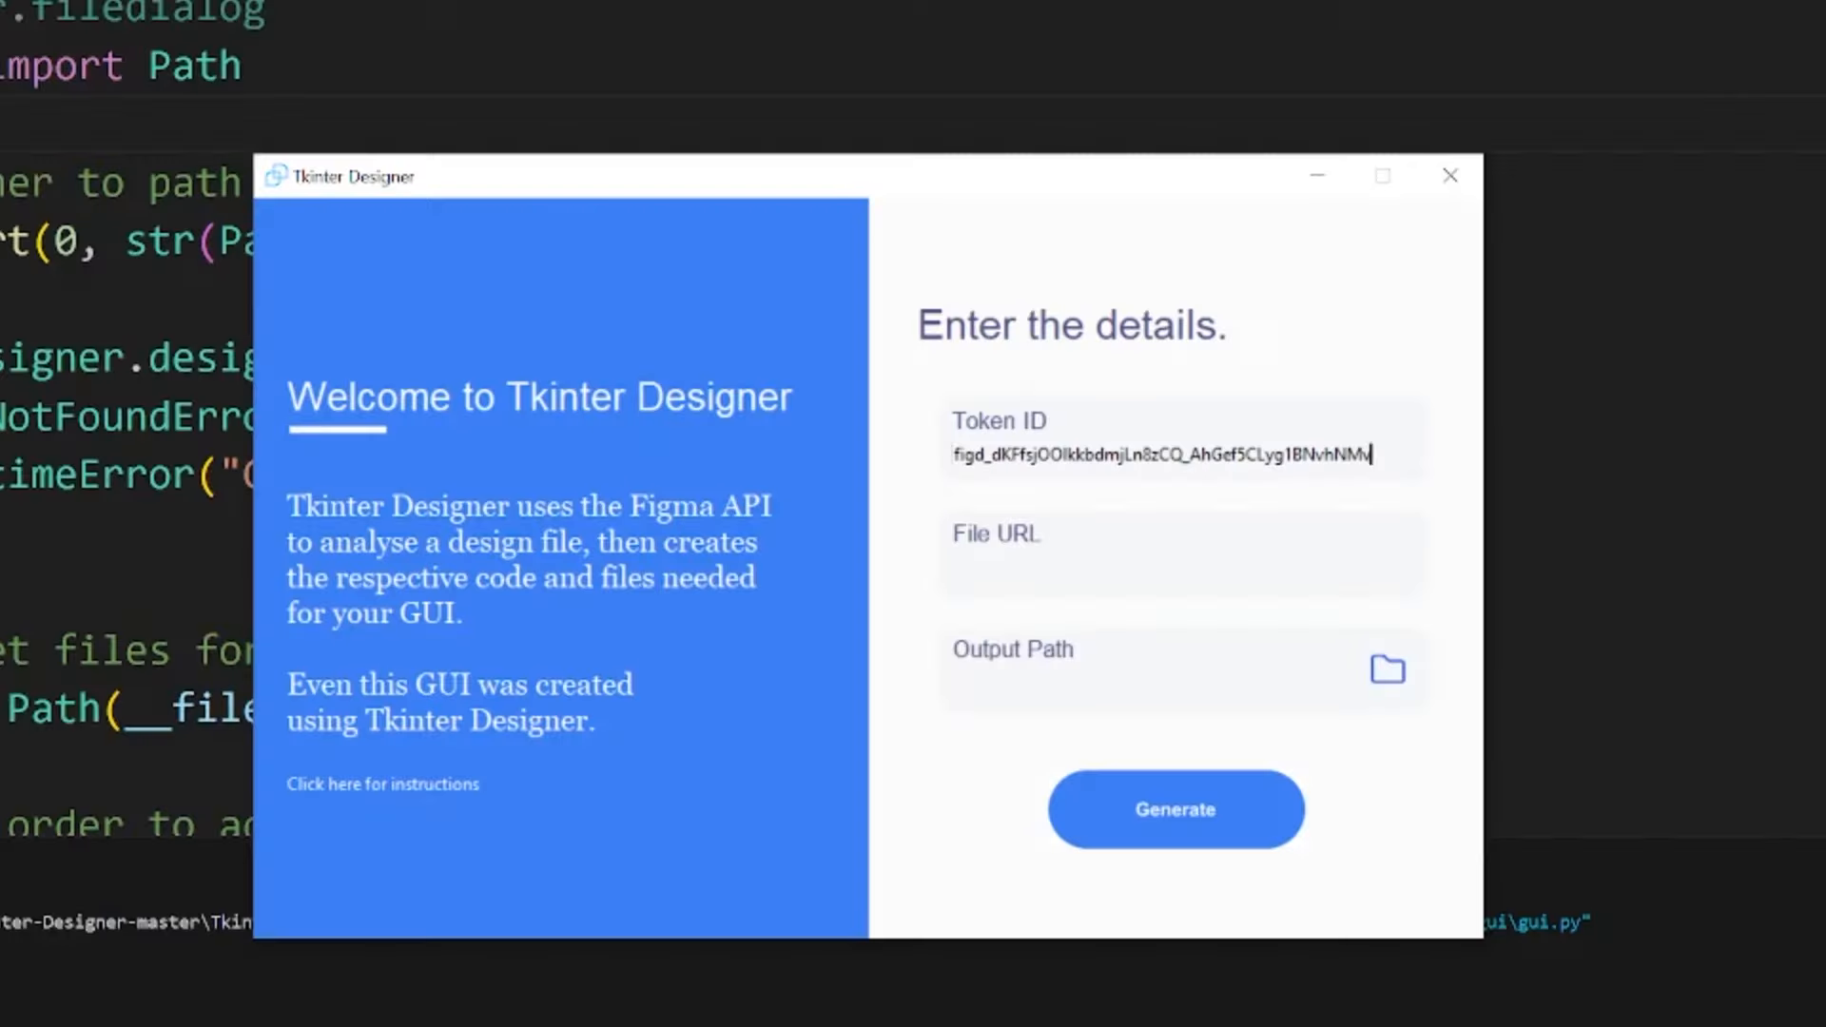
Step: Fill in the File URL, set the Output Path and generate the Tkinter code
click(1174, 811)
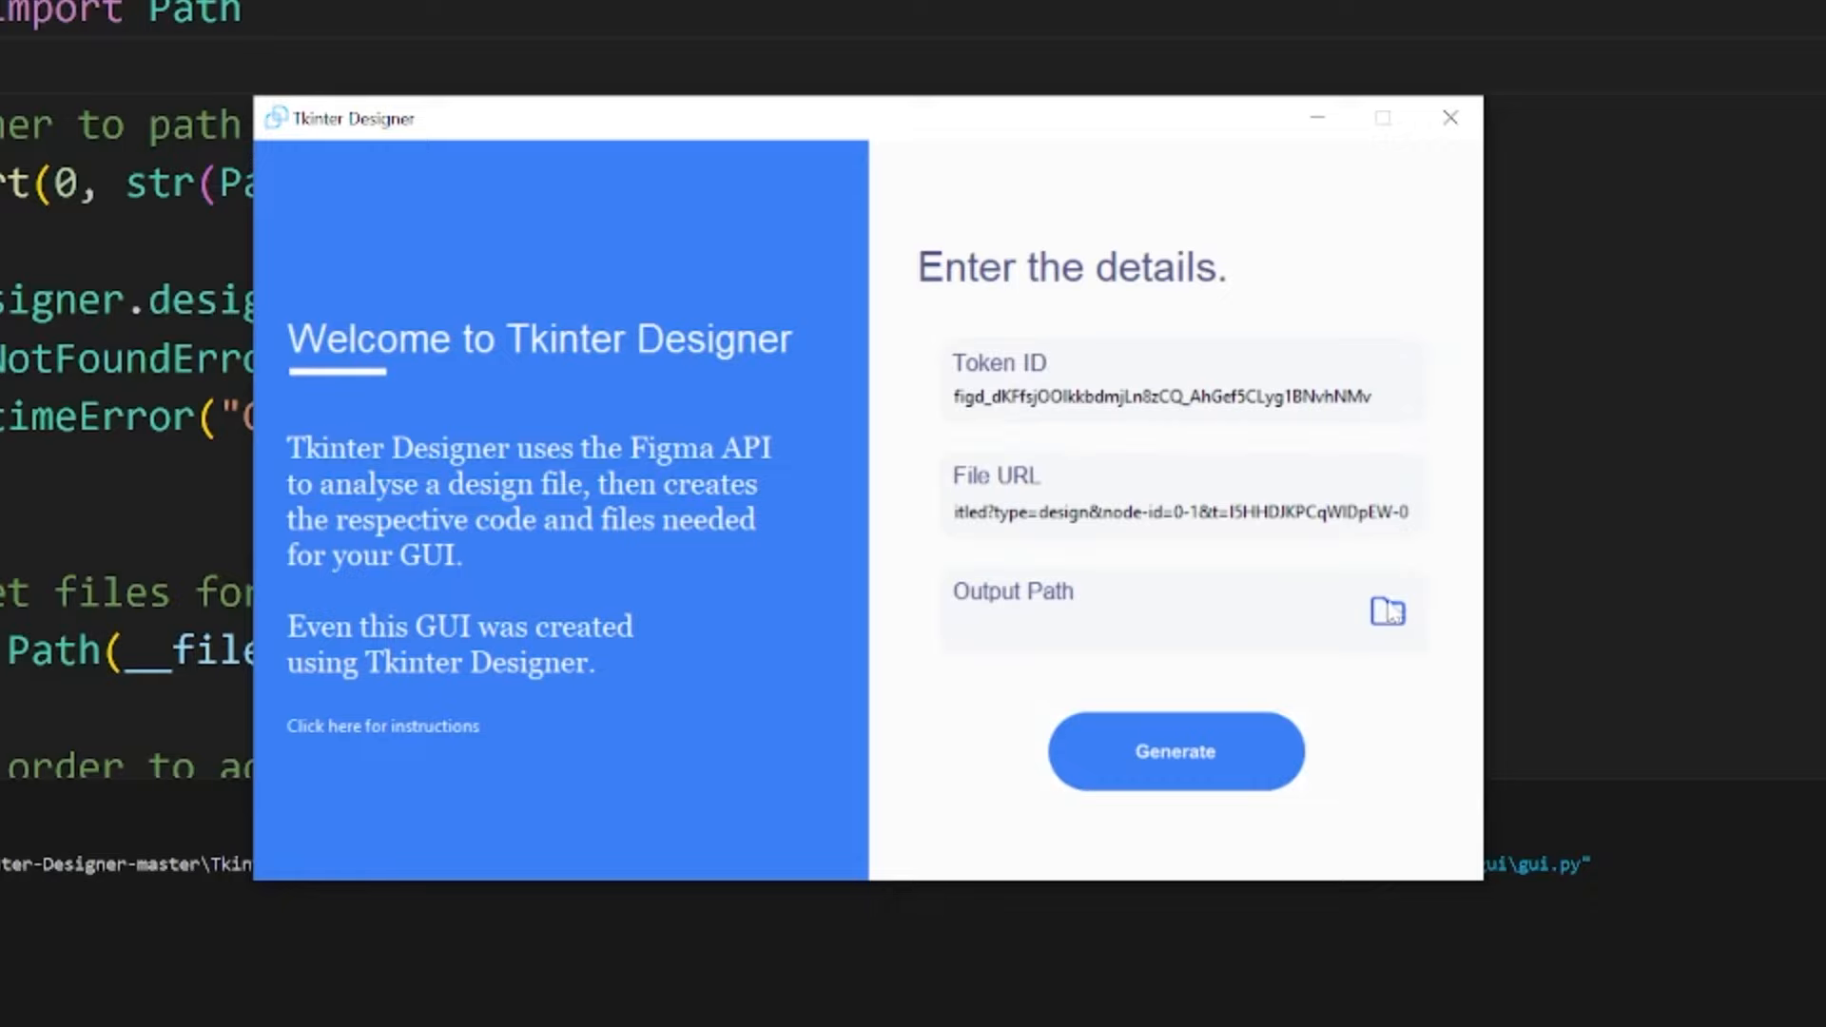
click(1386, 613)
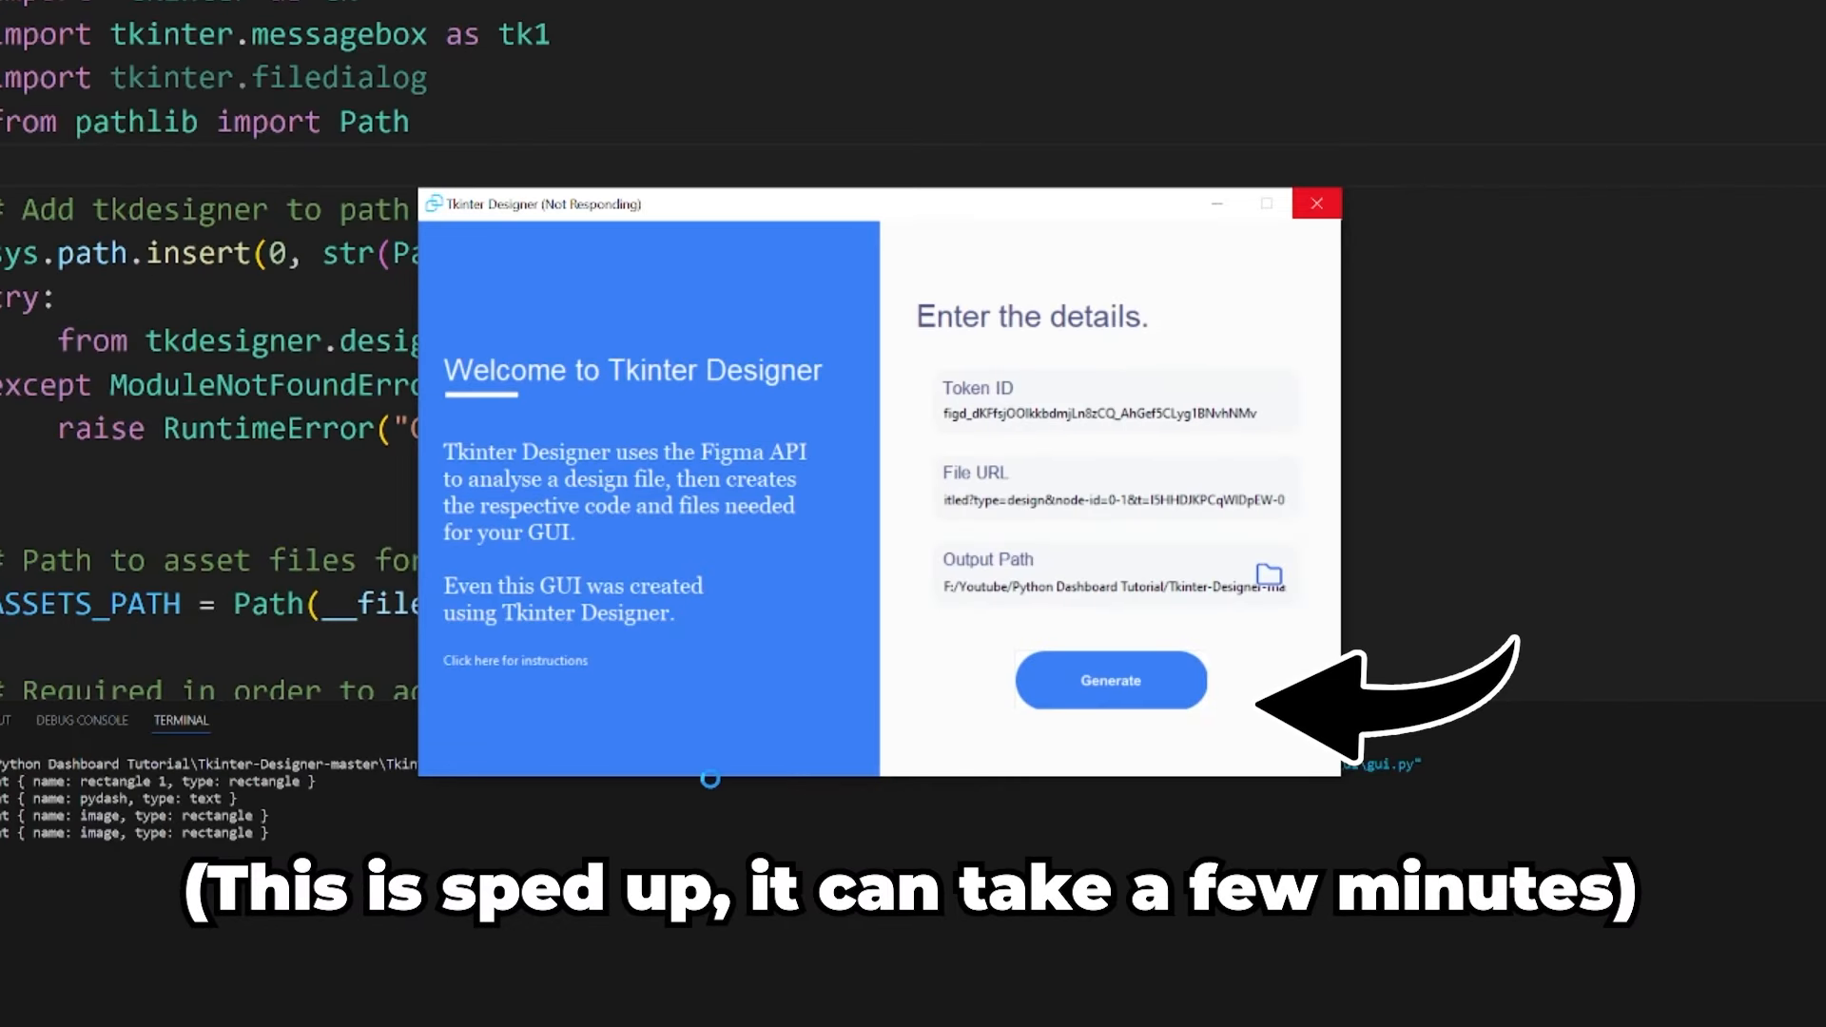
click(1316, 204)
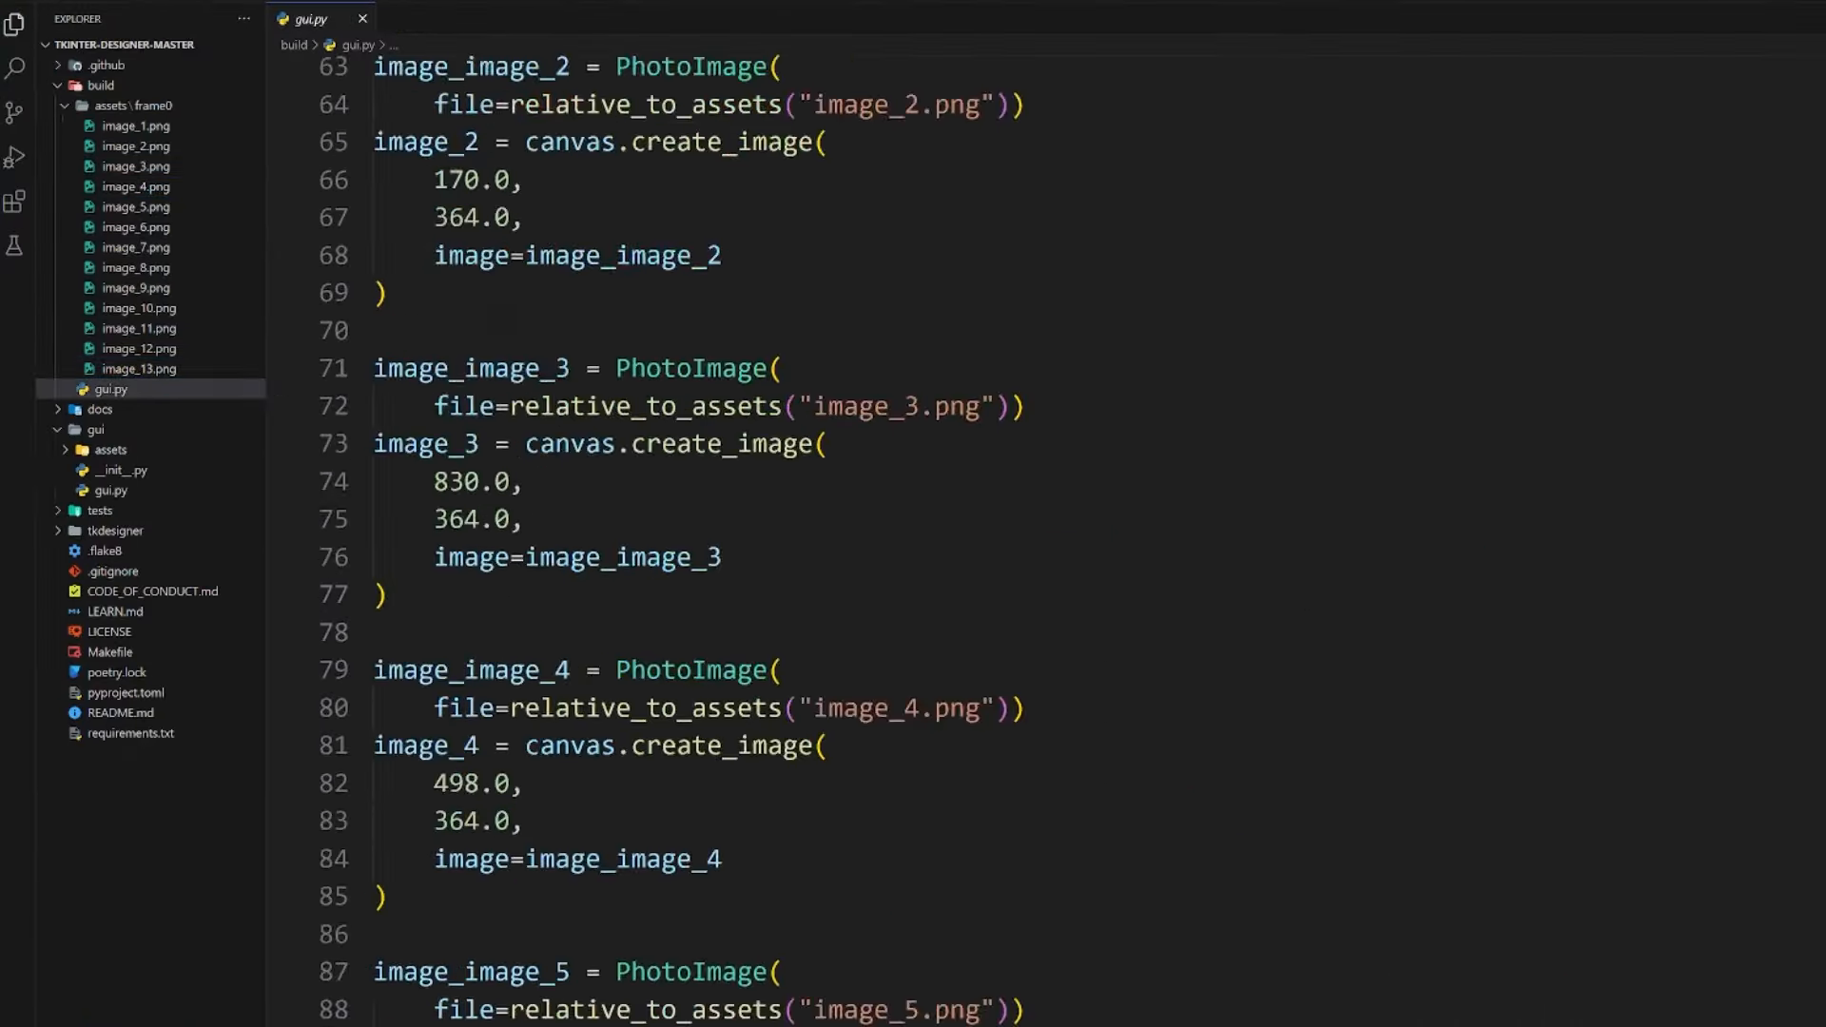
scroll(down, 3)
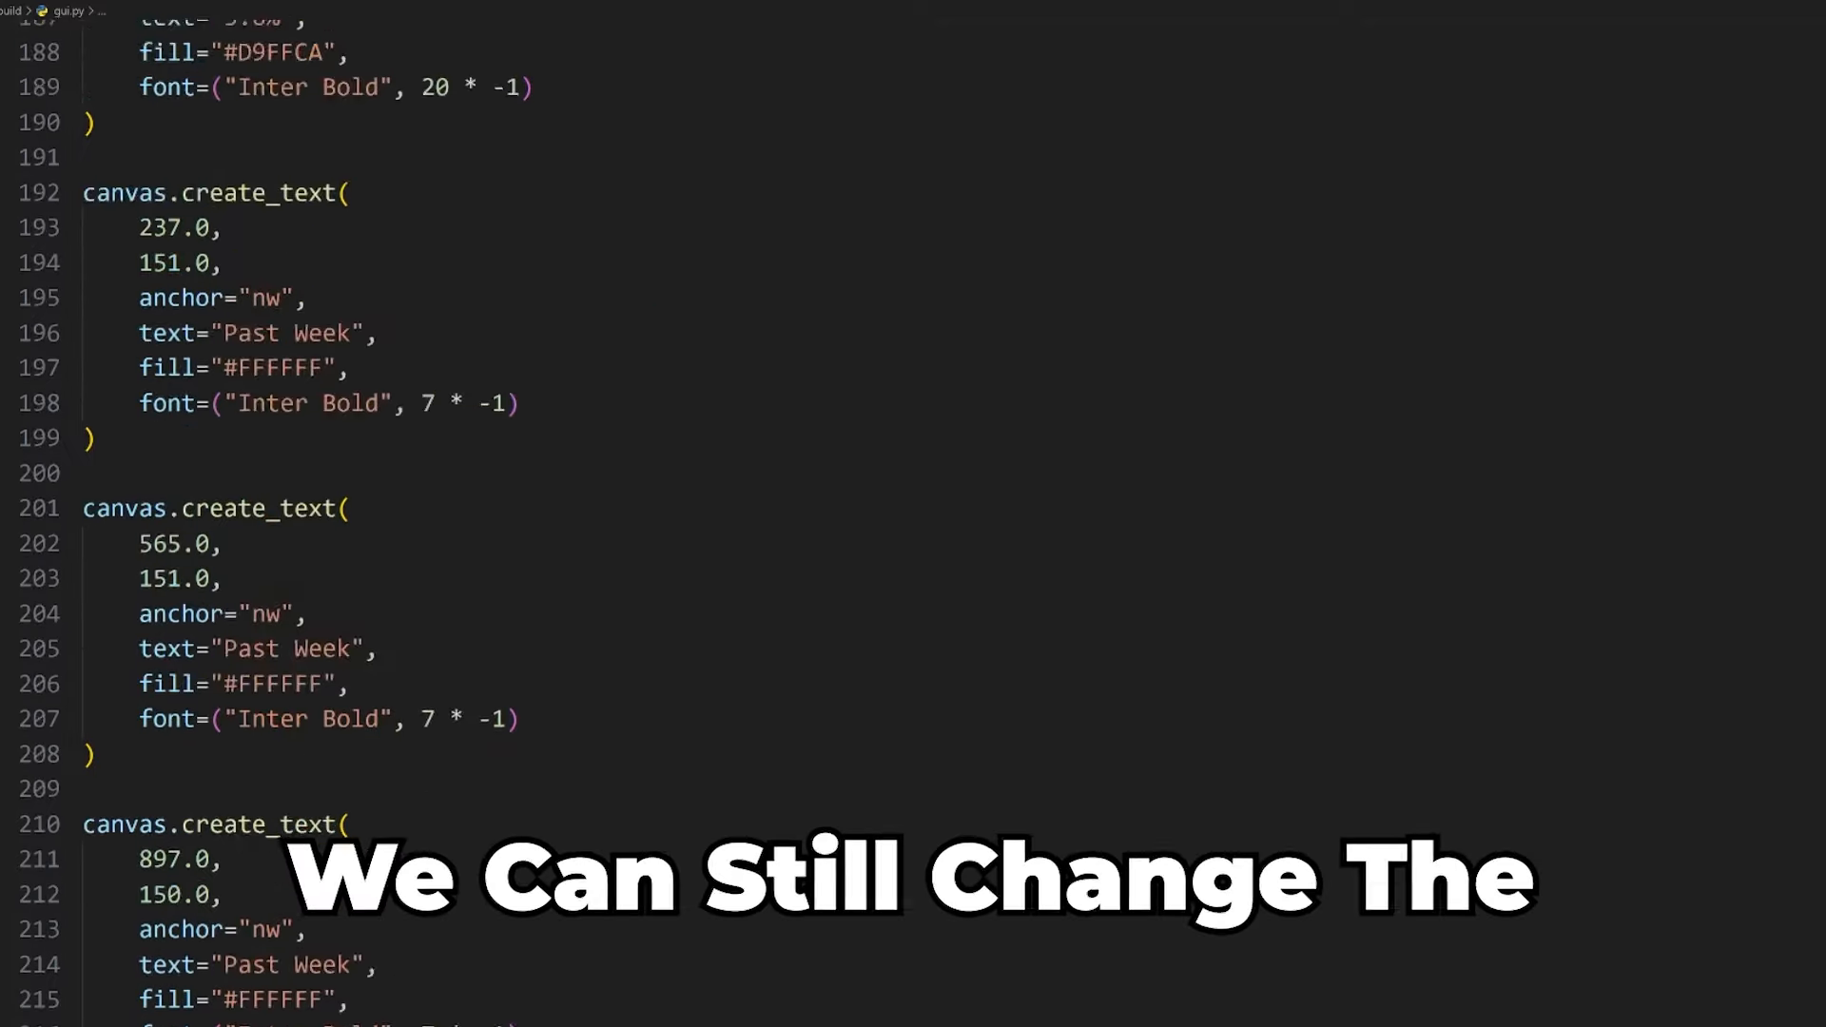
scroll(up, 3)
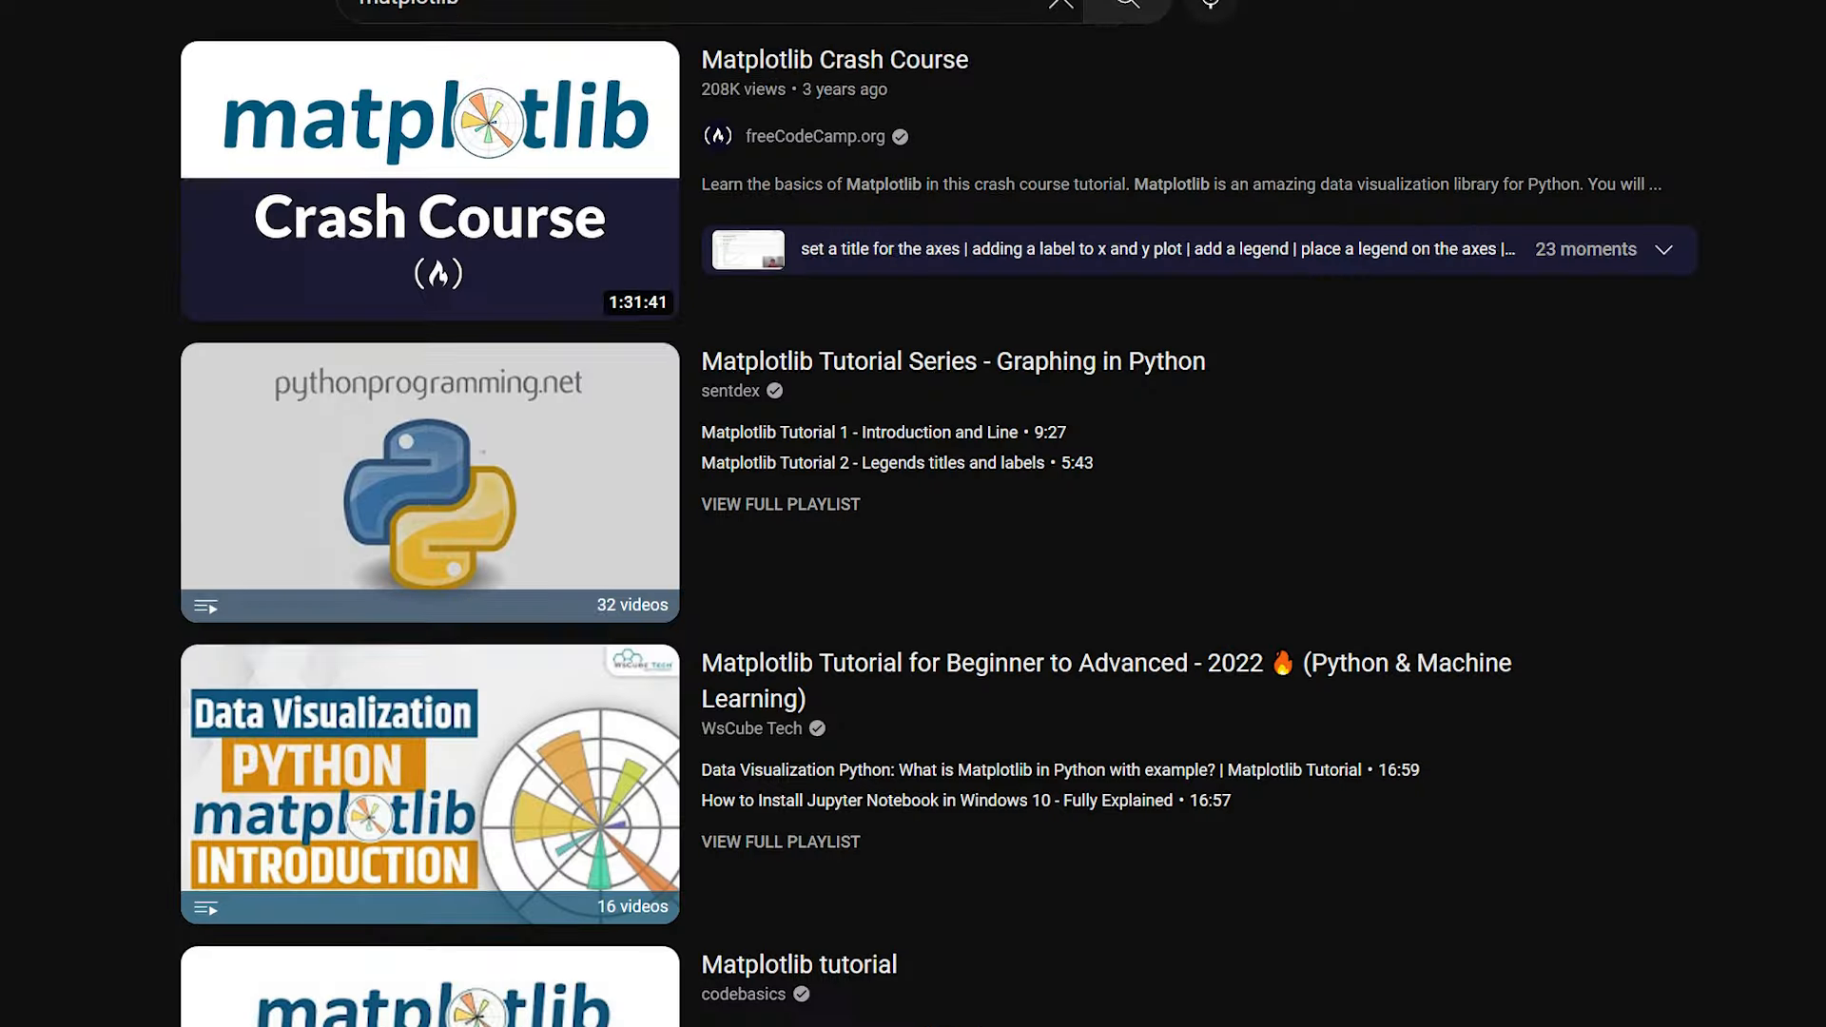
scroll(down, 3)
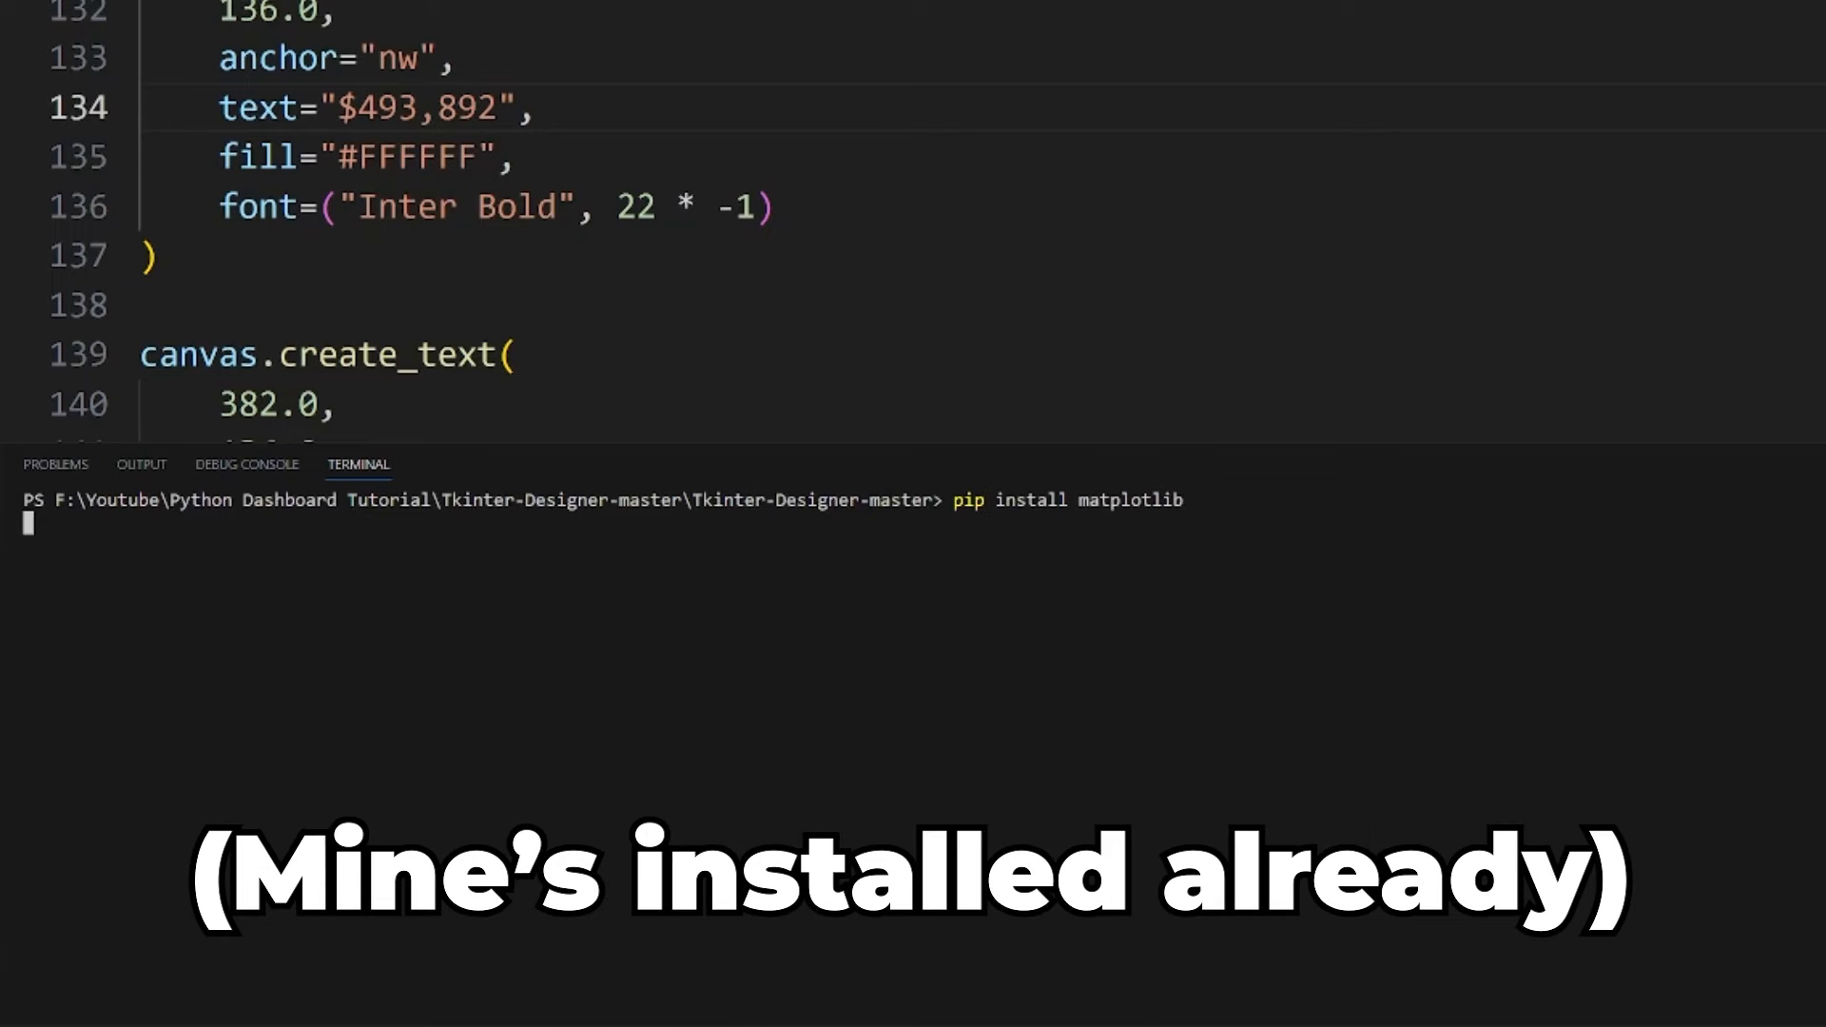
Step: Run pip install matplotlib in the terminal
key(Return)
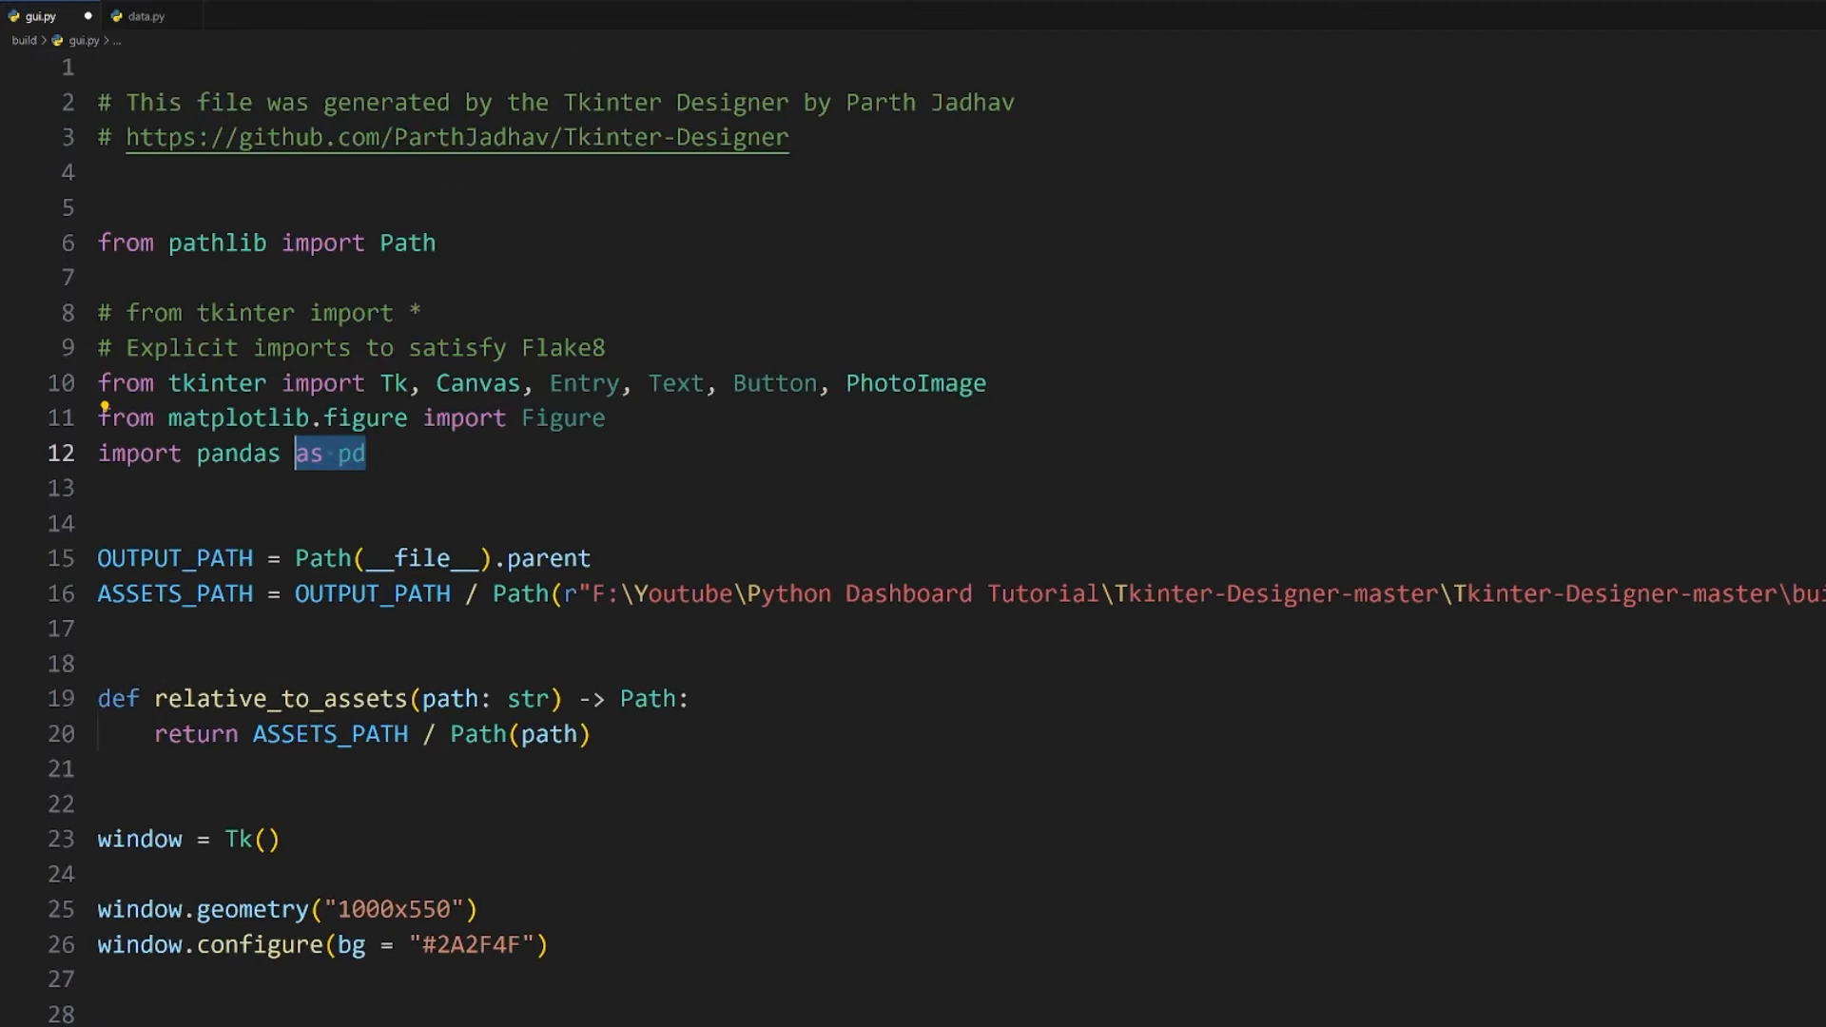
Step: Import everything from data and convert revenue_data["date"] with pd.to_datetime
text(from data)
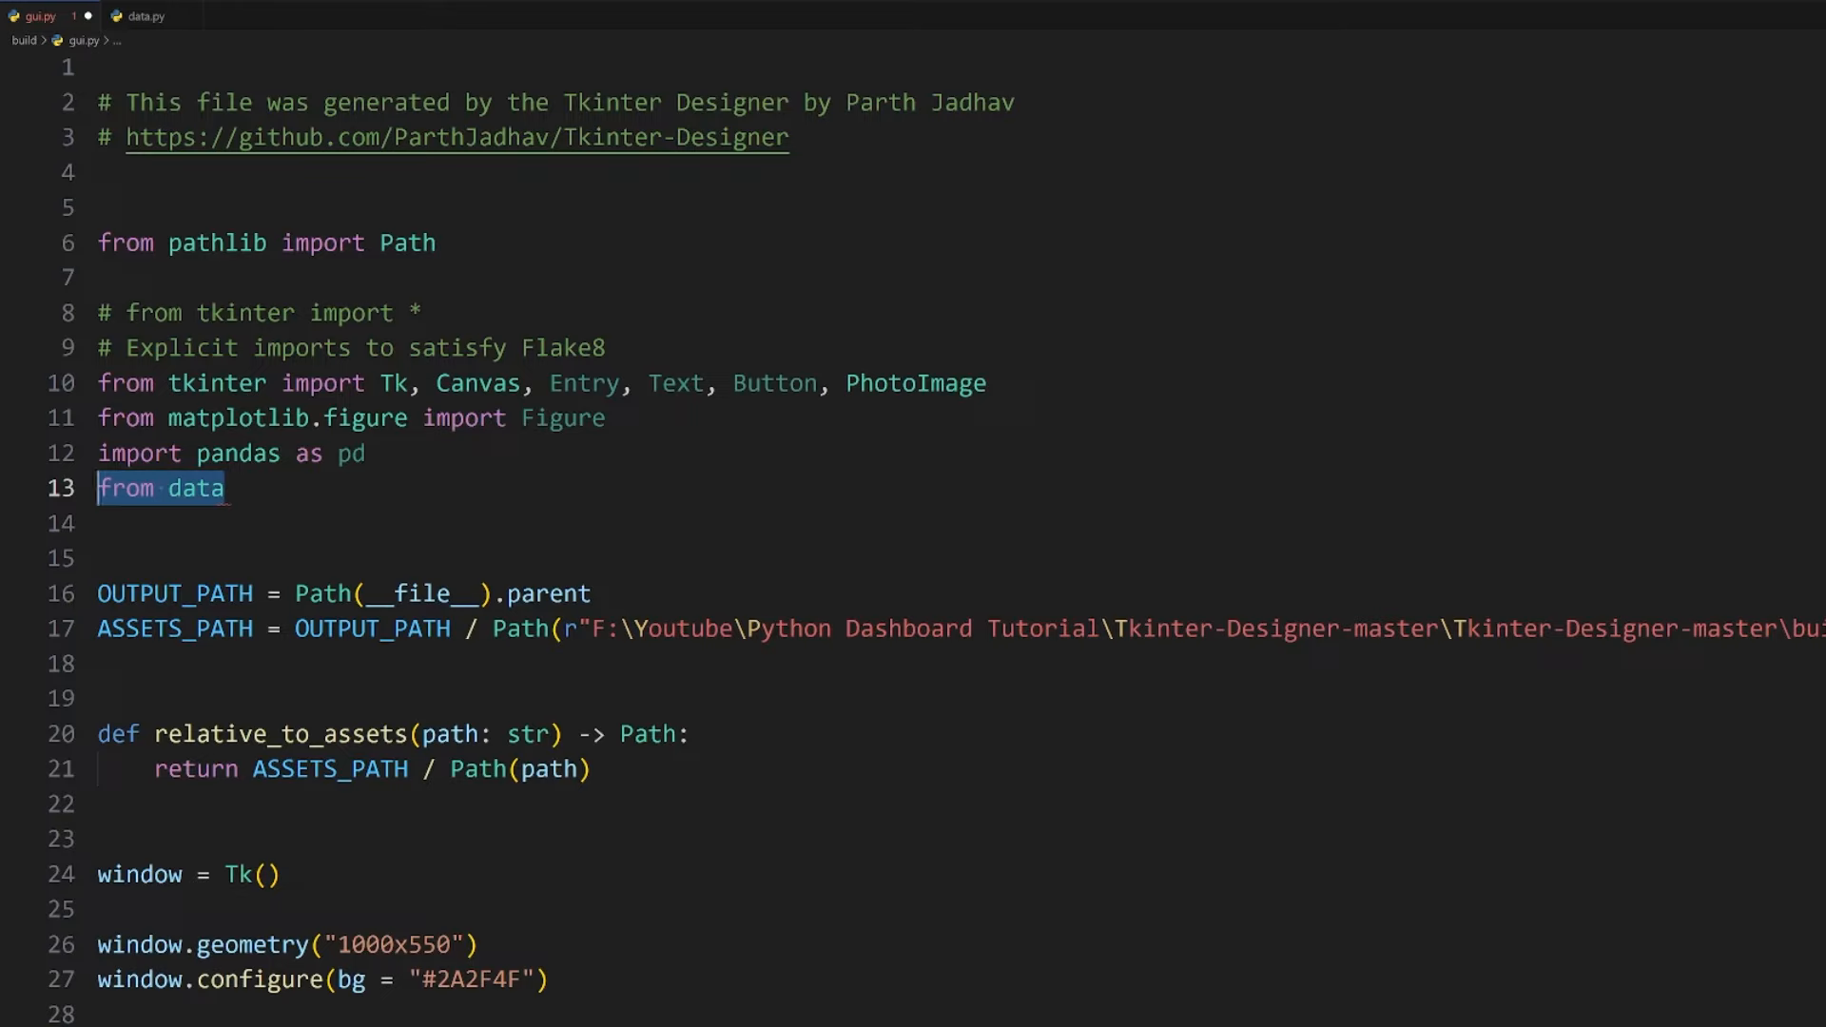
text(import *)
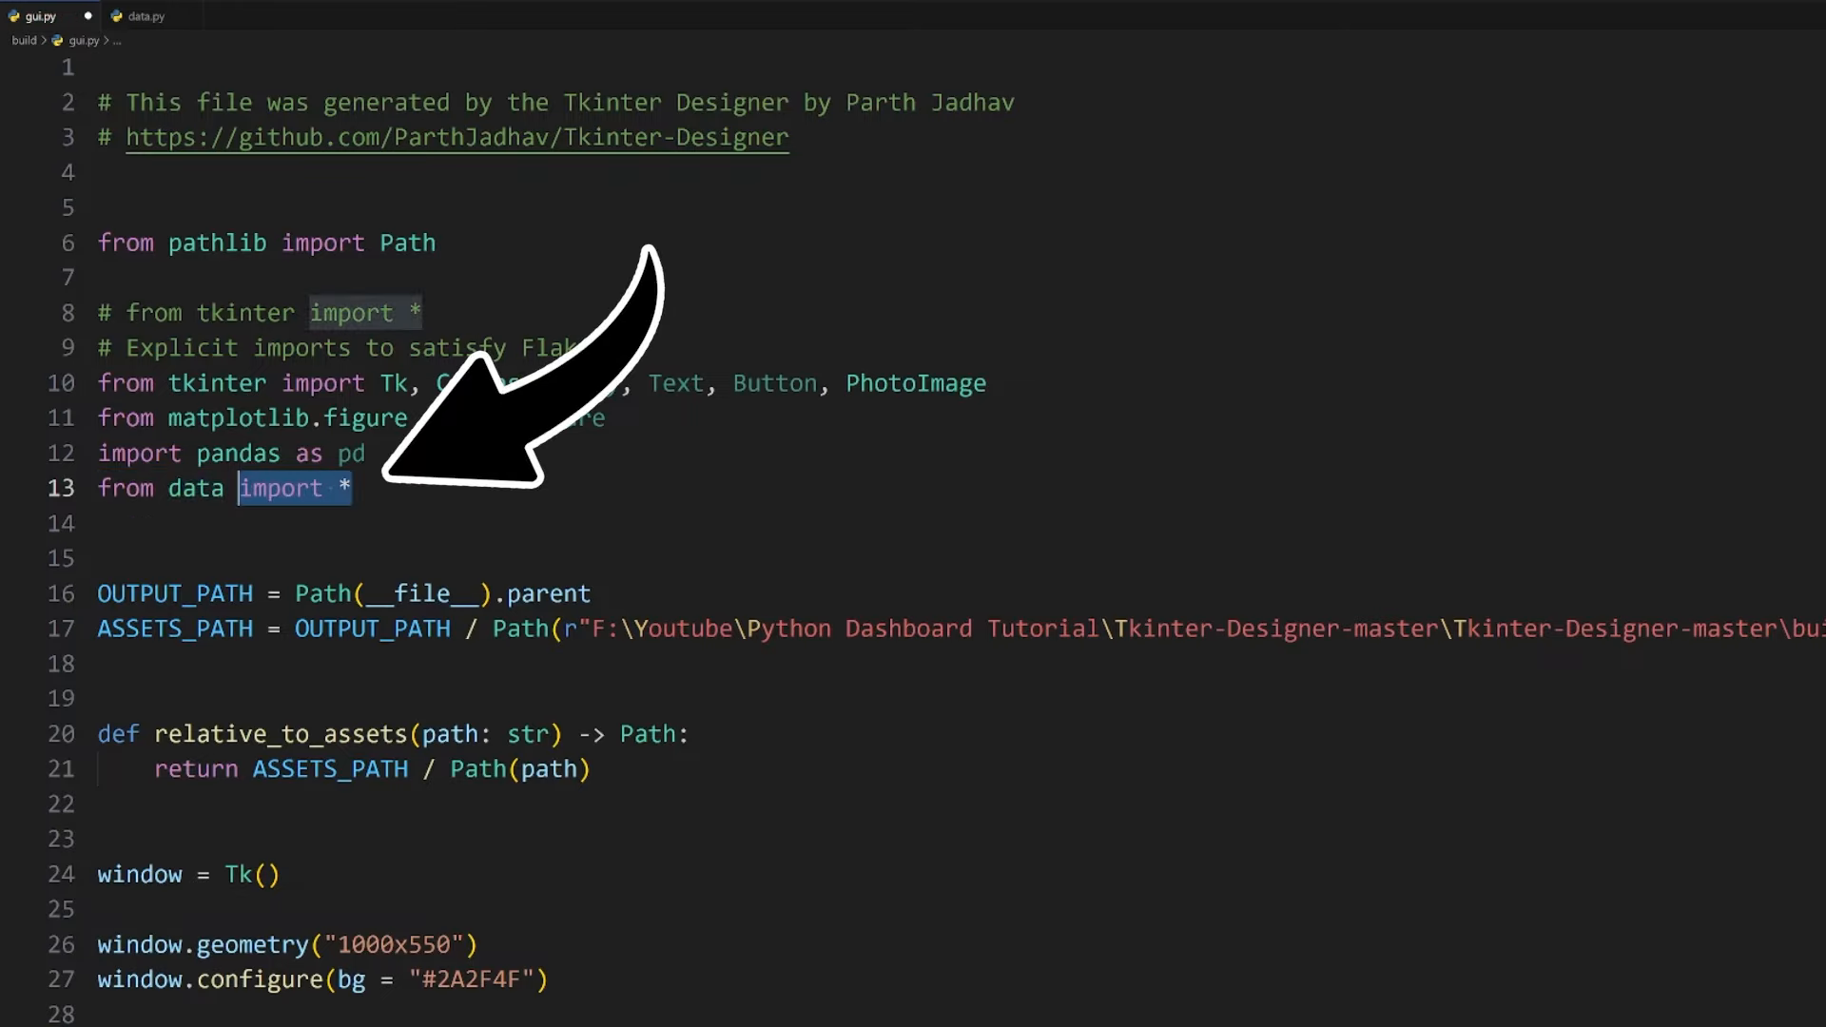
scroll(down, 3)
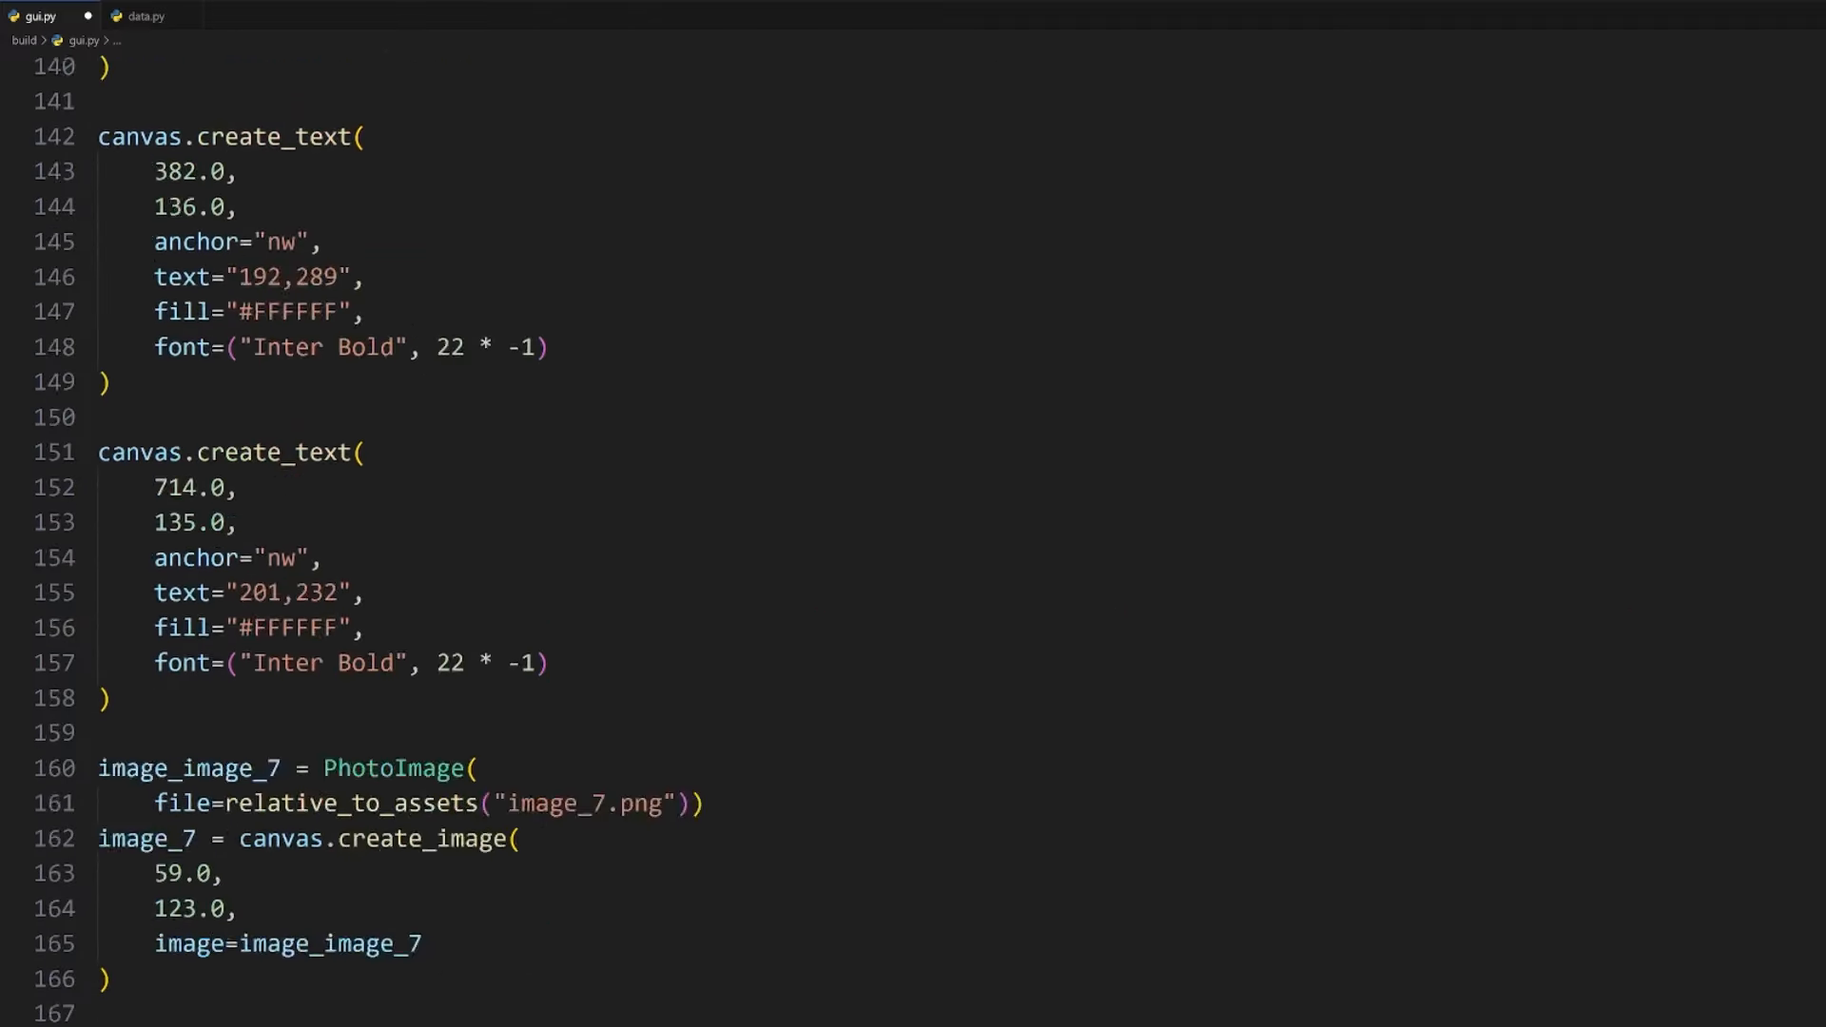
scroll(down, 3)
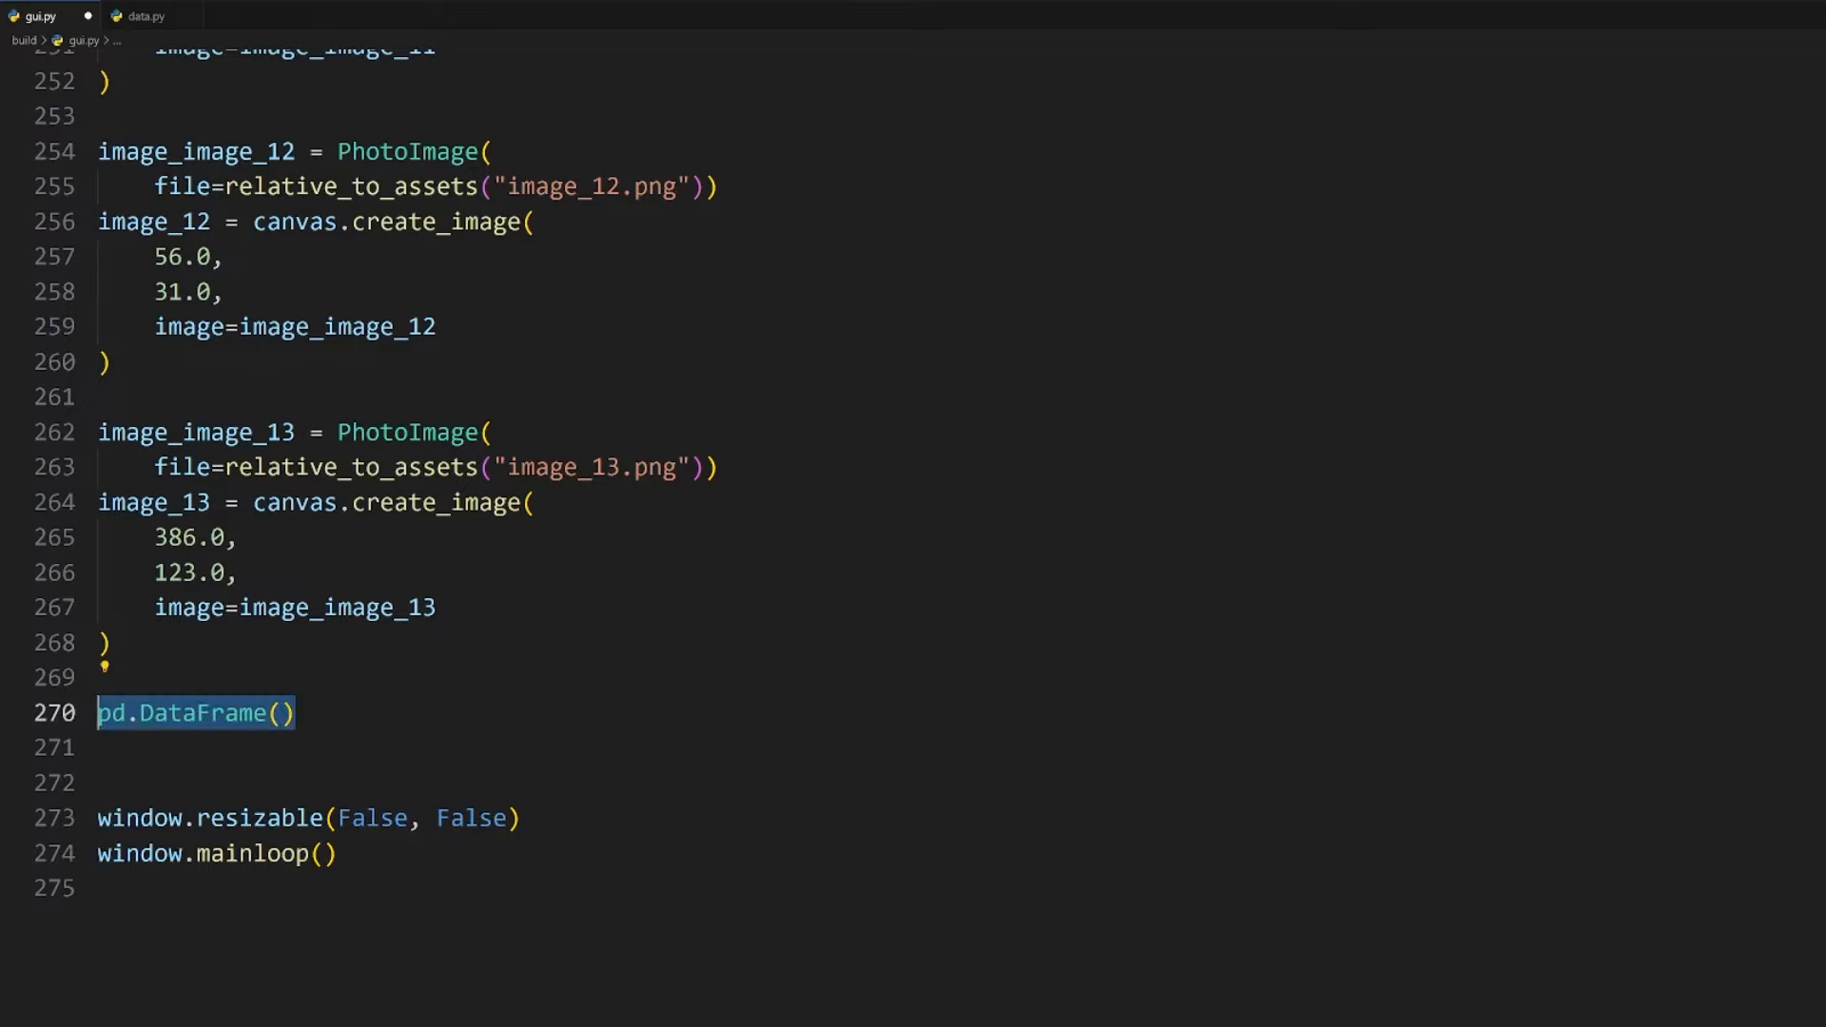
text(revenue_data =)
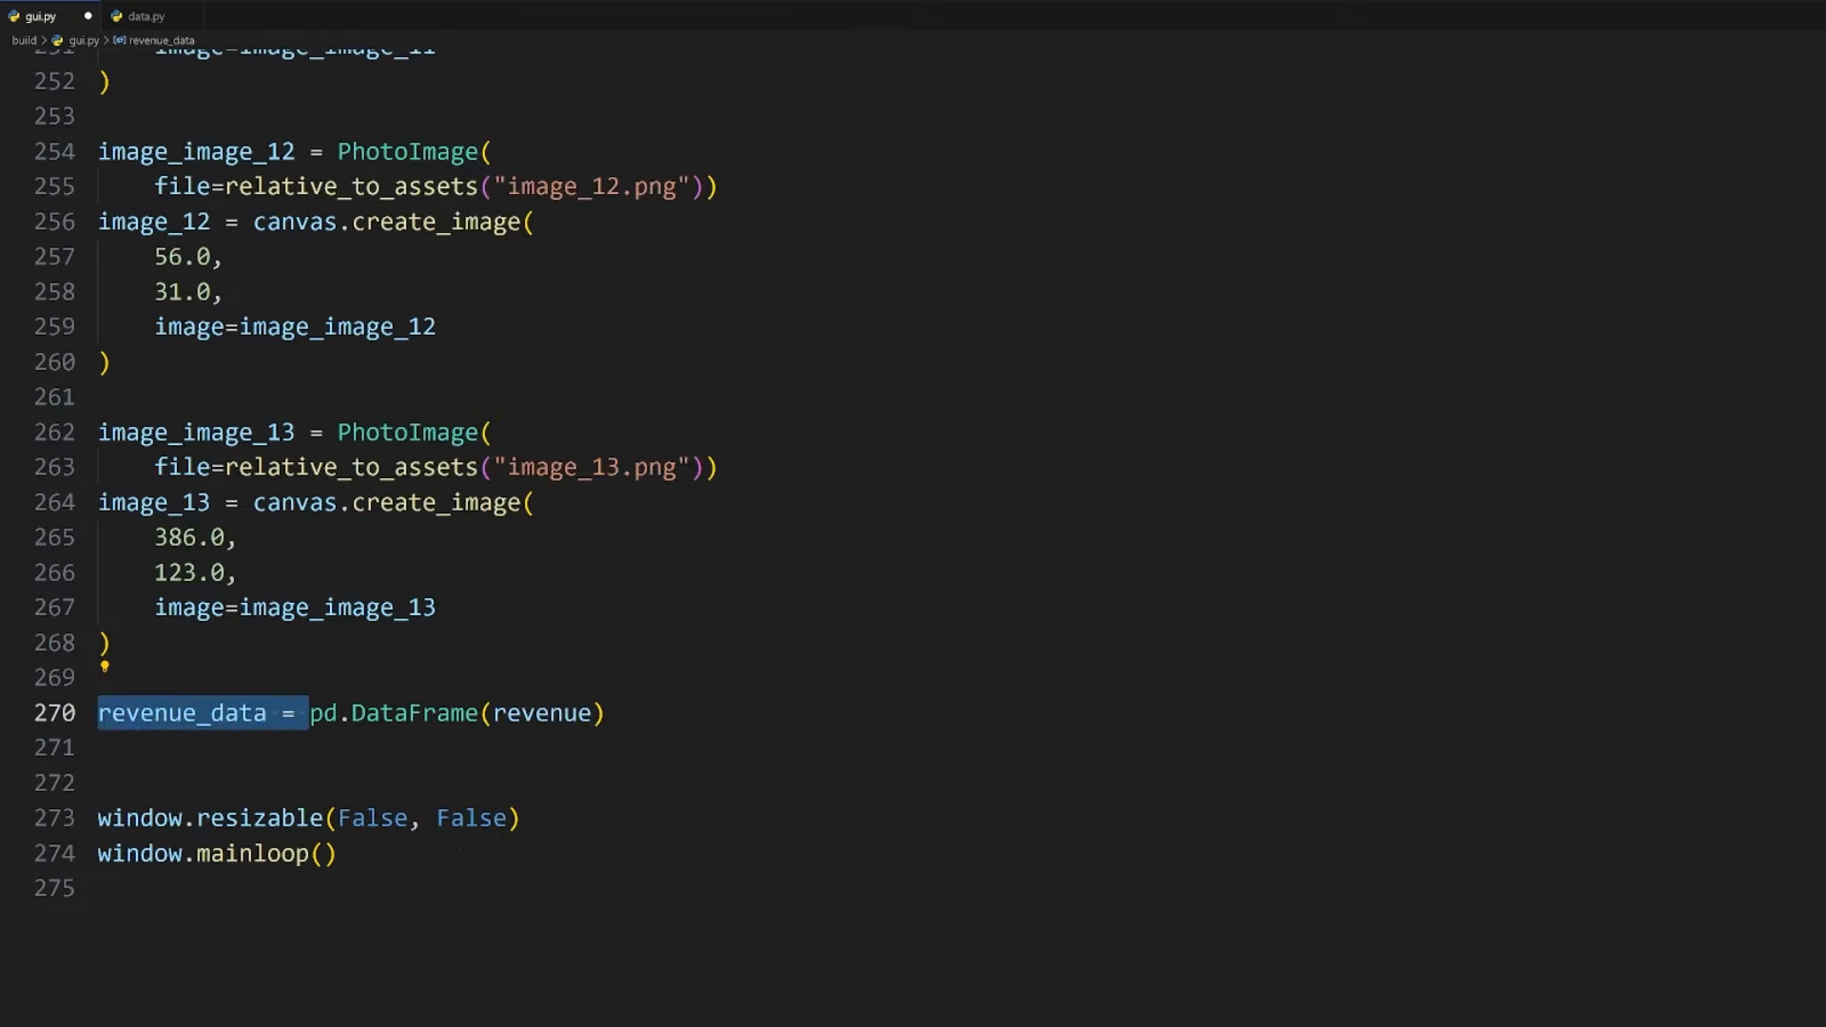
text(revenue_data["date"])
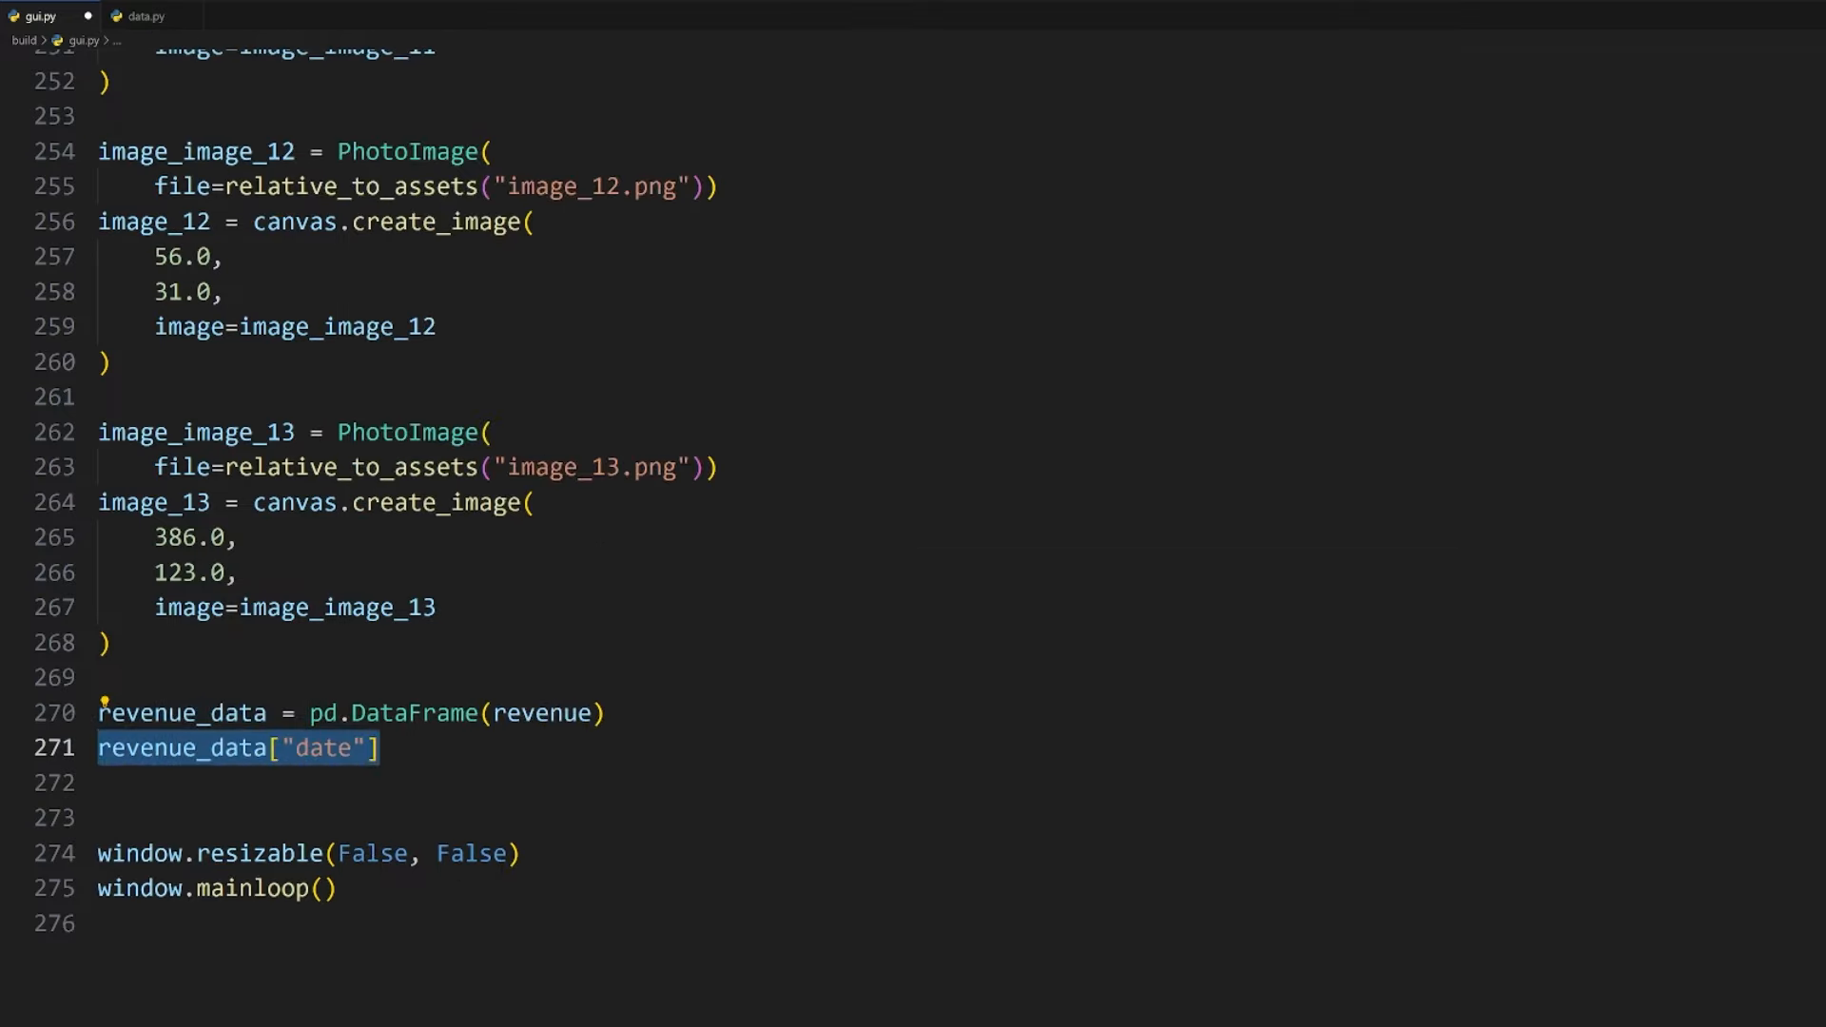
text(= pd.to_datetime(revenue_data["date"]))
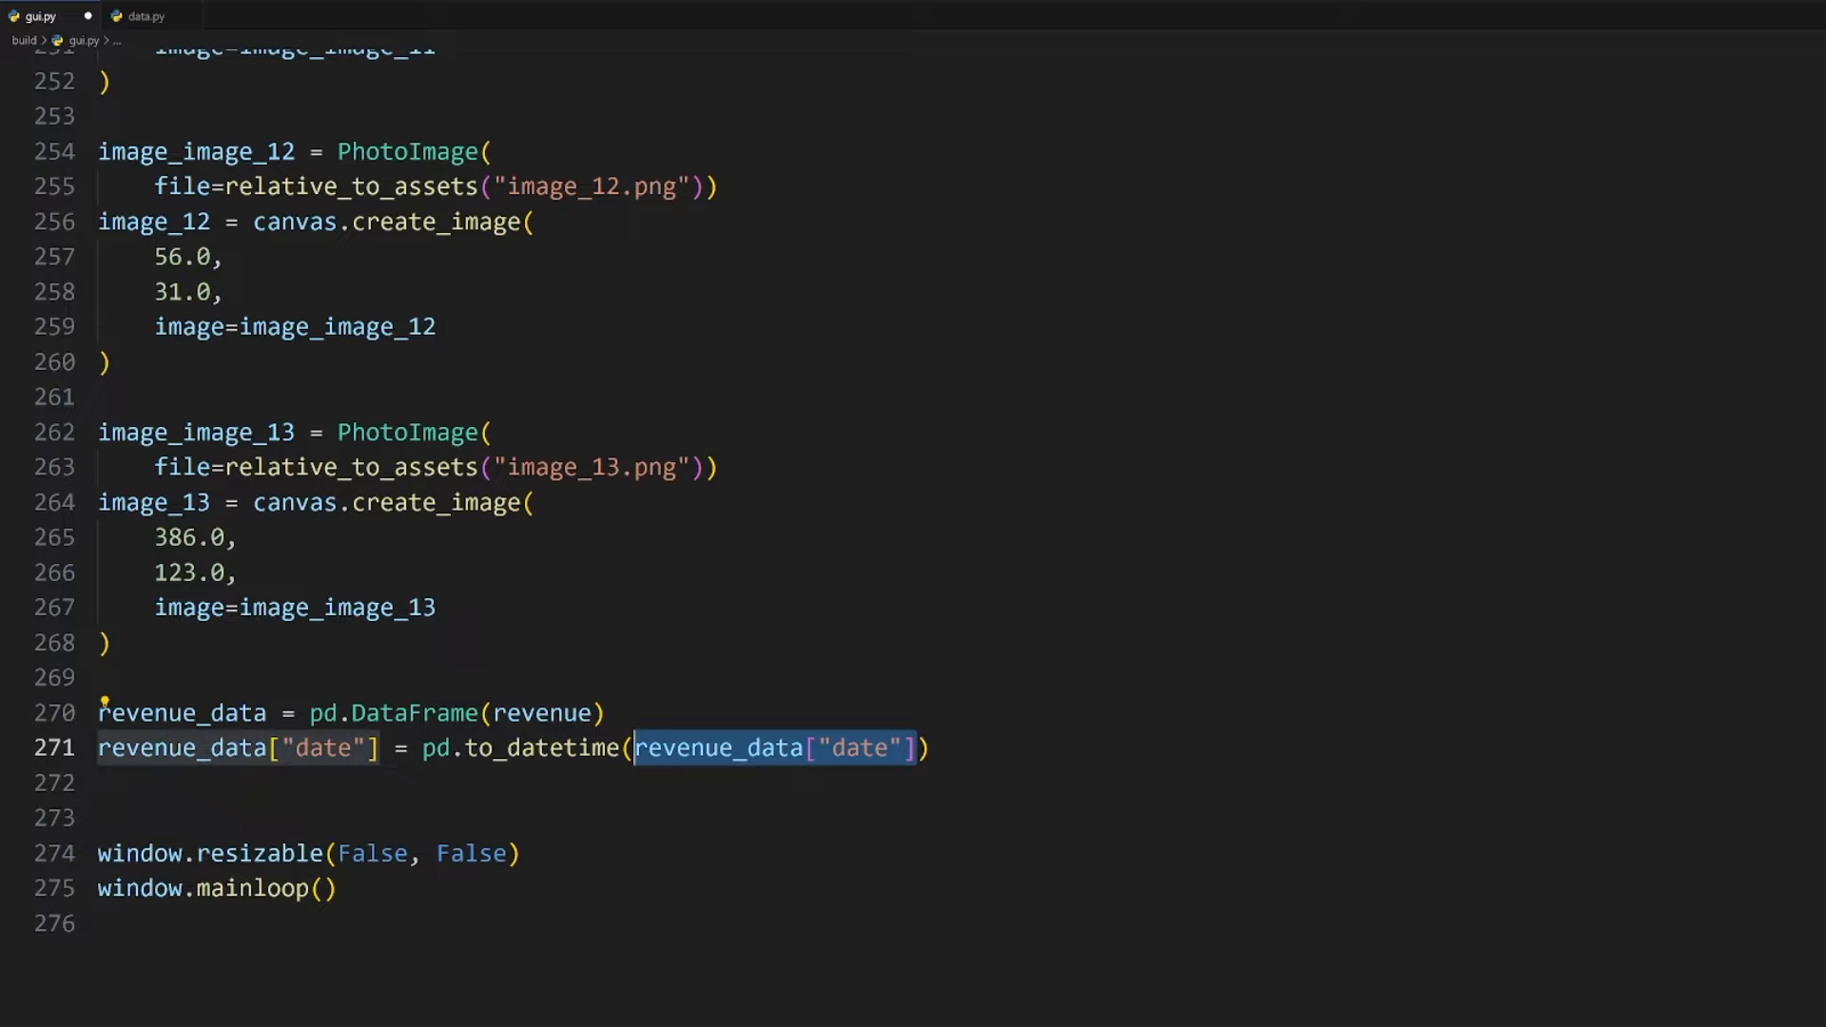
Step: Create fig_1 as Figure(figsize=(2.5, 2.2), facecolor="917FB3") with a subplot
text(fig_1 = Figure())
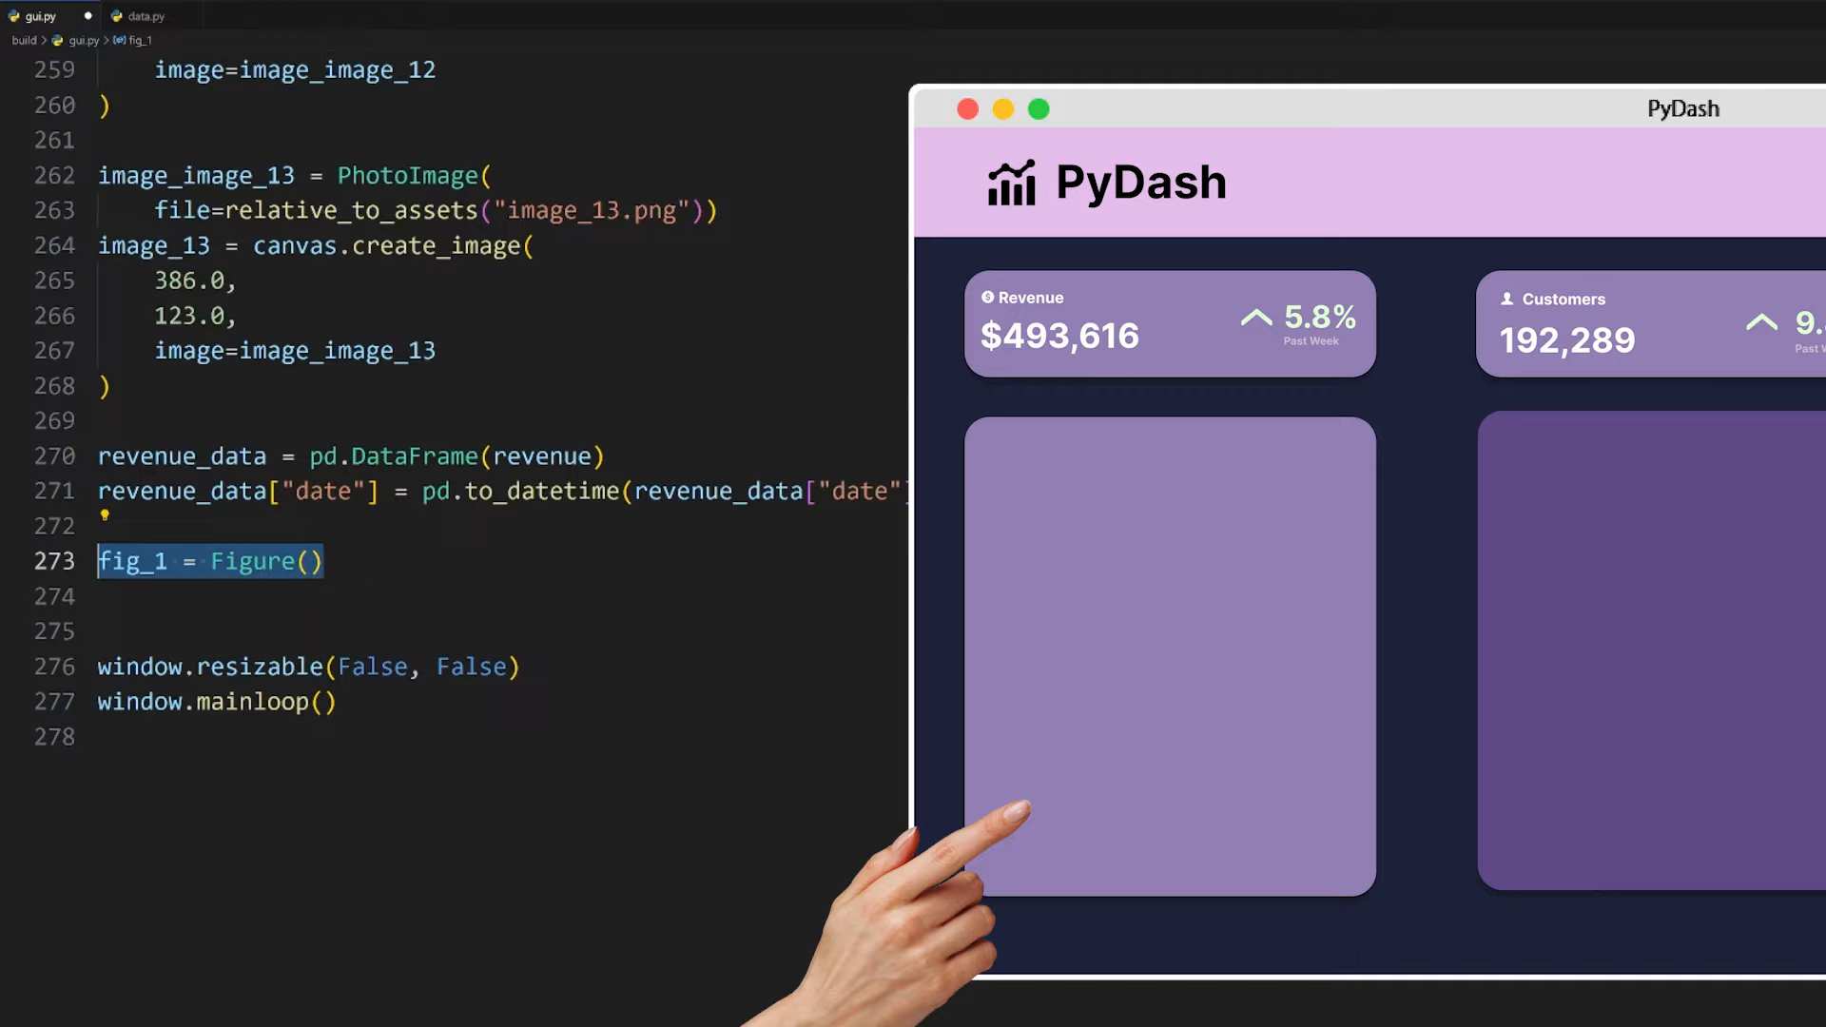
text(figsize=)
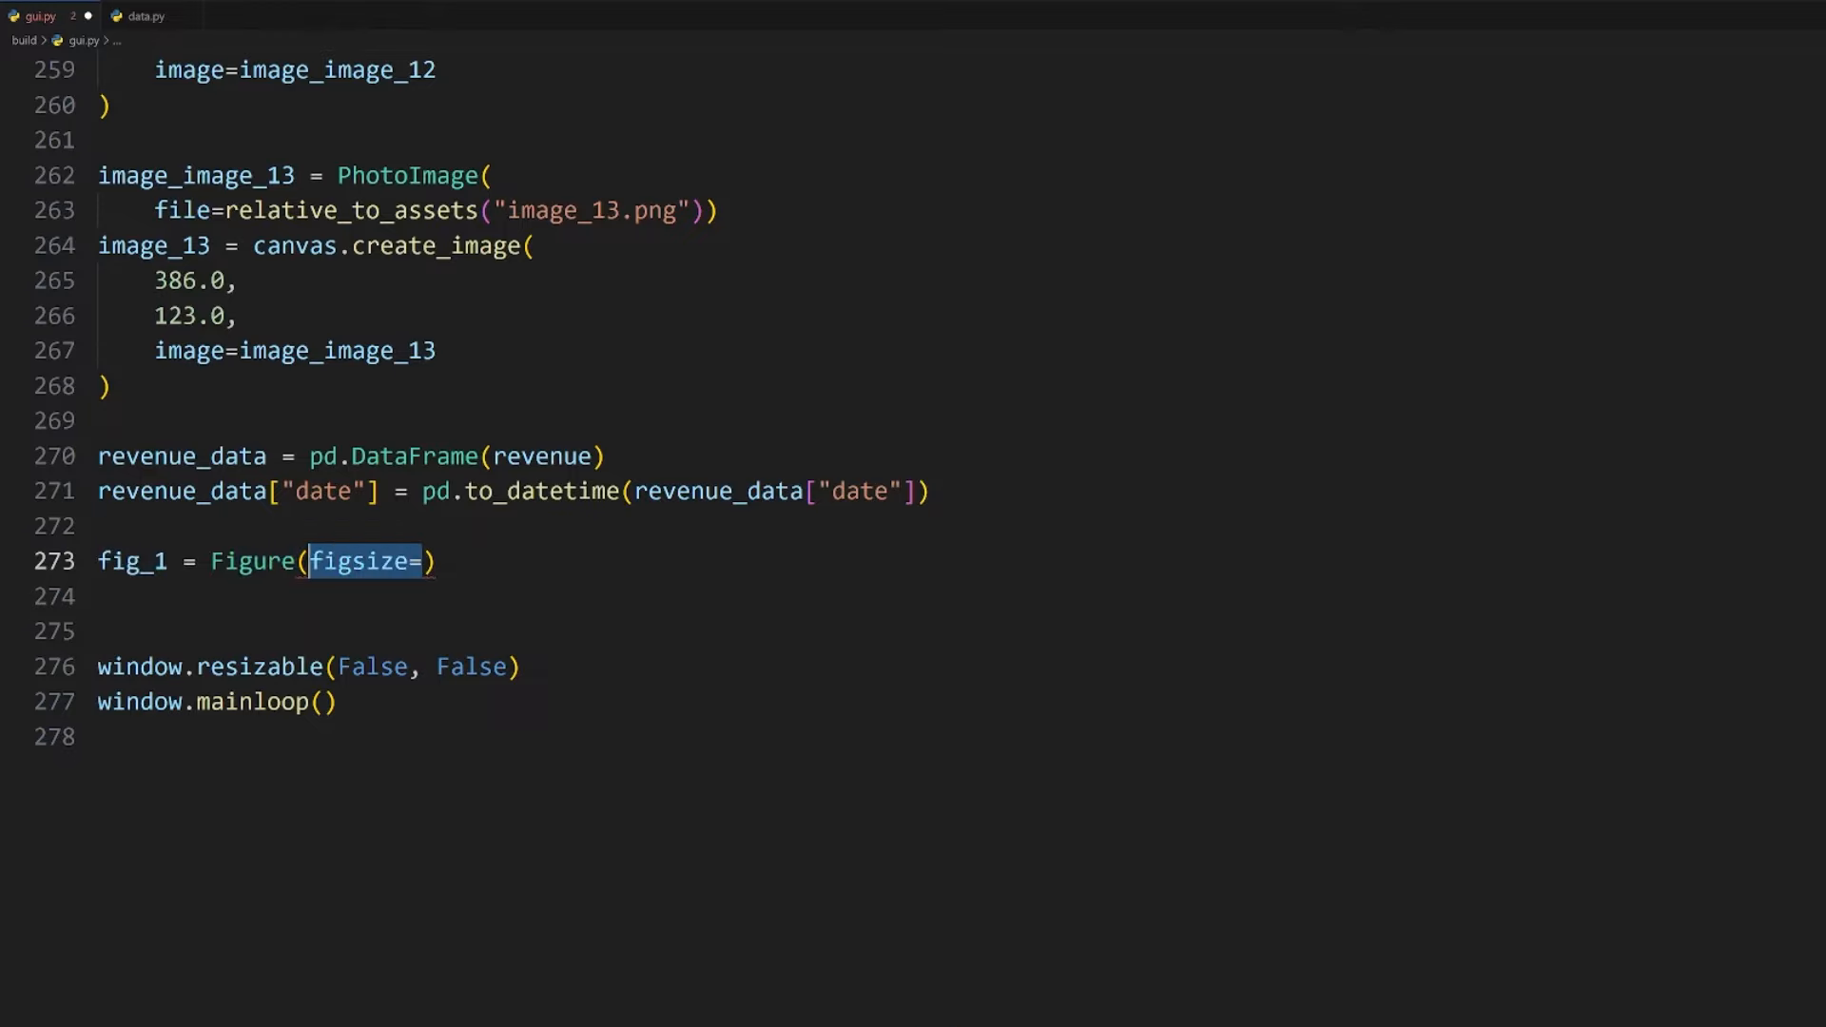
text(())
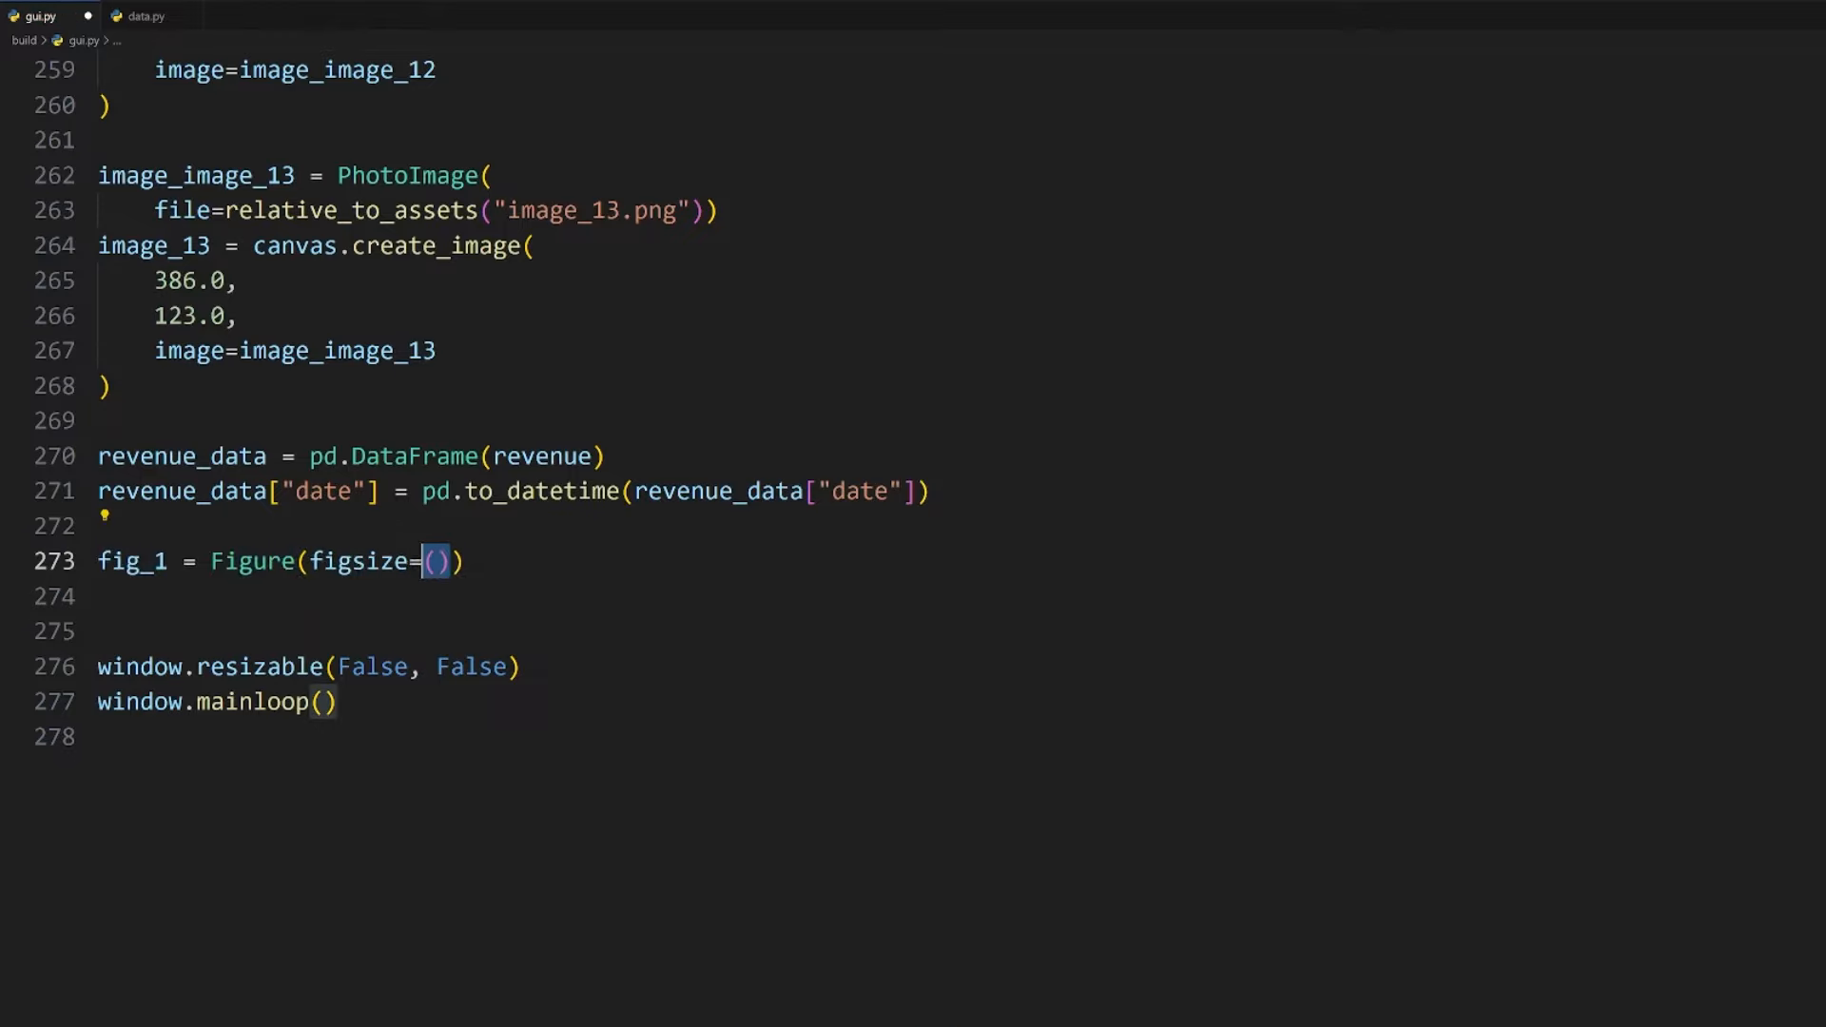
text(2.5)
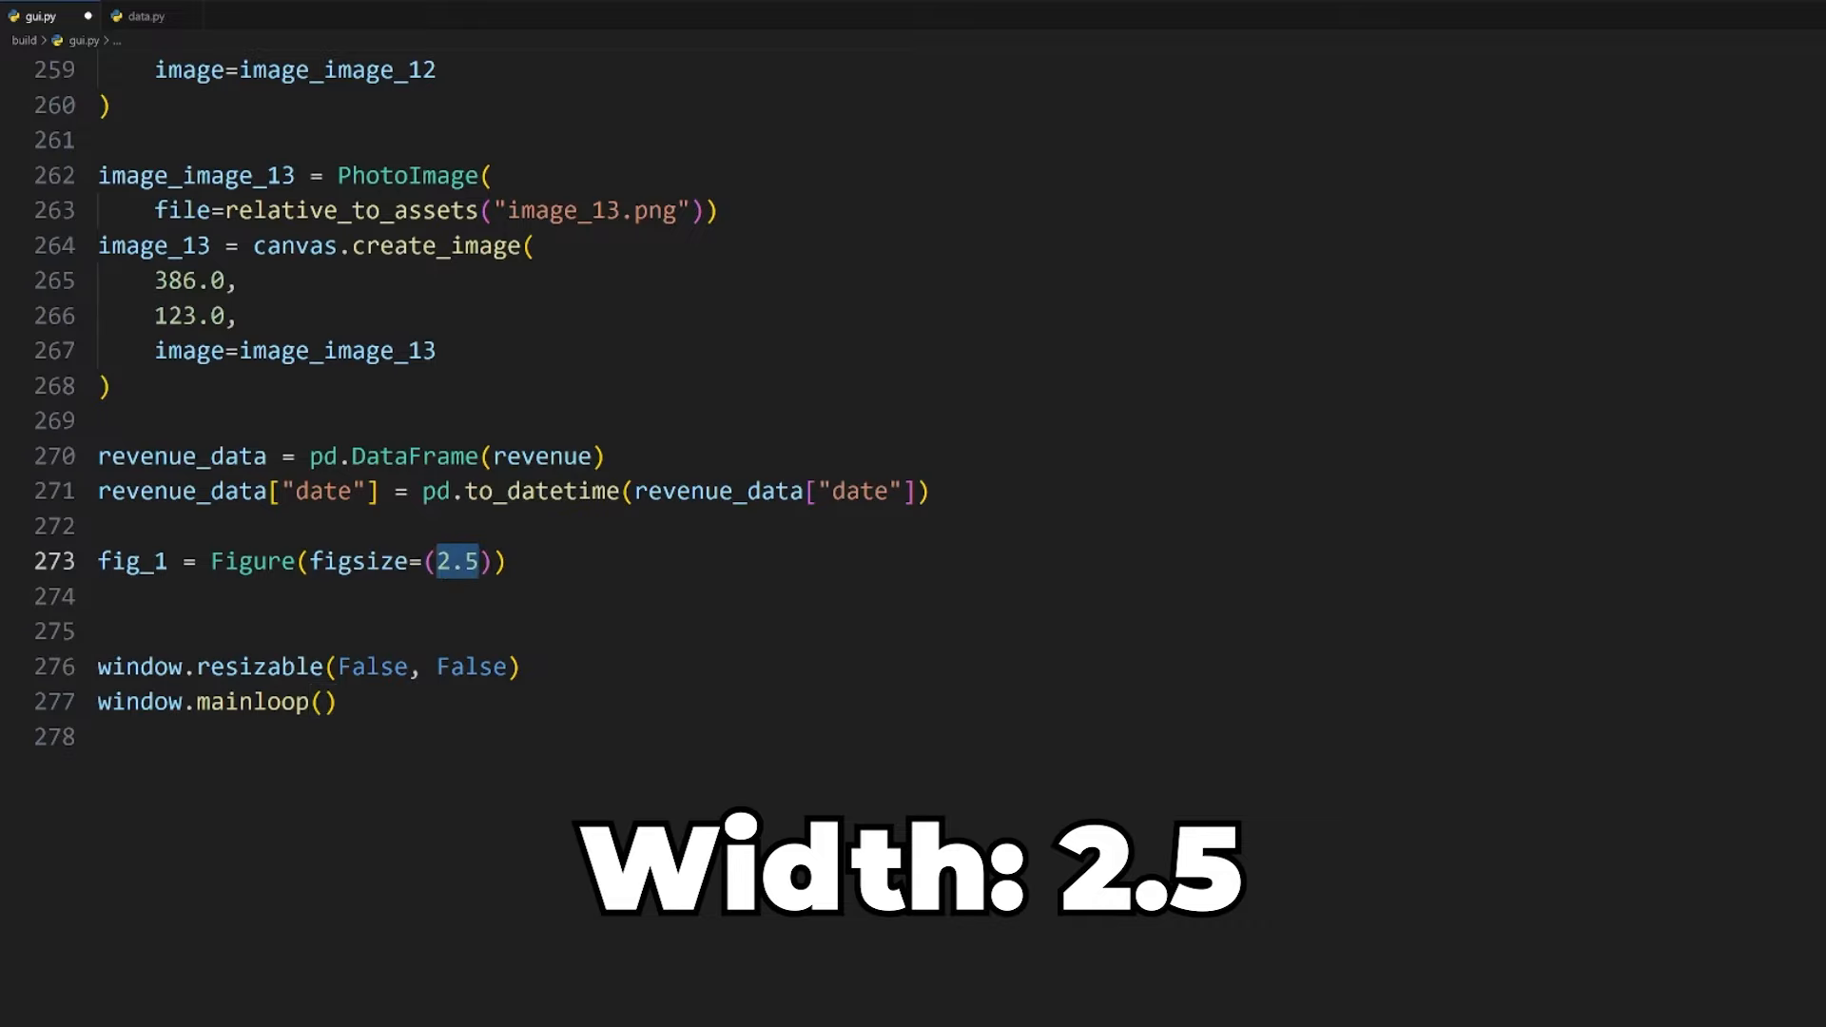
text(, 2.2)
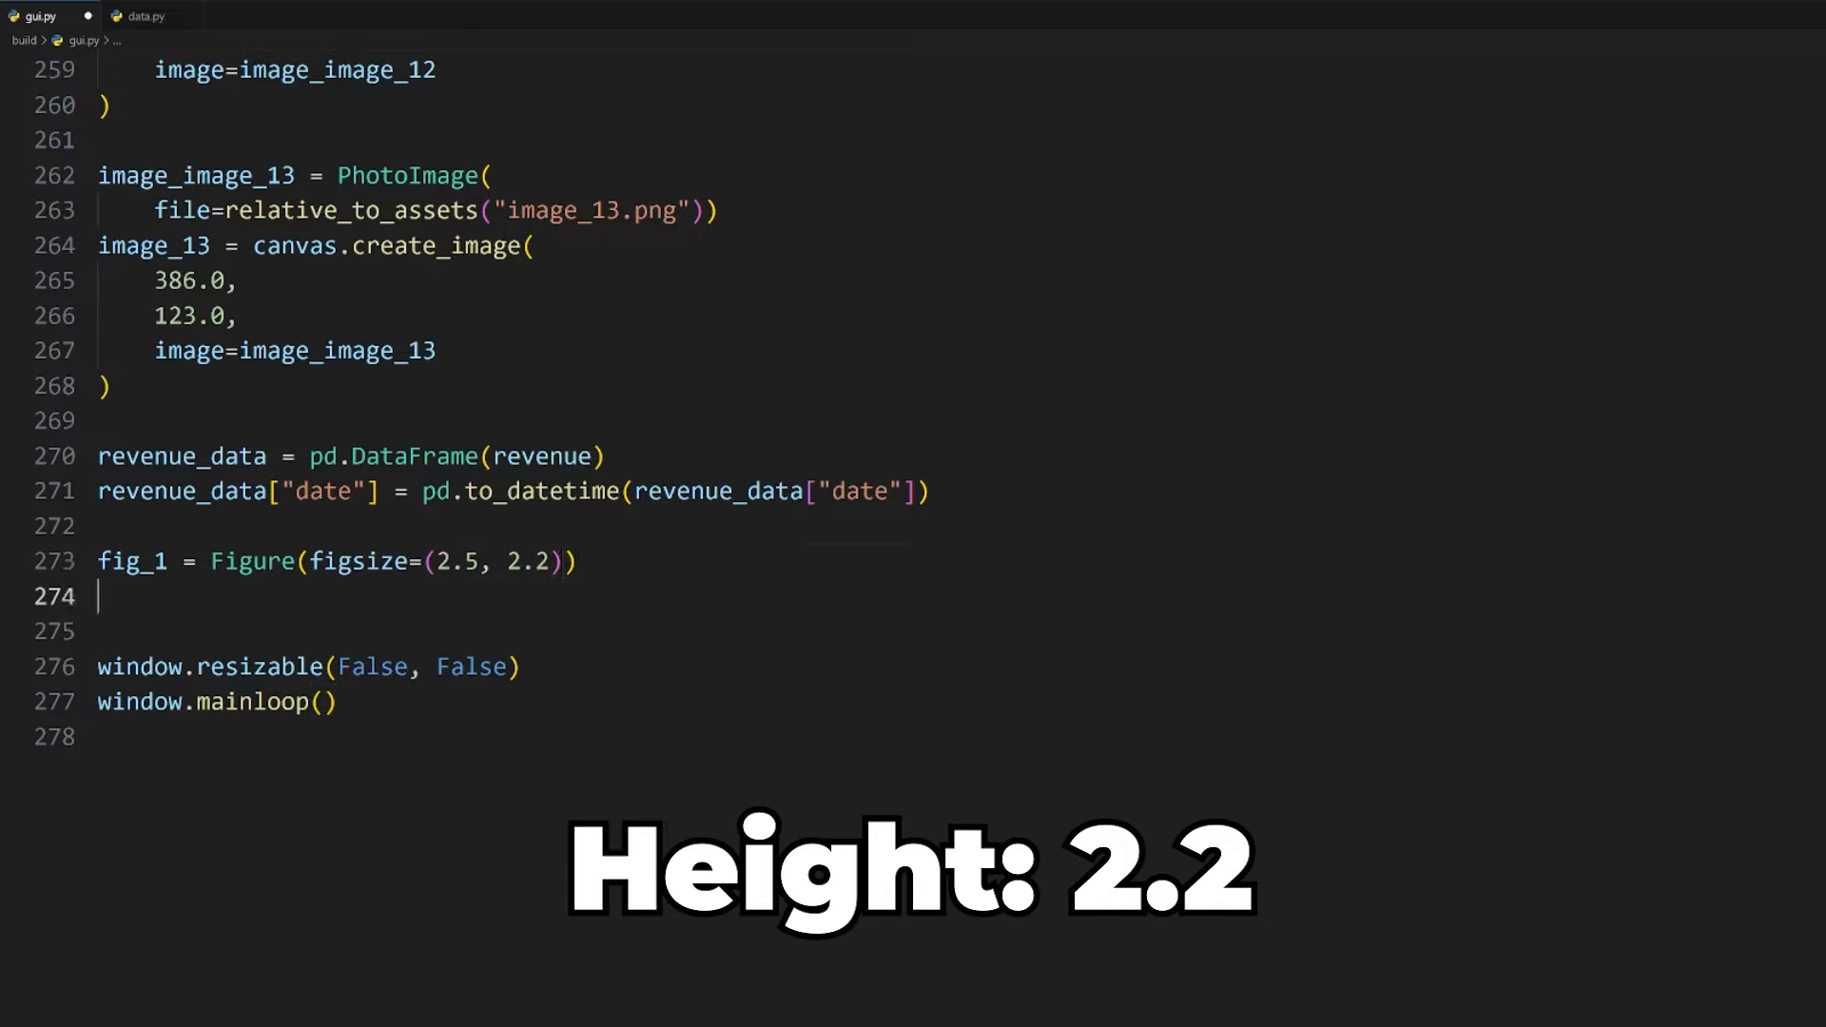
click(569, 561)
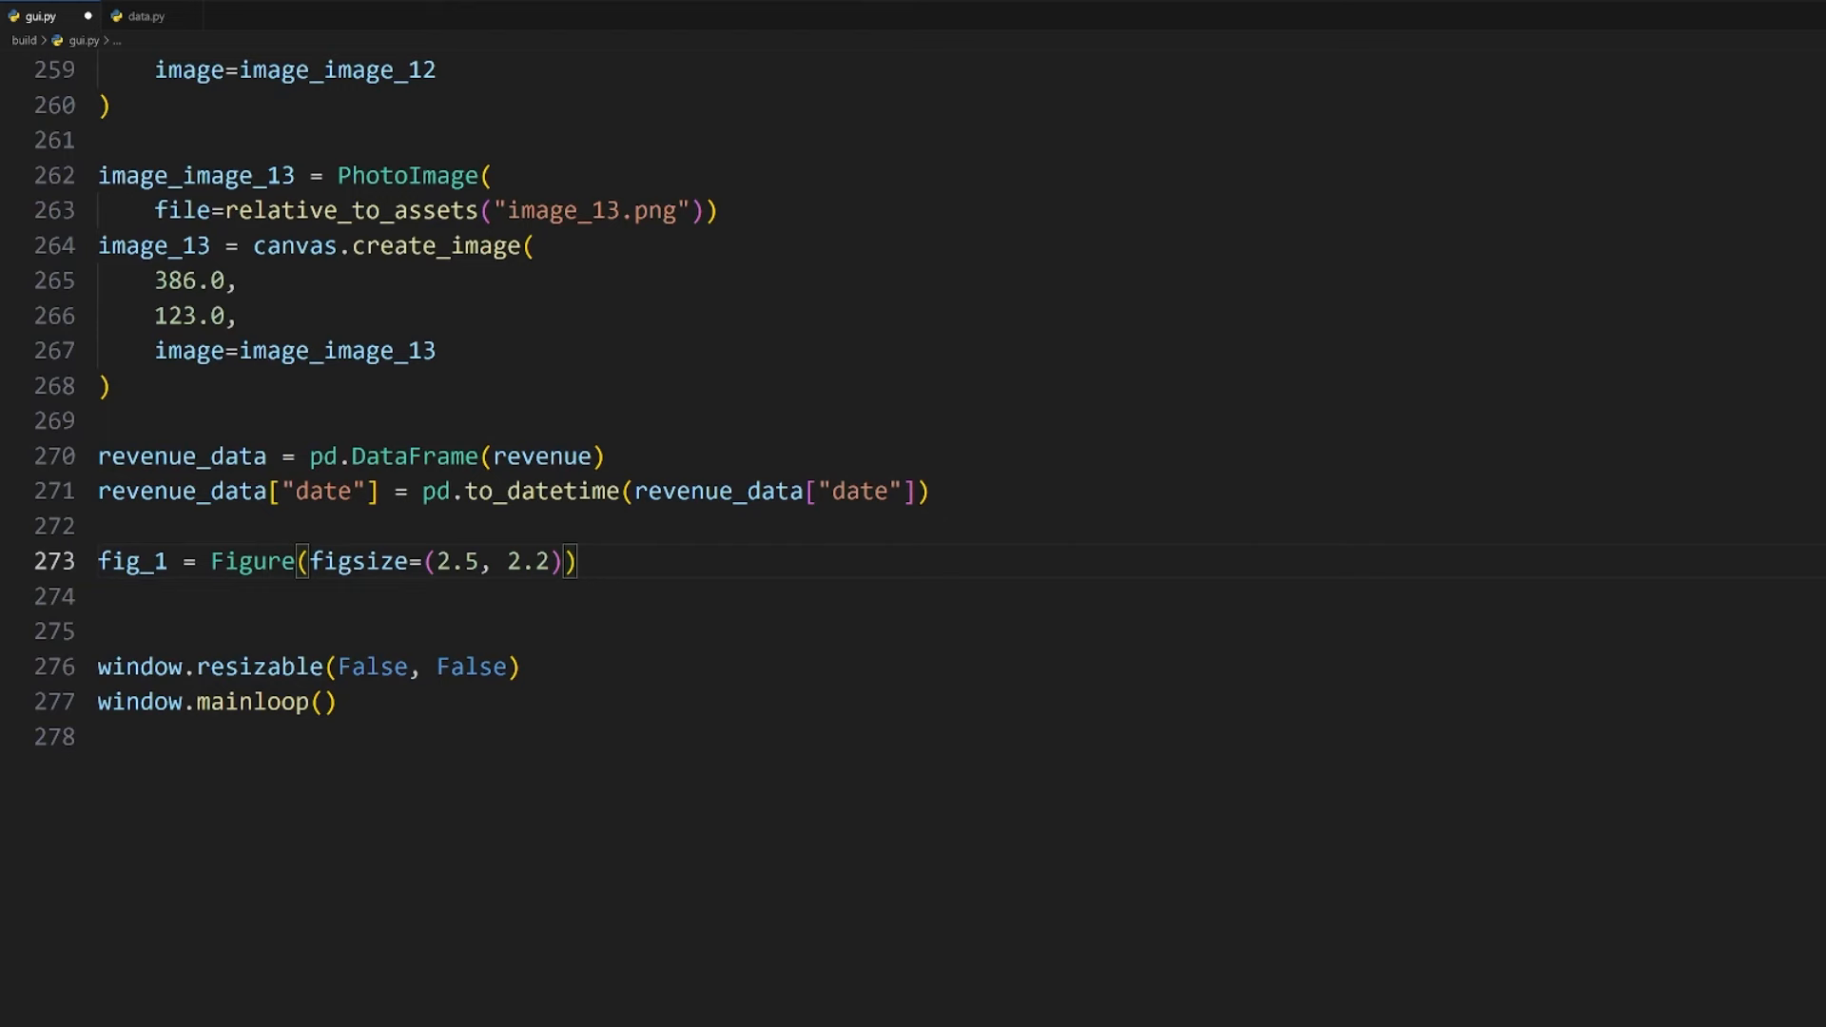
text(, facecolor="917FB3")
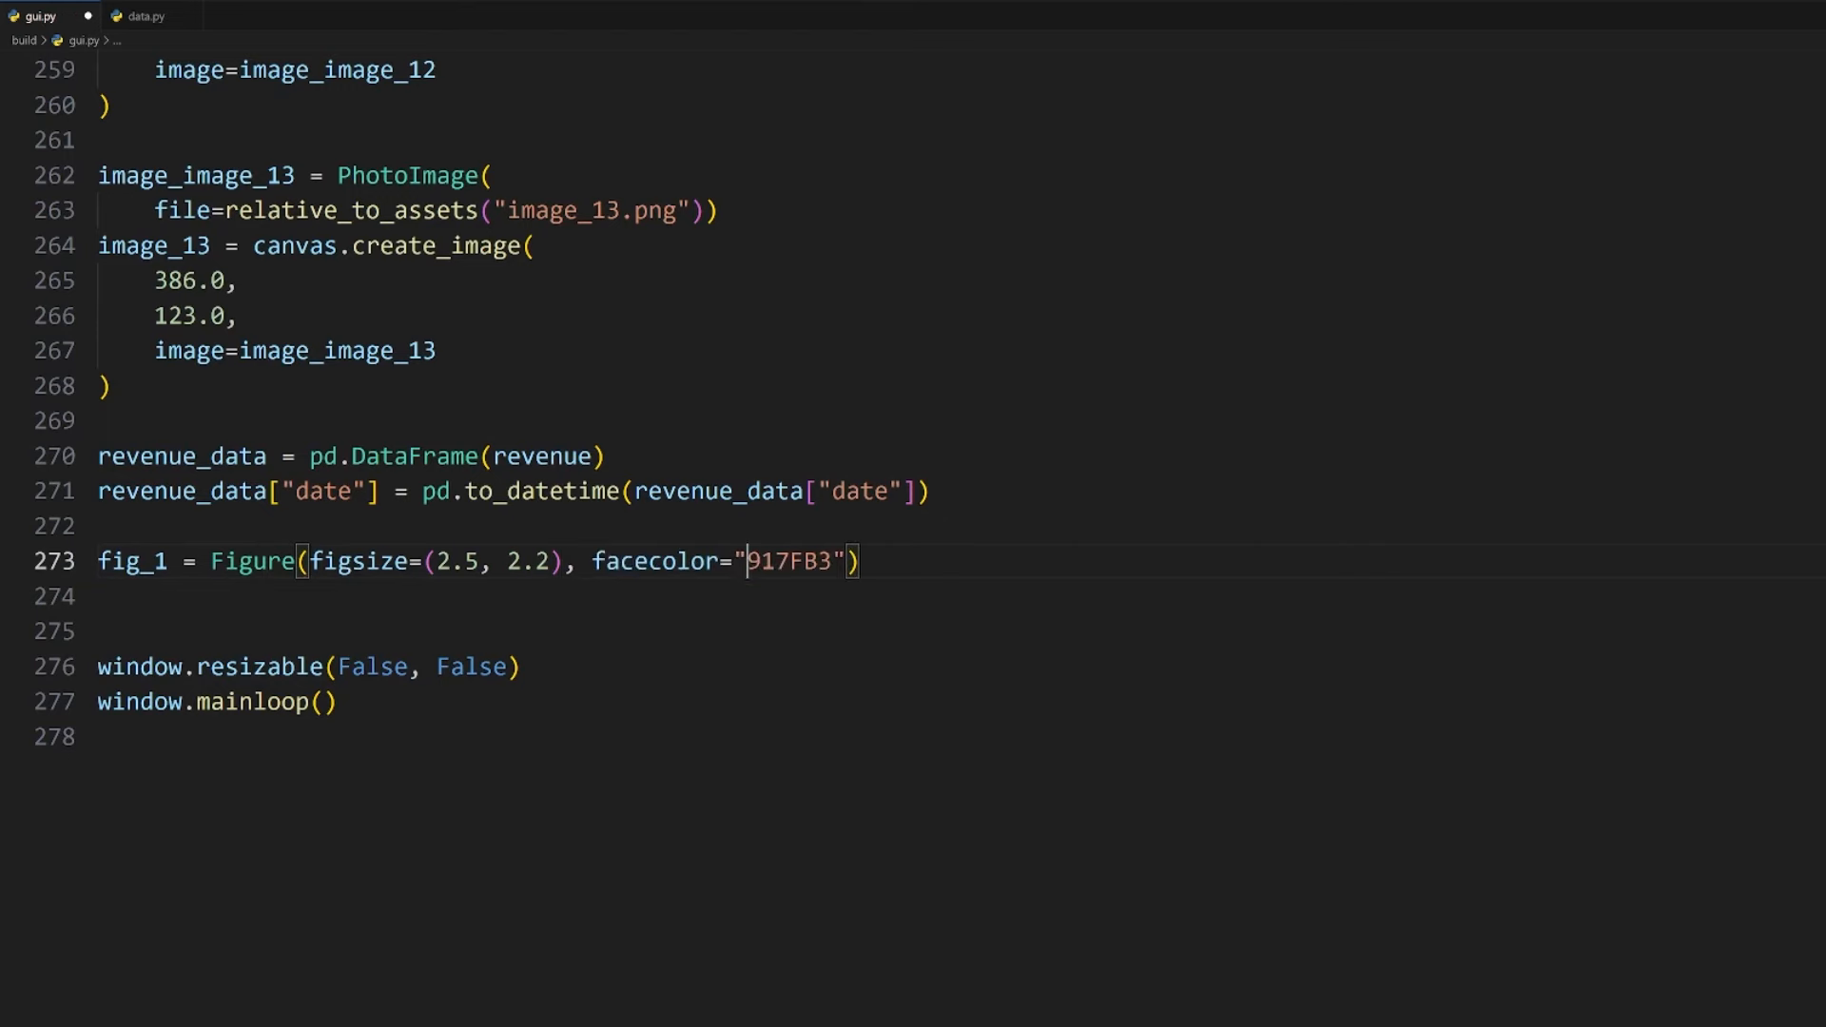
text(fig_1.add_subplot()
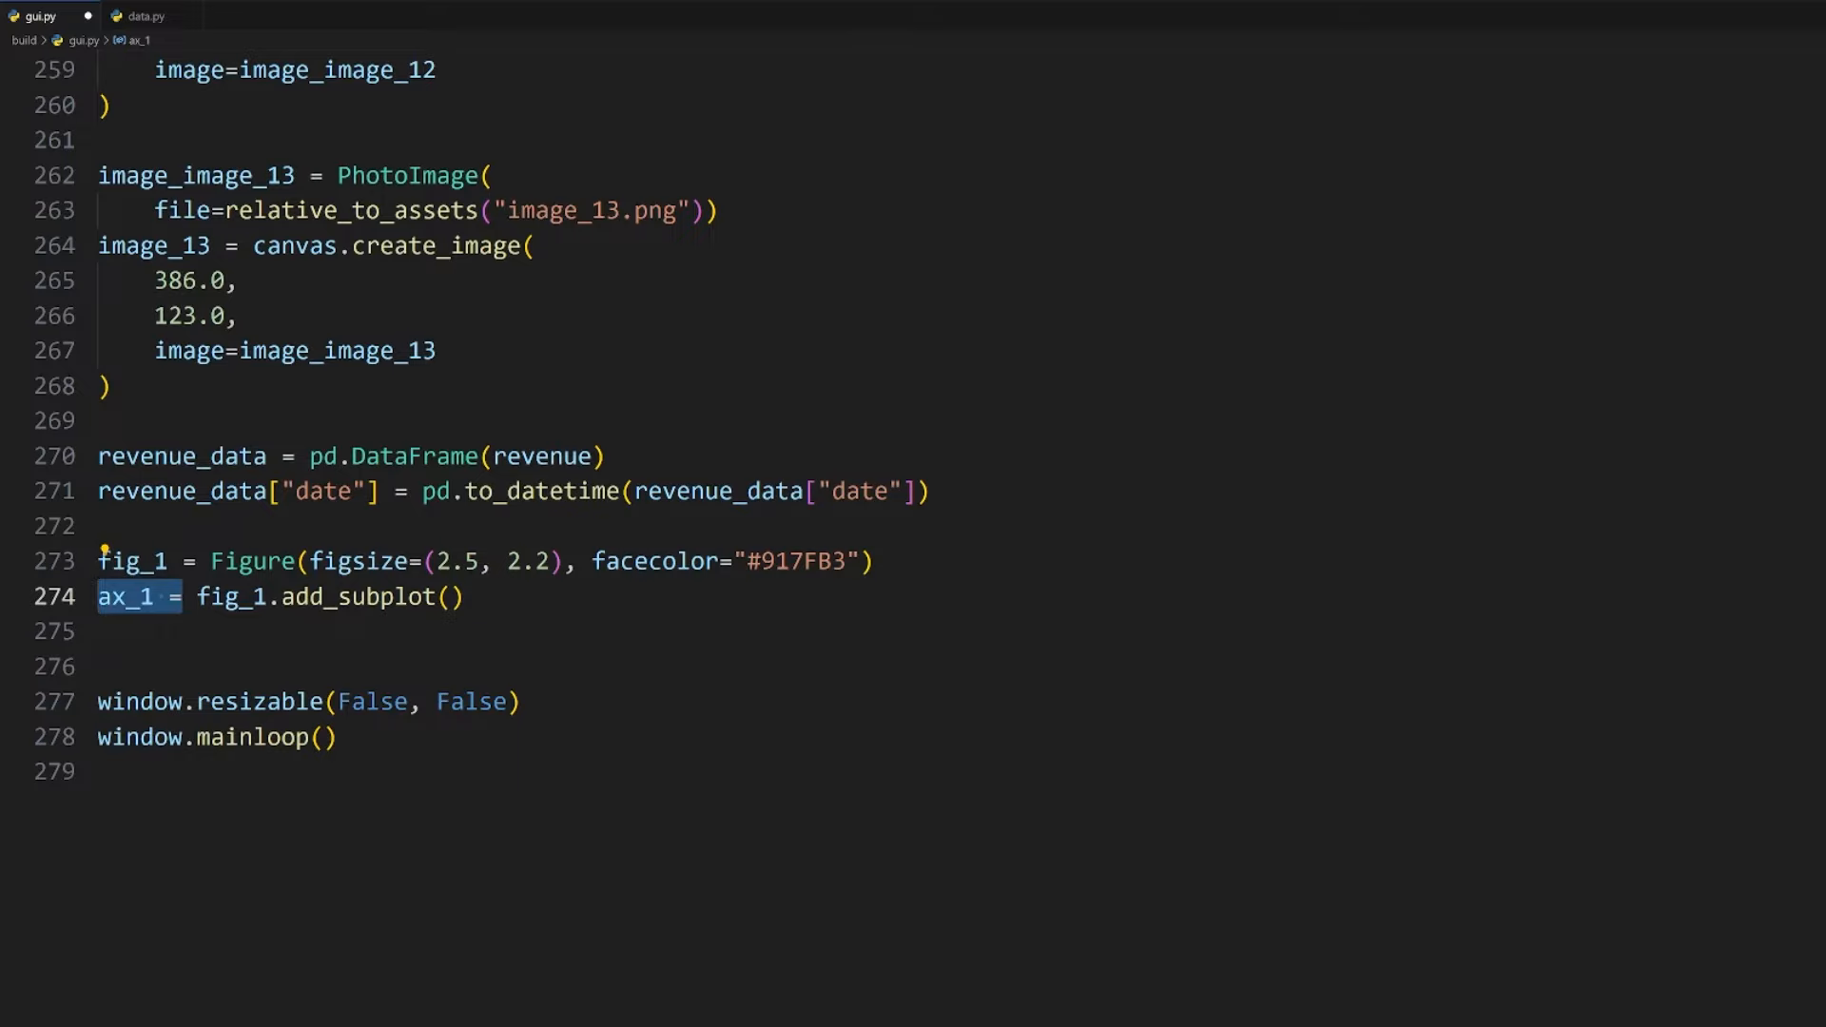
Step: Fill the area with ax_1.fill_between(x=revenue dates, y1=revenue amounts)
click(453, 595)
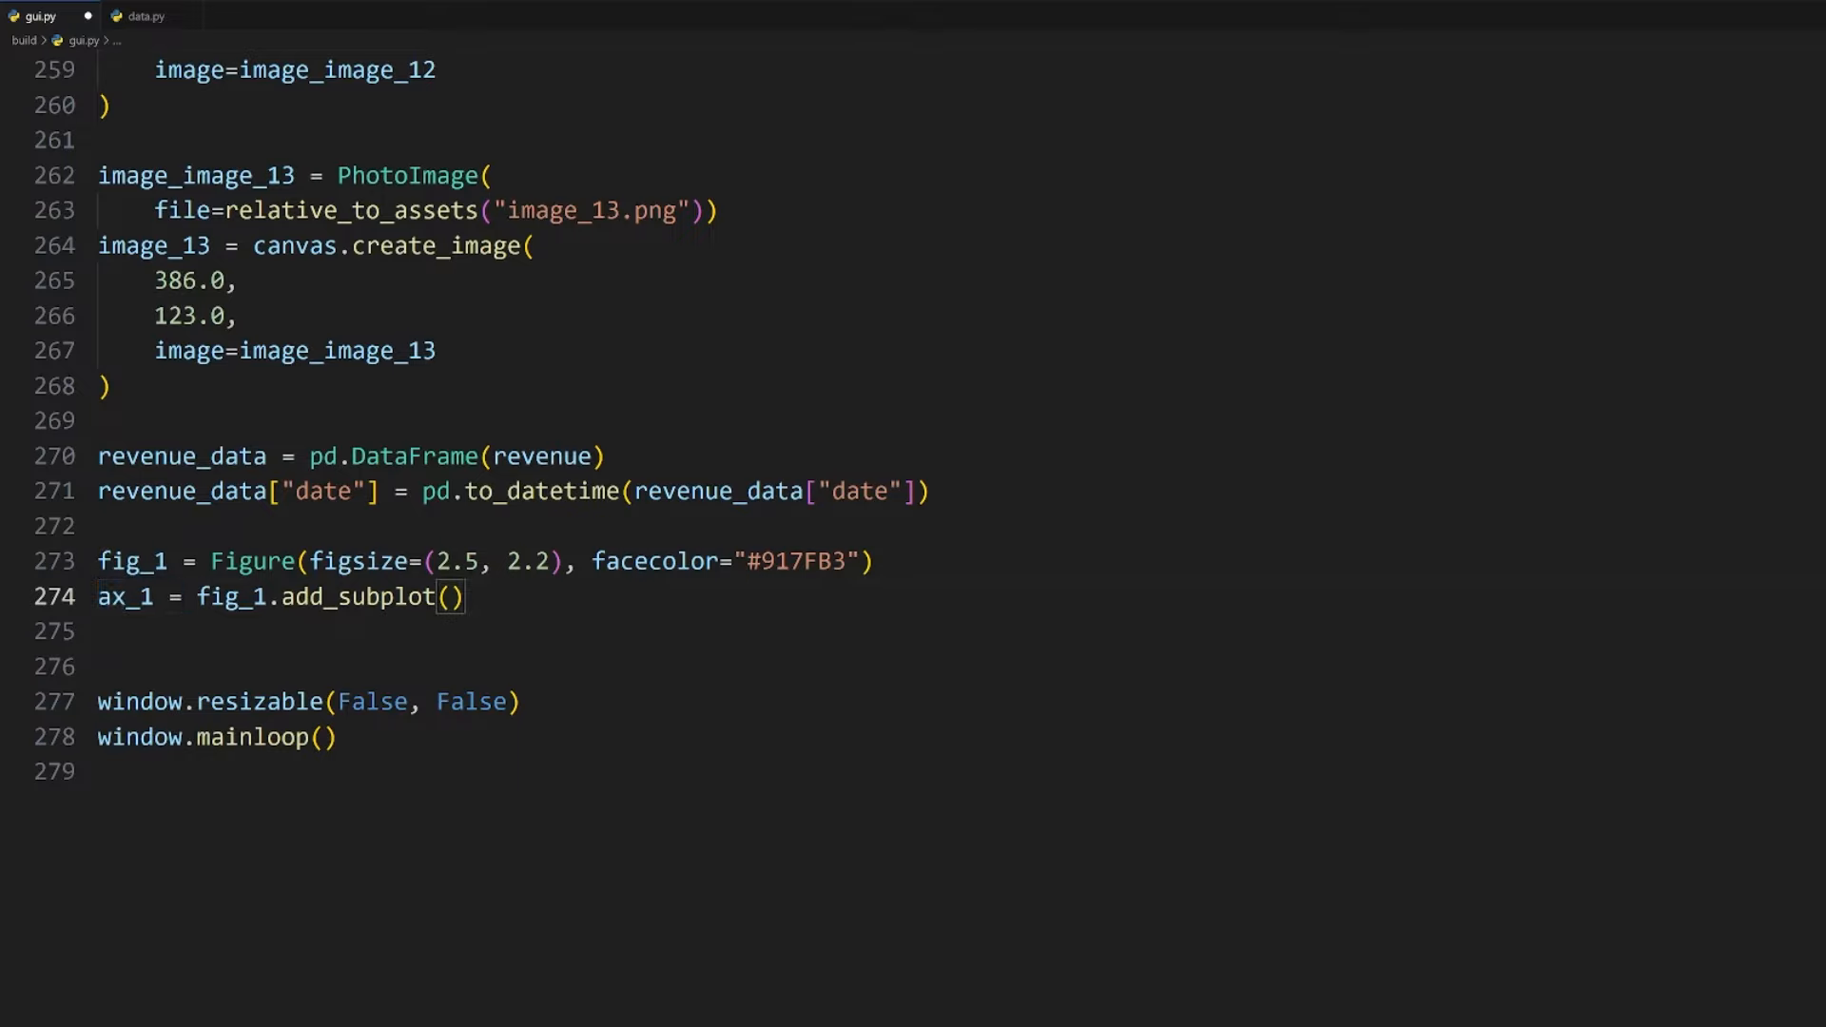
text(ax_1.fill_between())
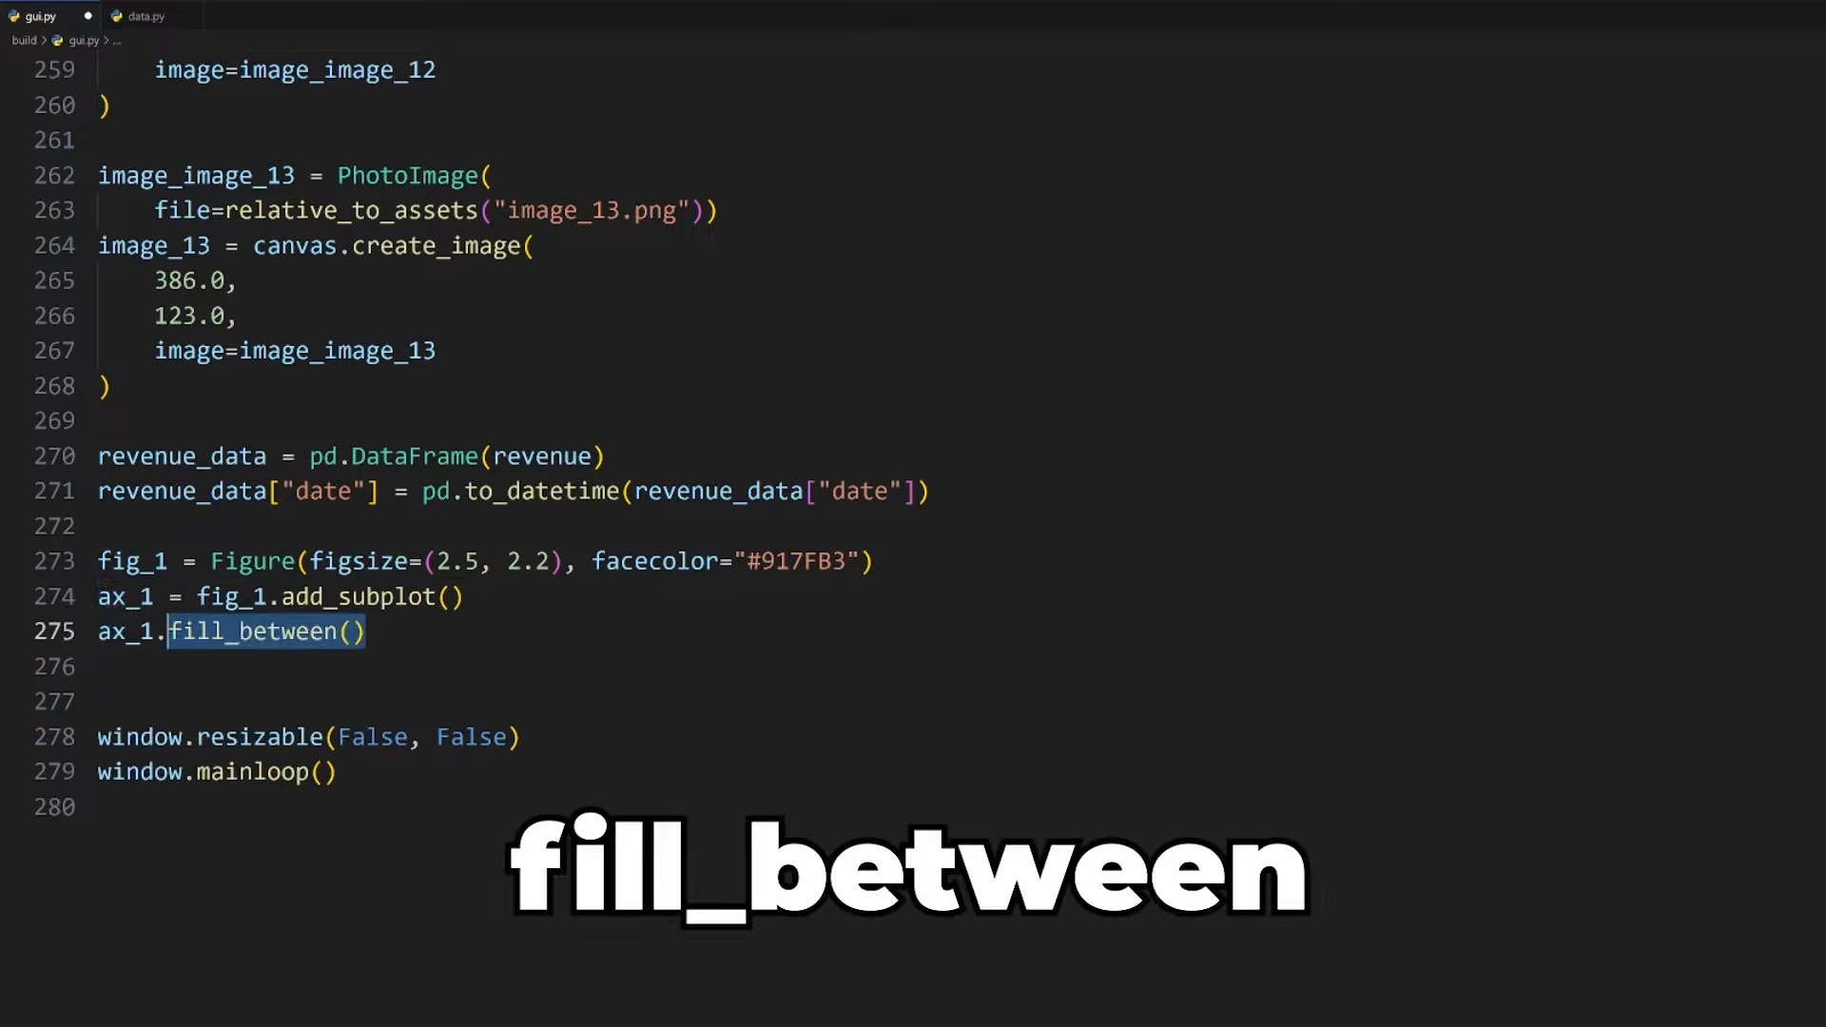
text(x=revenue_data["date"])
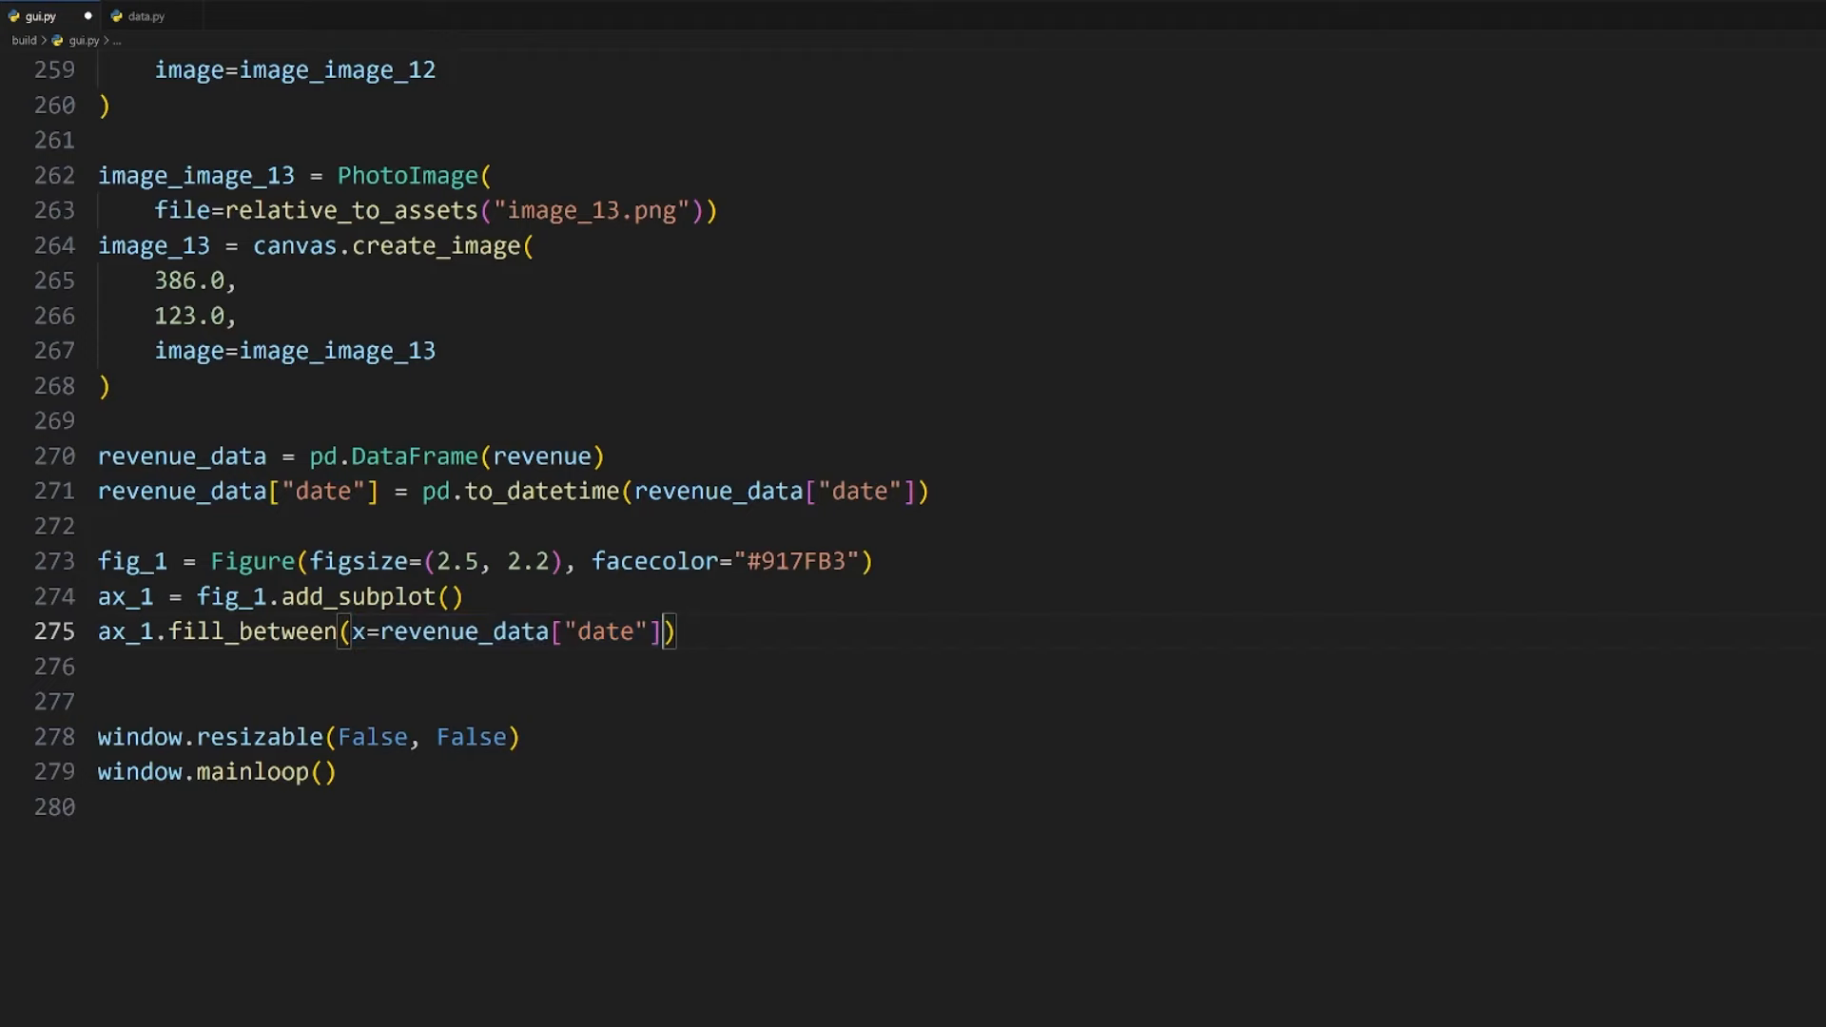
text(, y1=revenue_data["amount"])
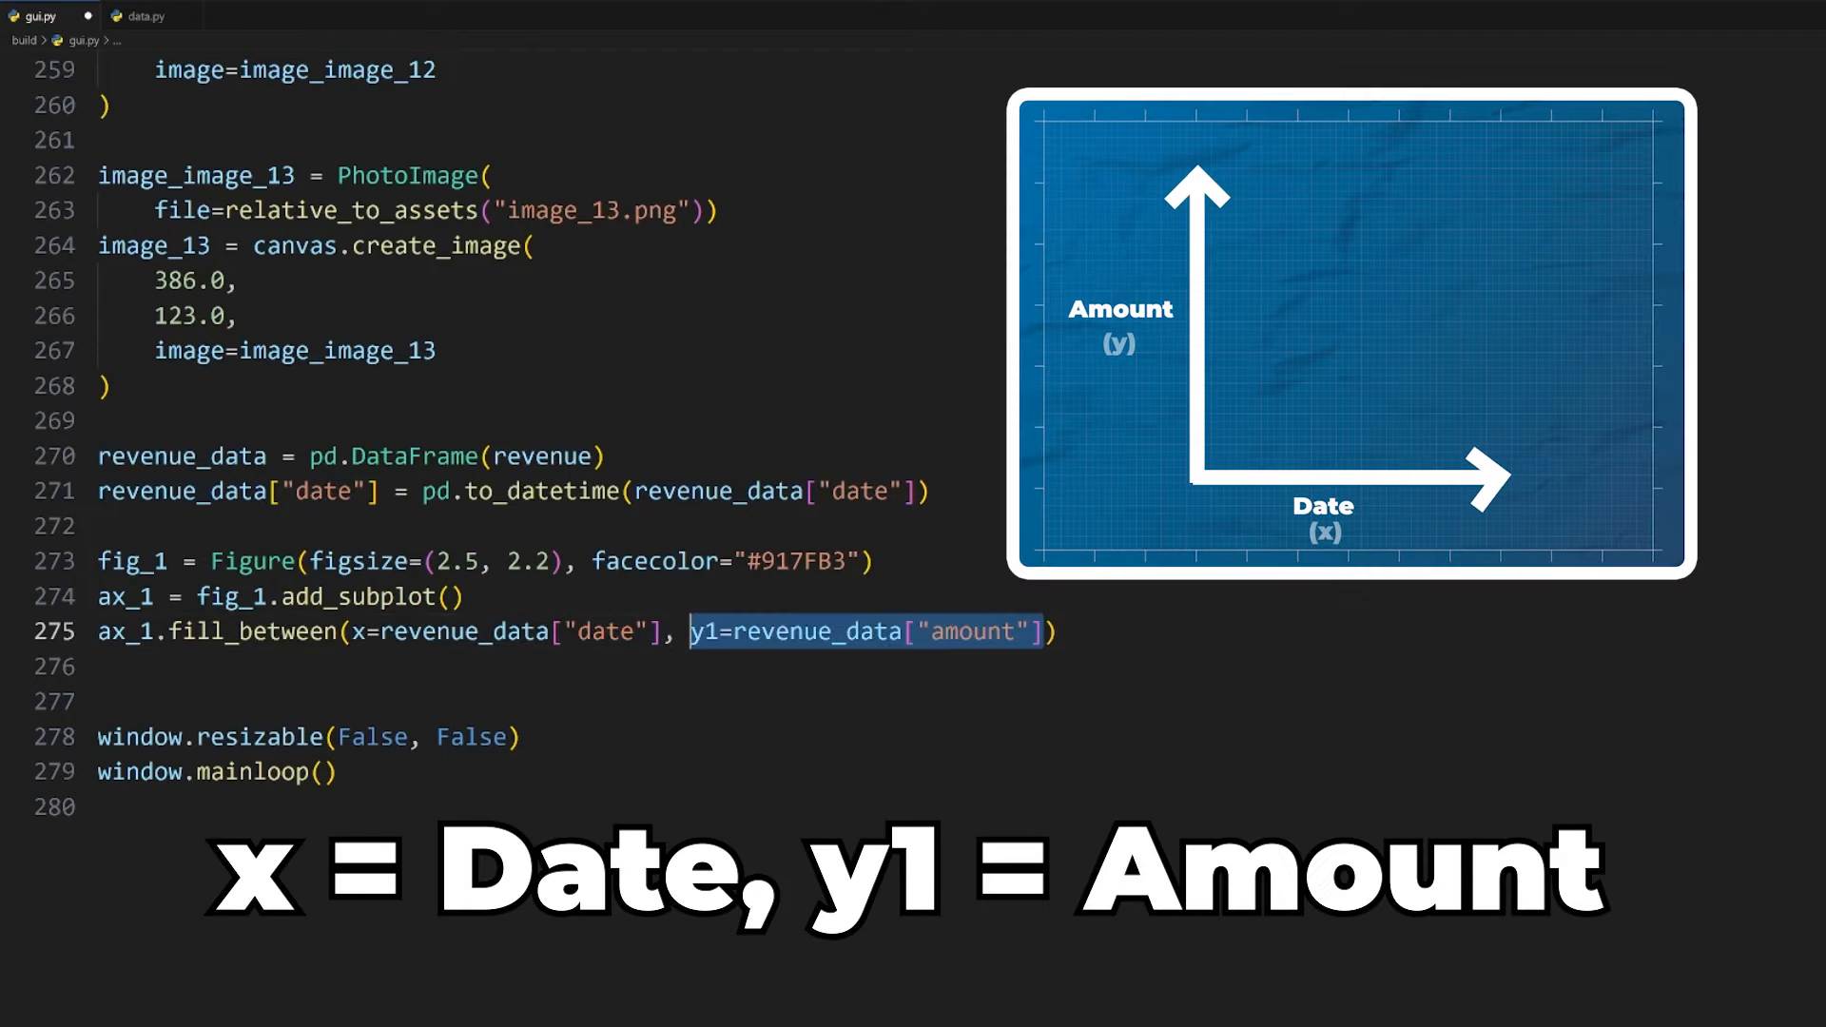
scroll(up, 3)
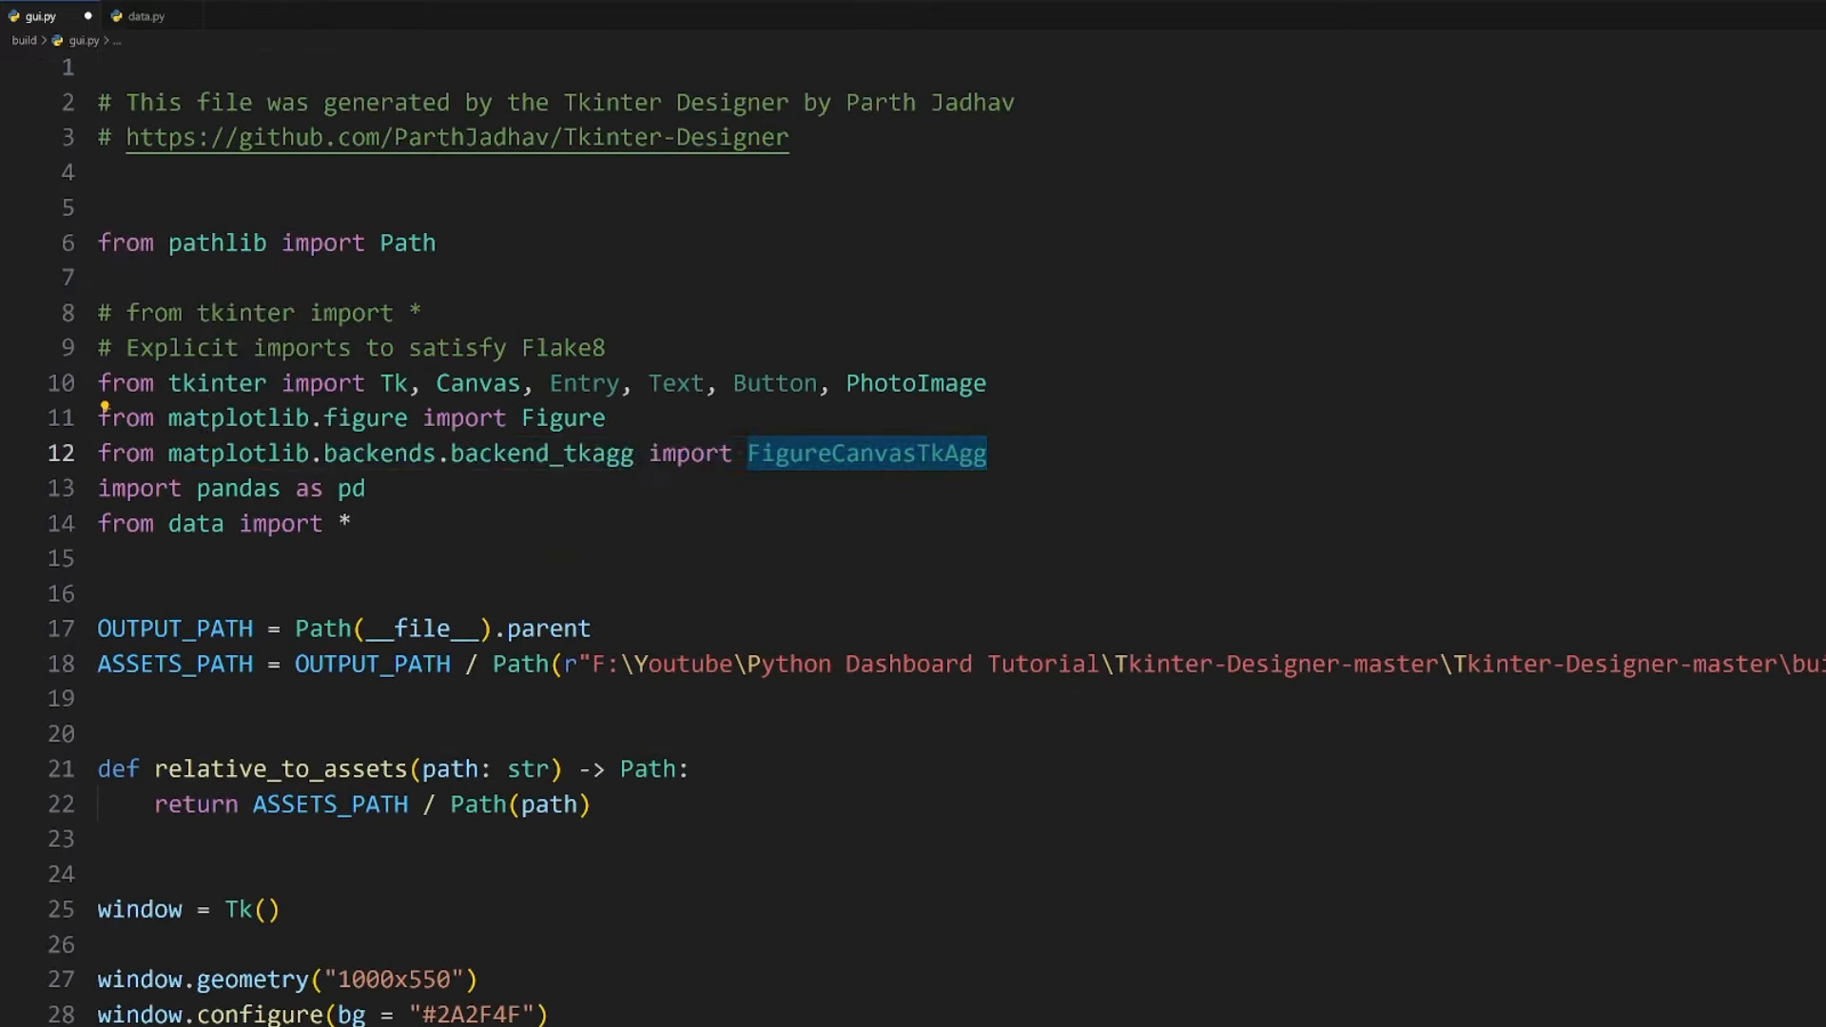
Step: Draw fig_1 on a FigureCanvasTkAgg with master=window, placed at x=40, y=220
scroll(down, 3)
text(canvas = FigureCanvasTkAgg(figure=fig_1)
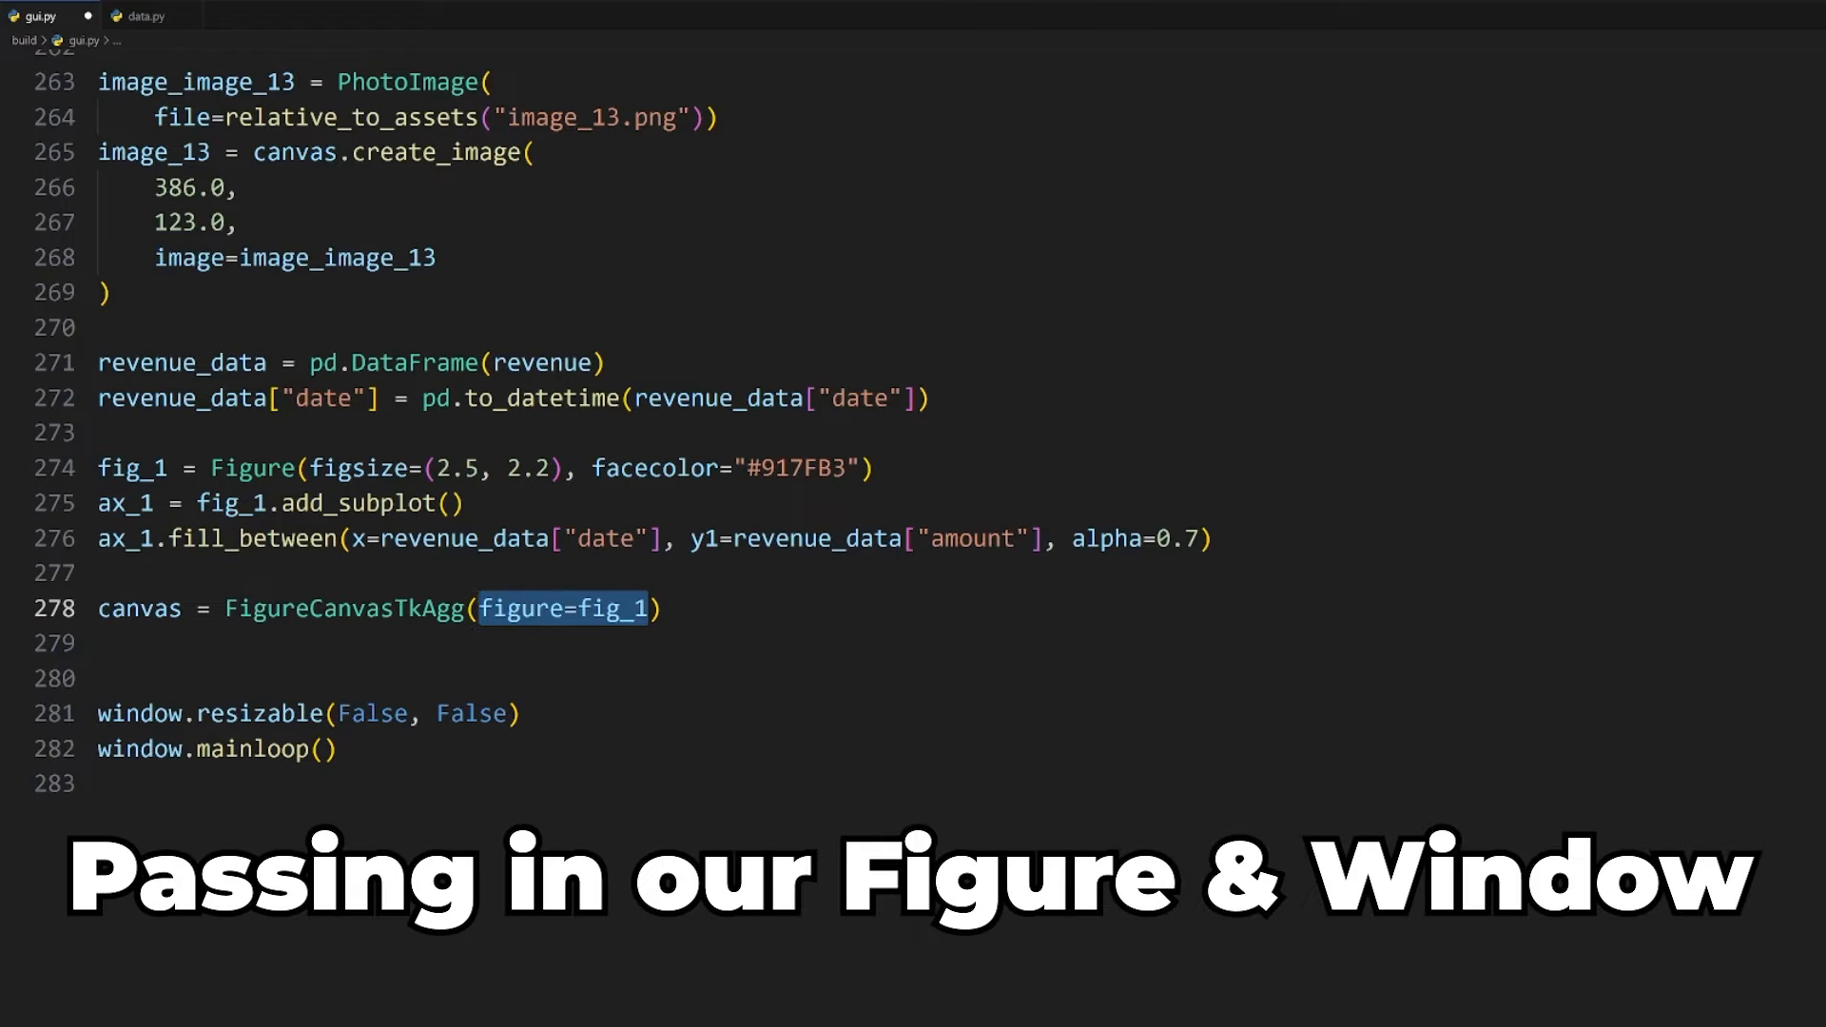
text(, master=window)
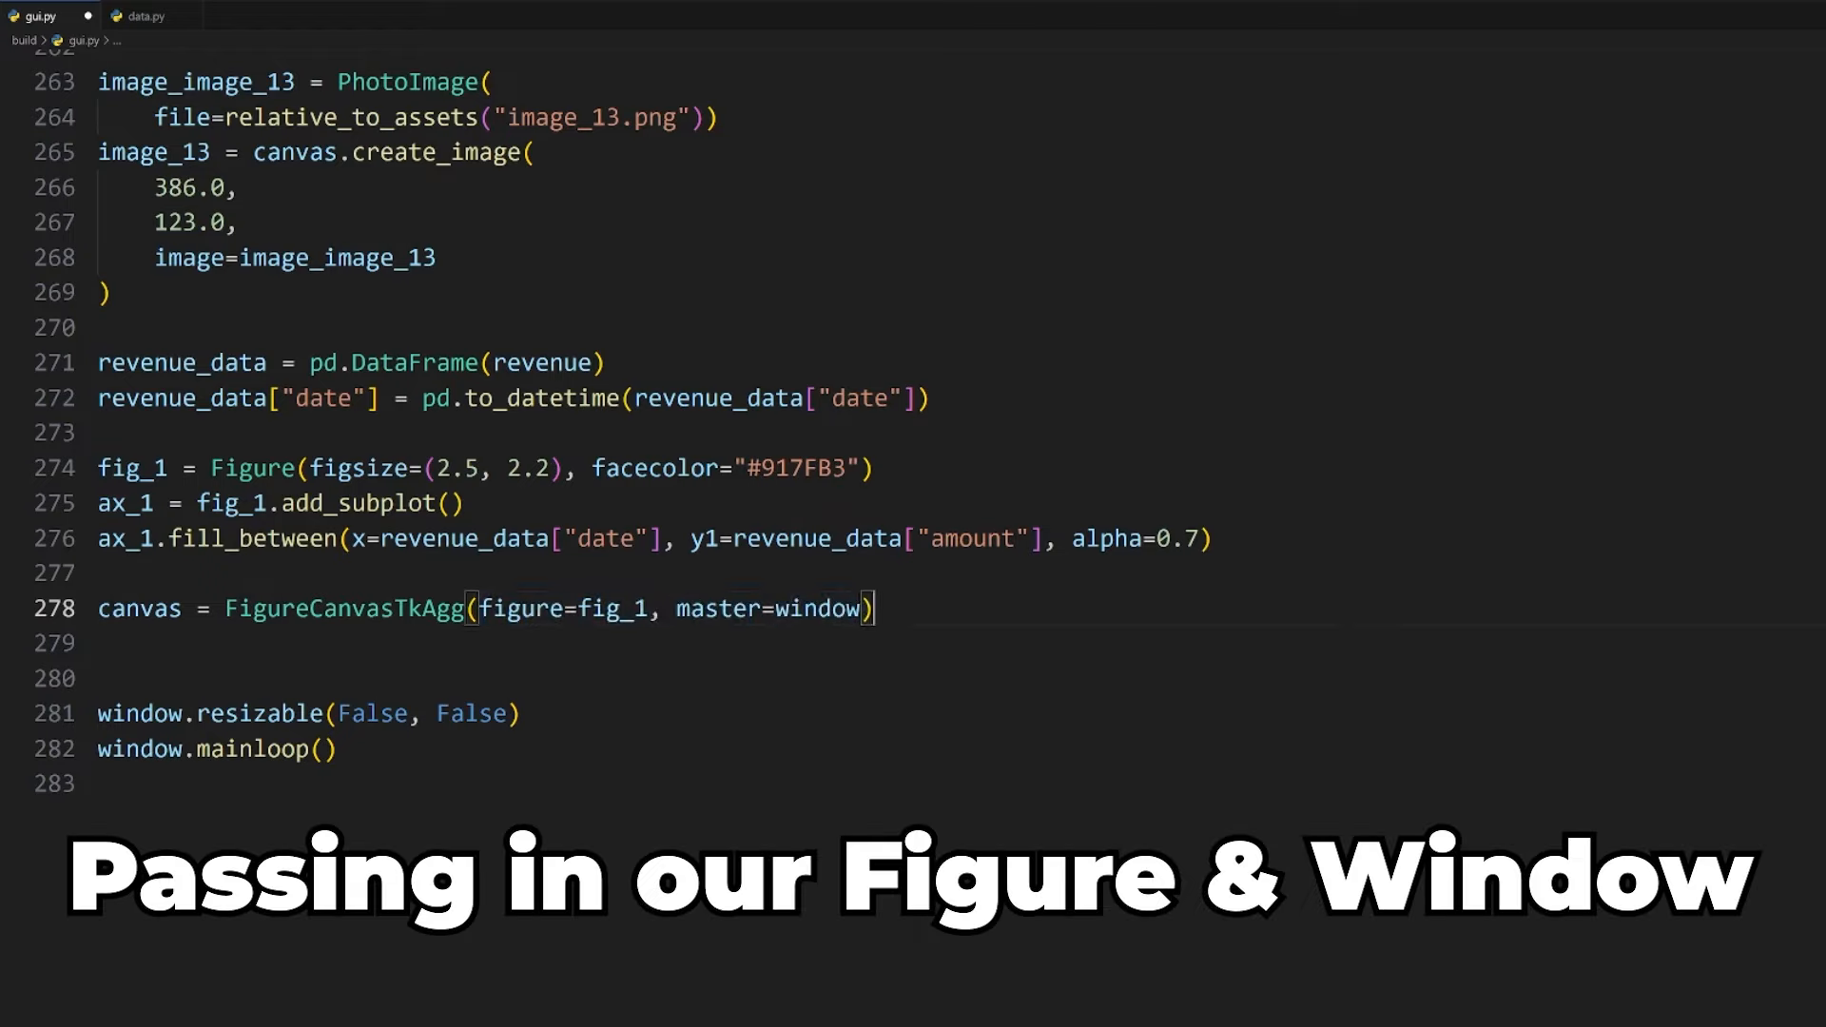
text(canvas.draw())
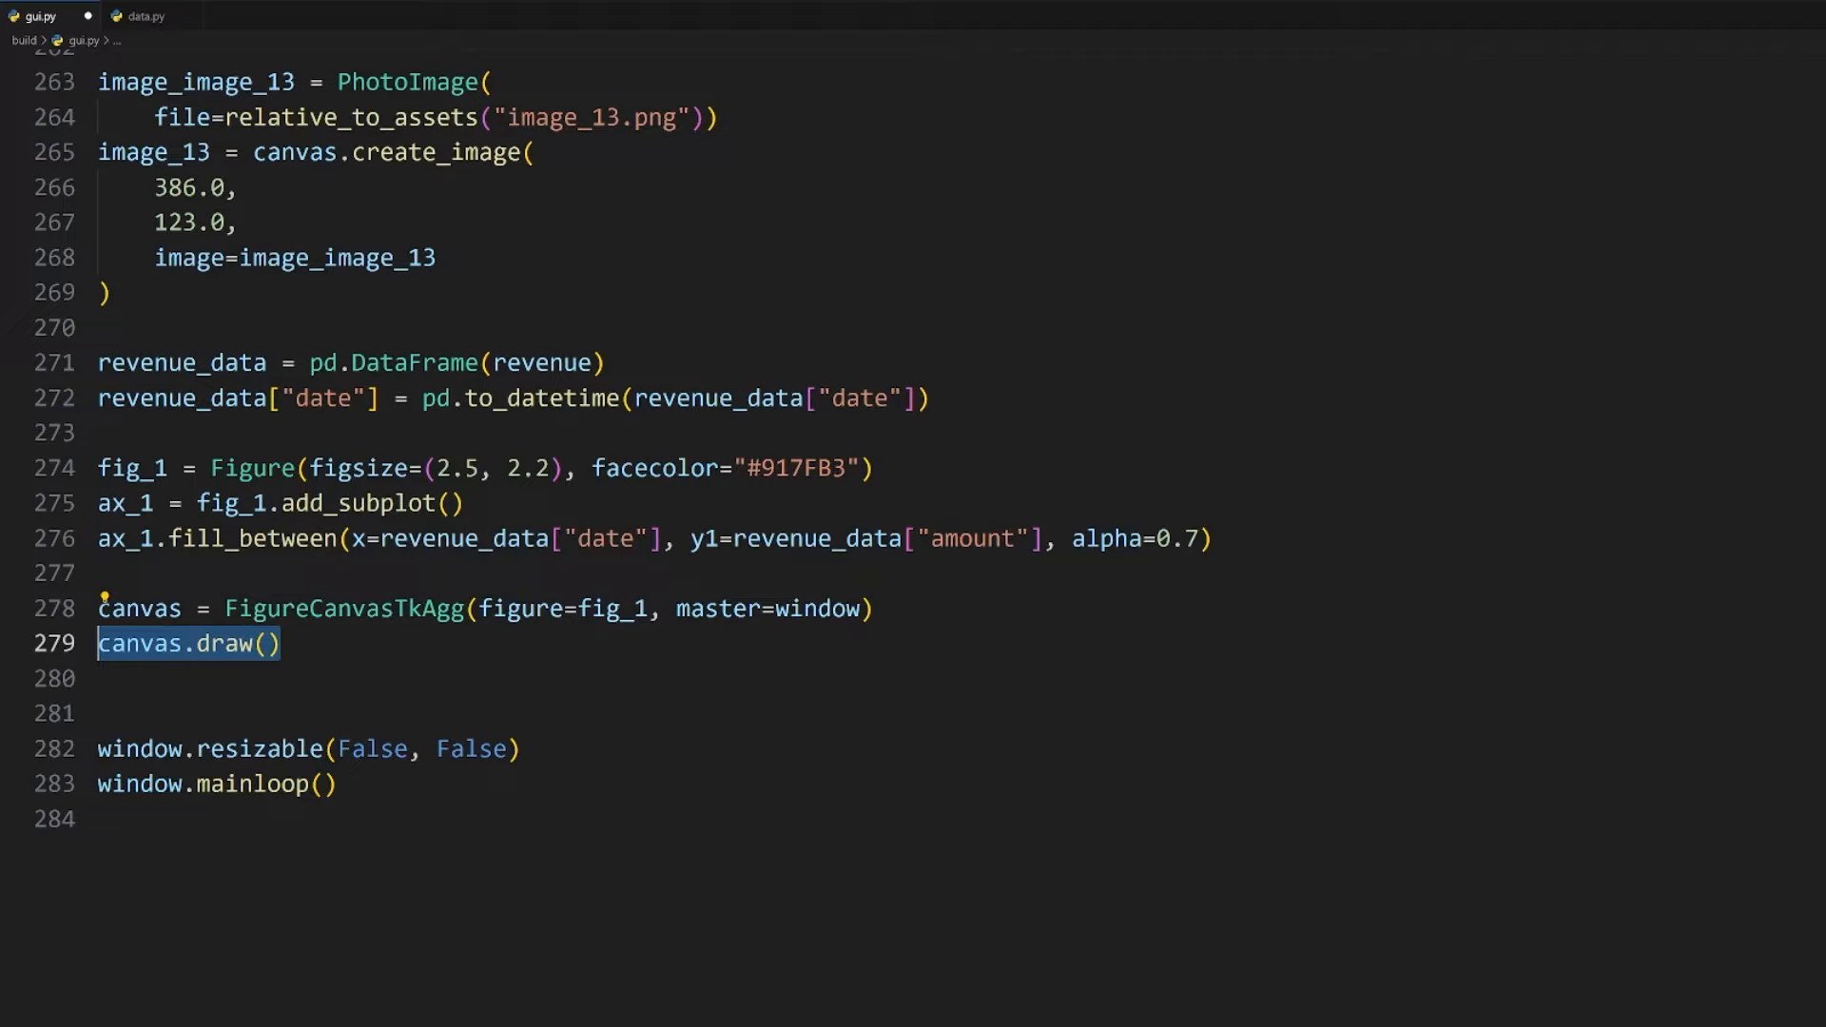
text(canvas.get_tk_widget().place())
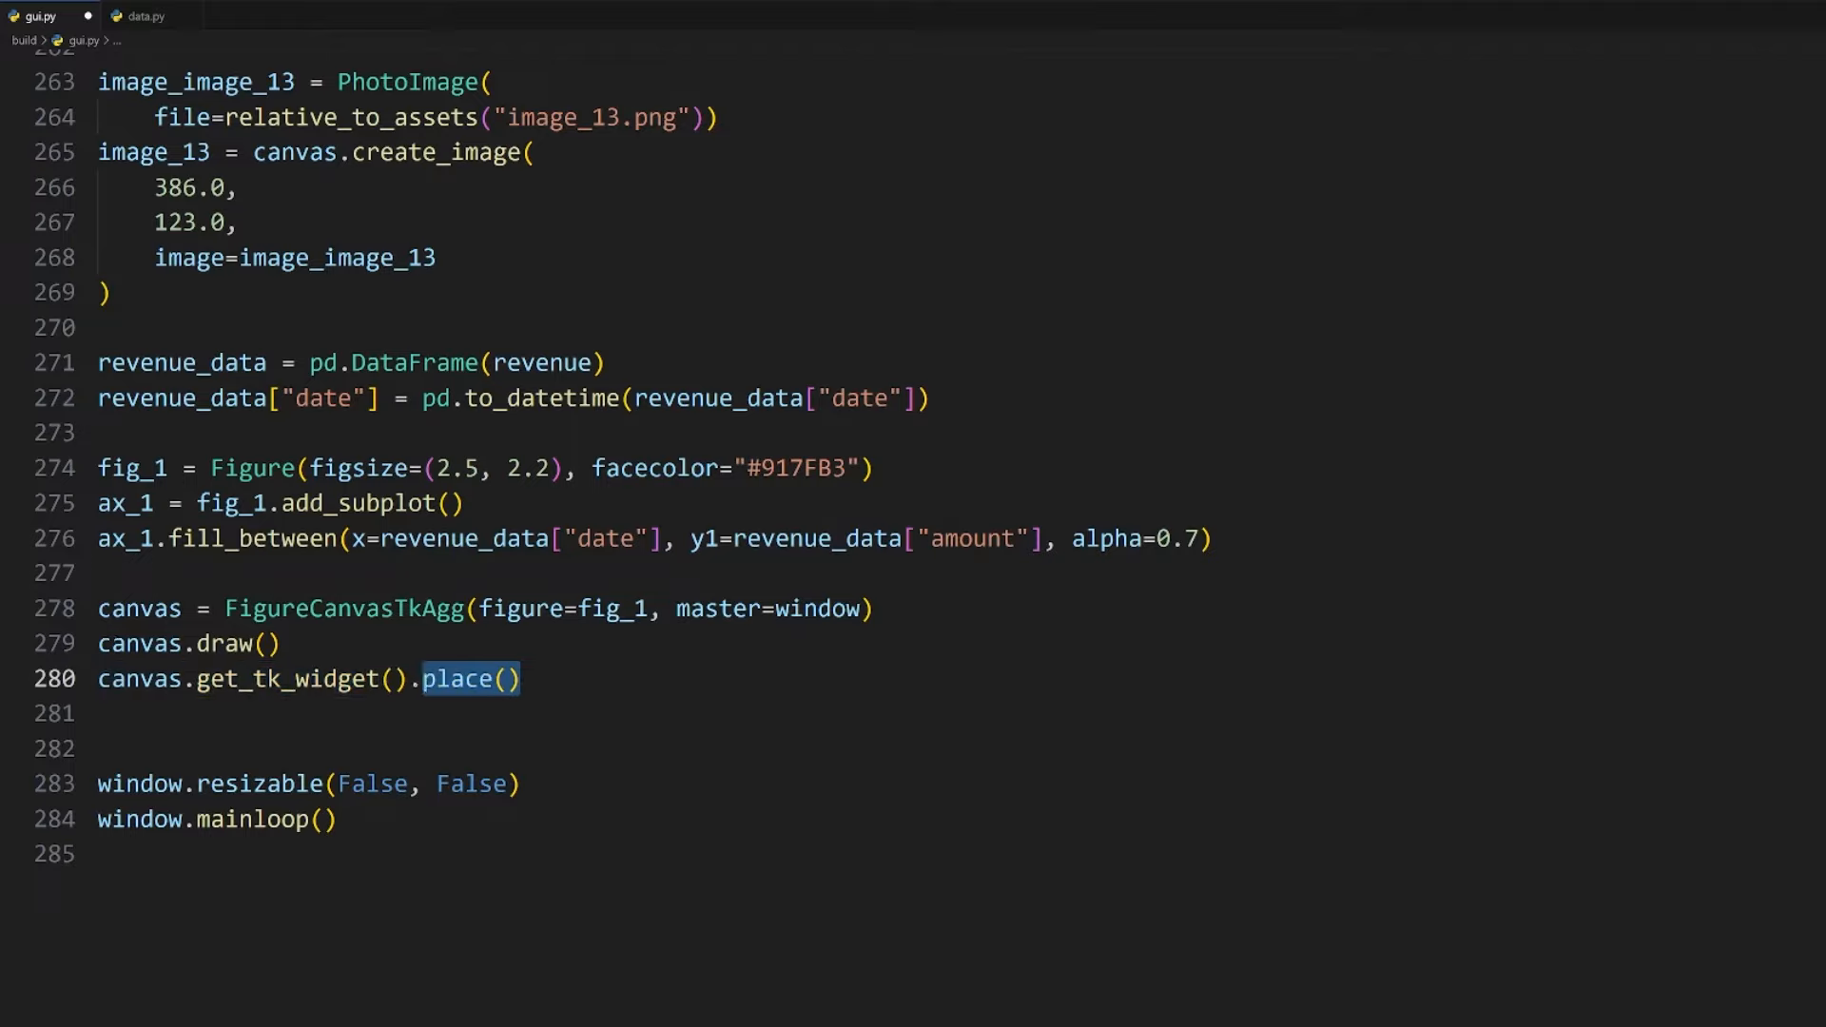
click(506, 679)
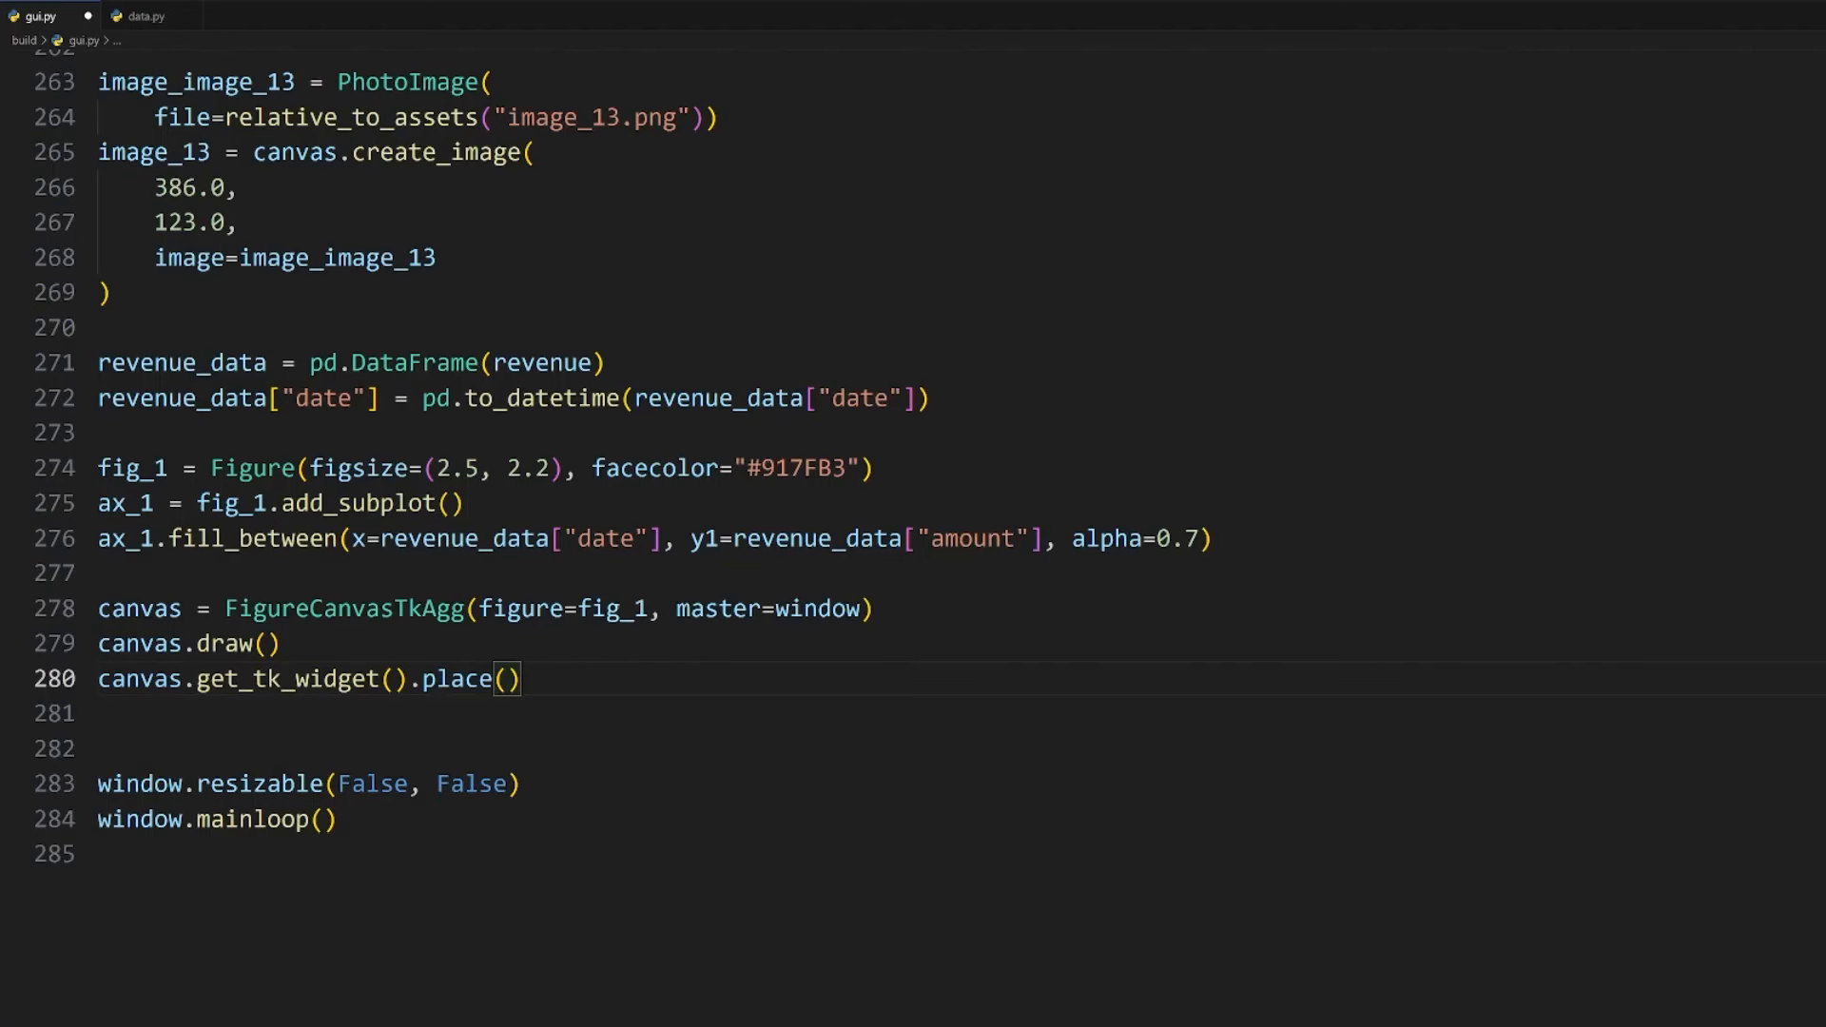
text(x=40, y=220)
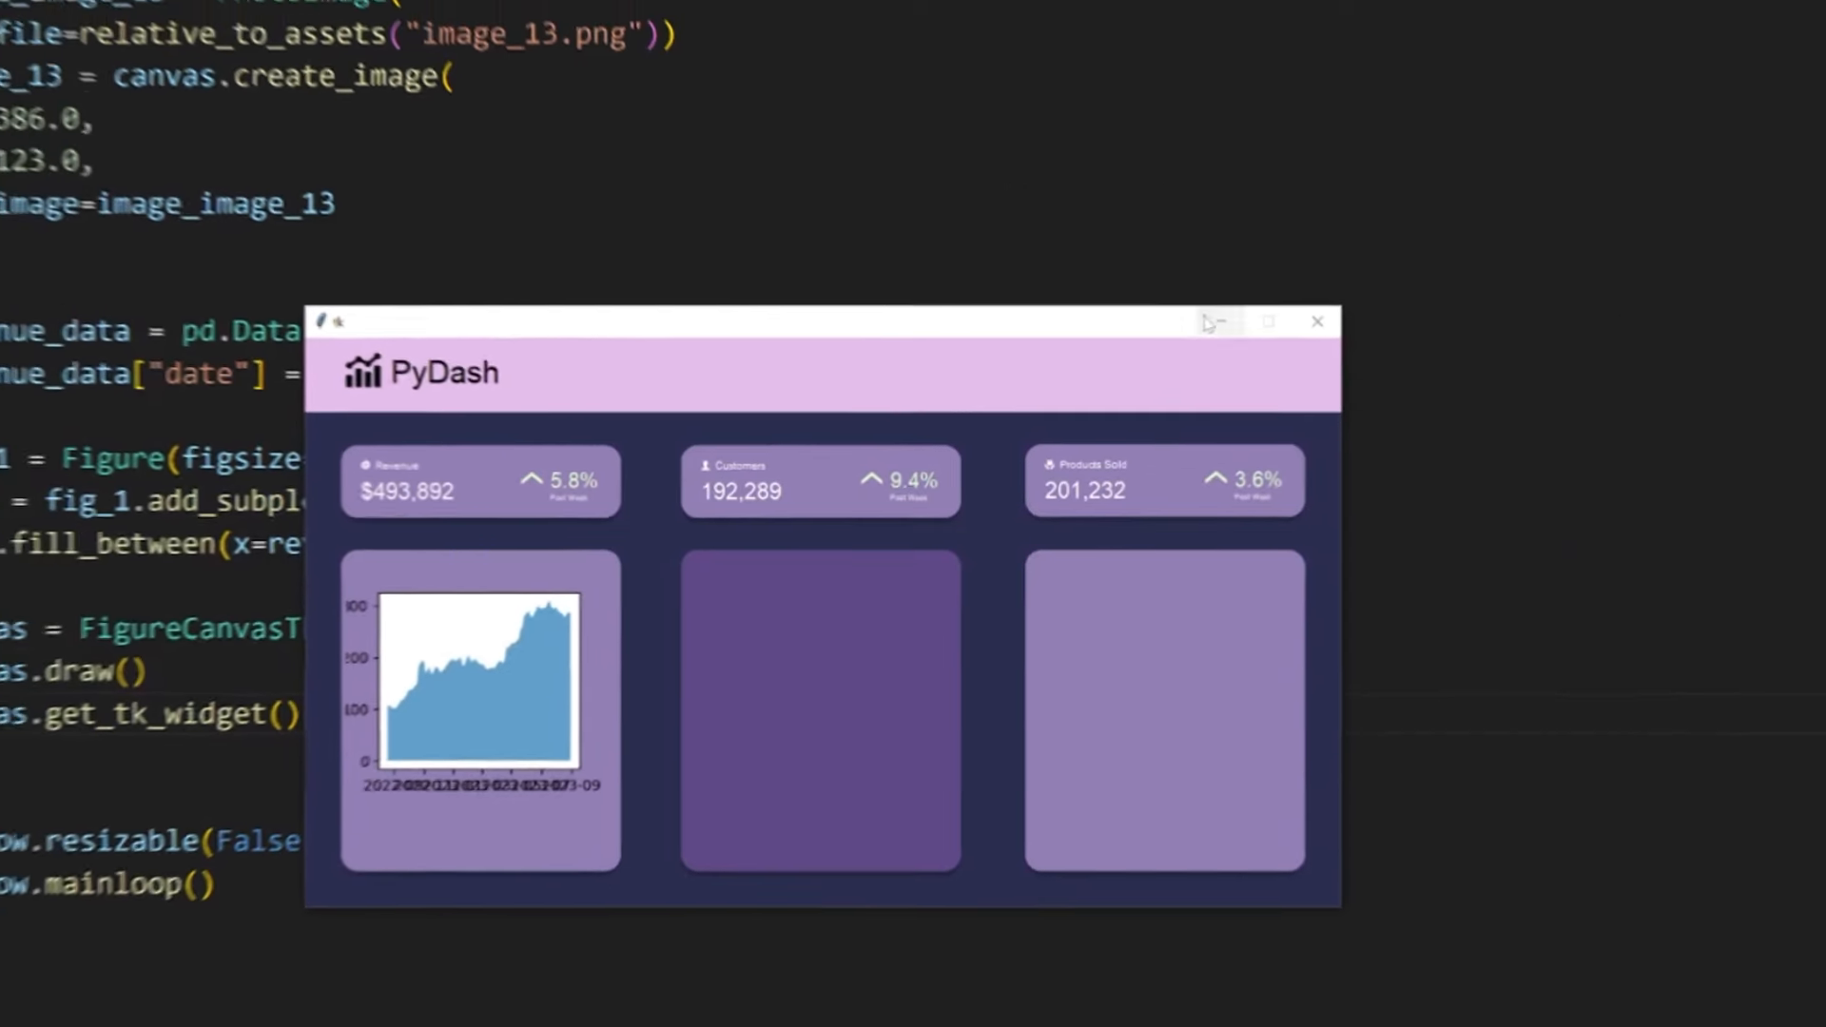
Step: Close the running PyDash dashboard window
click(1317, 321)
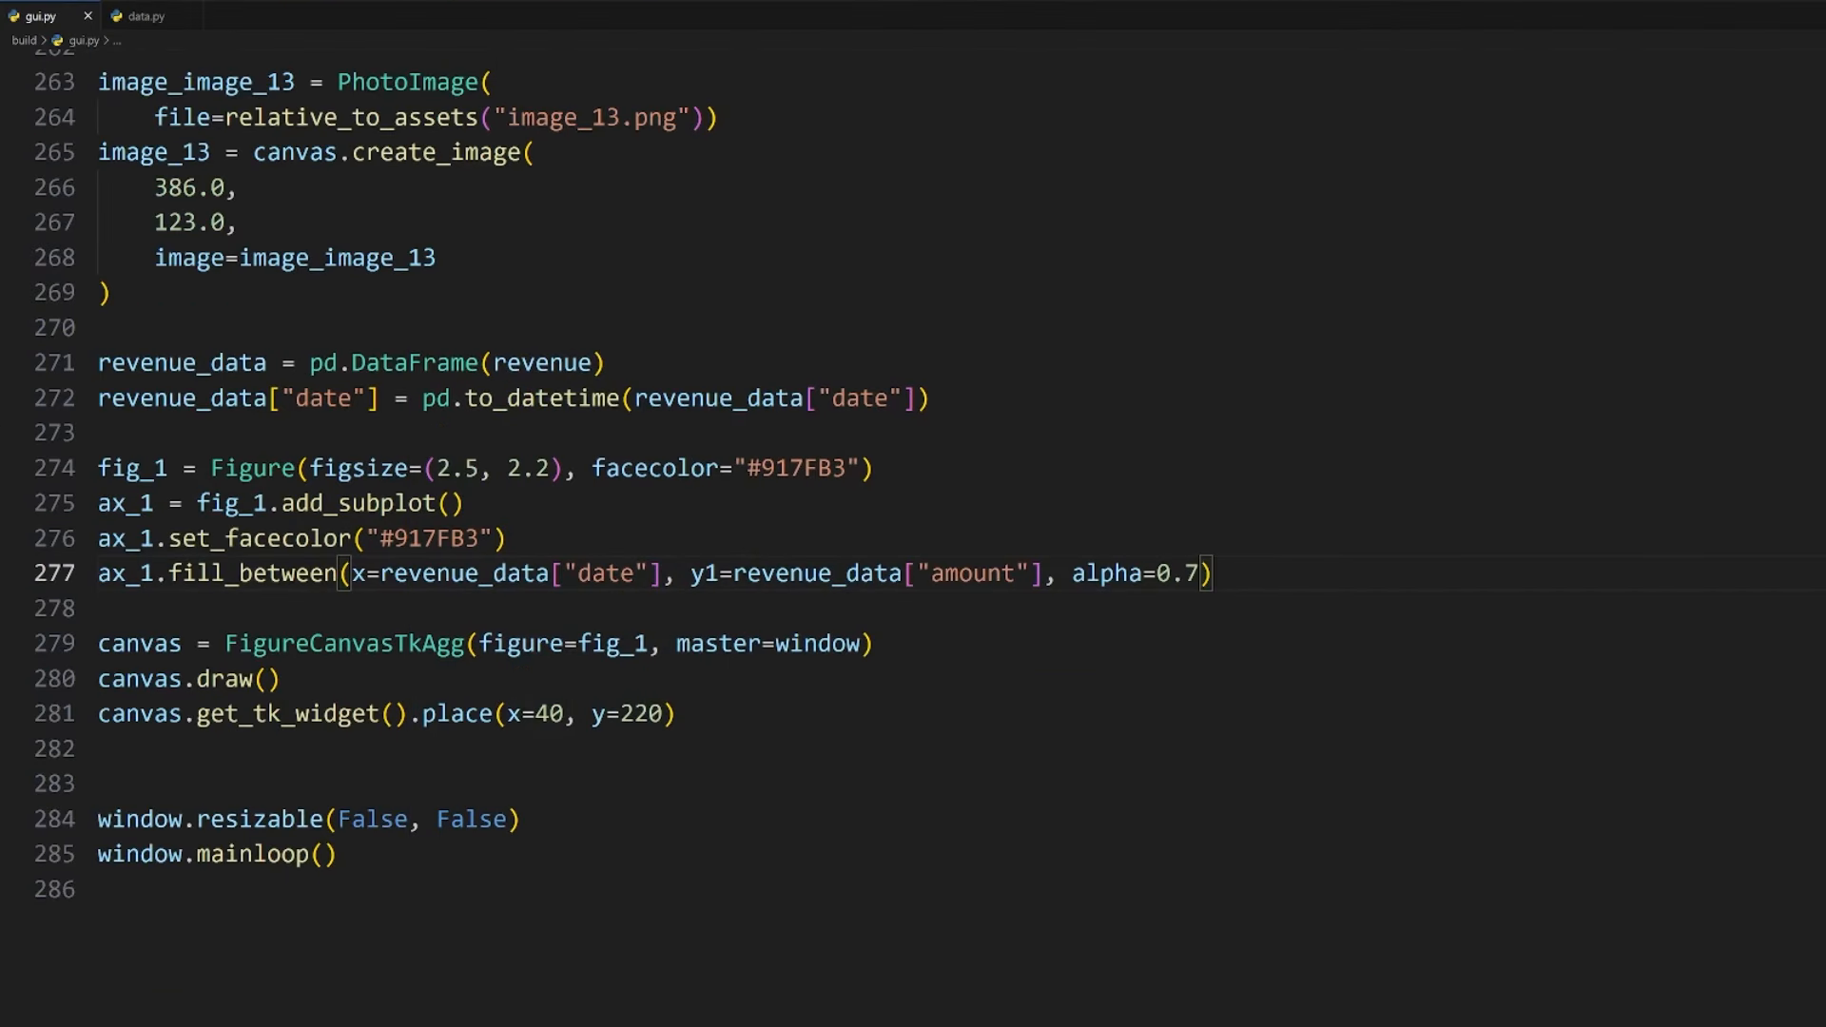
Step: Set white size-7 tick labels and auto-format the x-axis dates
text(ax_1.tick_params())
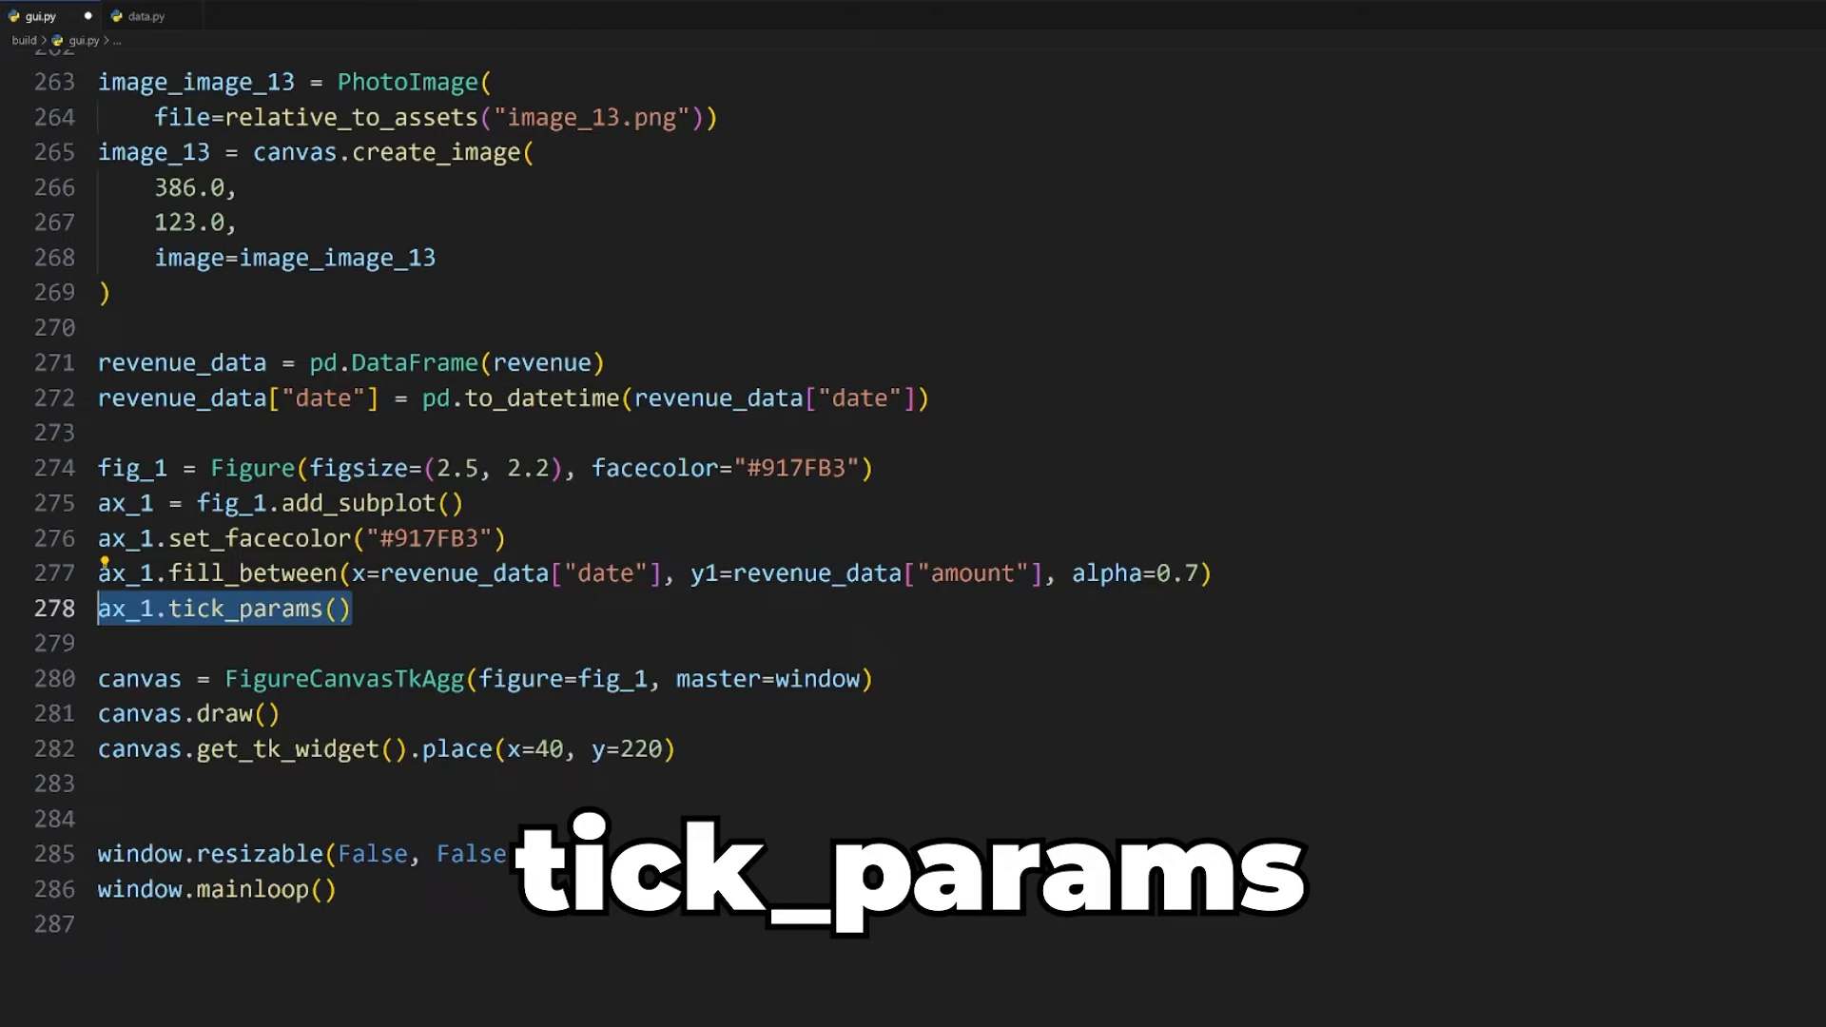
text(labelsize=7, colors="white")
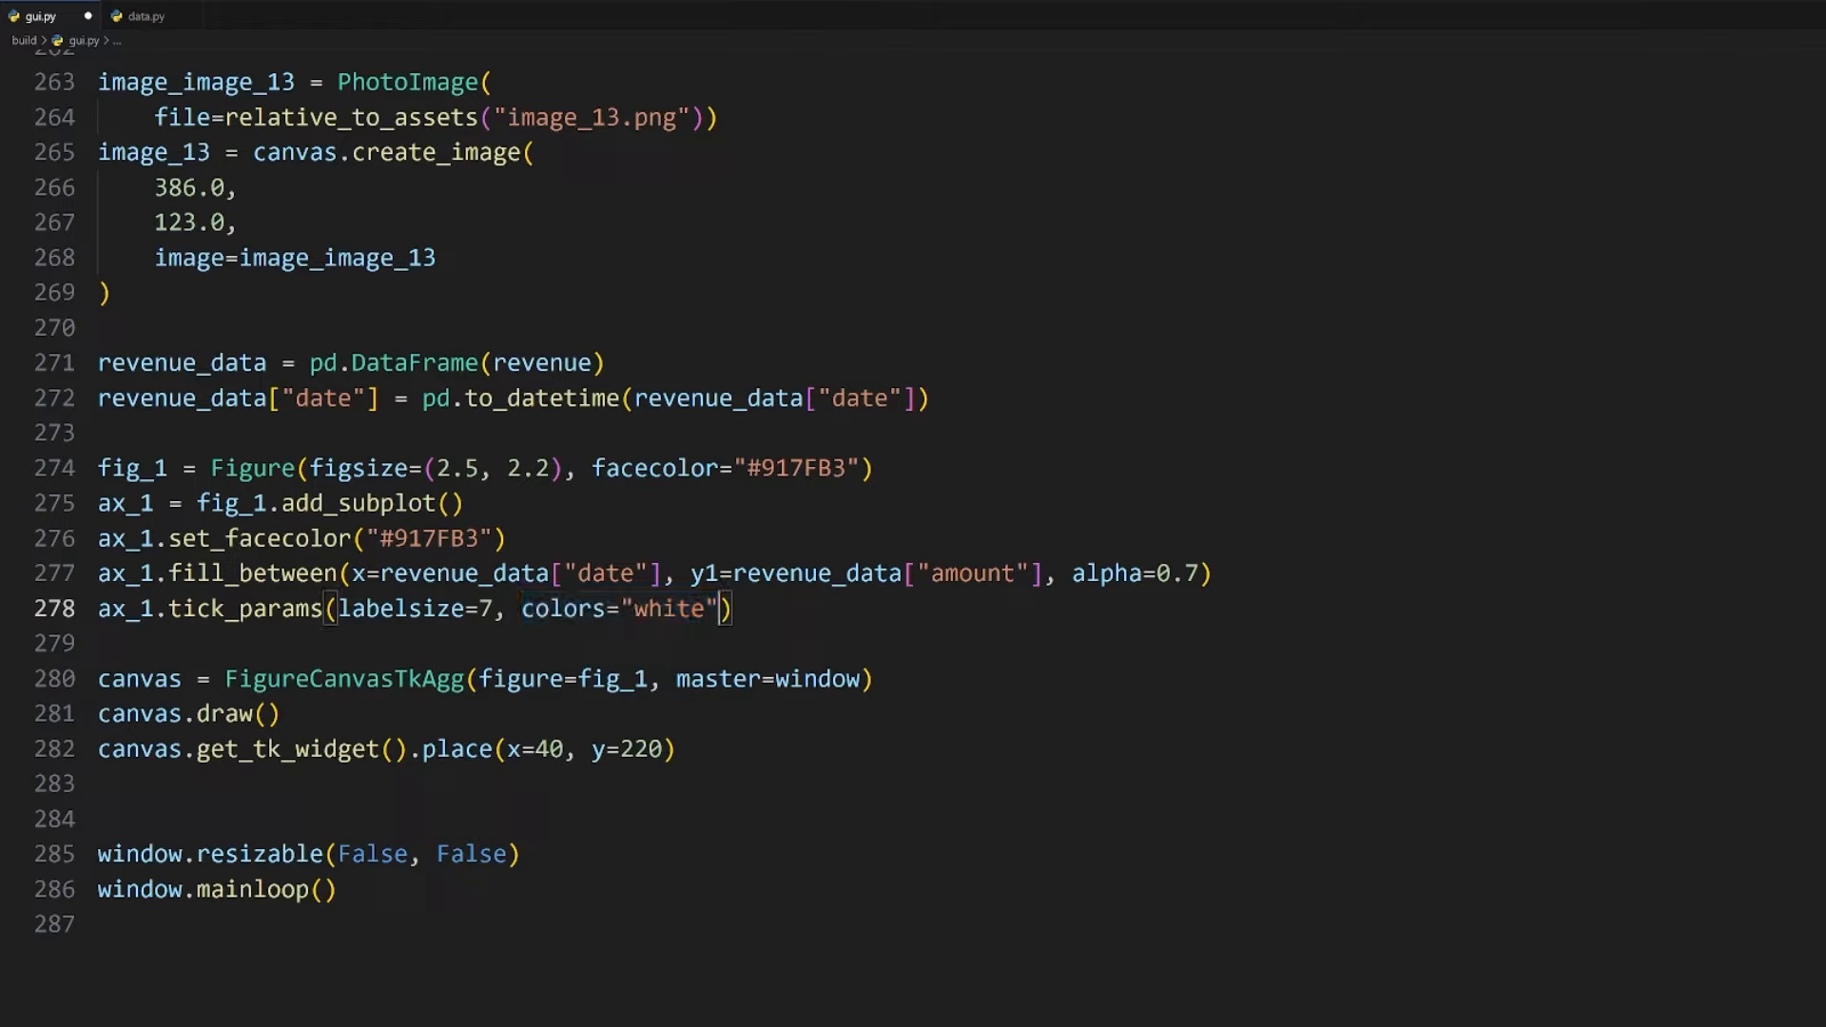
text(fig_1.autofmt_xdate())
text(ax_1.plot()
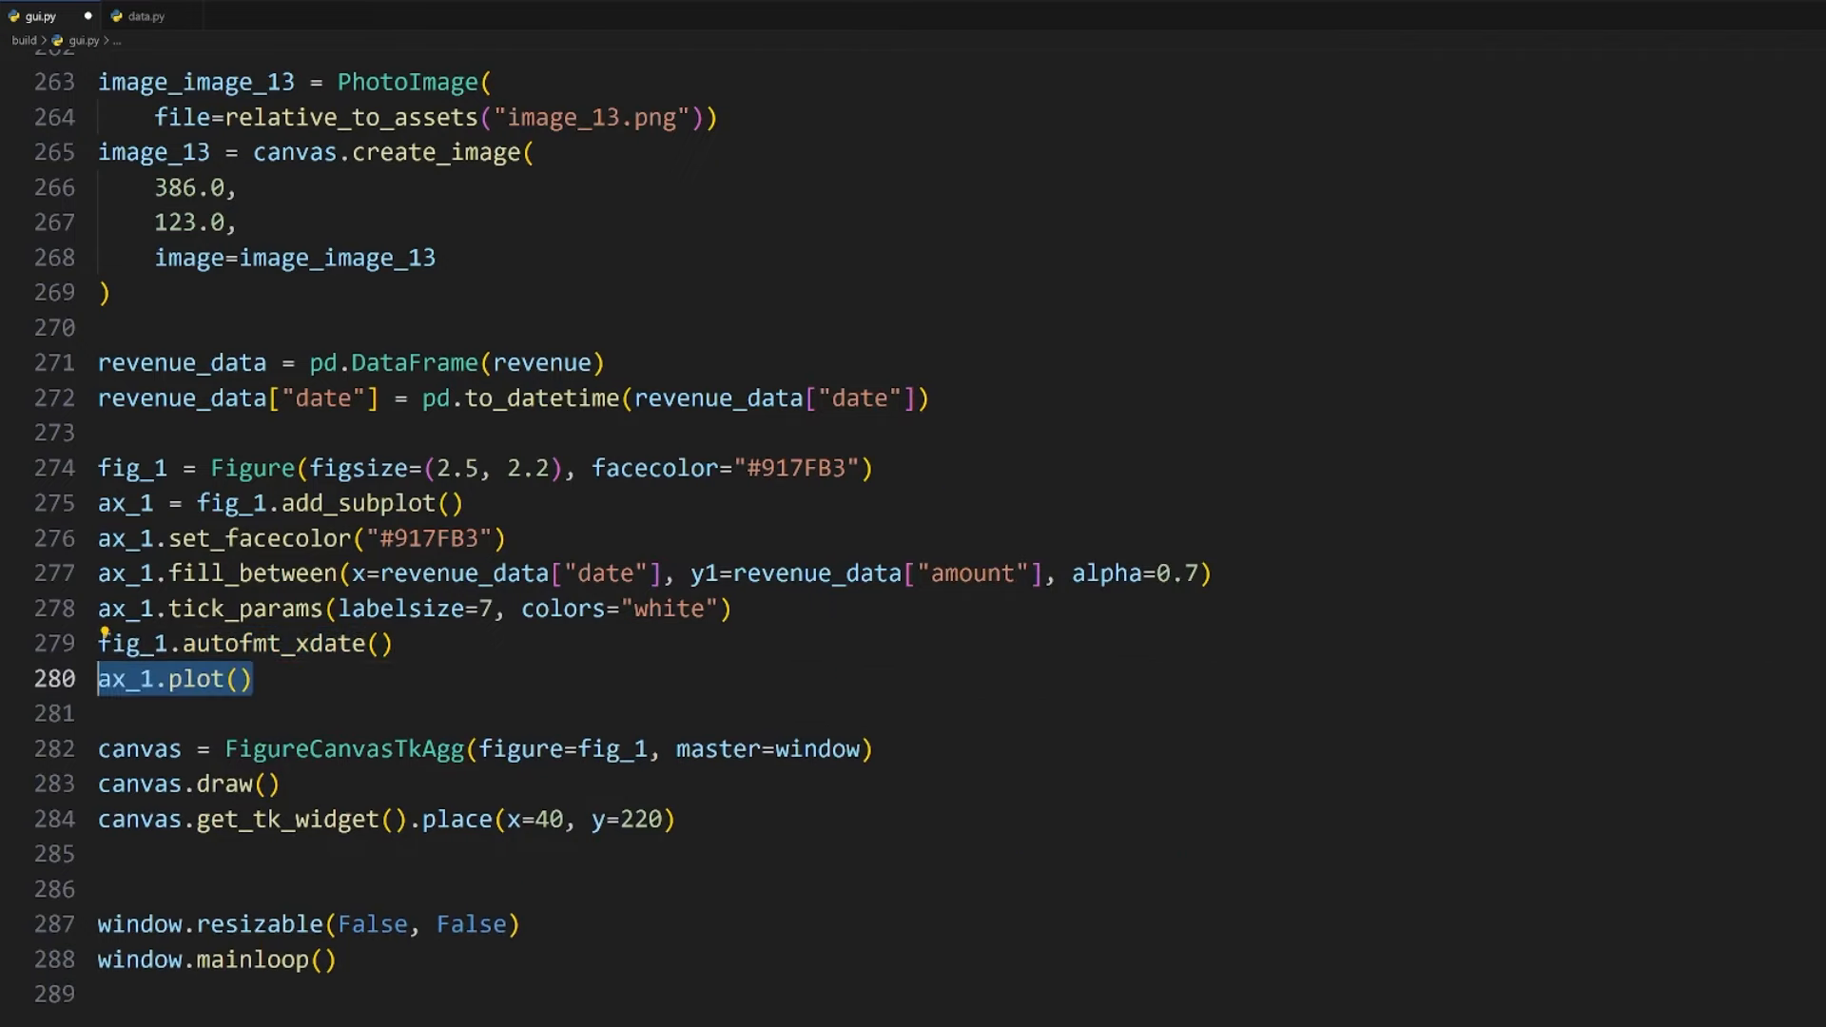
Step: Plot revenue amounts by date in deepskyblue and enable ax_1 gridlines
text(revenue_data["date"], revenue_data["amount"])
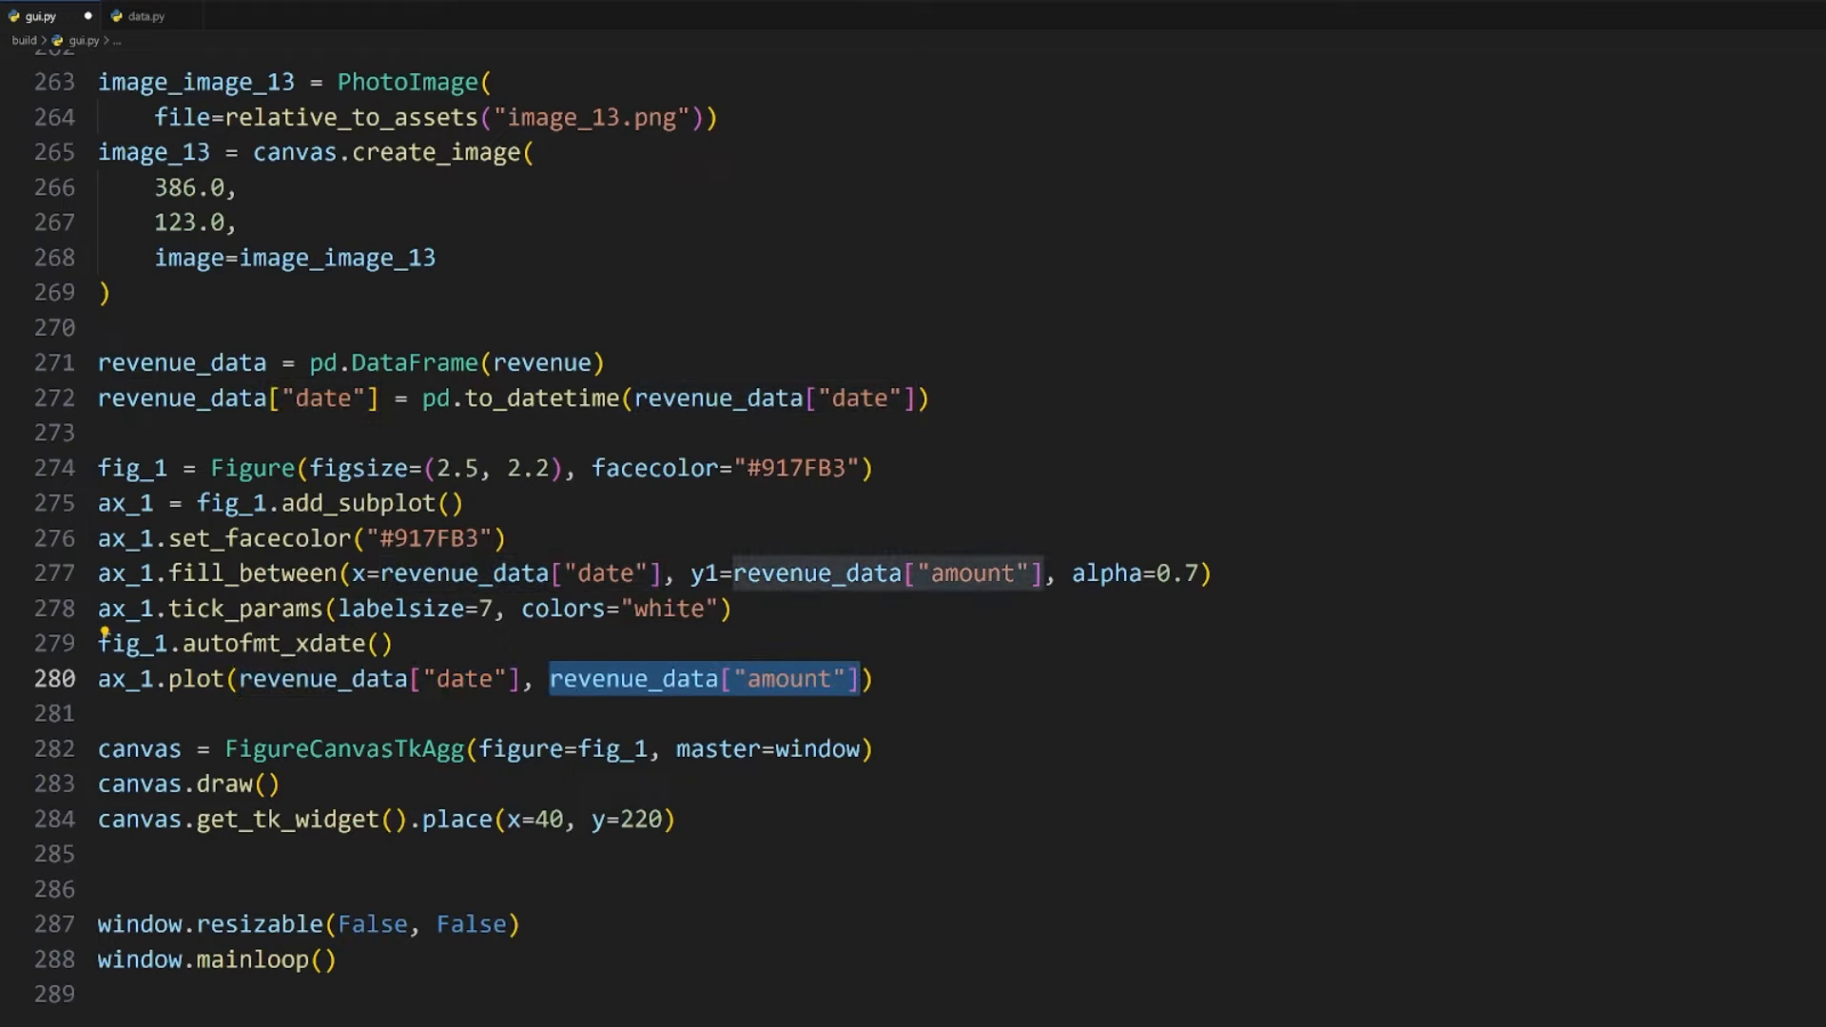
text(, color="deepskyblue")
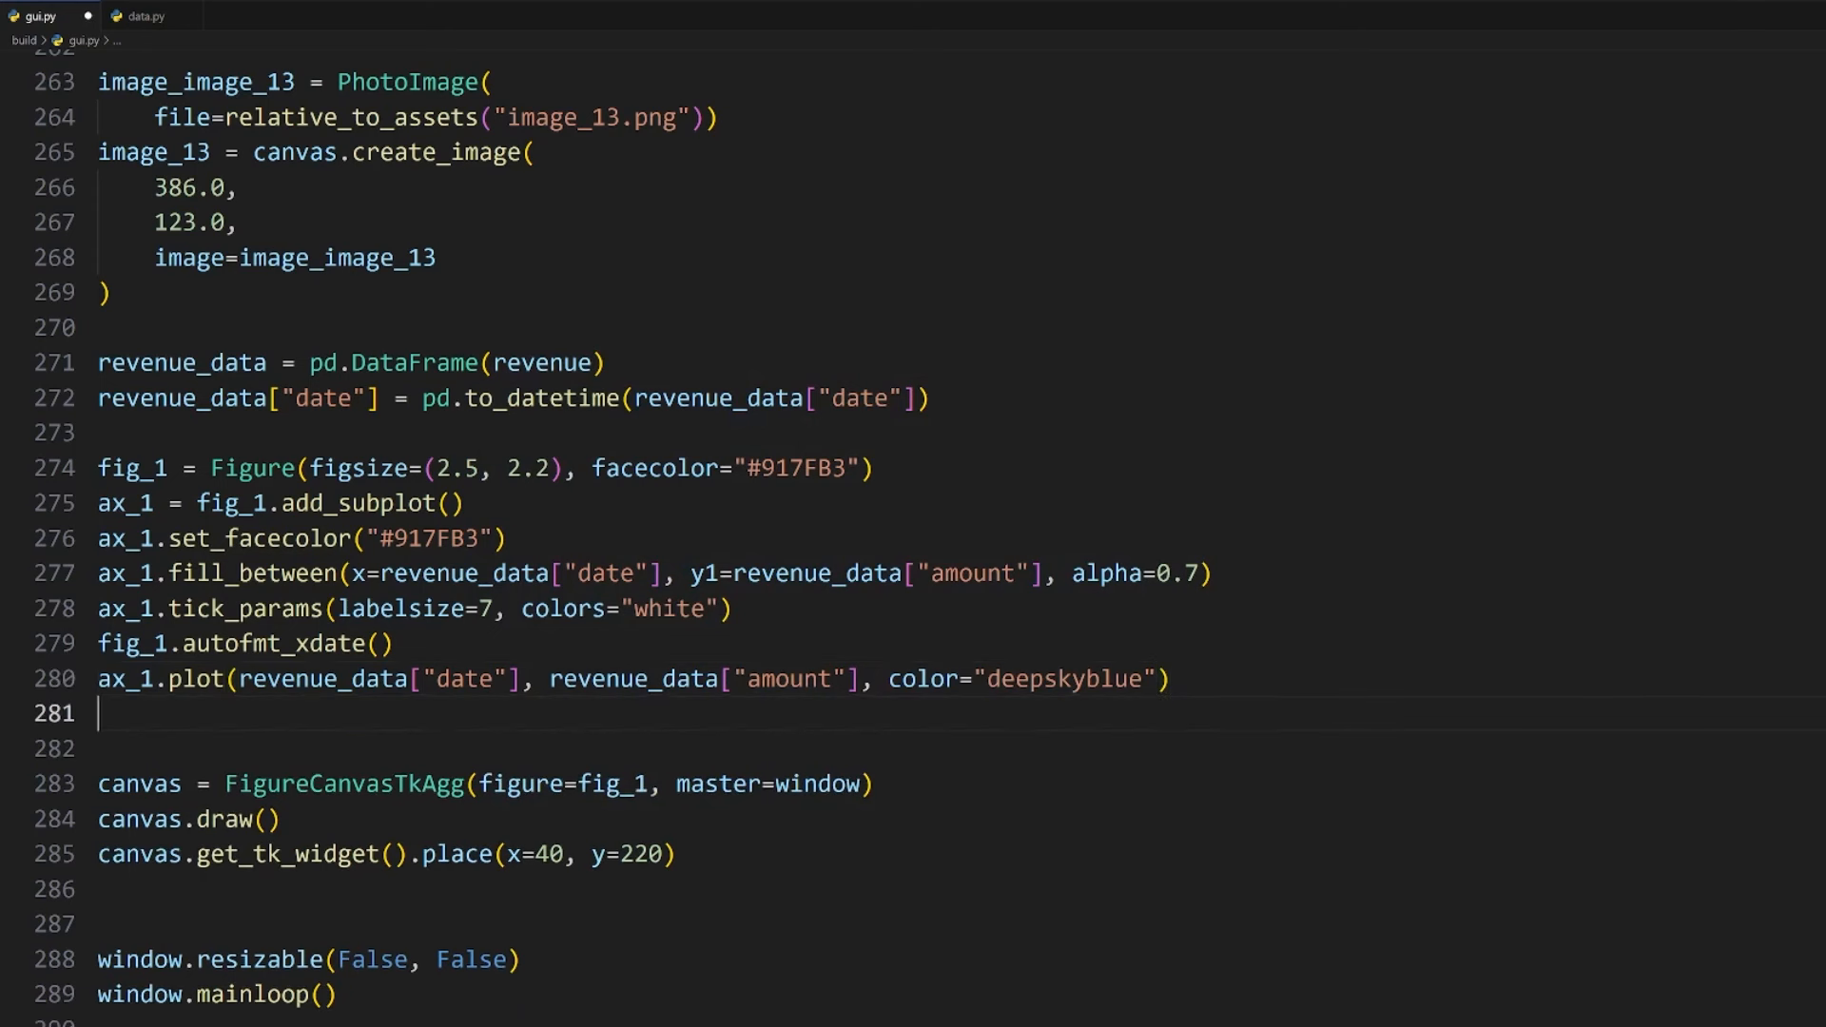
text(ax_1.grid(visible=True))
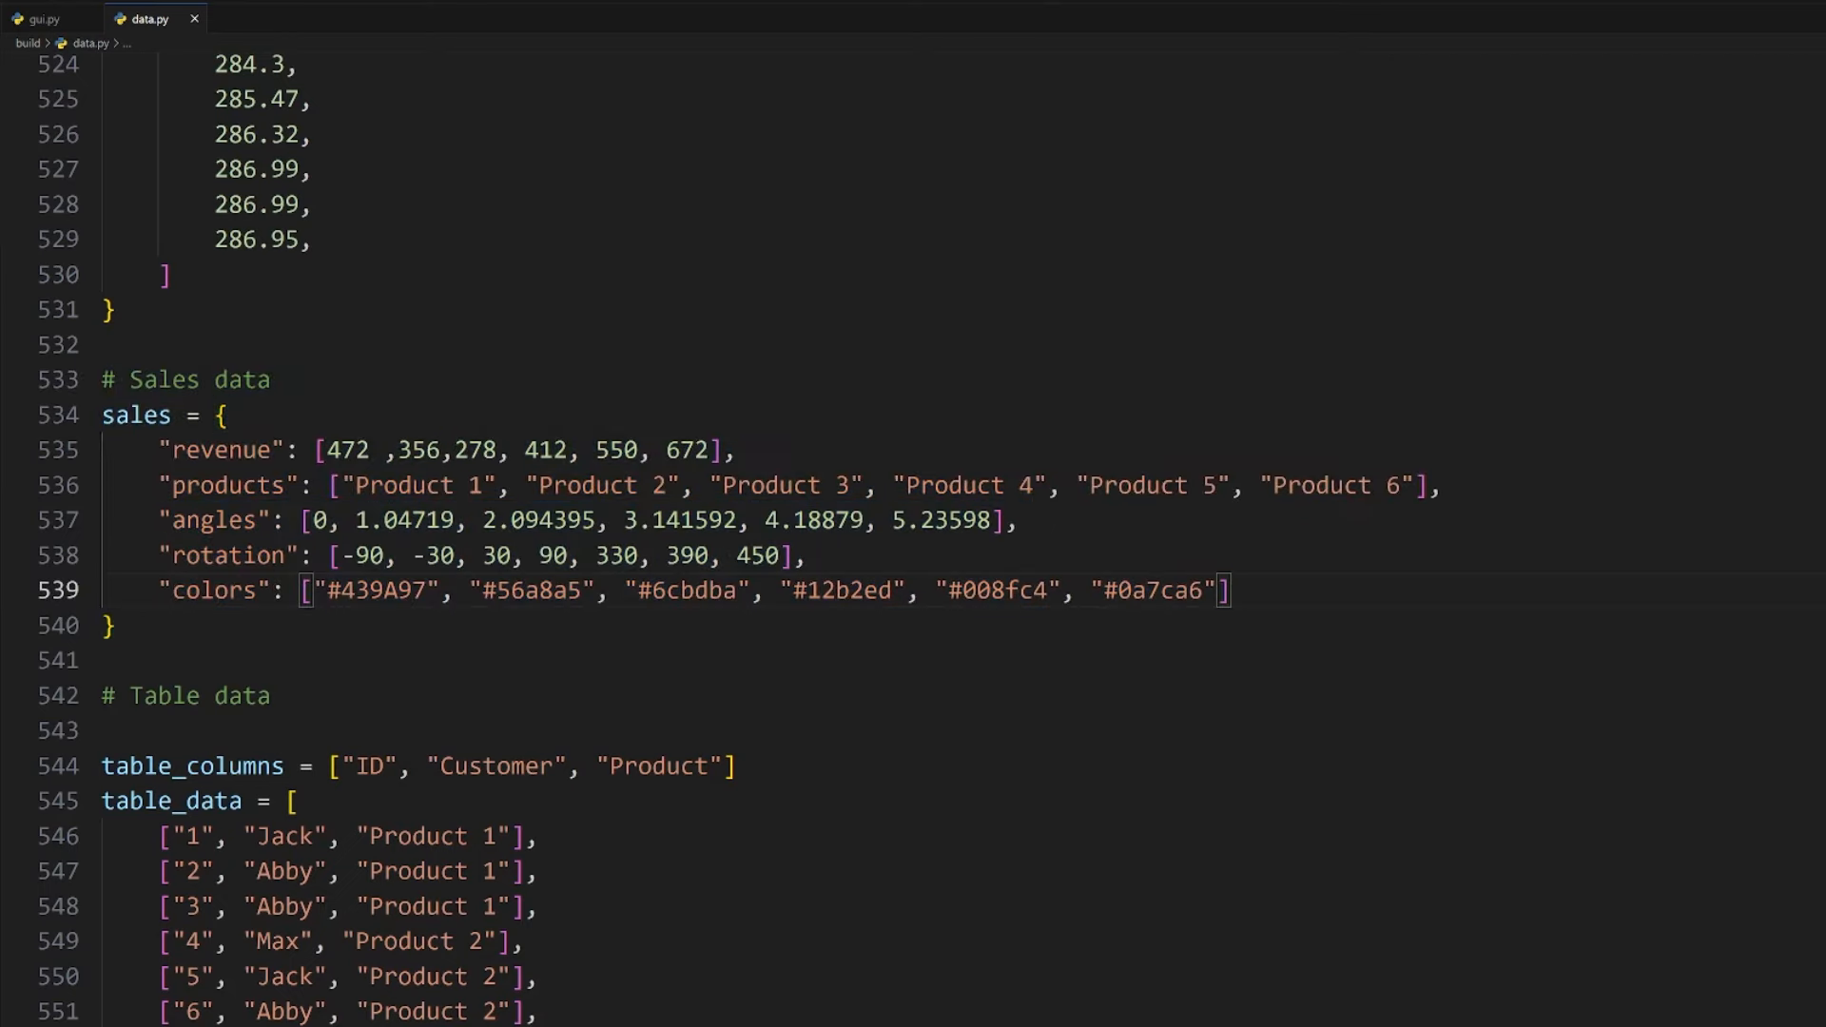
click(44, 19)
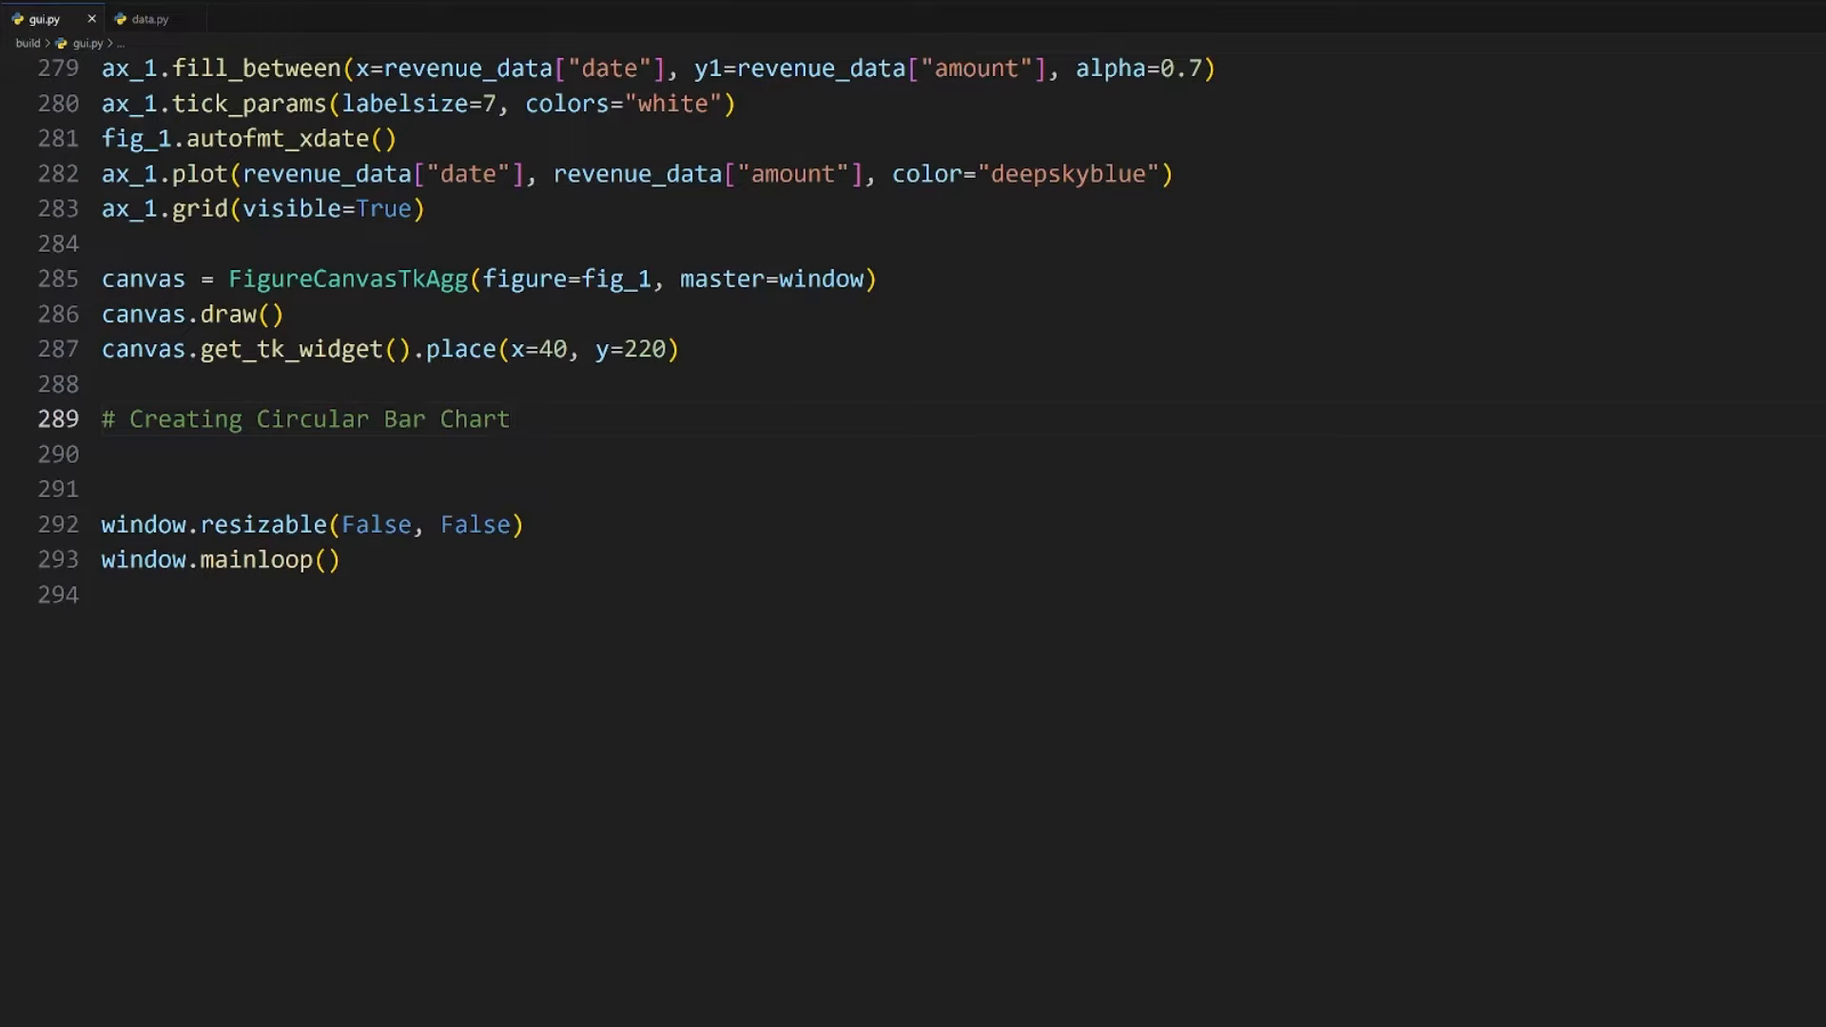
Step: Create fig_2 with figsize (2.5, 2.2), facecolor #917FB3 and a polar ax_2 subplot
text(fig_2 = Figure())
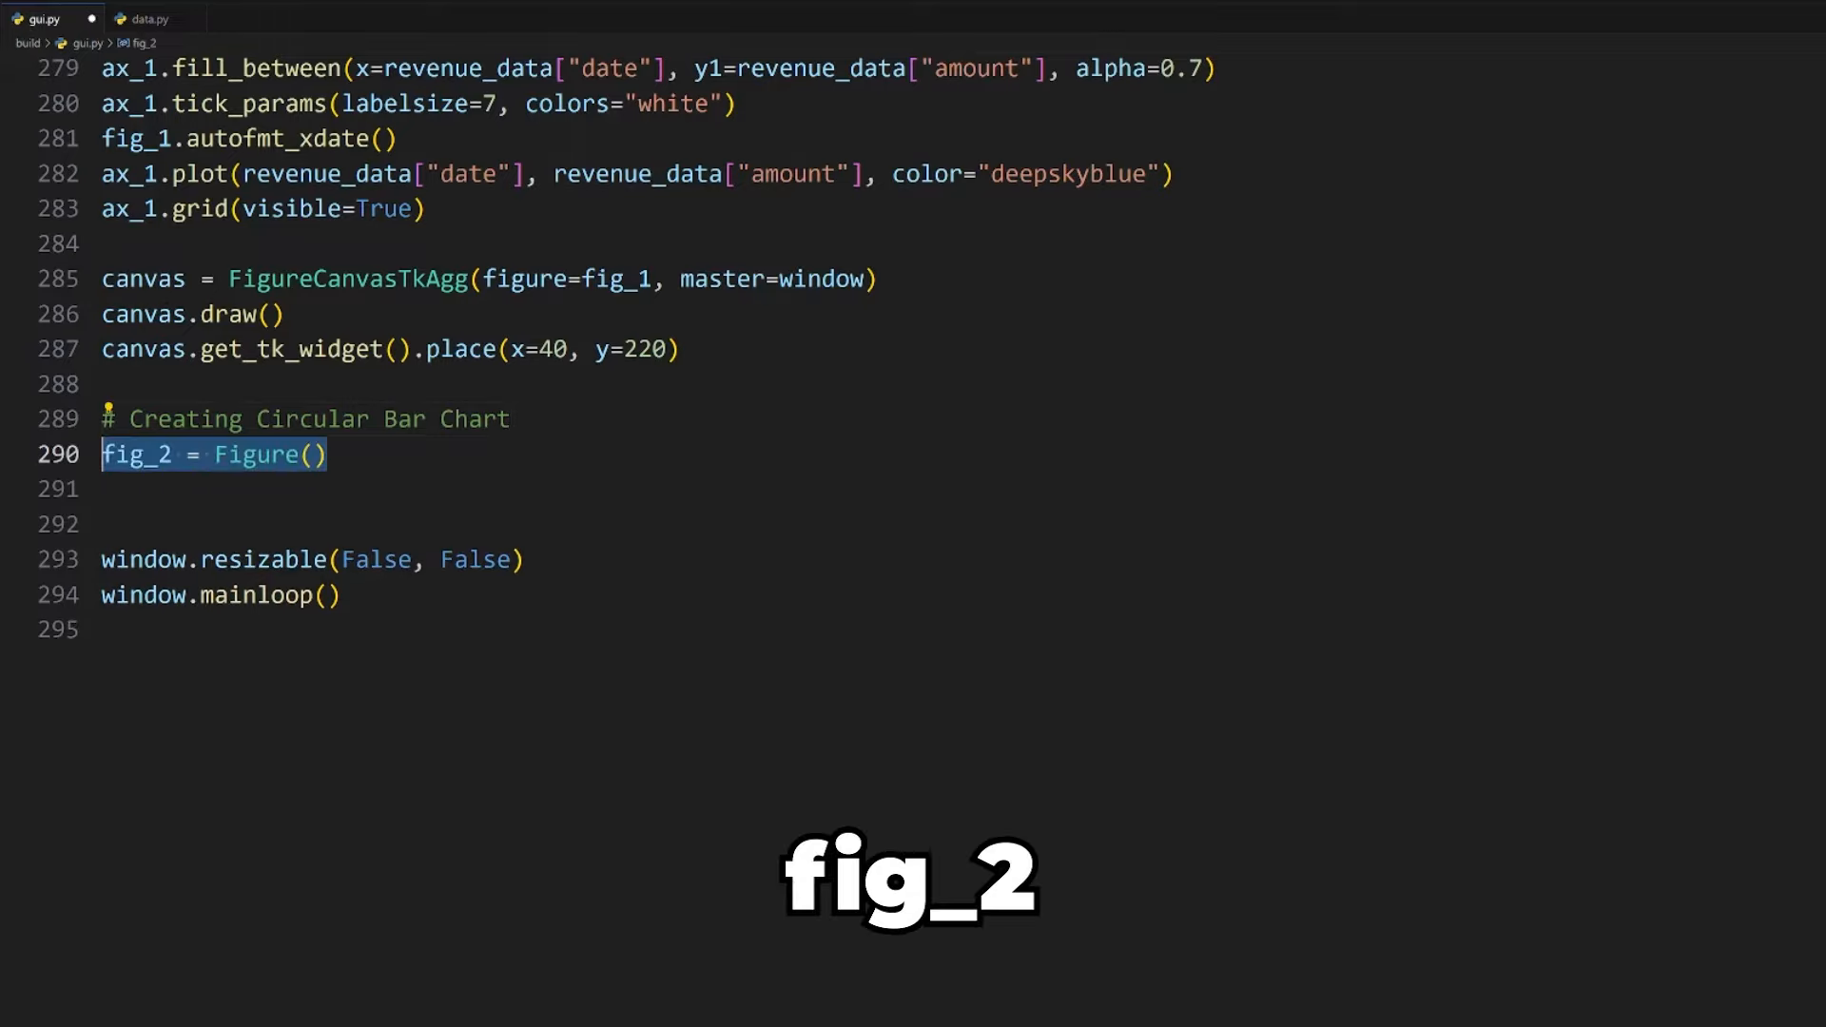
text(figsize=(2.5, 2.2), facecolor=))
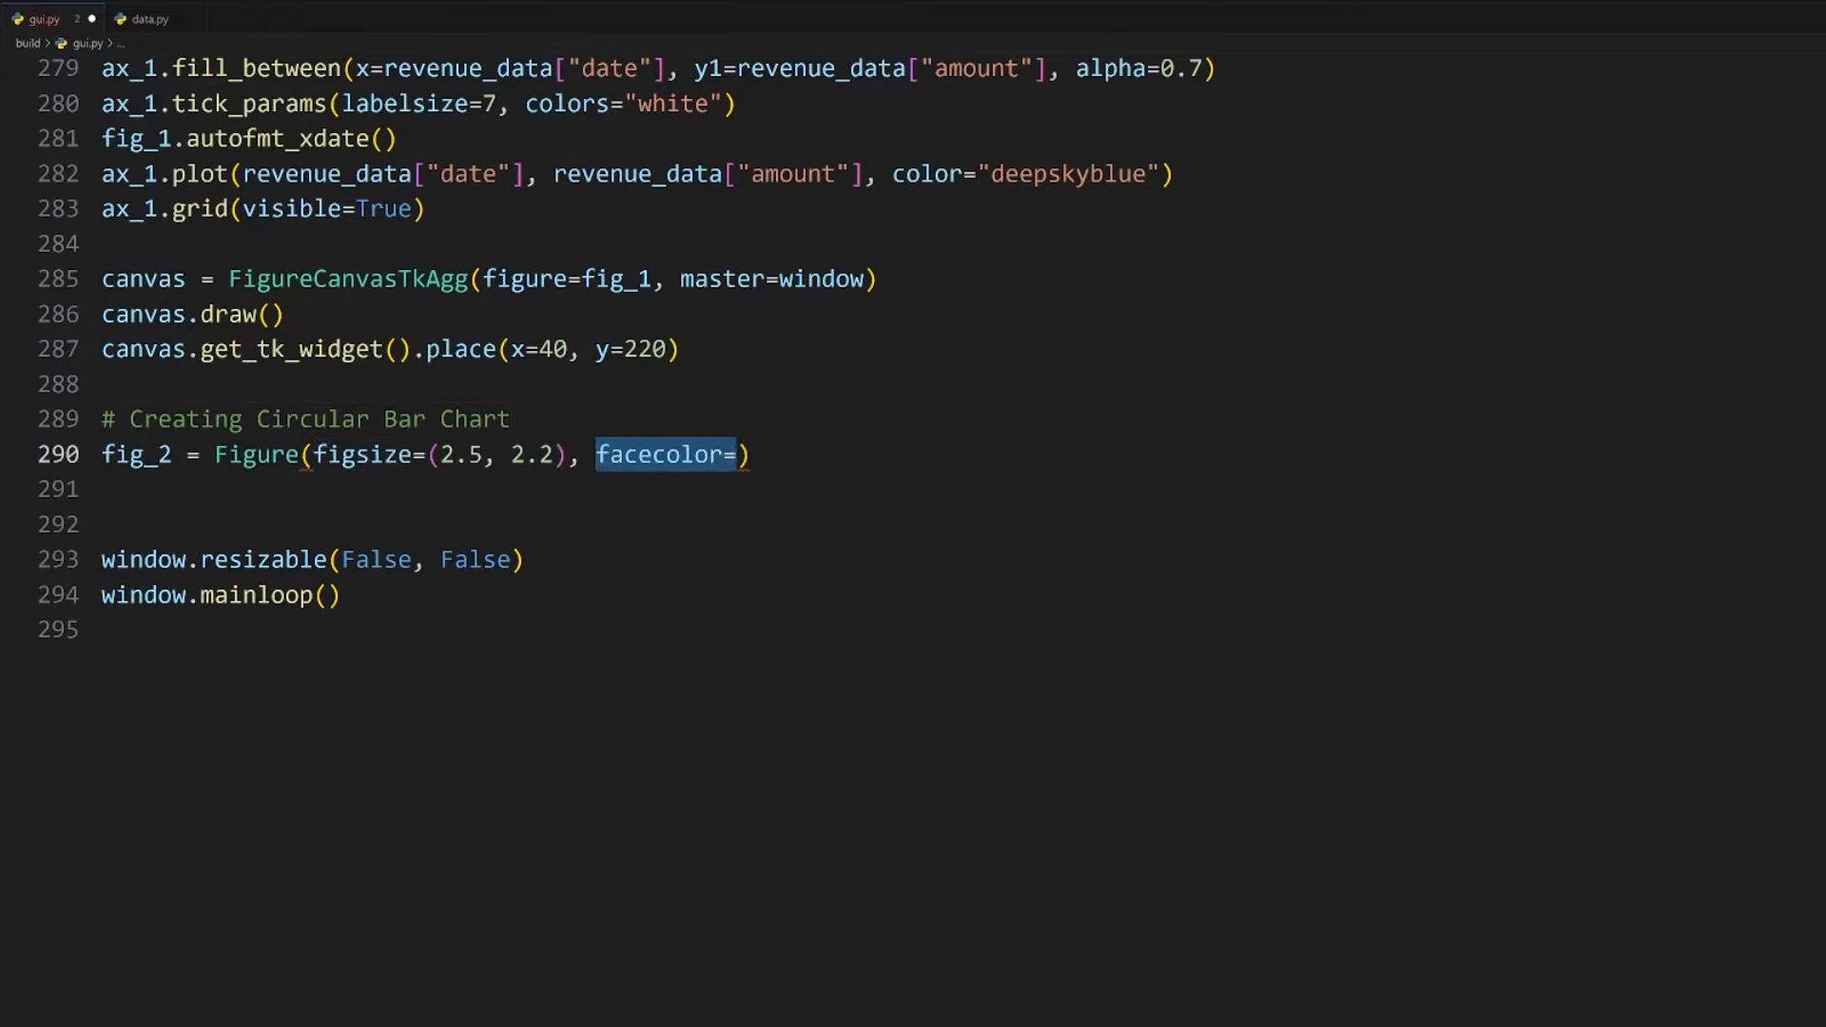
text("#917FB3")
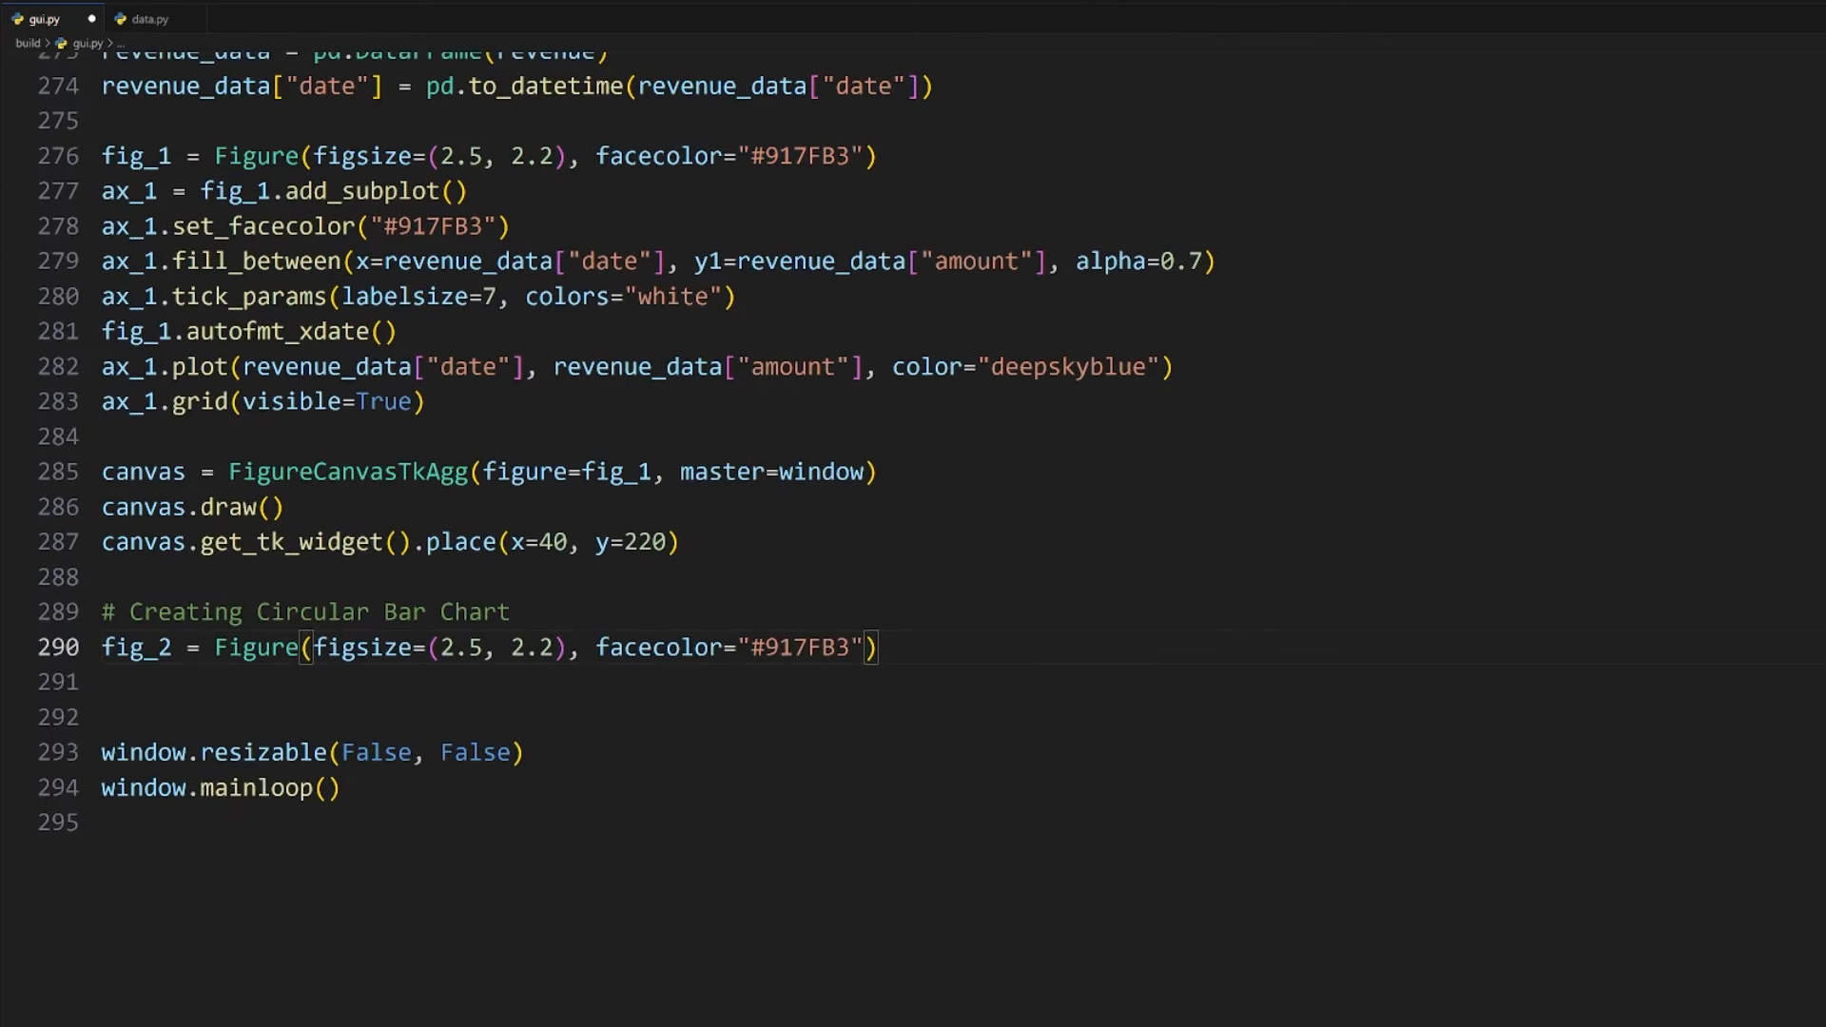
text(ax_2 = fig_2.add_subplot())
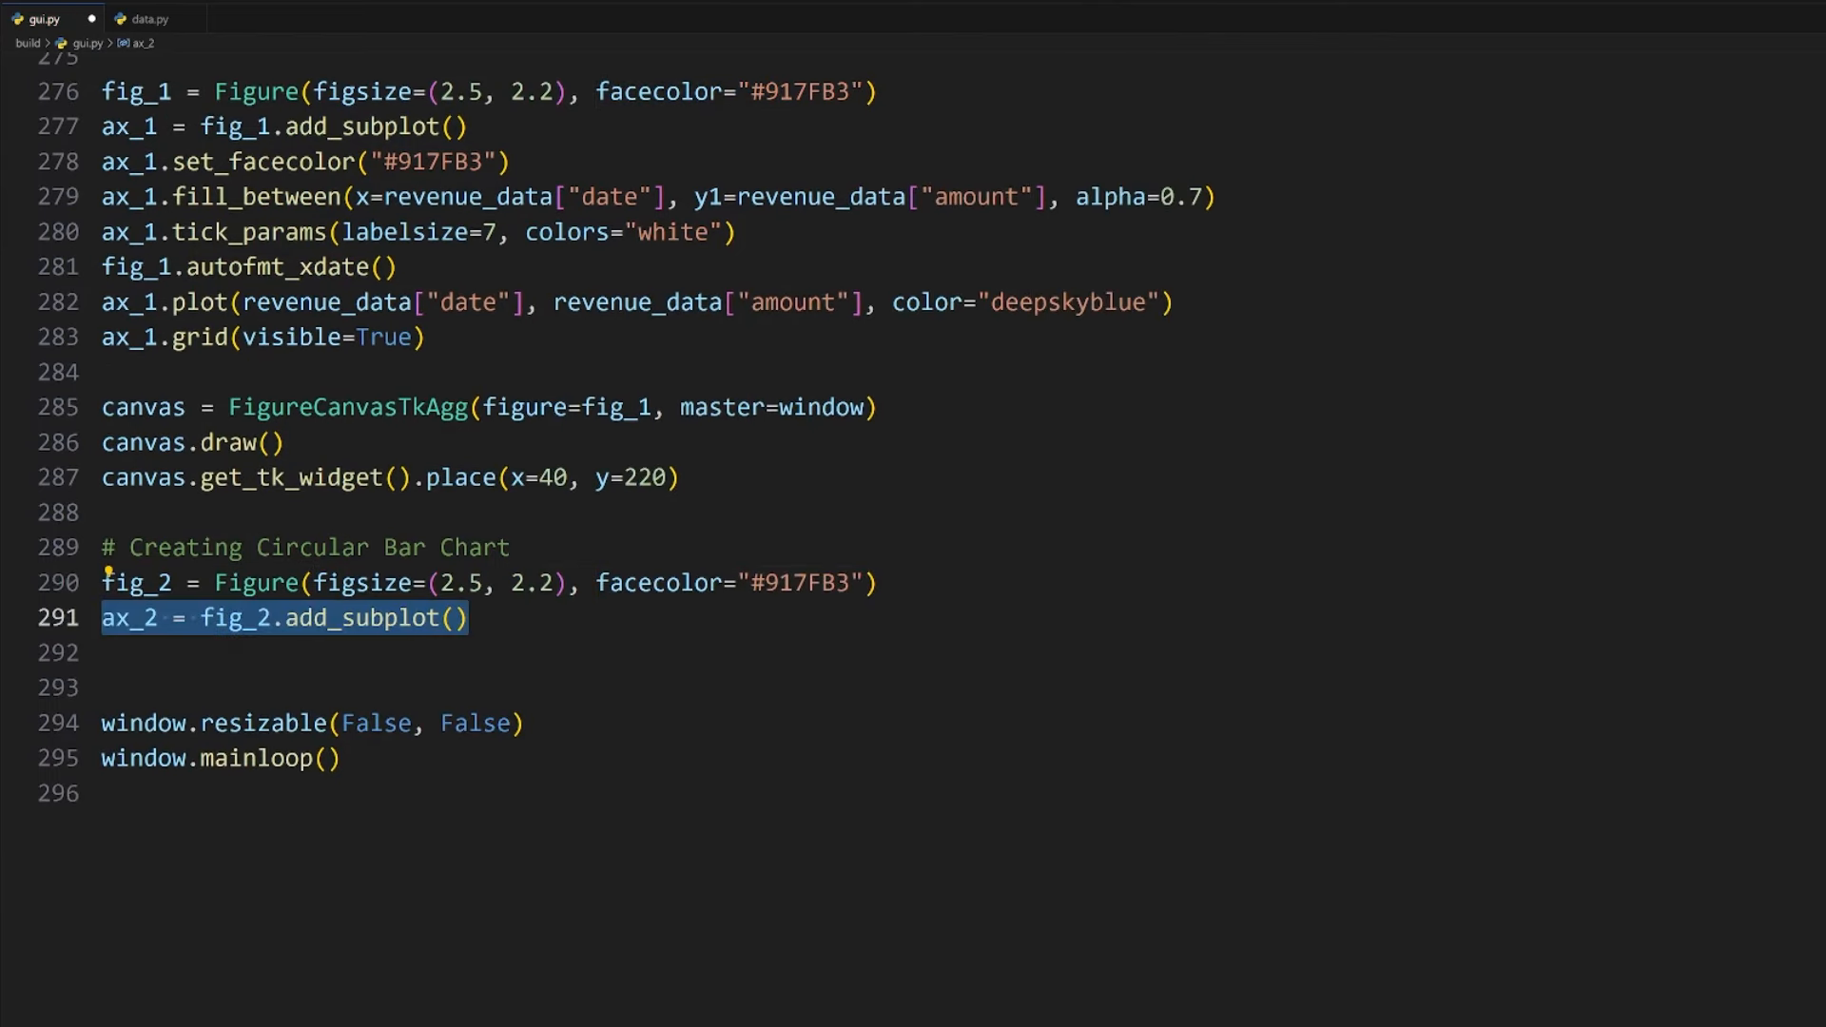
text(projection="polar")
click(327, 653)
text(ax_2.set_facecolor())
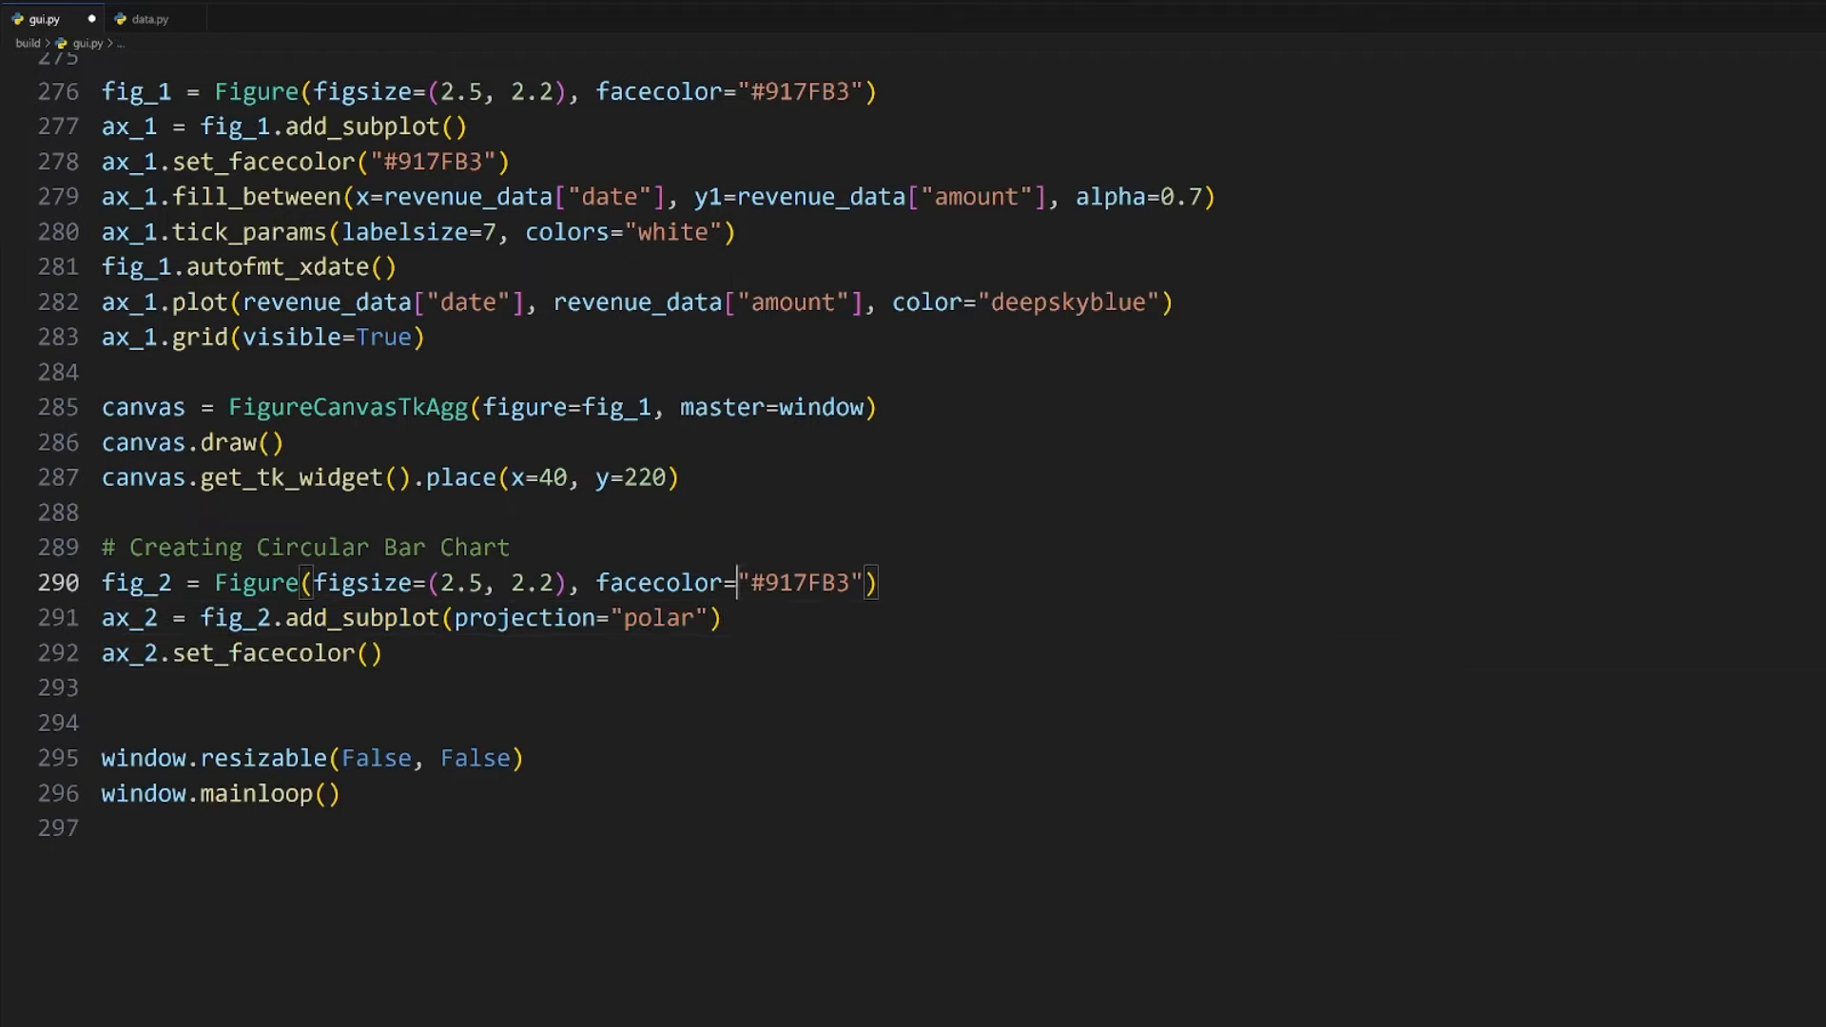
Step: Colour the ax_2.bar per product via sales["colors"] and wrap fig_2 in a FigureCanvasTkAgg
double_click(801, 584)
text(ax_2.bar(x=sales["angles"], height=sales["revenue)
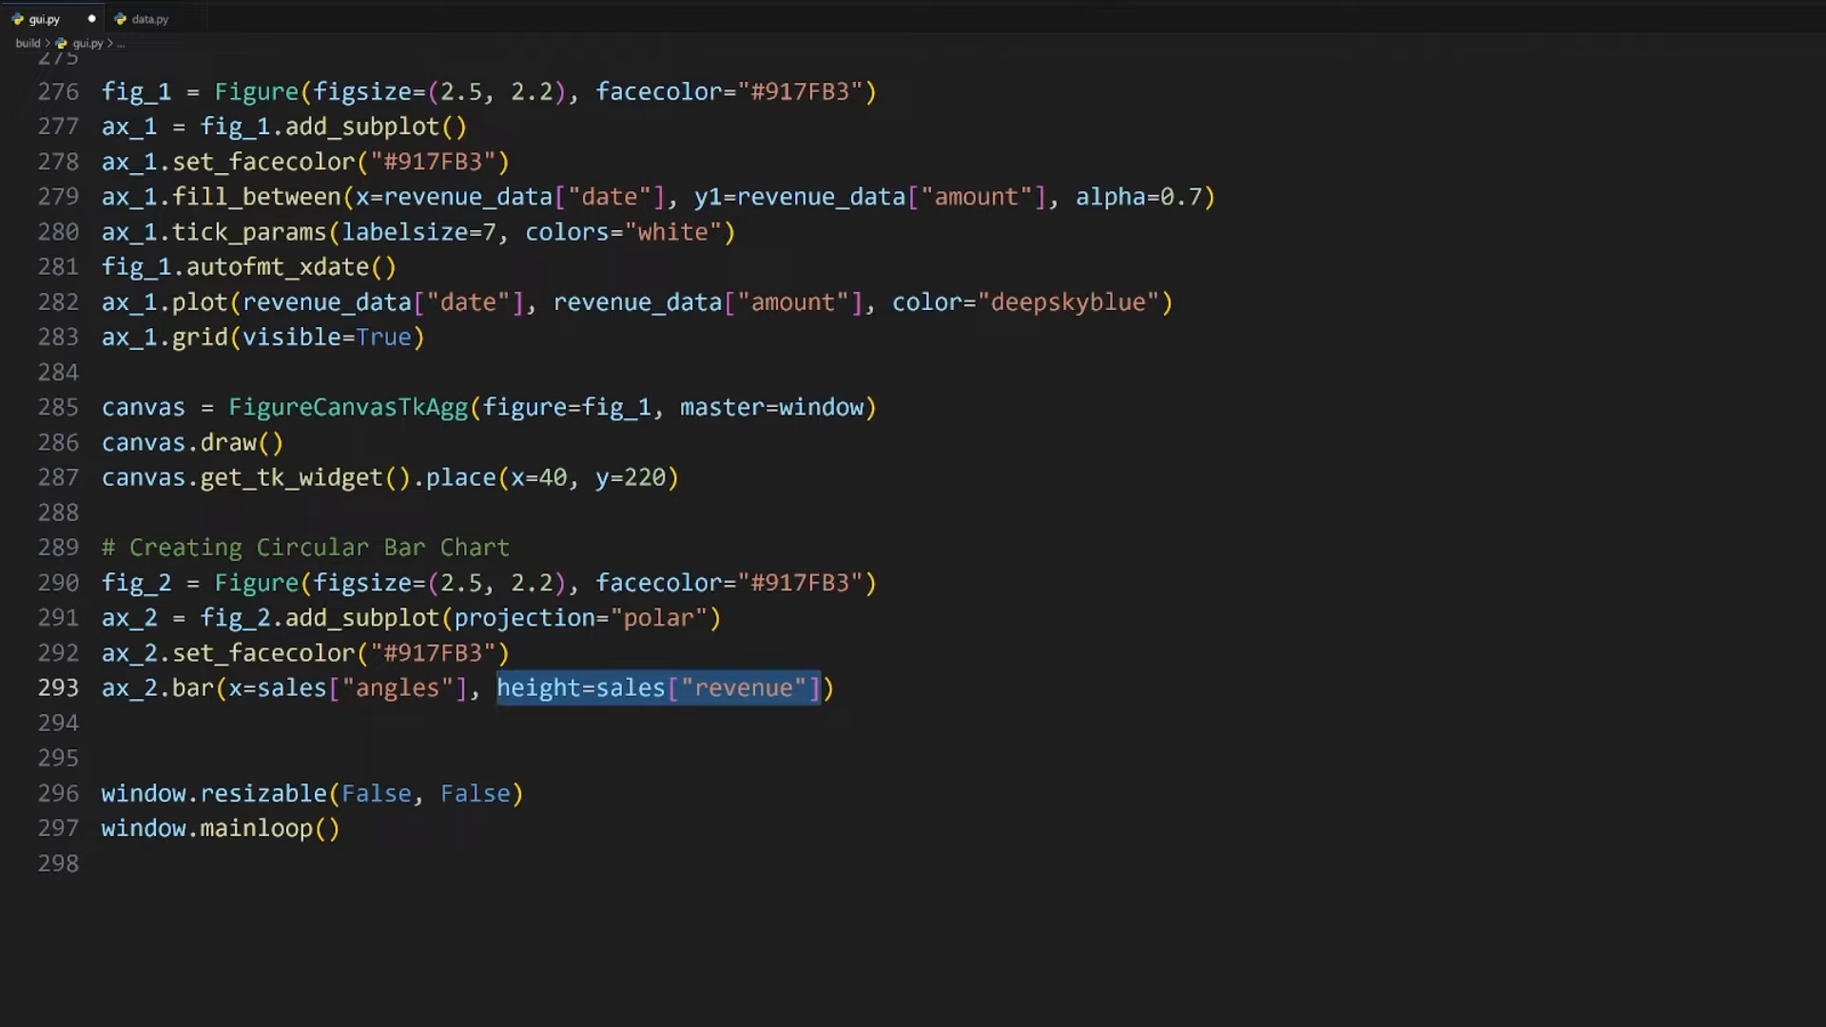
text(, color=sales["colors"])
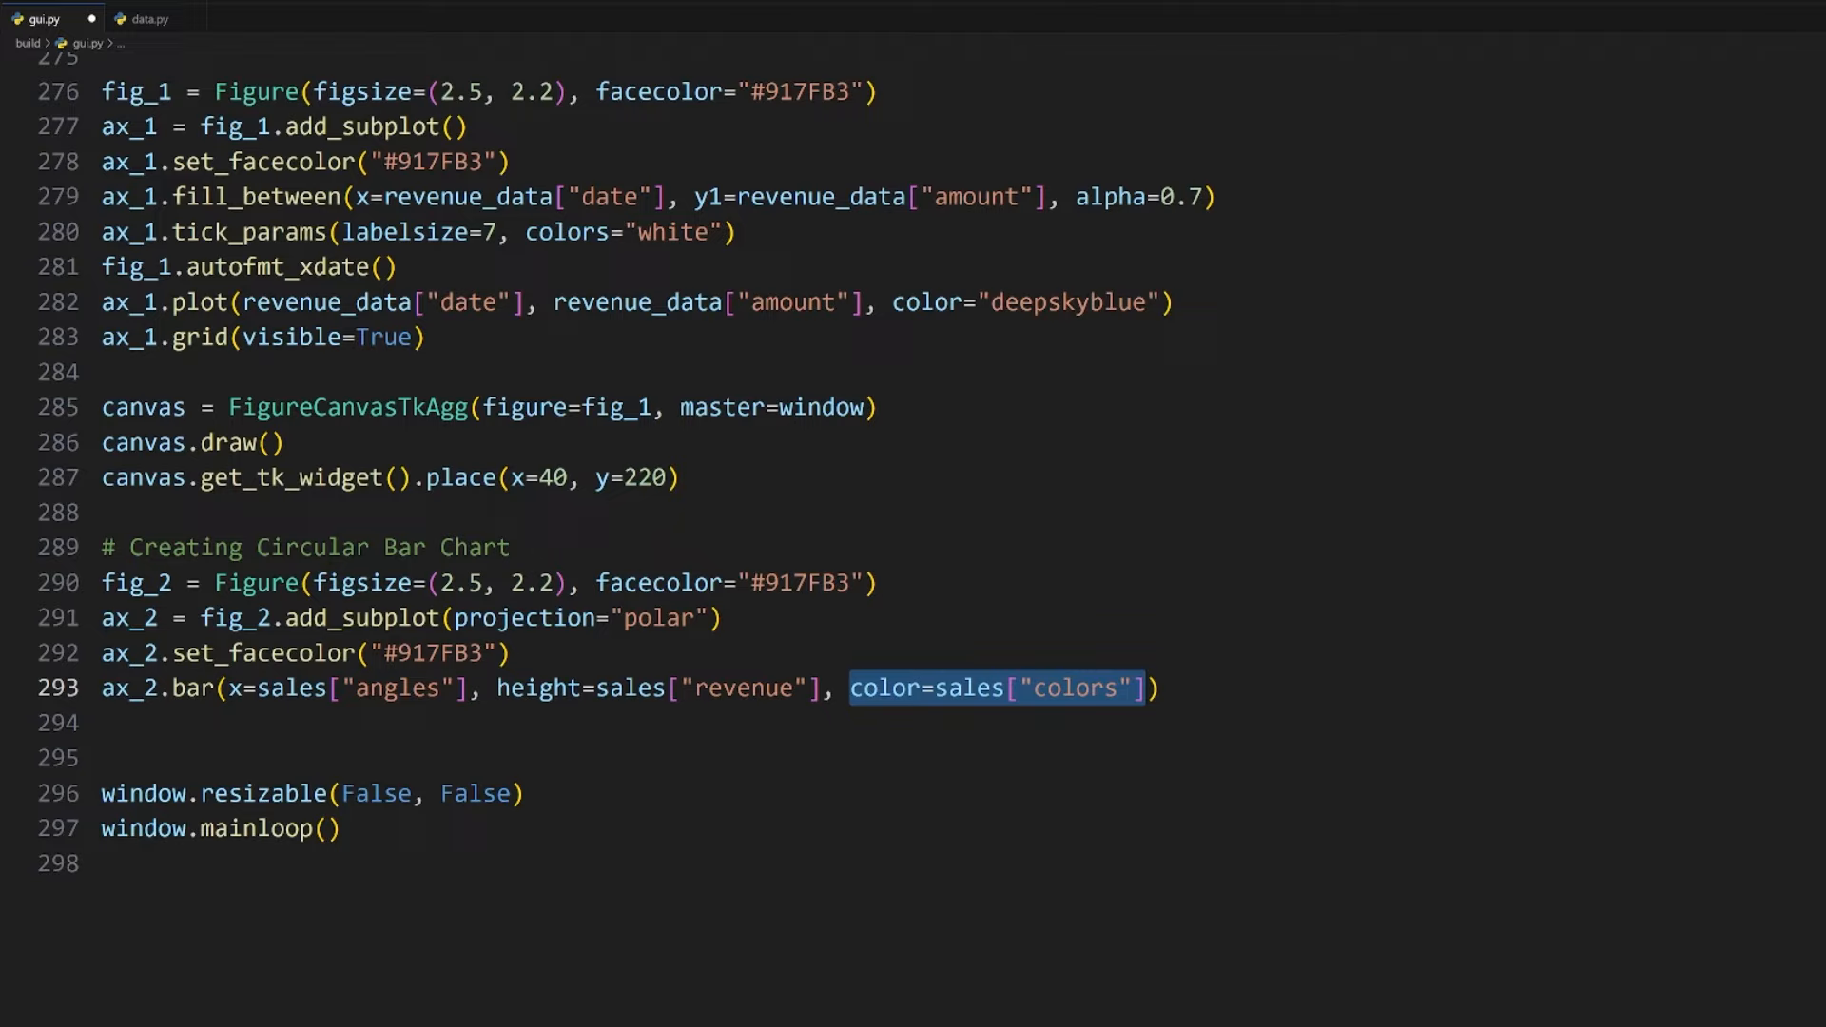
text(canvas = FigureCanvasTkAgg())
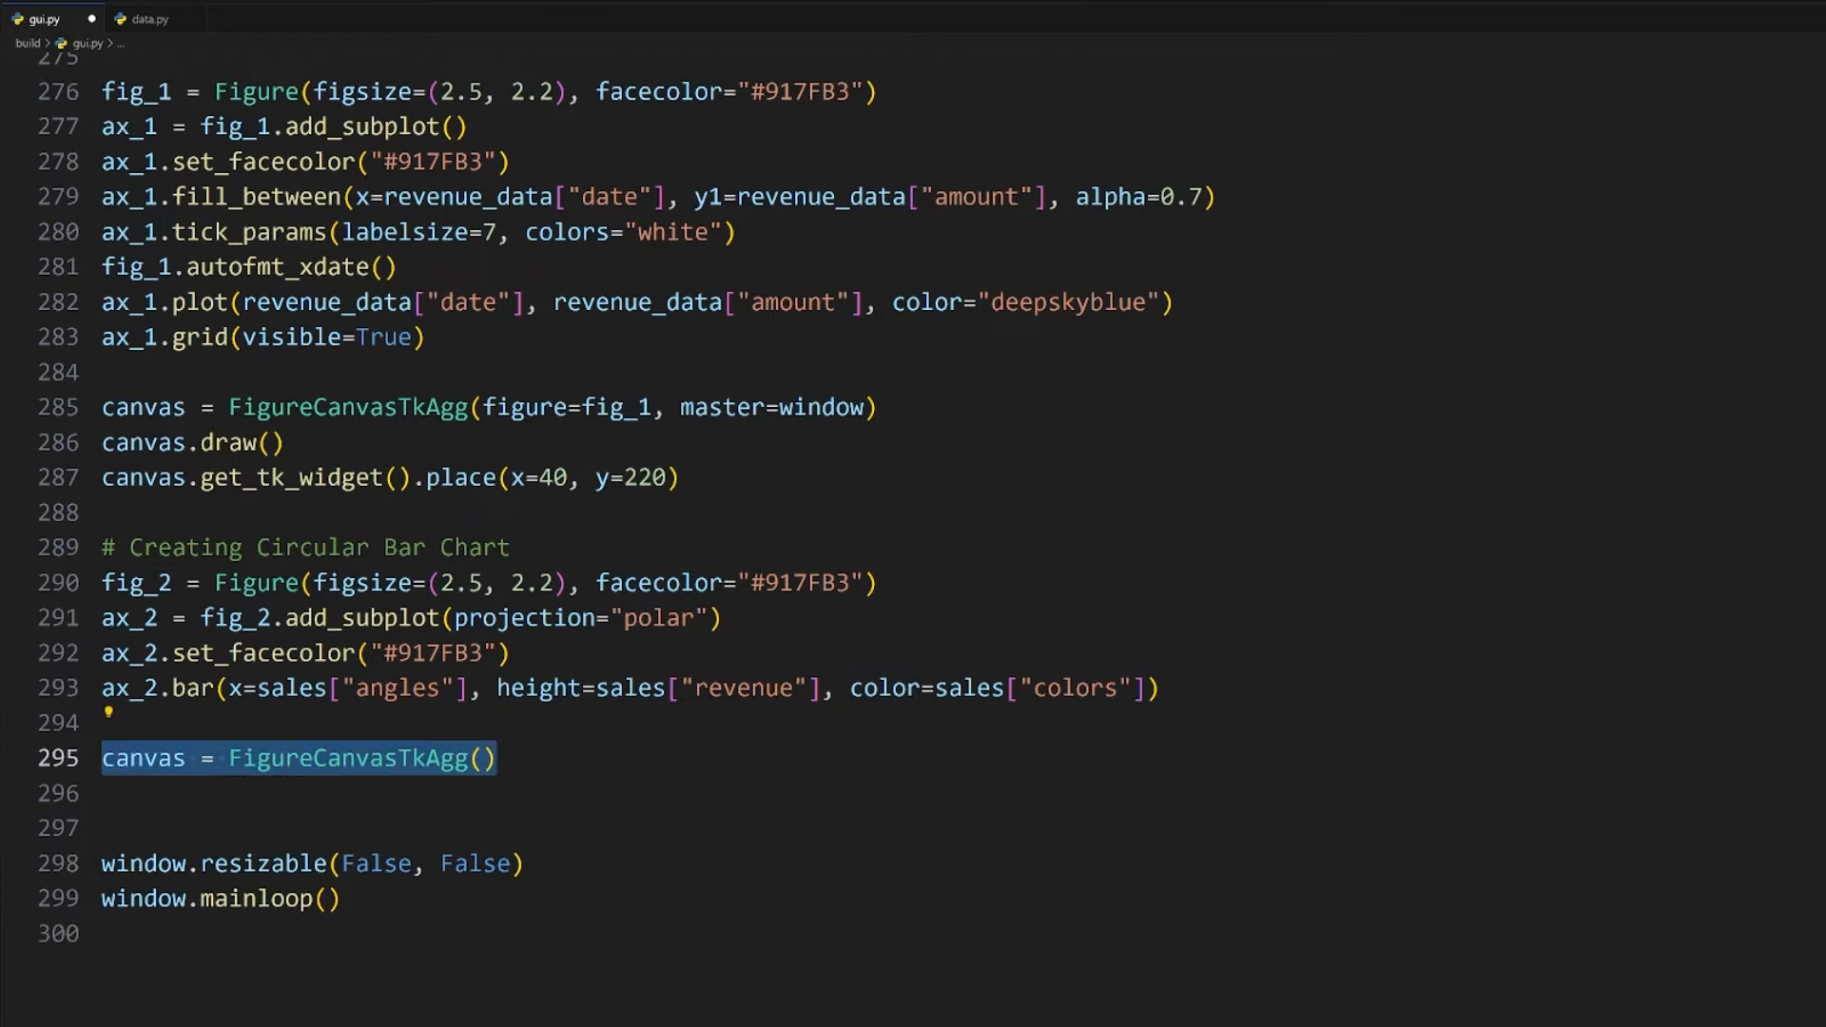
text(figure=fig_2, master=window)
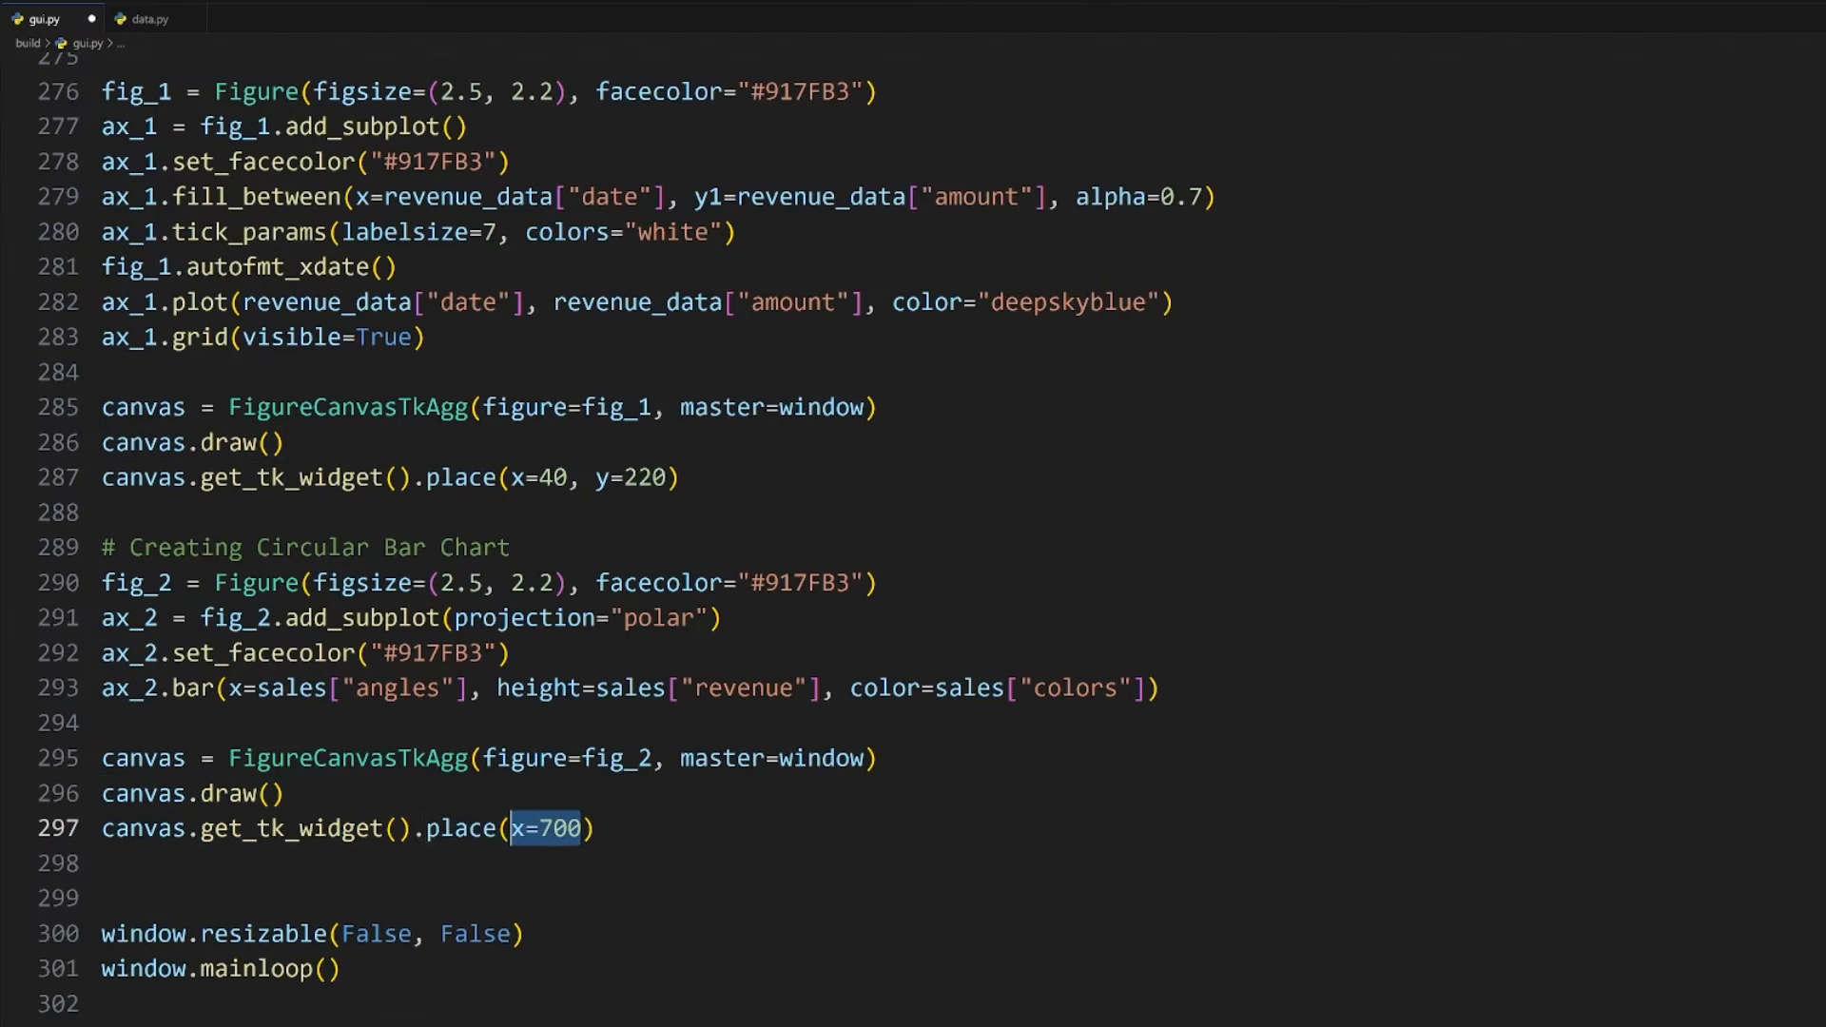
Step: Remove the polar chart's angle ticks with set_xticks([]) and shrink tick labels to labelsize=2
click(582, 828)
text(, y=220)
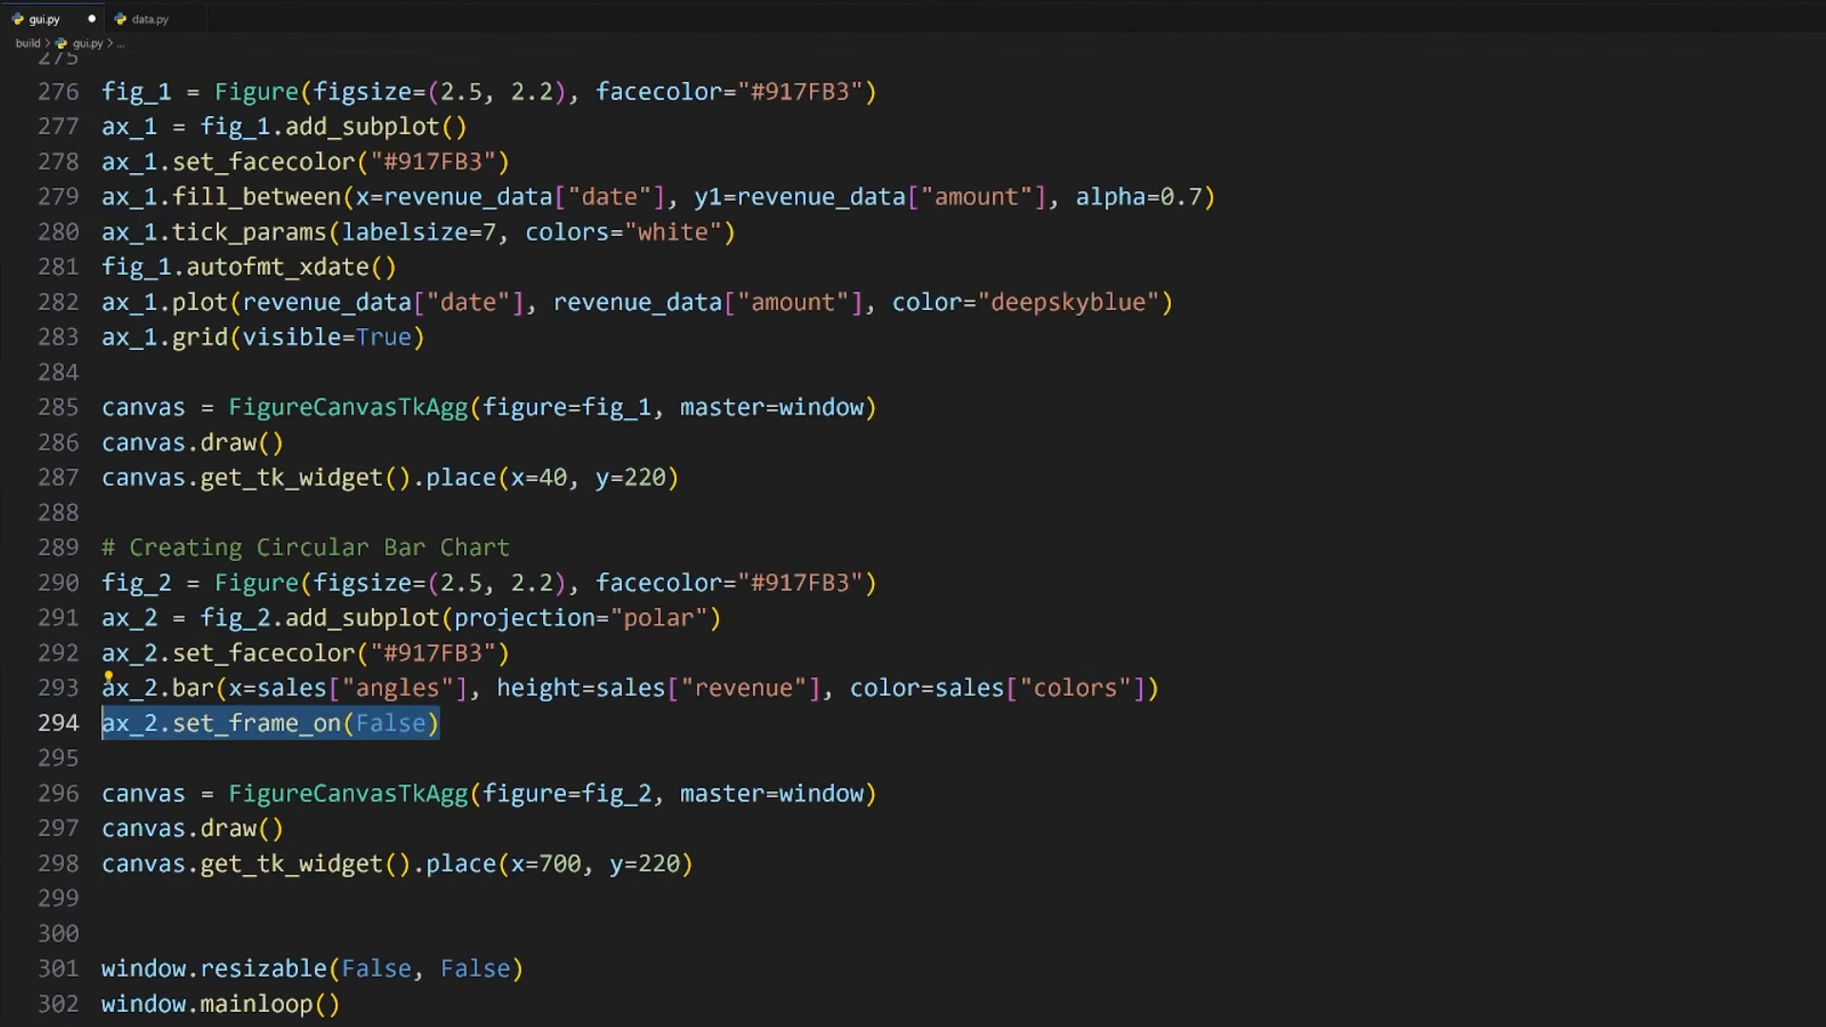
text(ax_2.set_xticks([]))
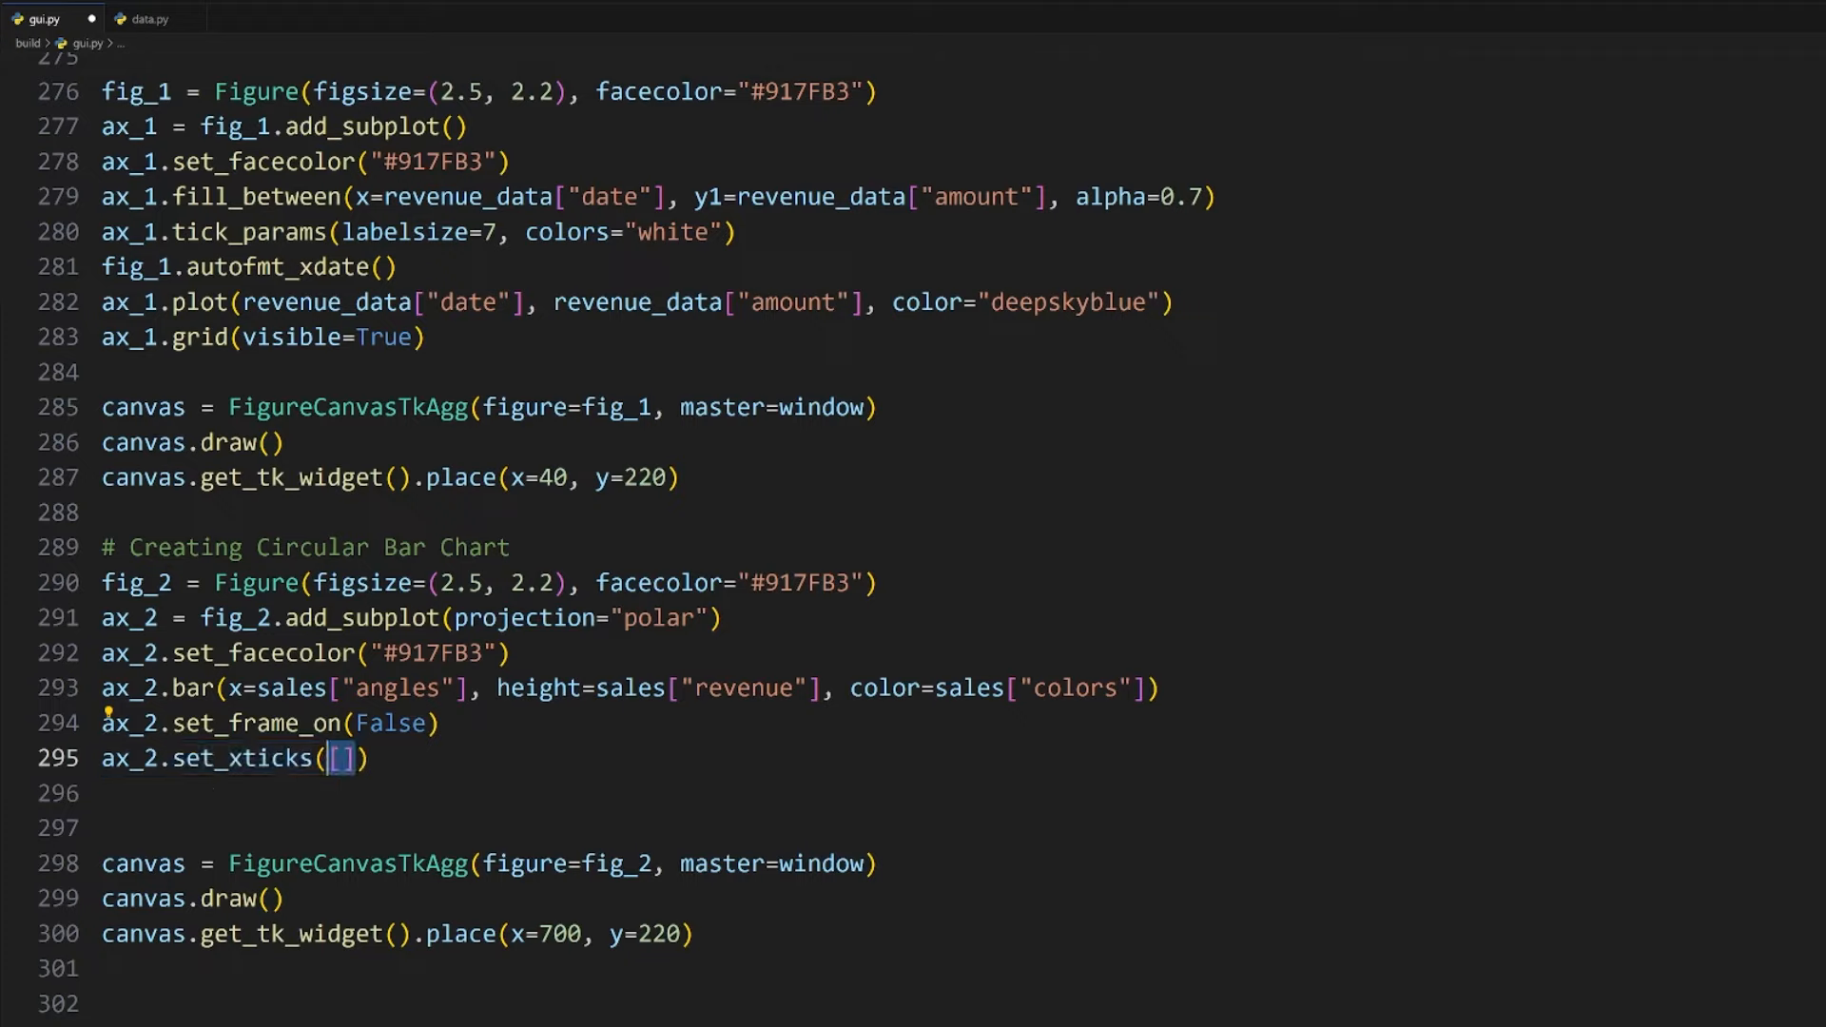
key(enter)
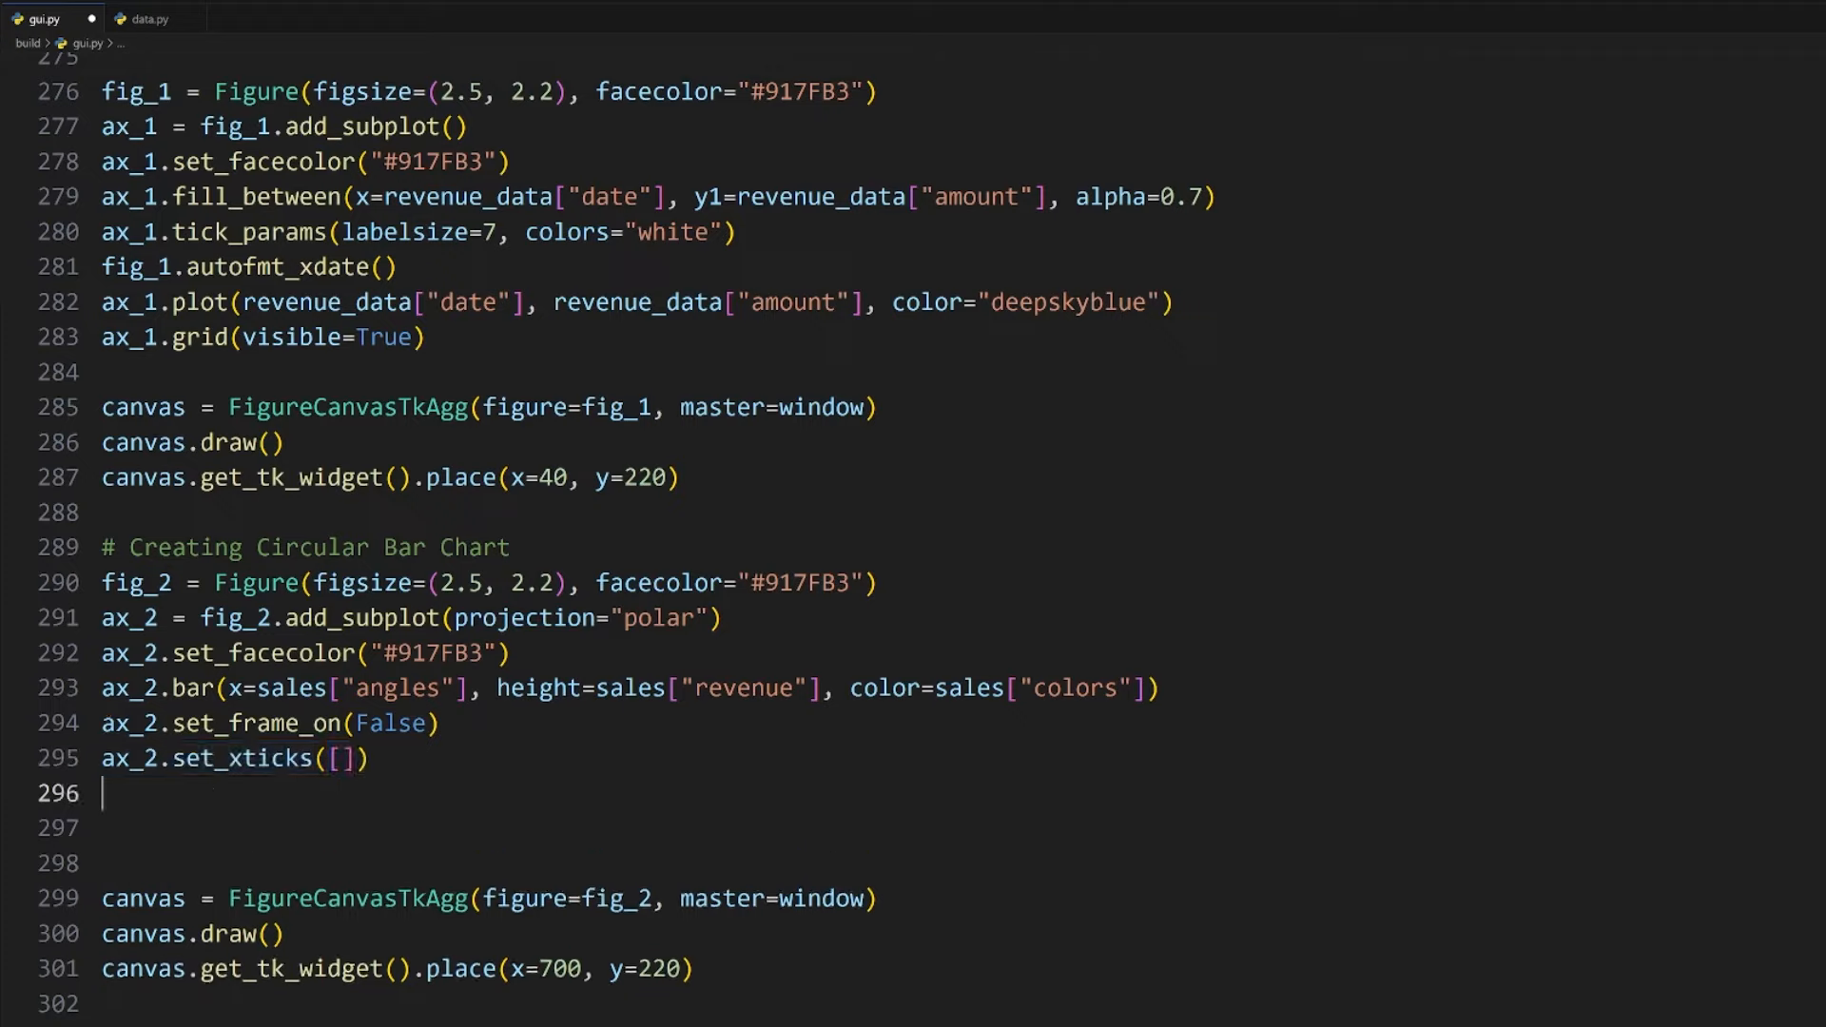
text(ax_2.tick_params(labelsize=2))
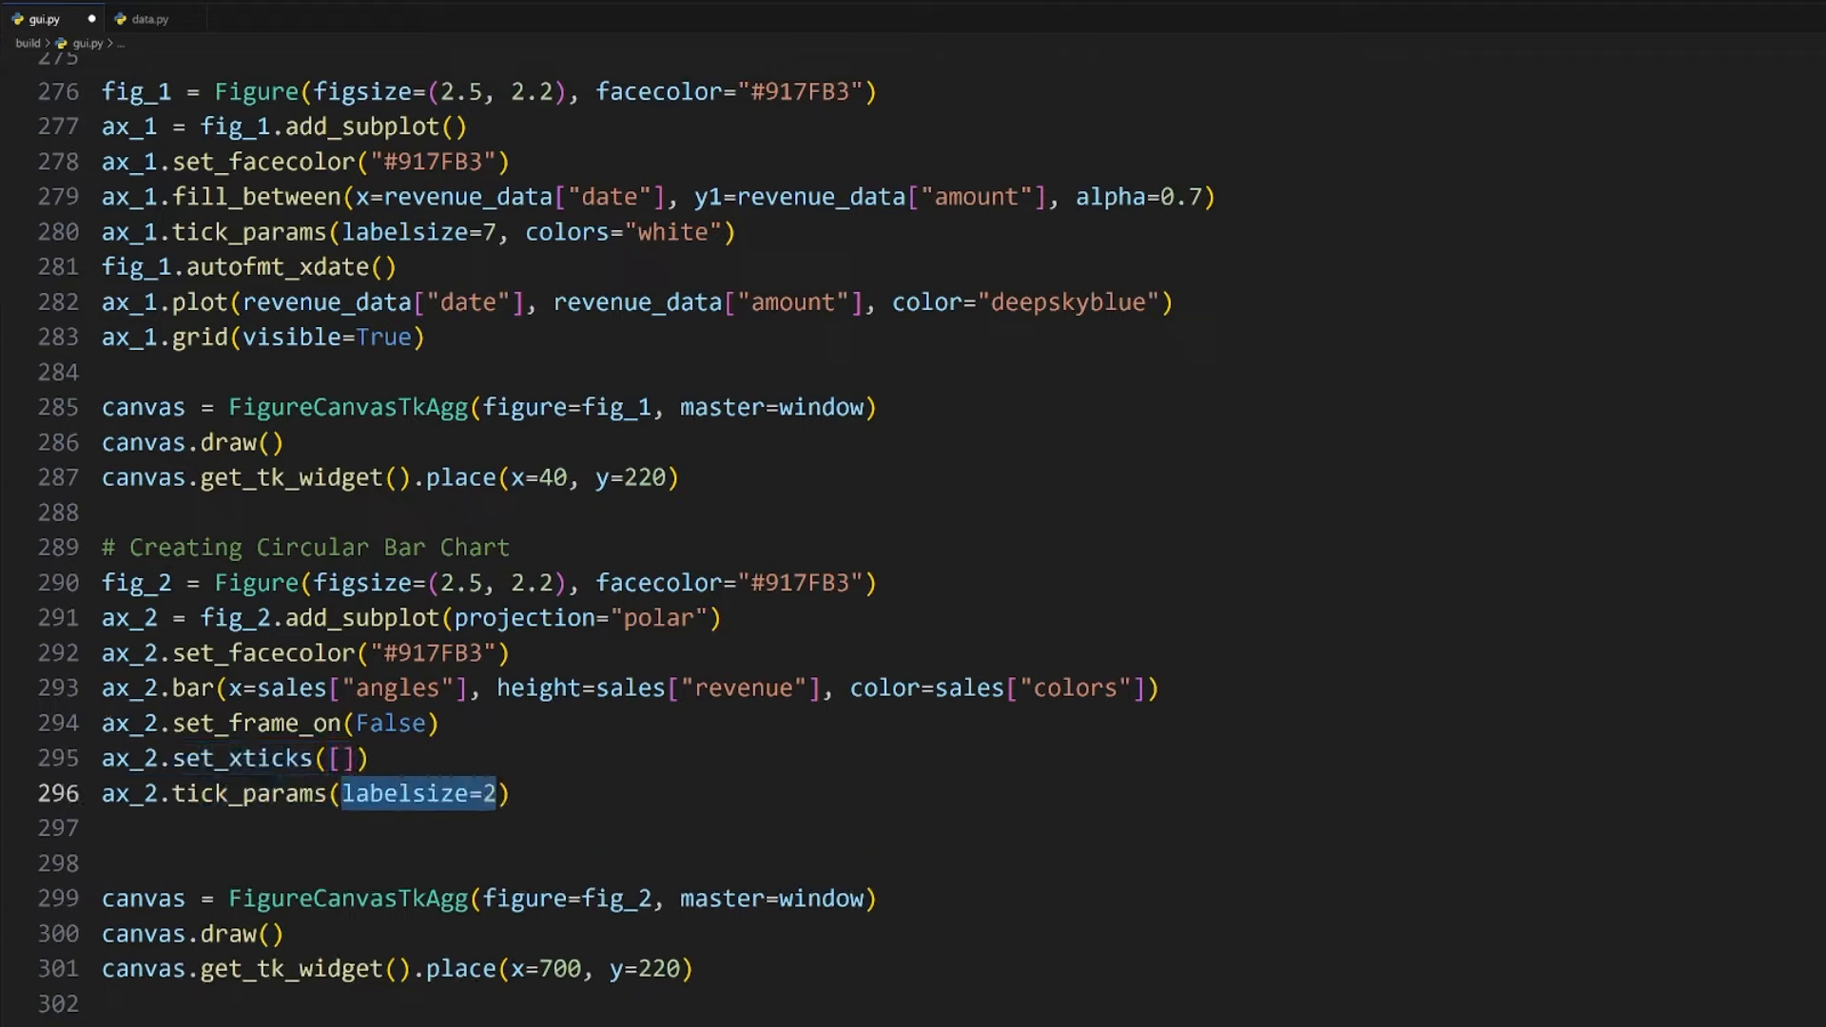
click(145, 19)
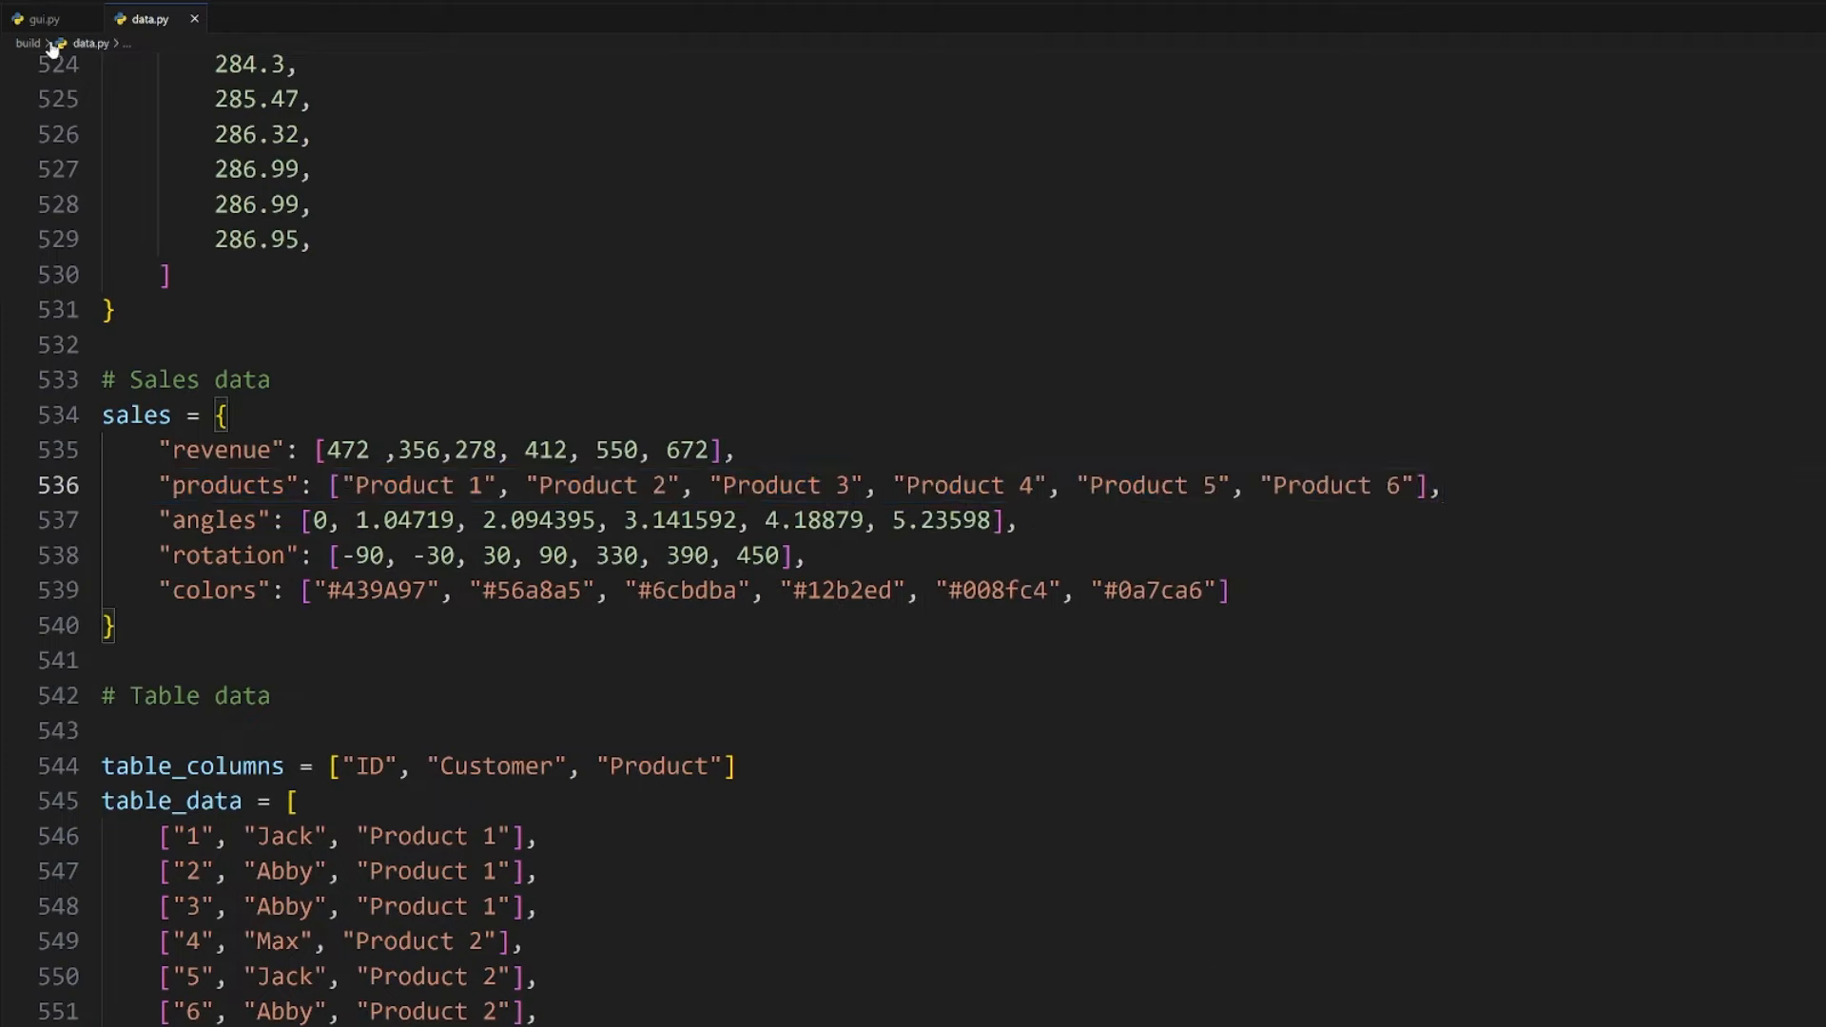
Step: Start a for loop over zip() using the sales products key checked in data.py
click(40, 19)
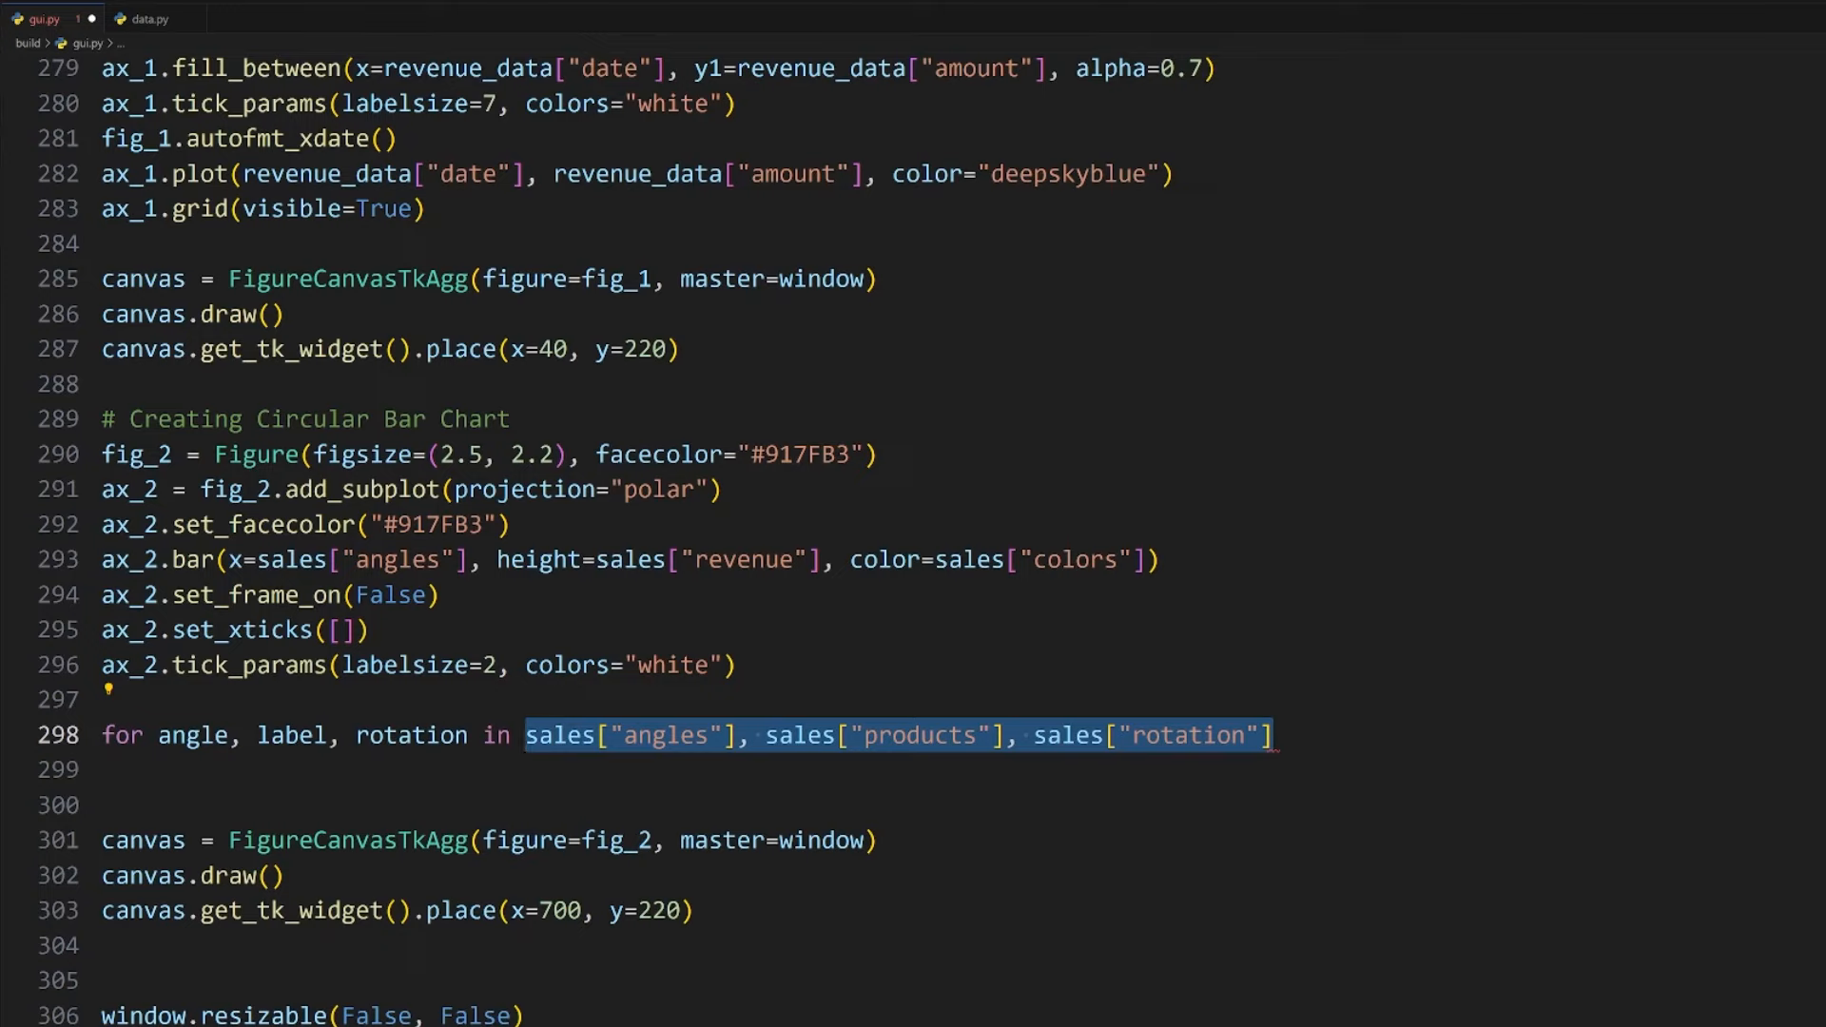
text(zip()
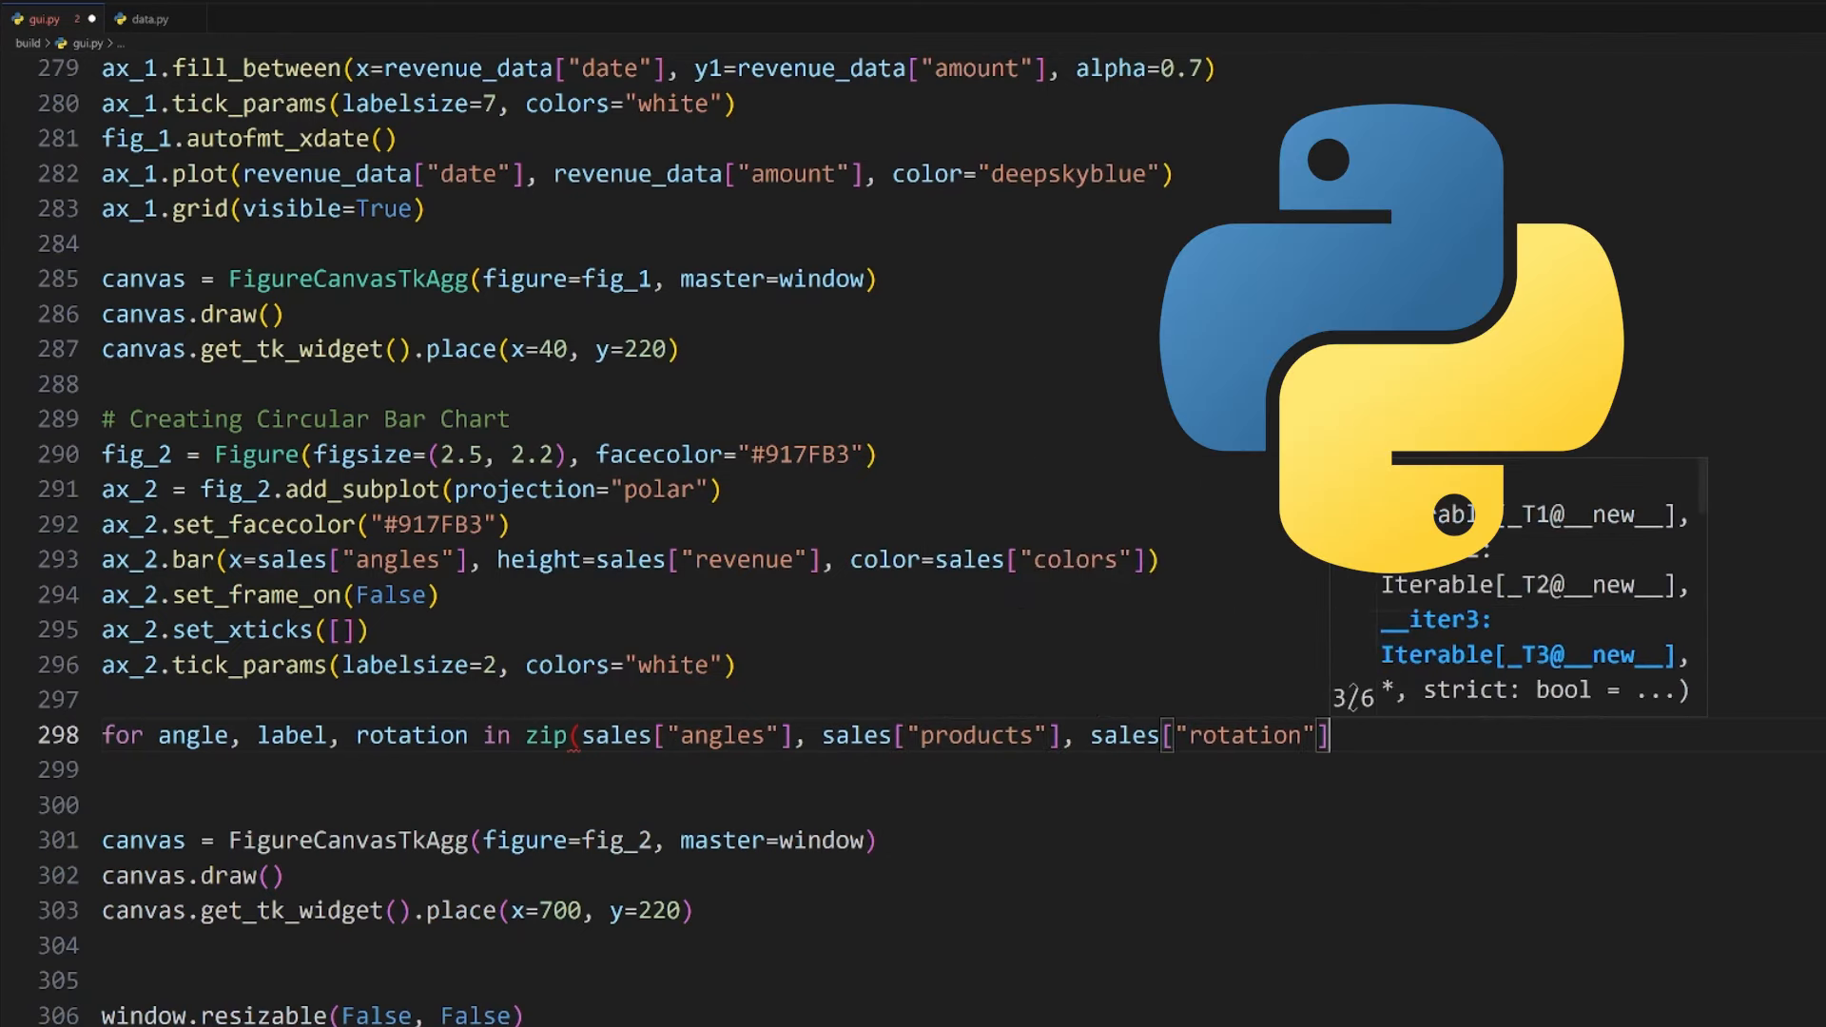
click(147, 19)
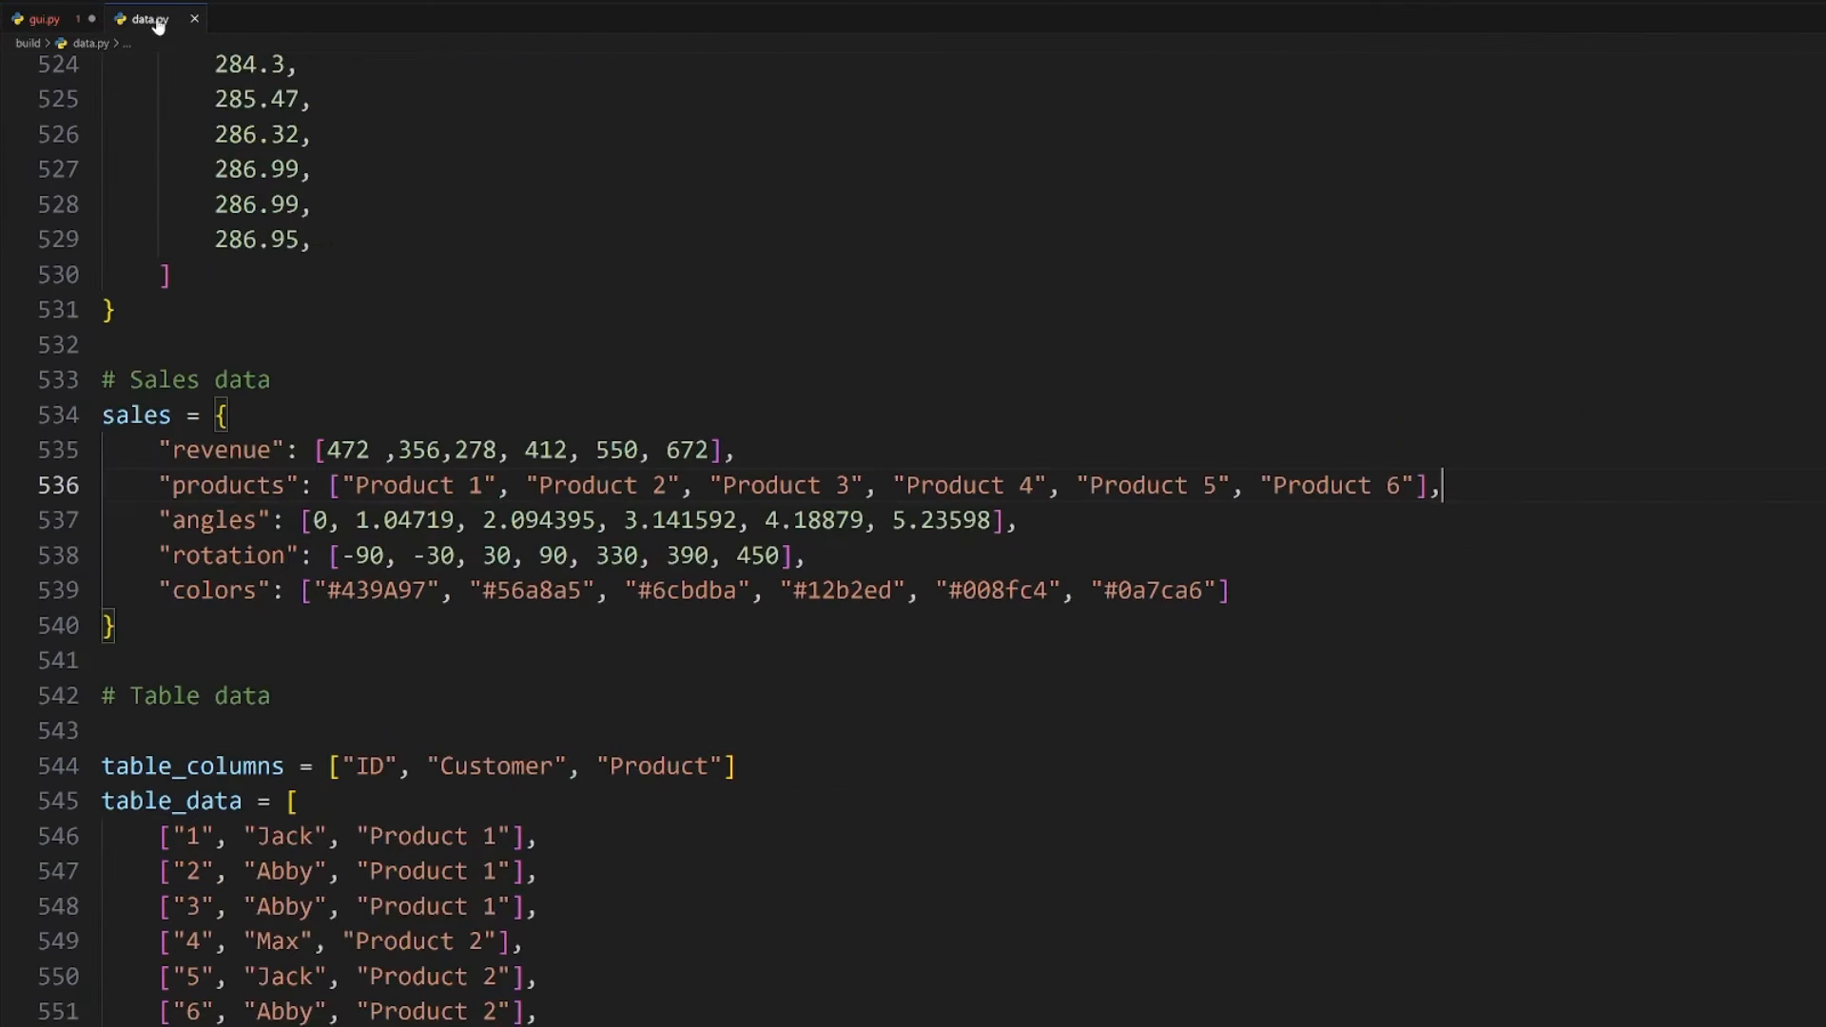
double_click(226, 485)
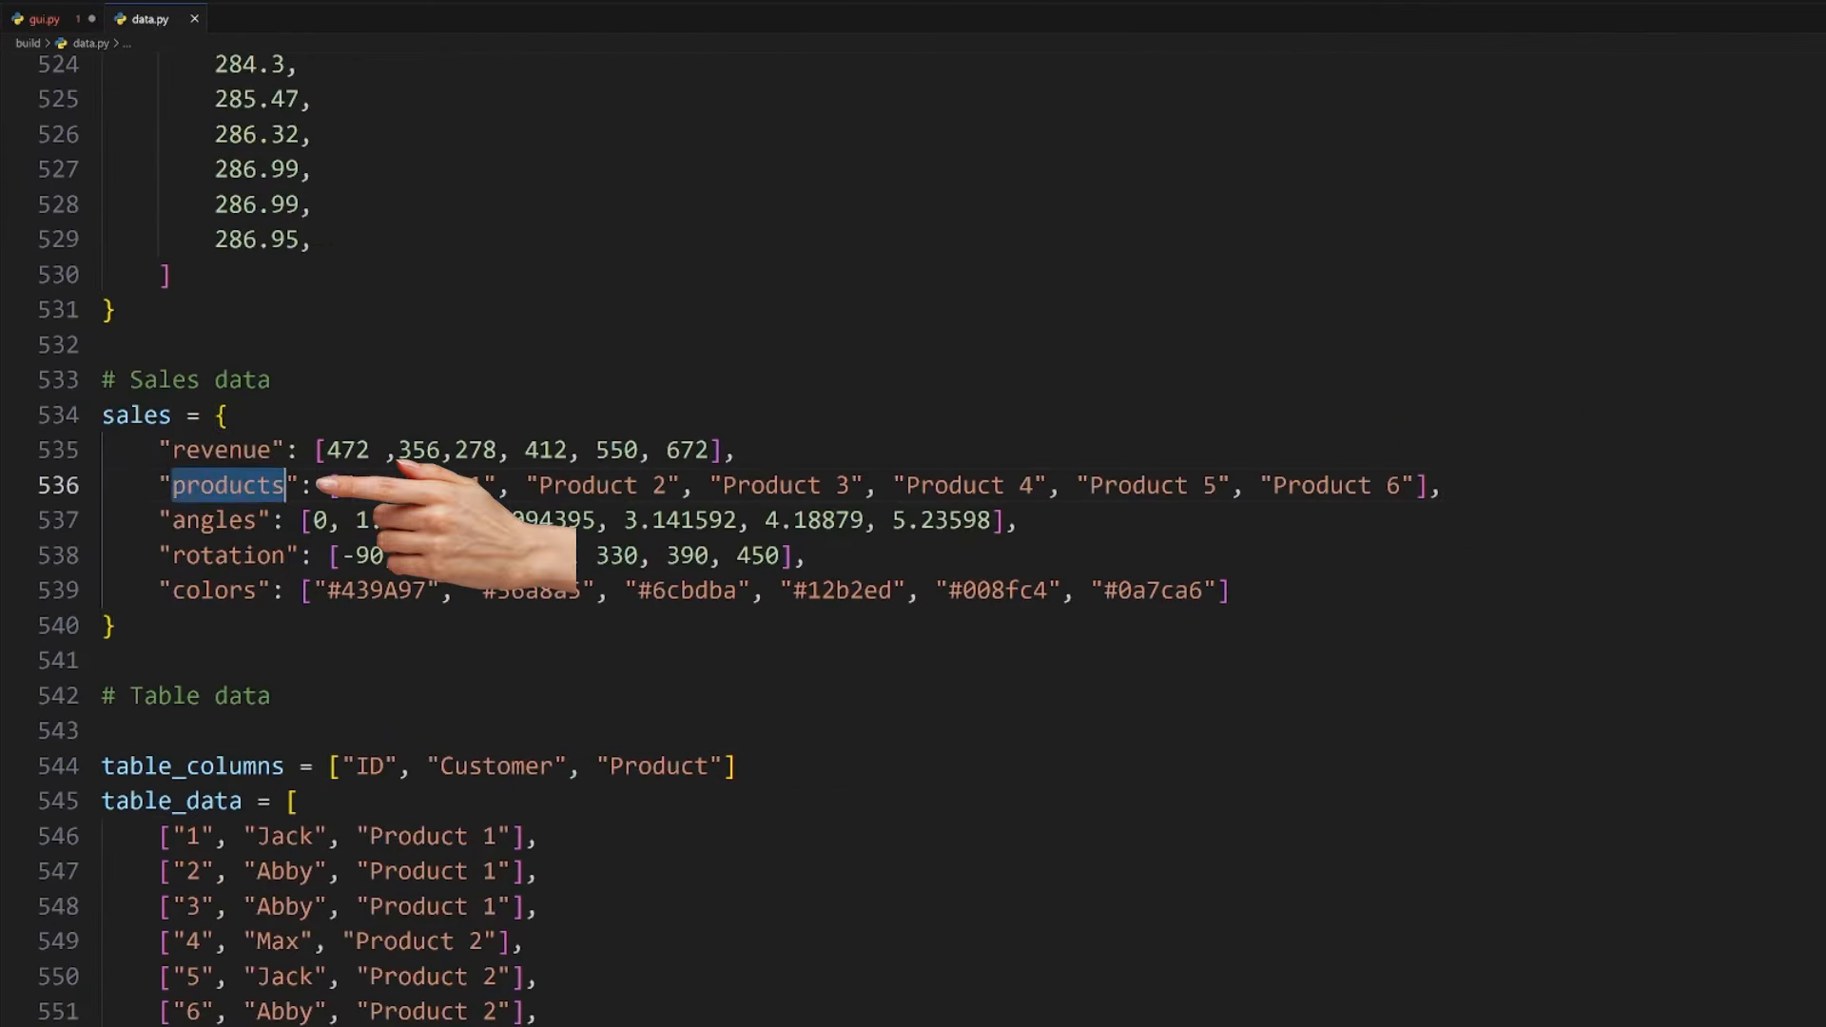
double_click(137, 414)
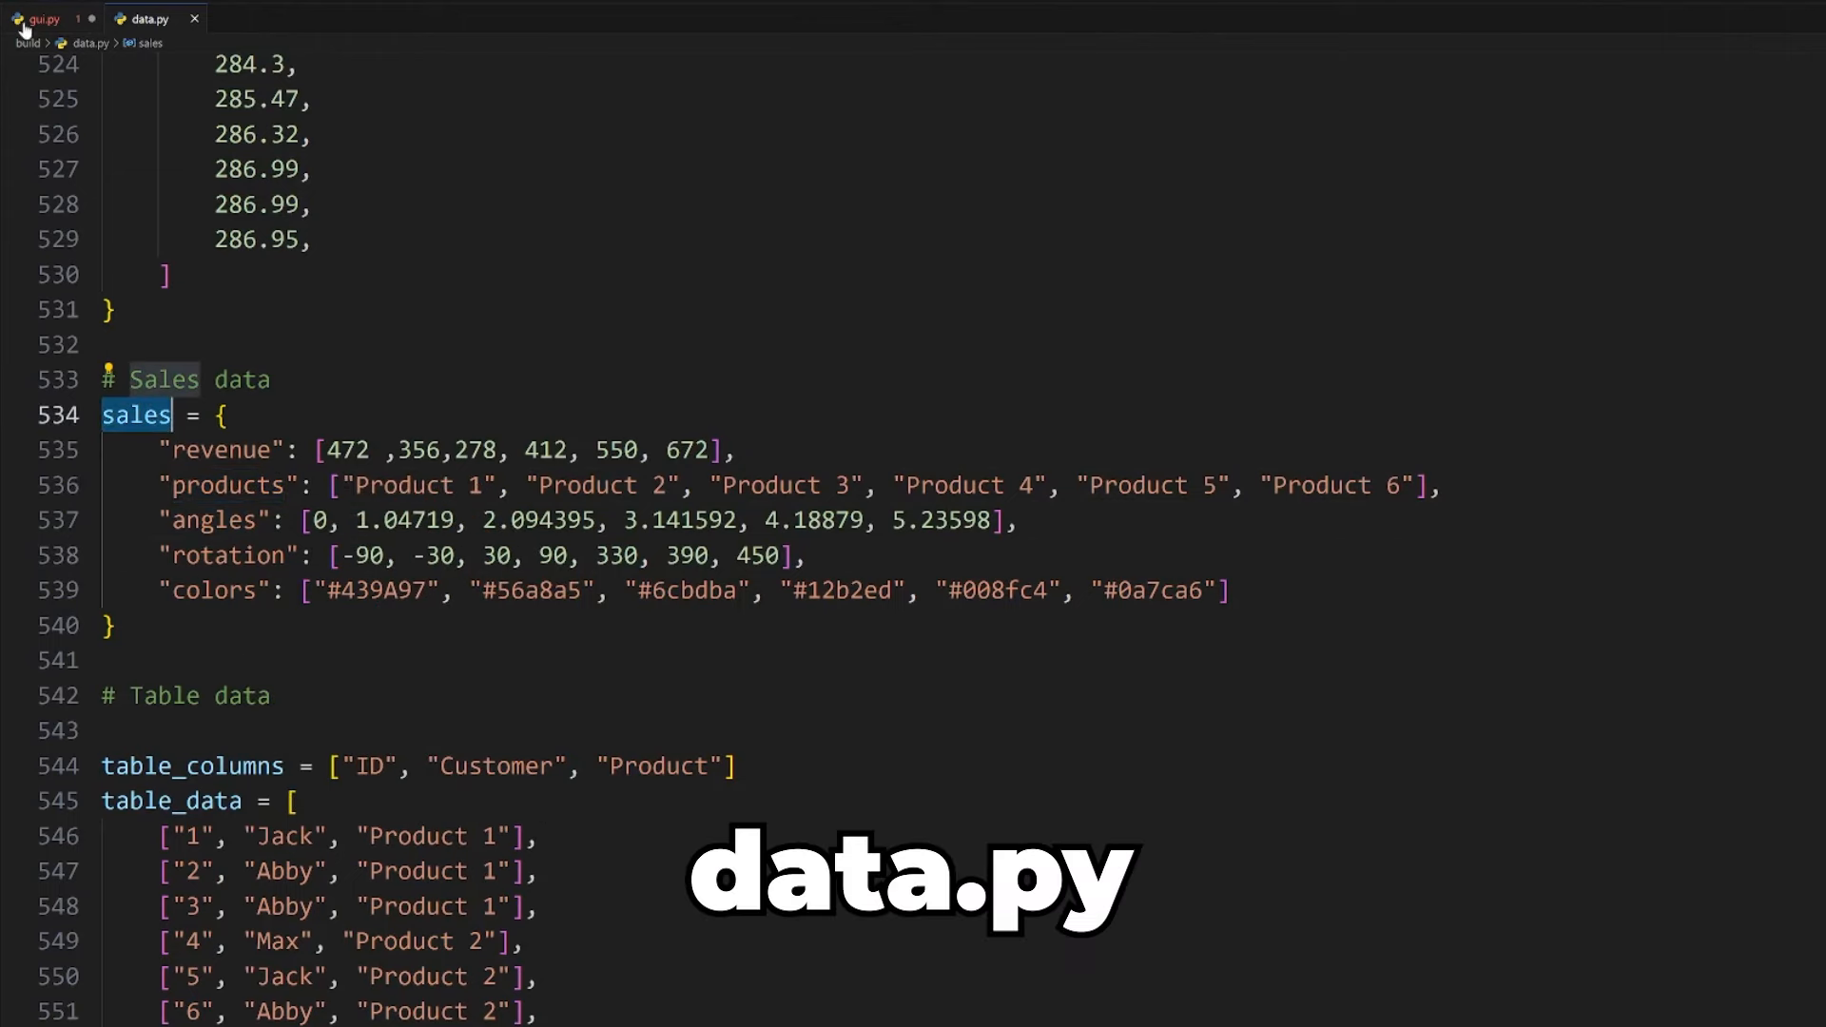
click(40, 19)
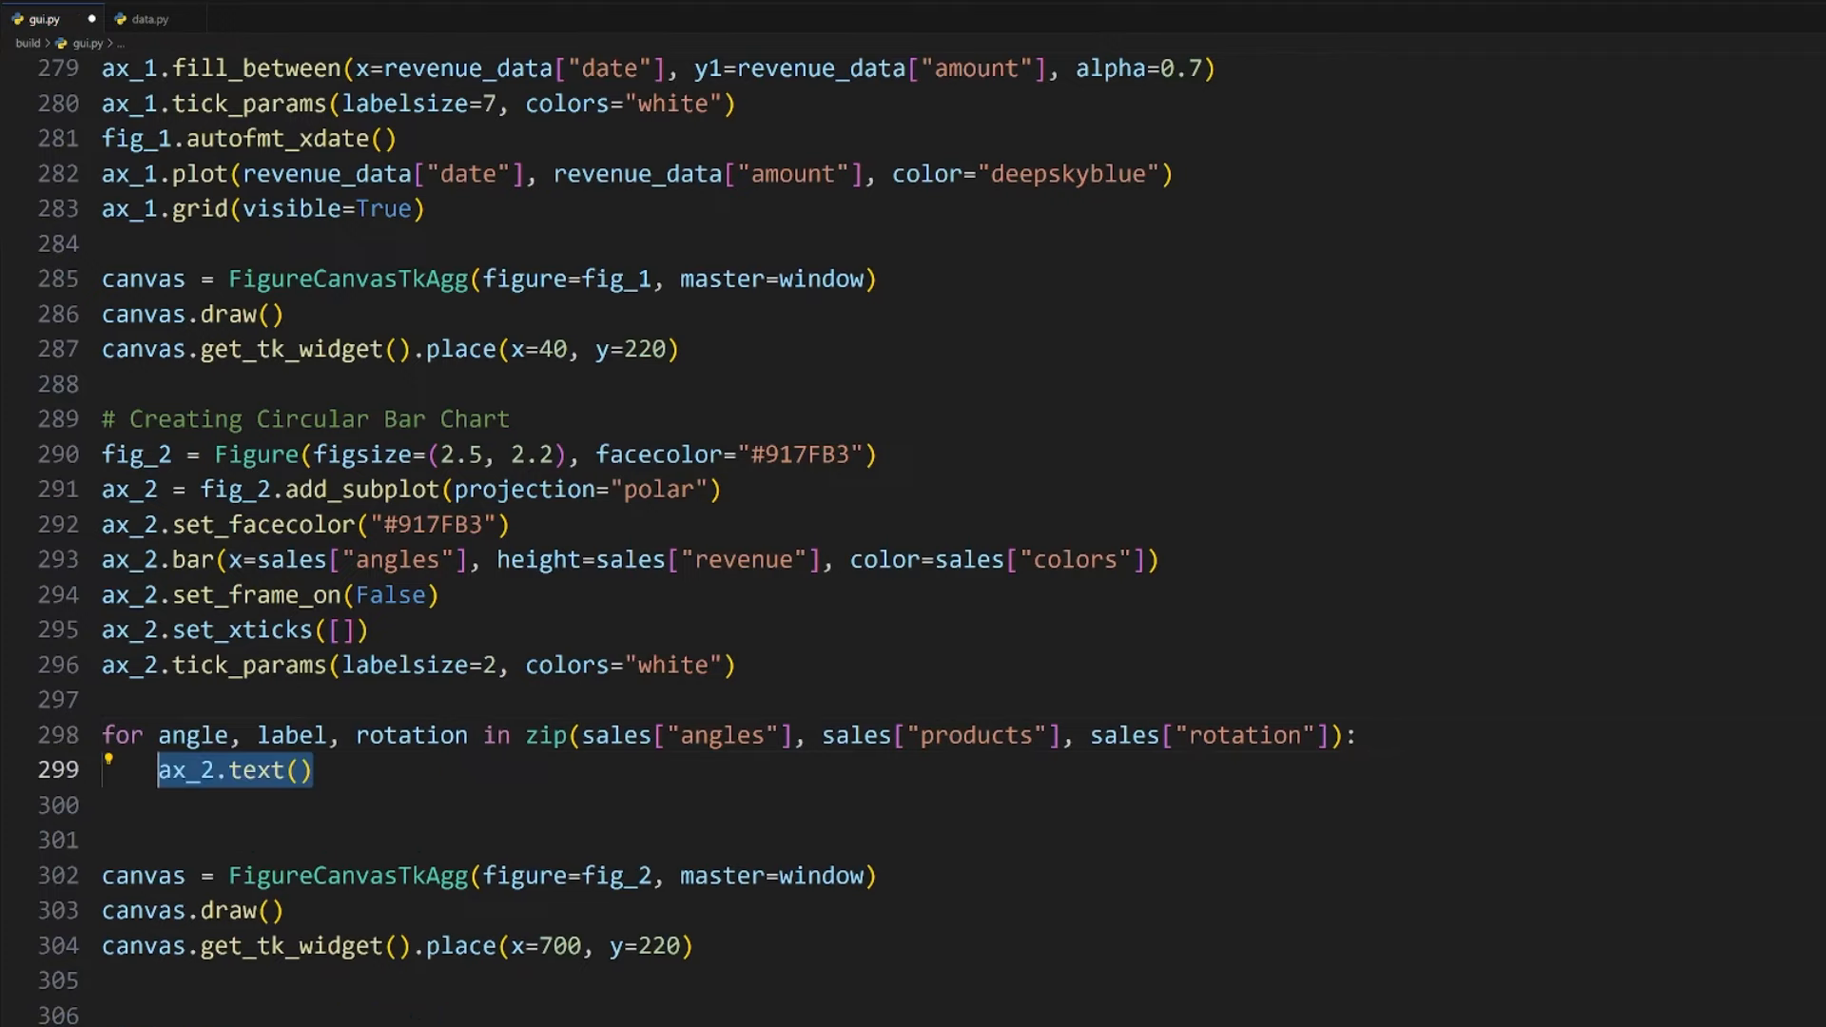
Step: Call ax_2.text at x=angle, y=max(sales["revenue"]) + 30 with s=label, rotation, alignment and white colour
text(x=angle, y=max())
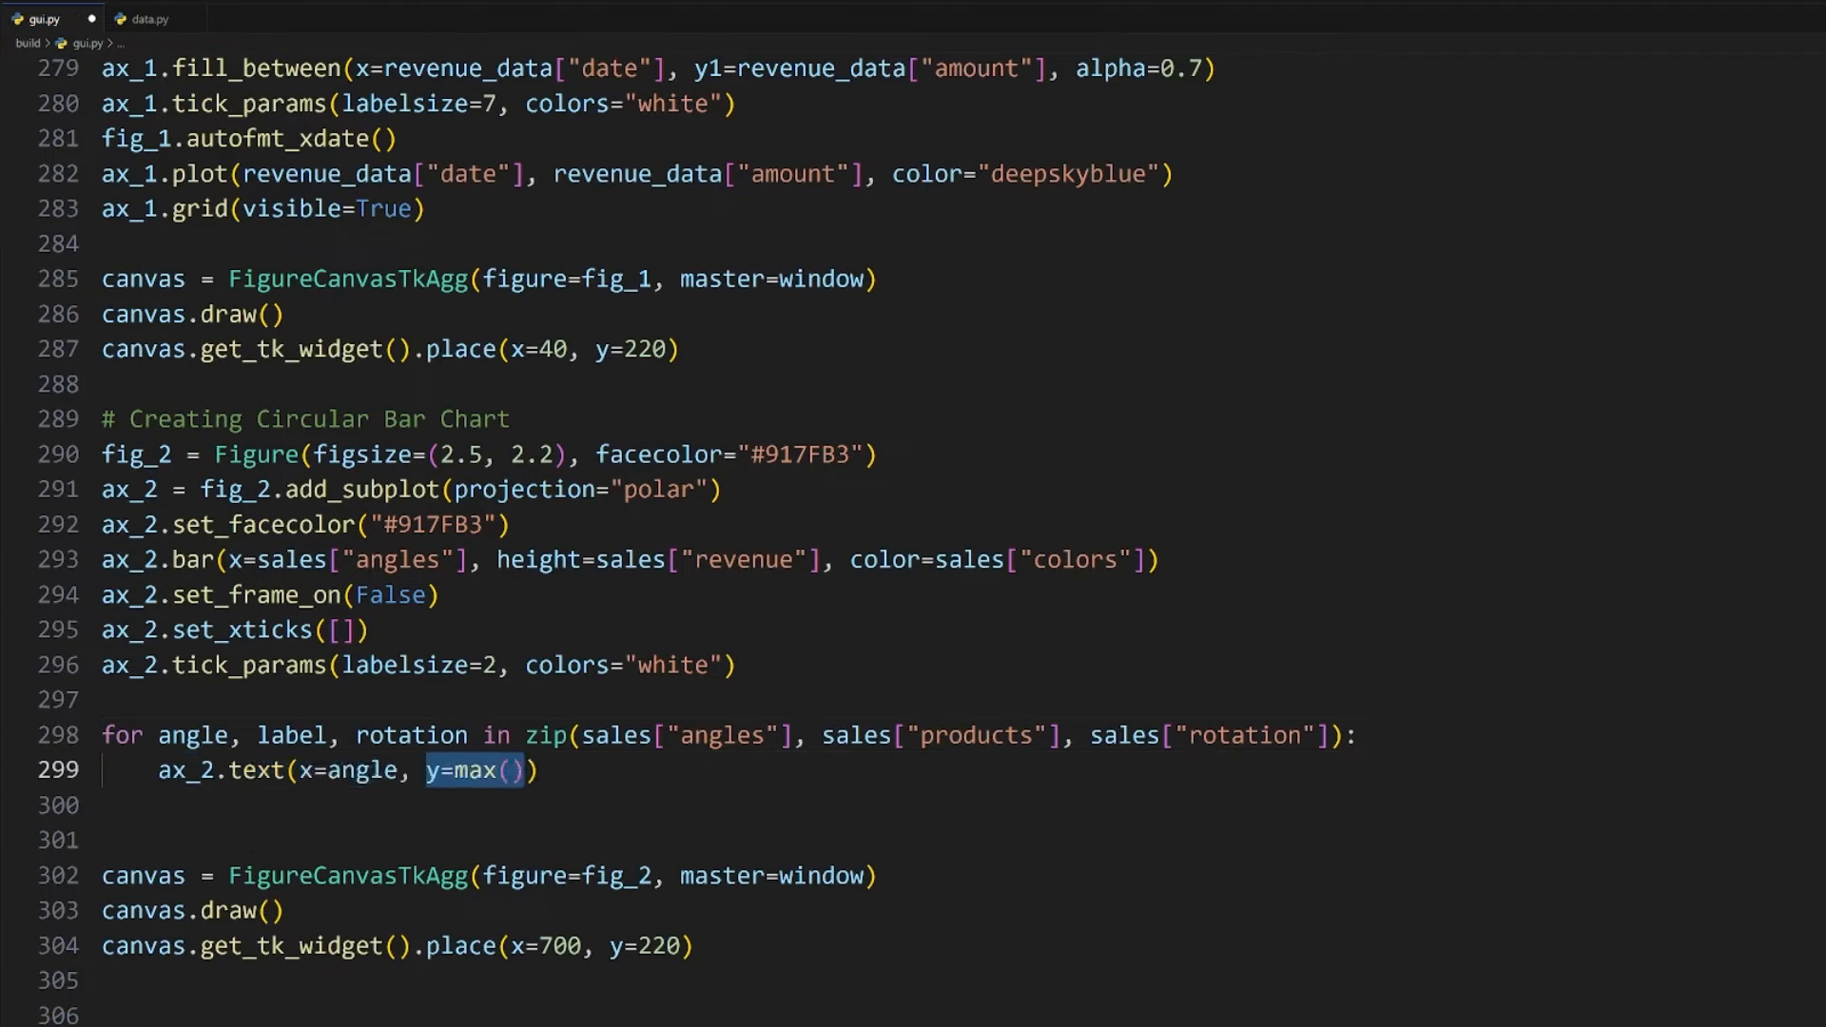
text(sales["revenue"])
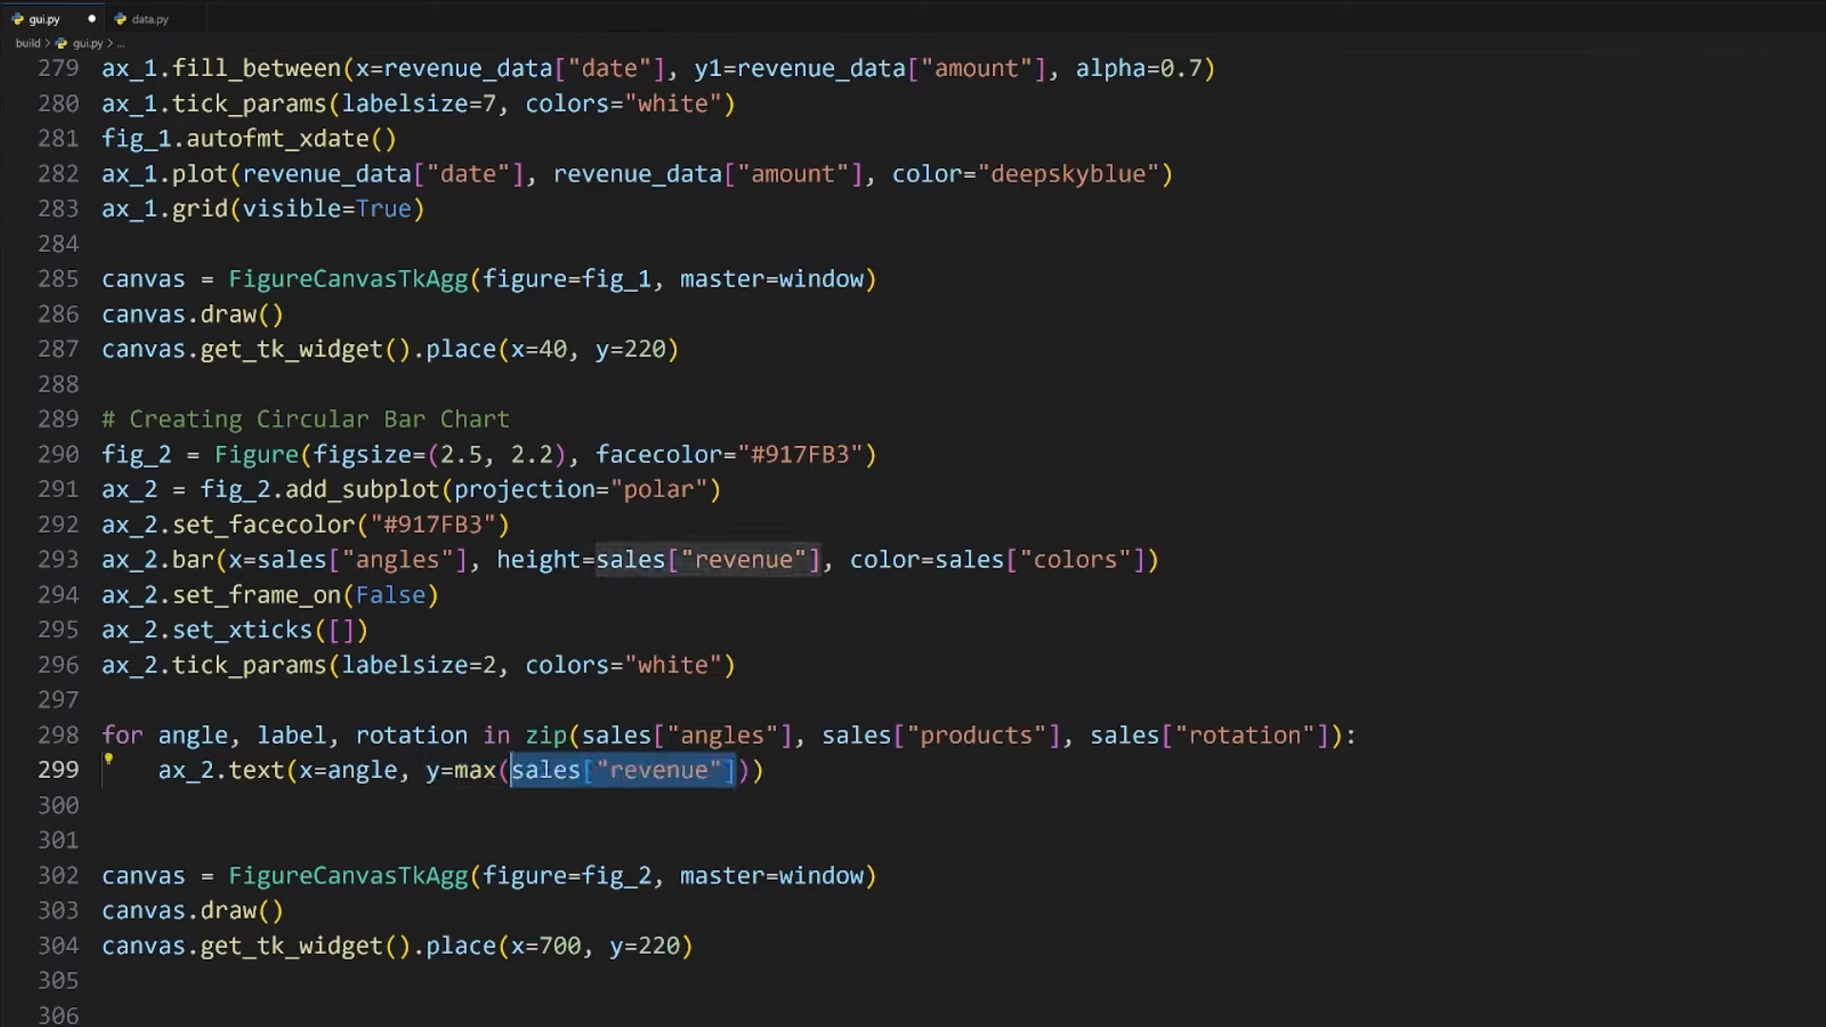
text(+ 30)
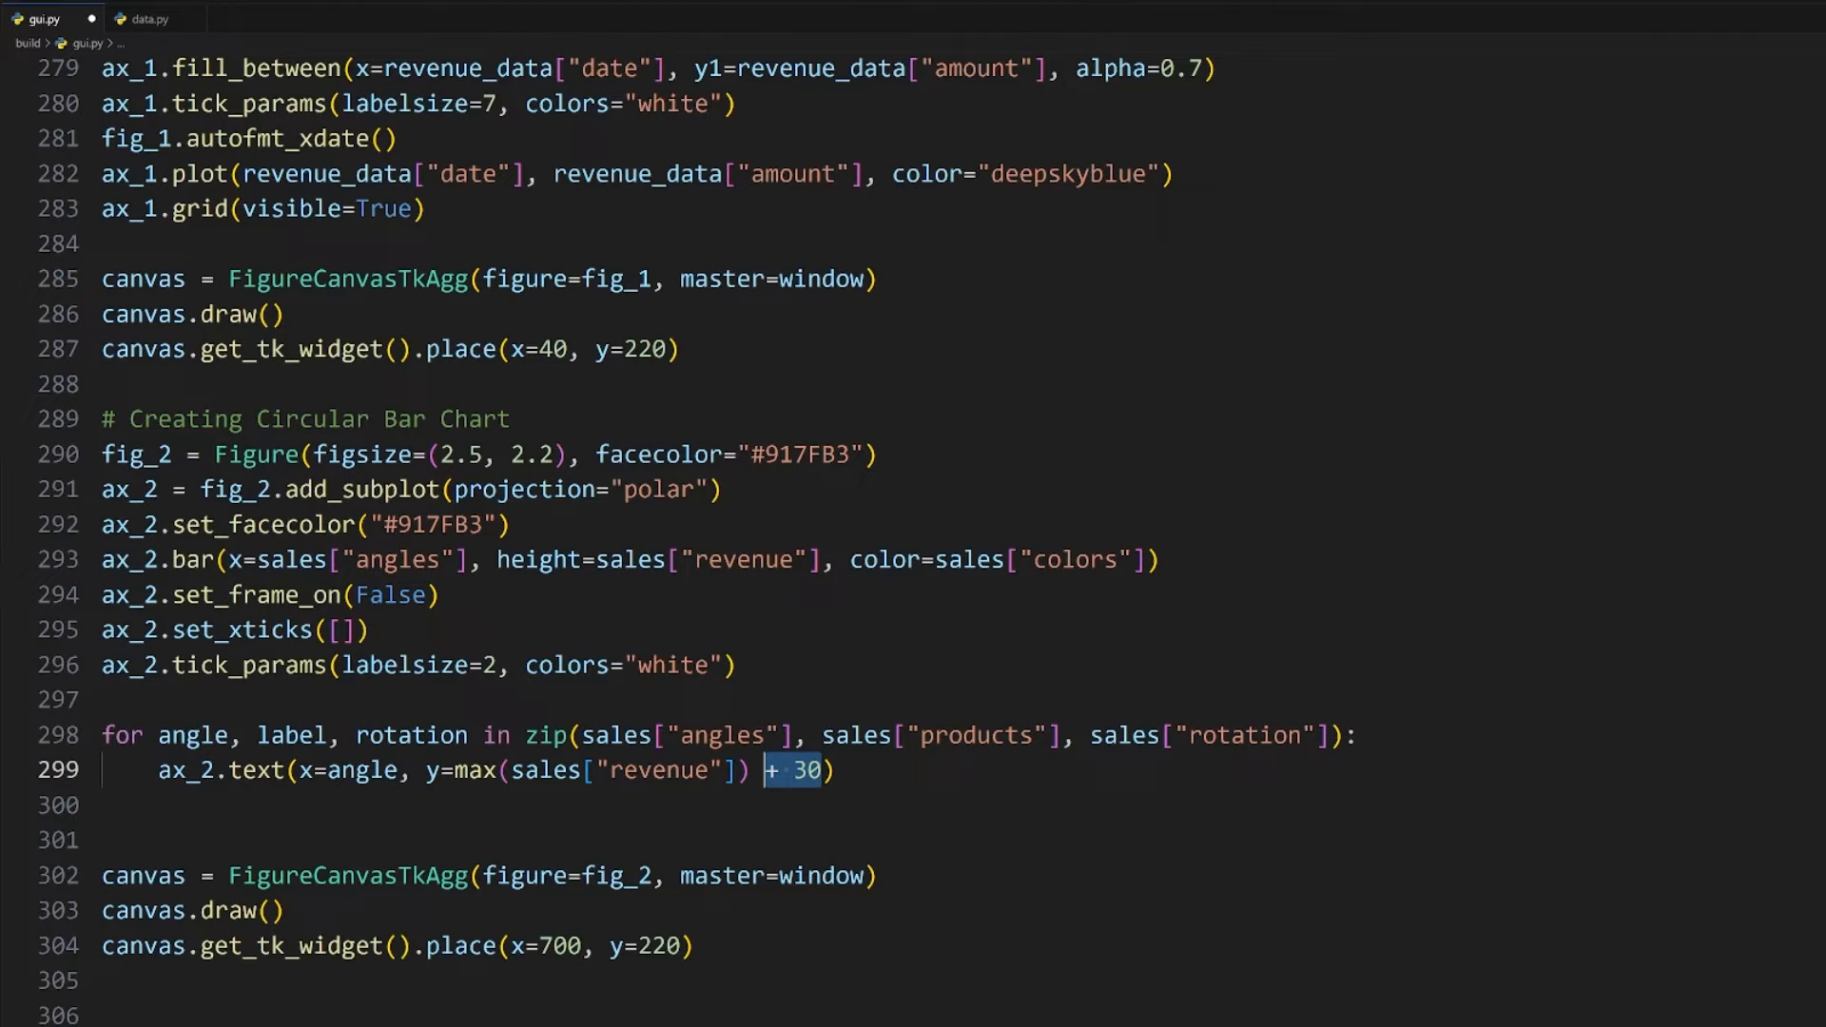
text(, s=label)
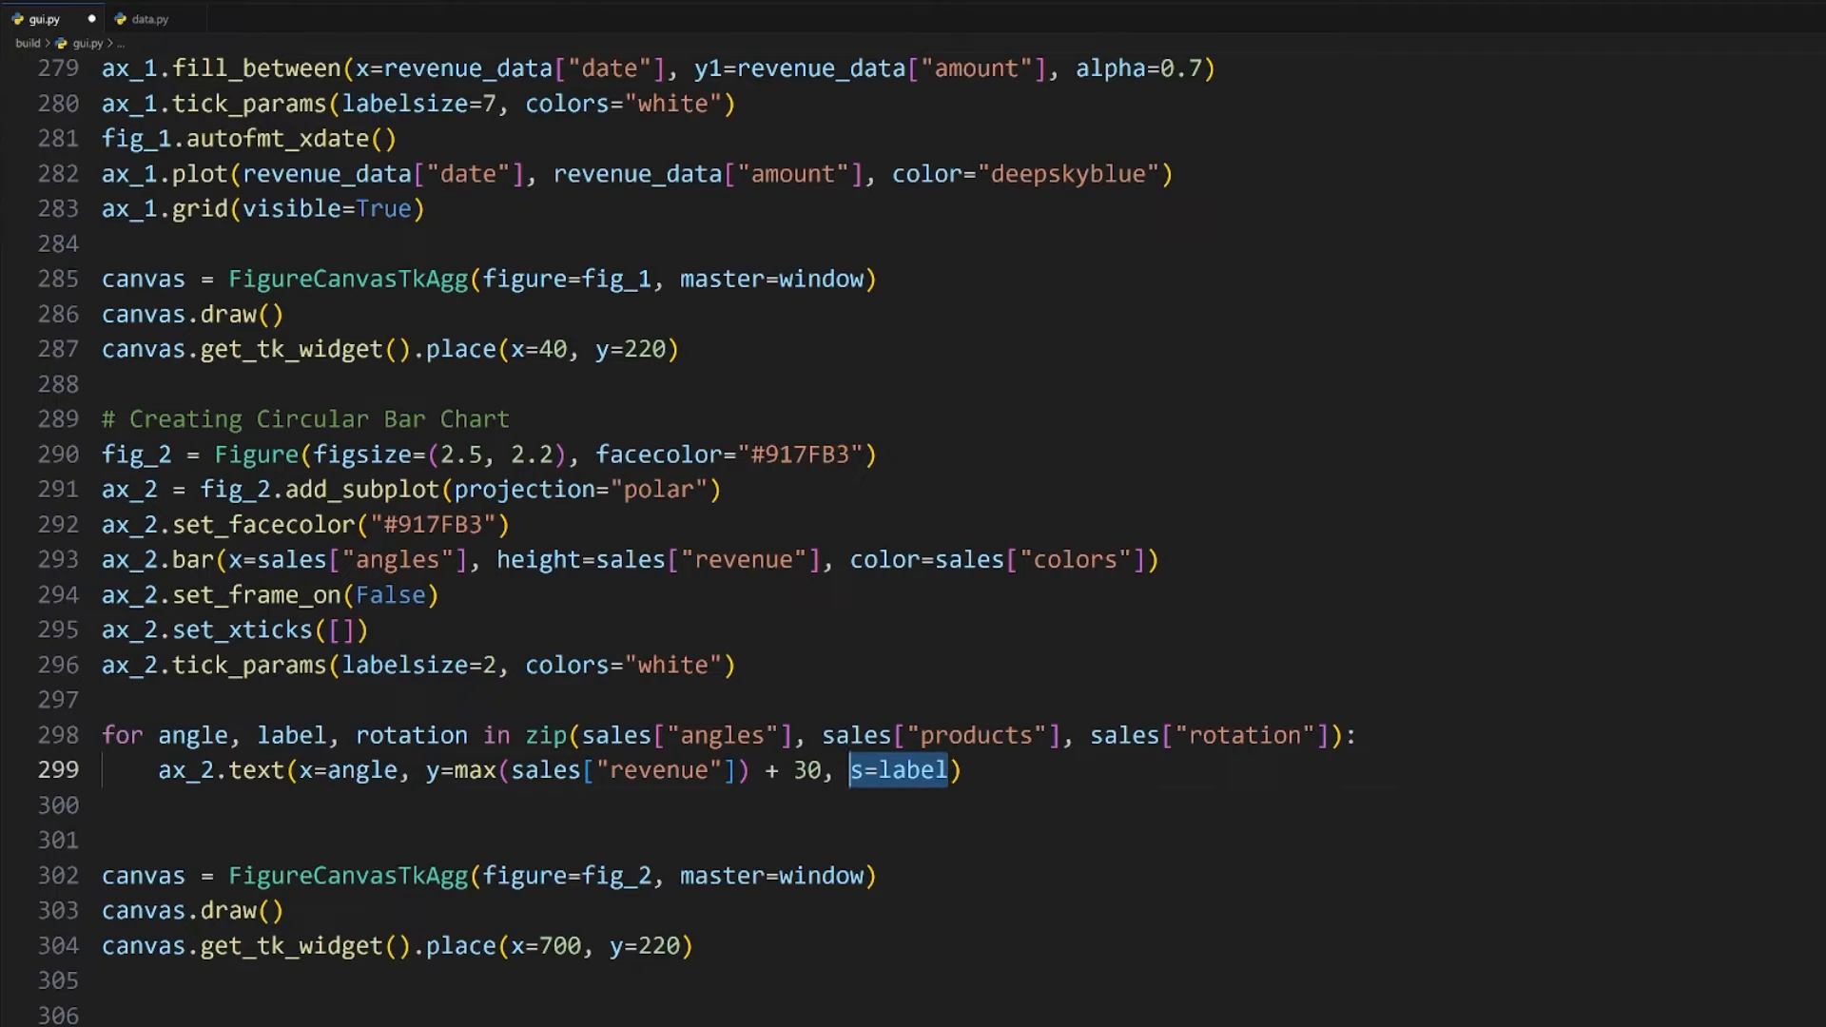
text(, rotation=rotation)
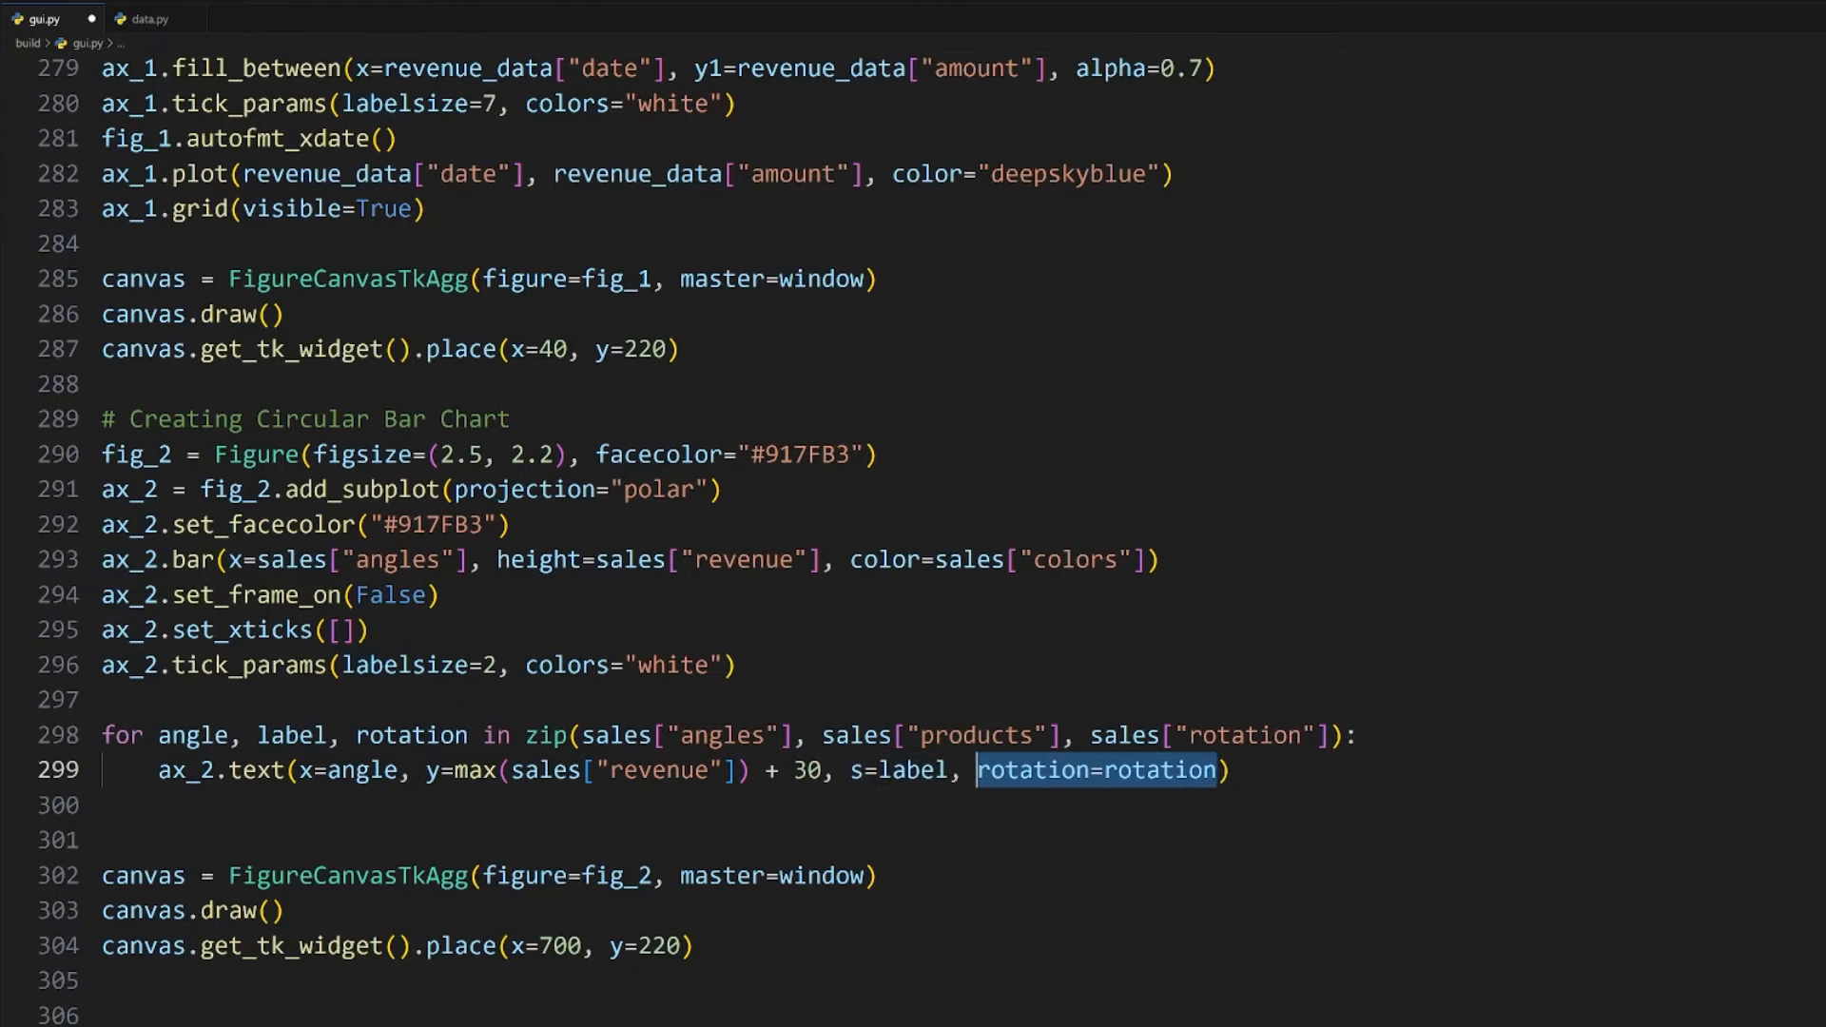
click(1229, 771)
text(, ha="center", va="center", color="white")
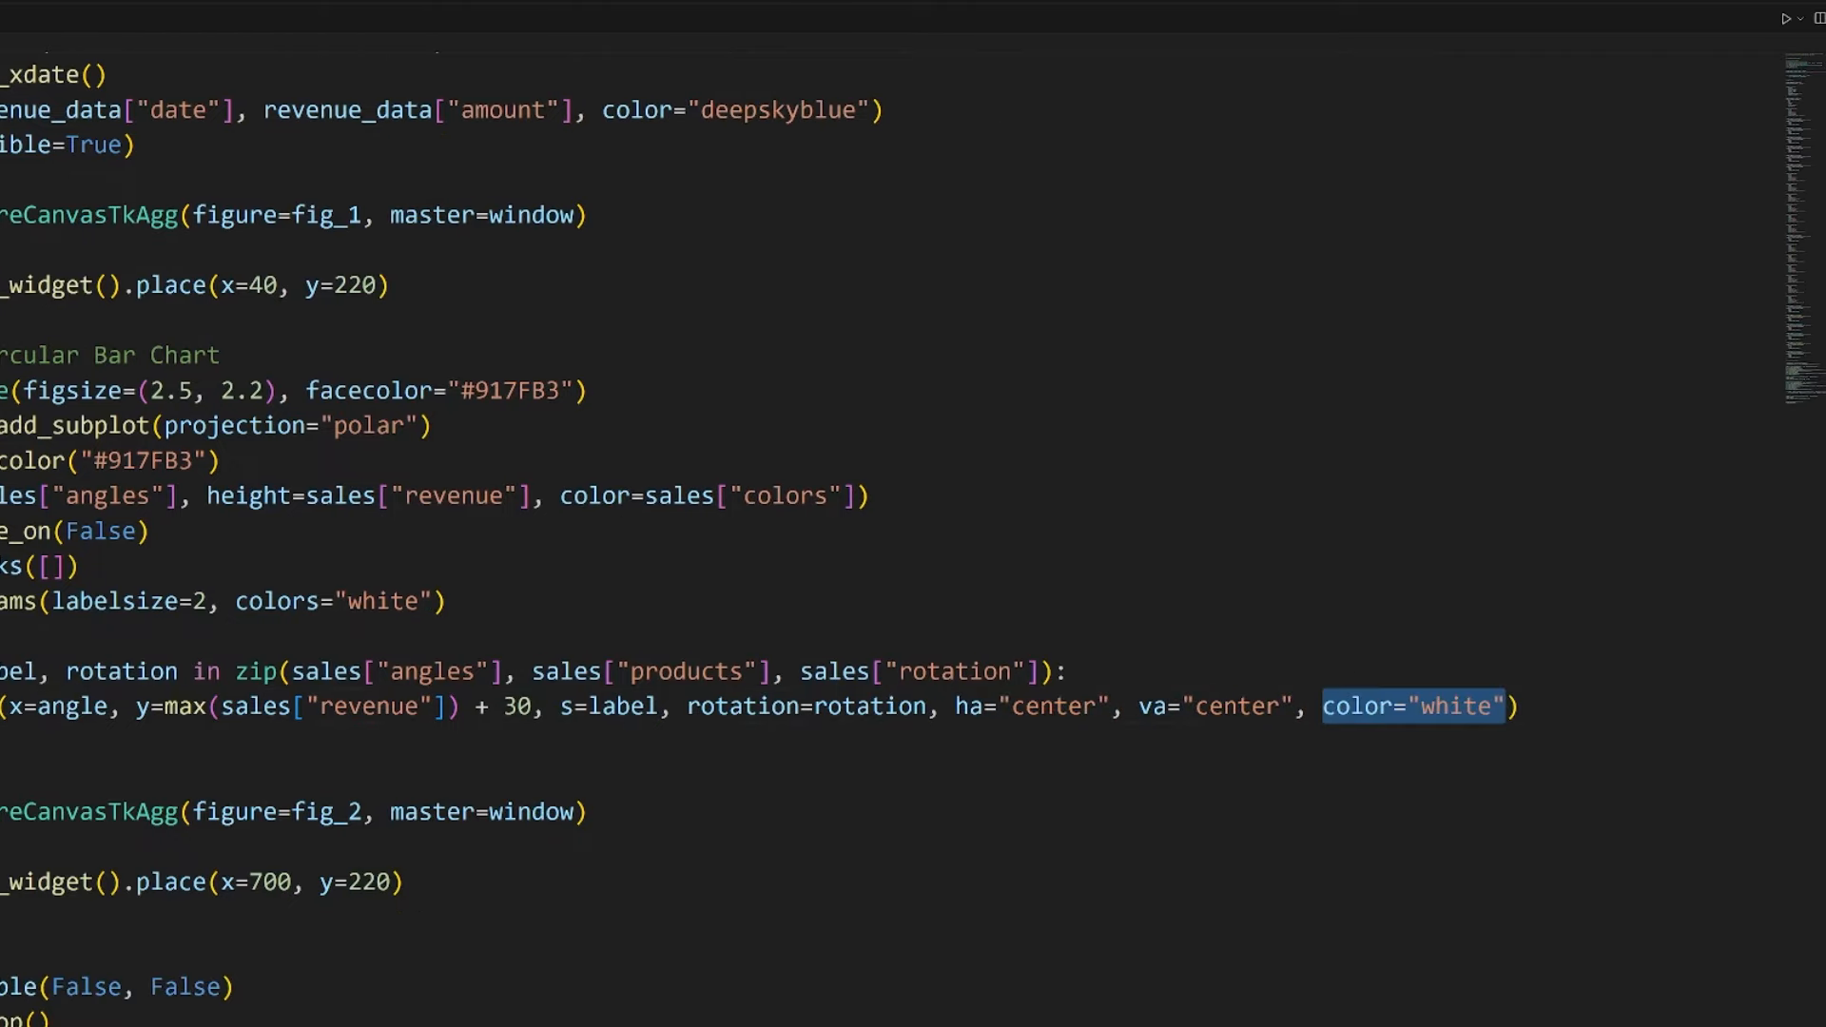
Step: Add ax_2.grid(alpha=0.7) below the tick settings for a semi-transparent polar grid
click(1786, 19)
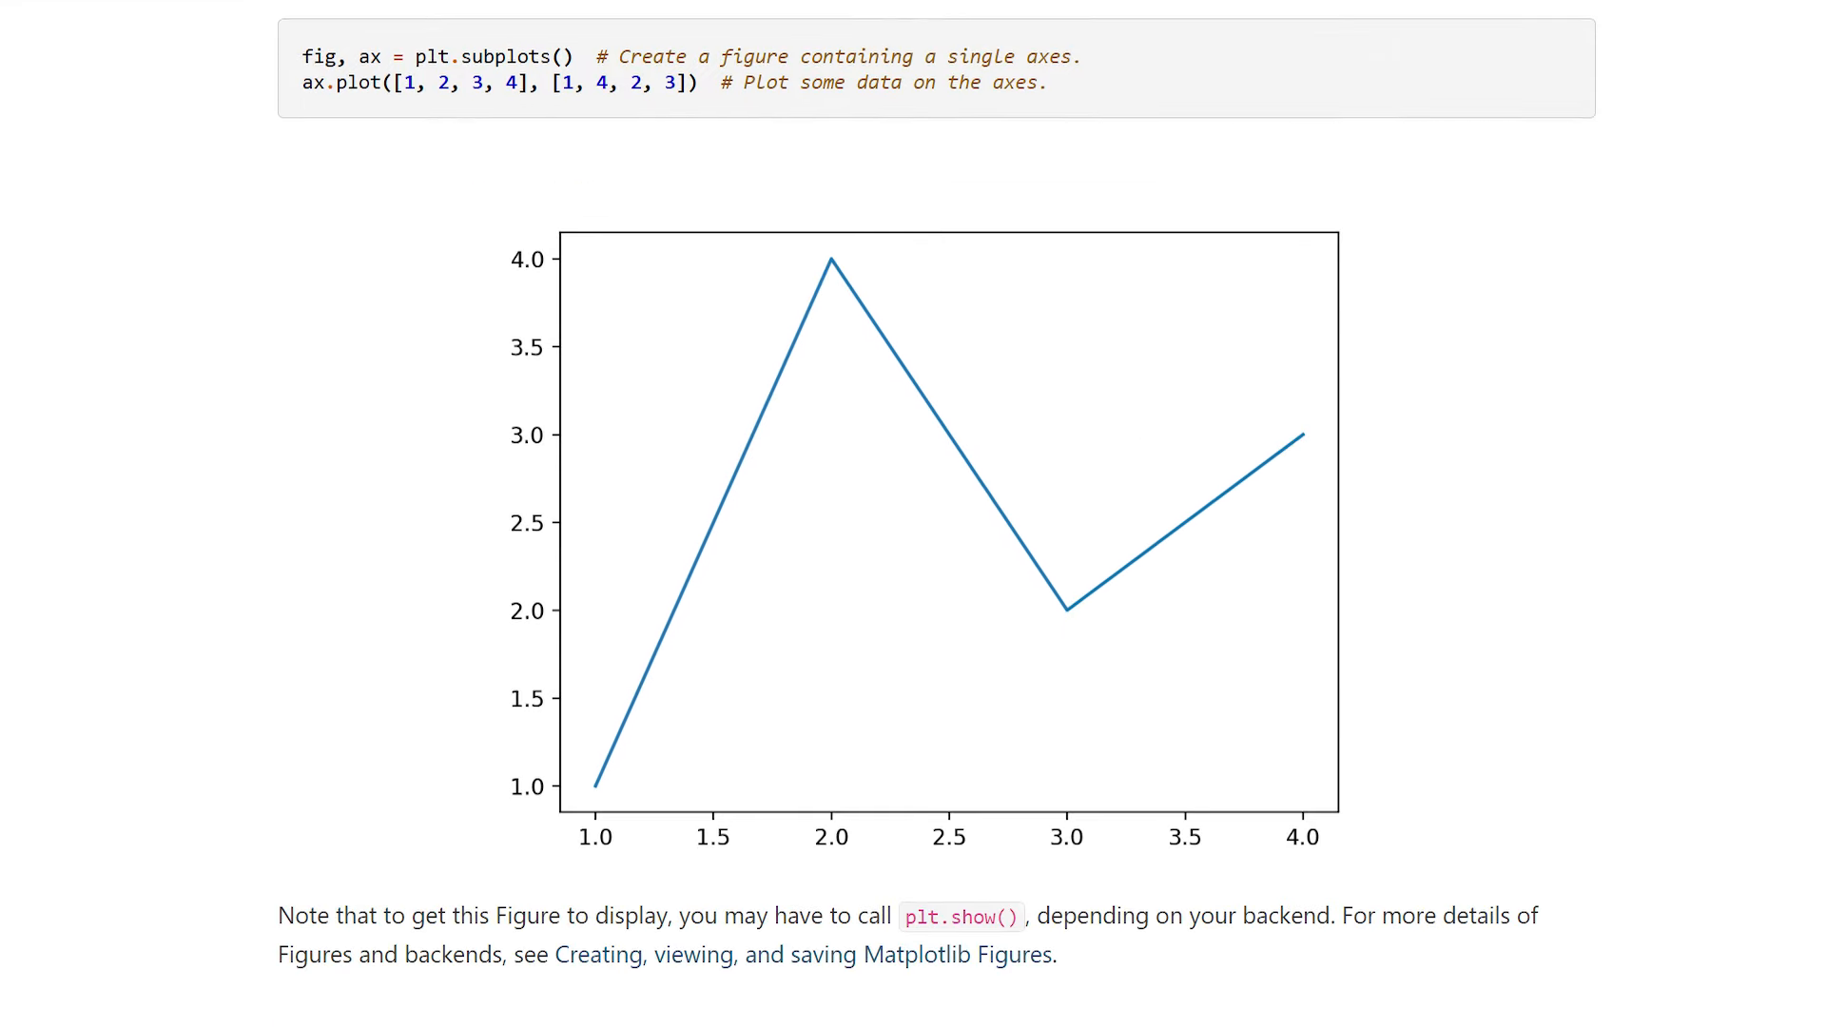
scroll(down, 3)
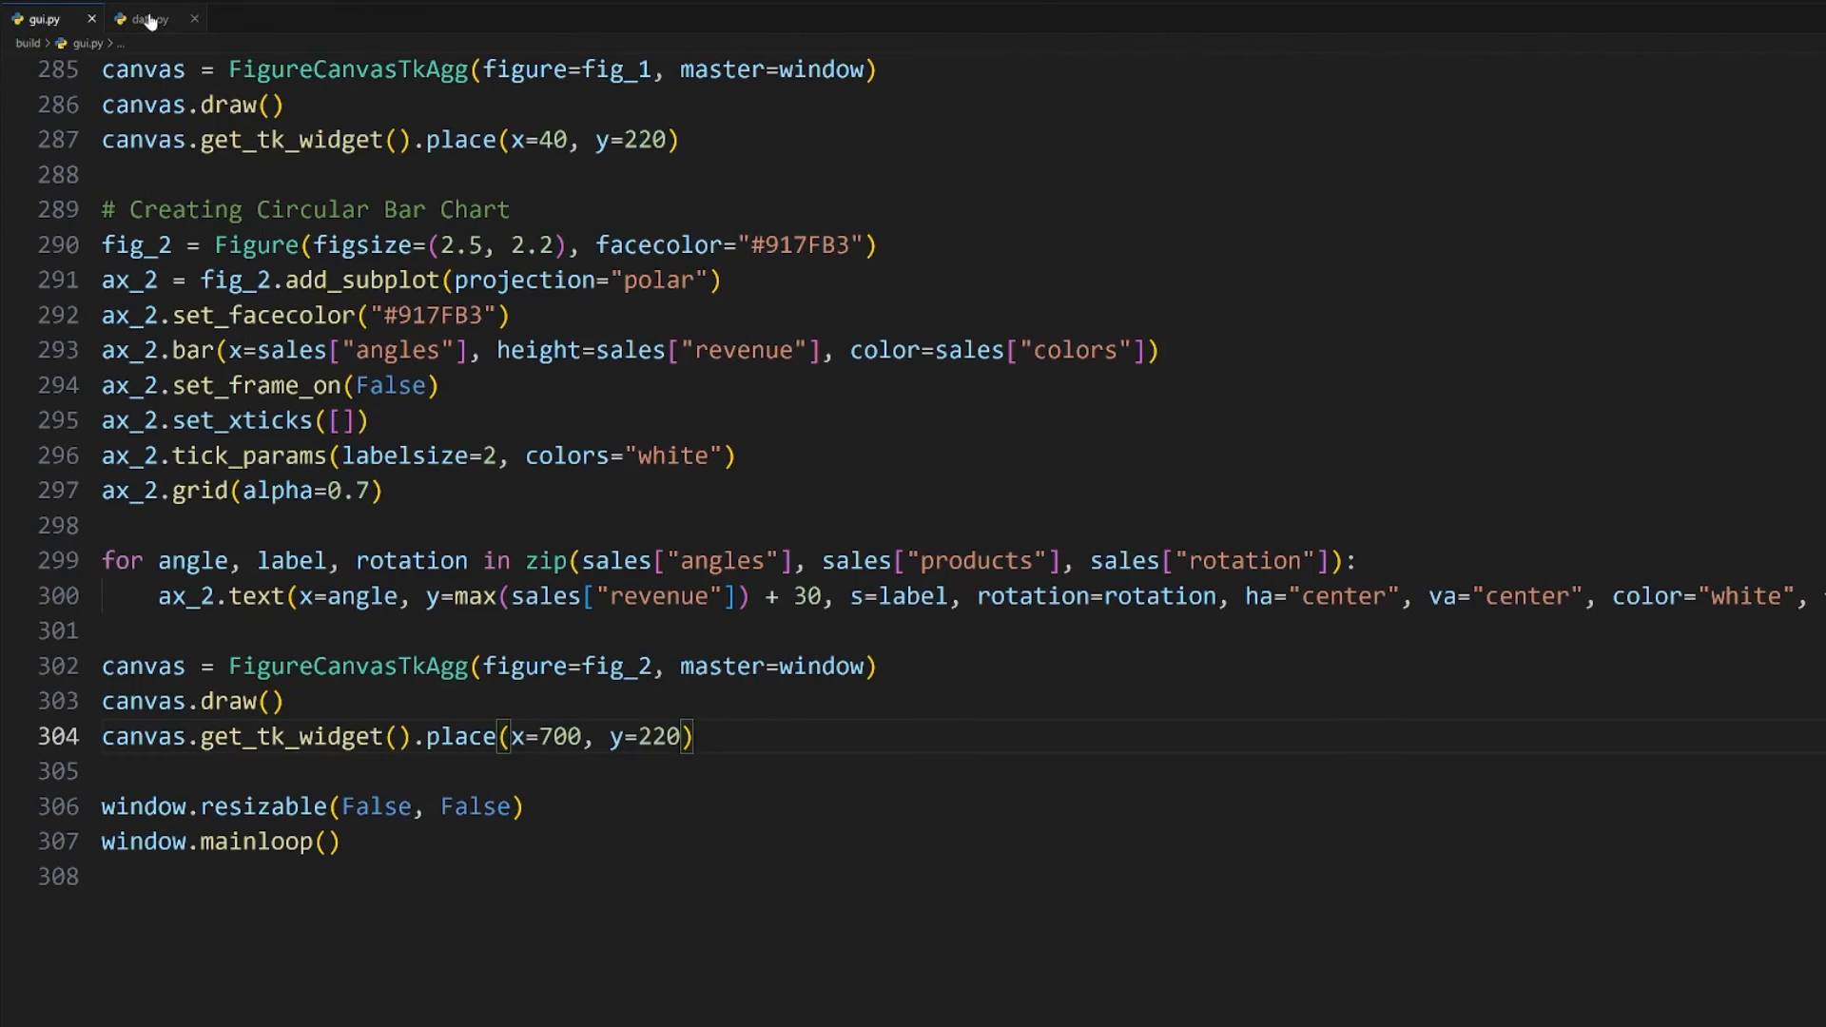
Step: Review the table data in data.py, then scroll gui.py to the end below the circular bar chart code
click(148, 19)
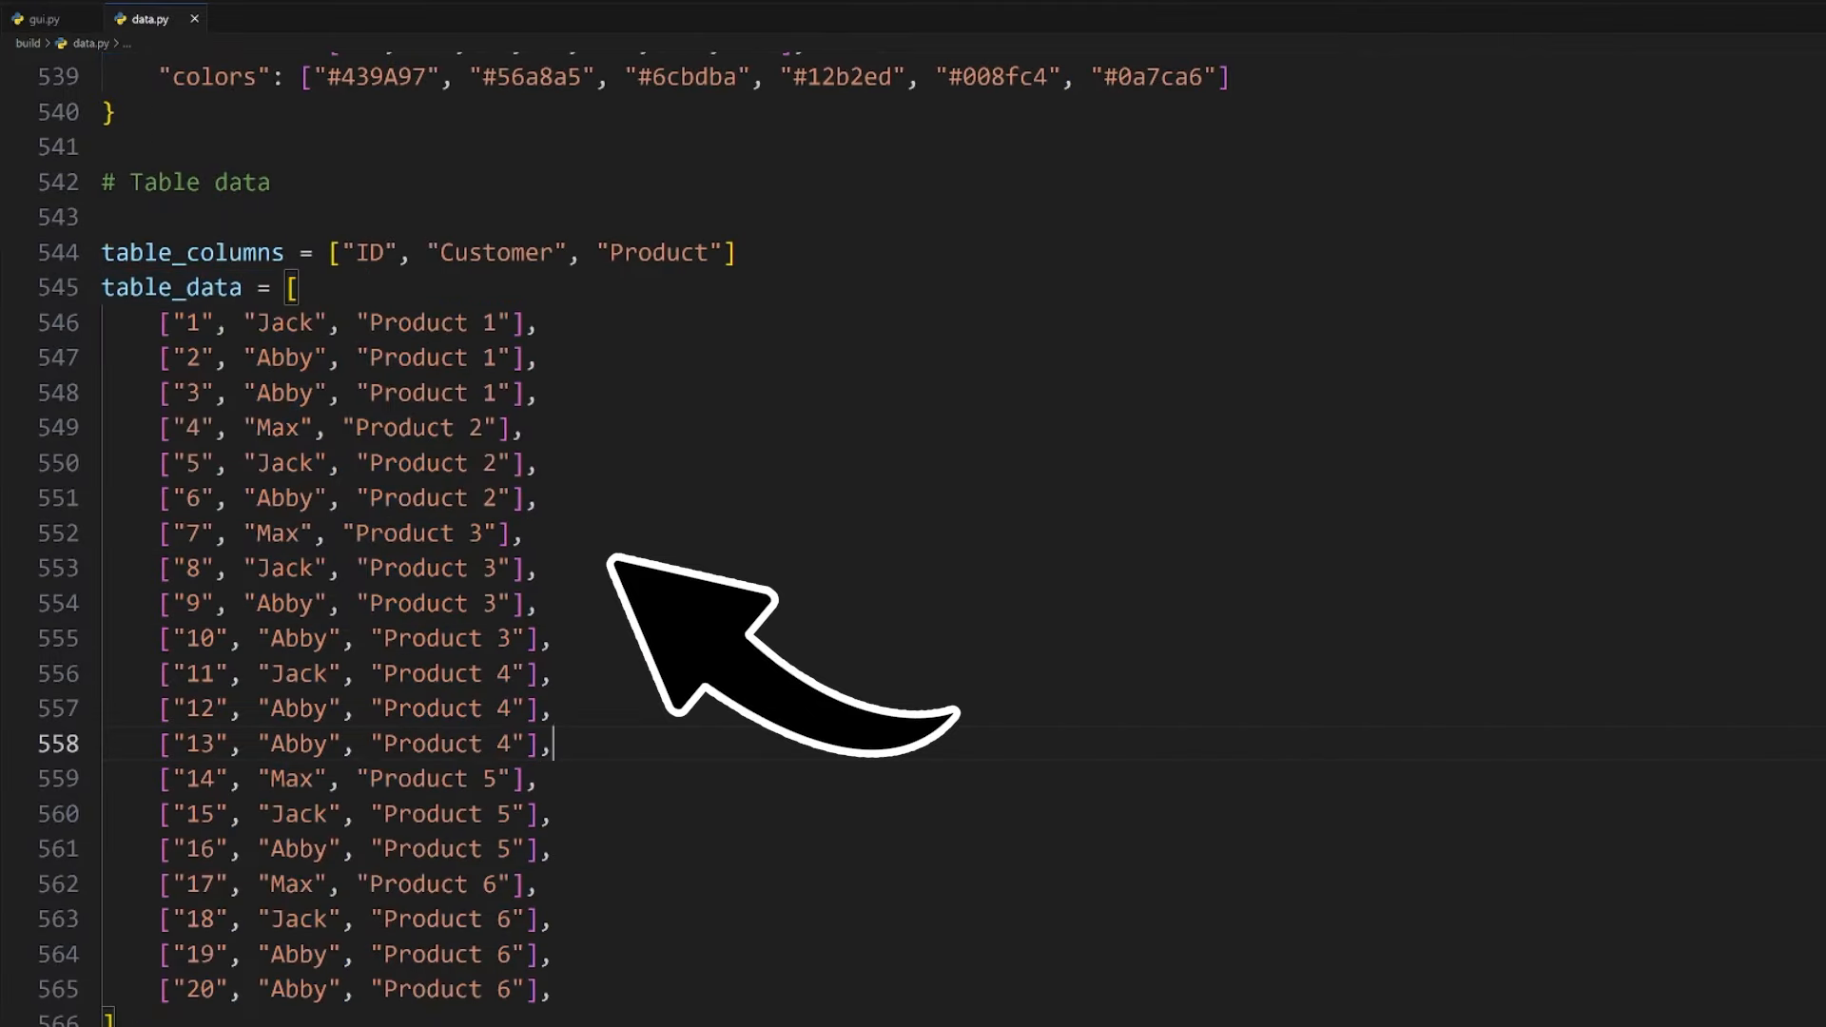
click(44, 19)
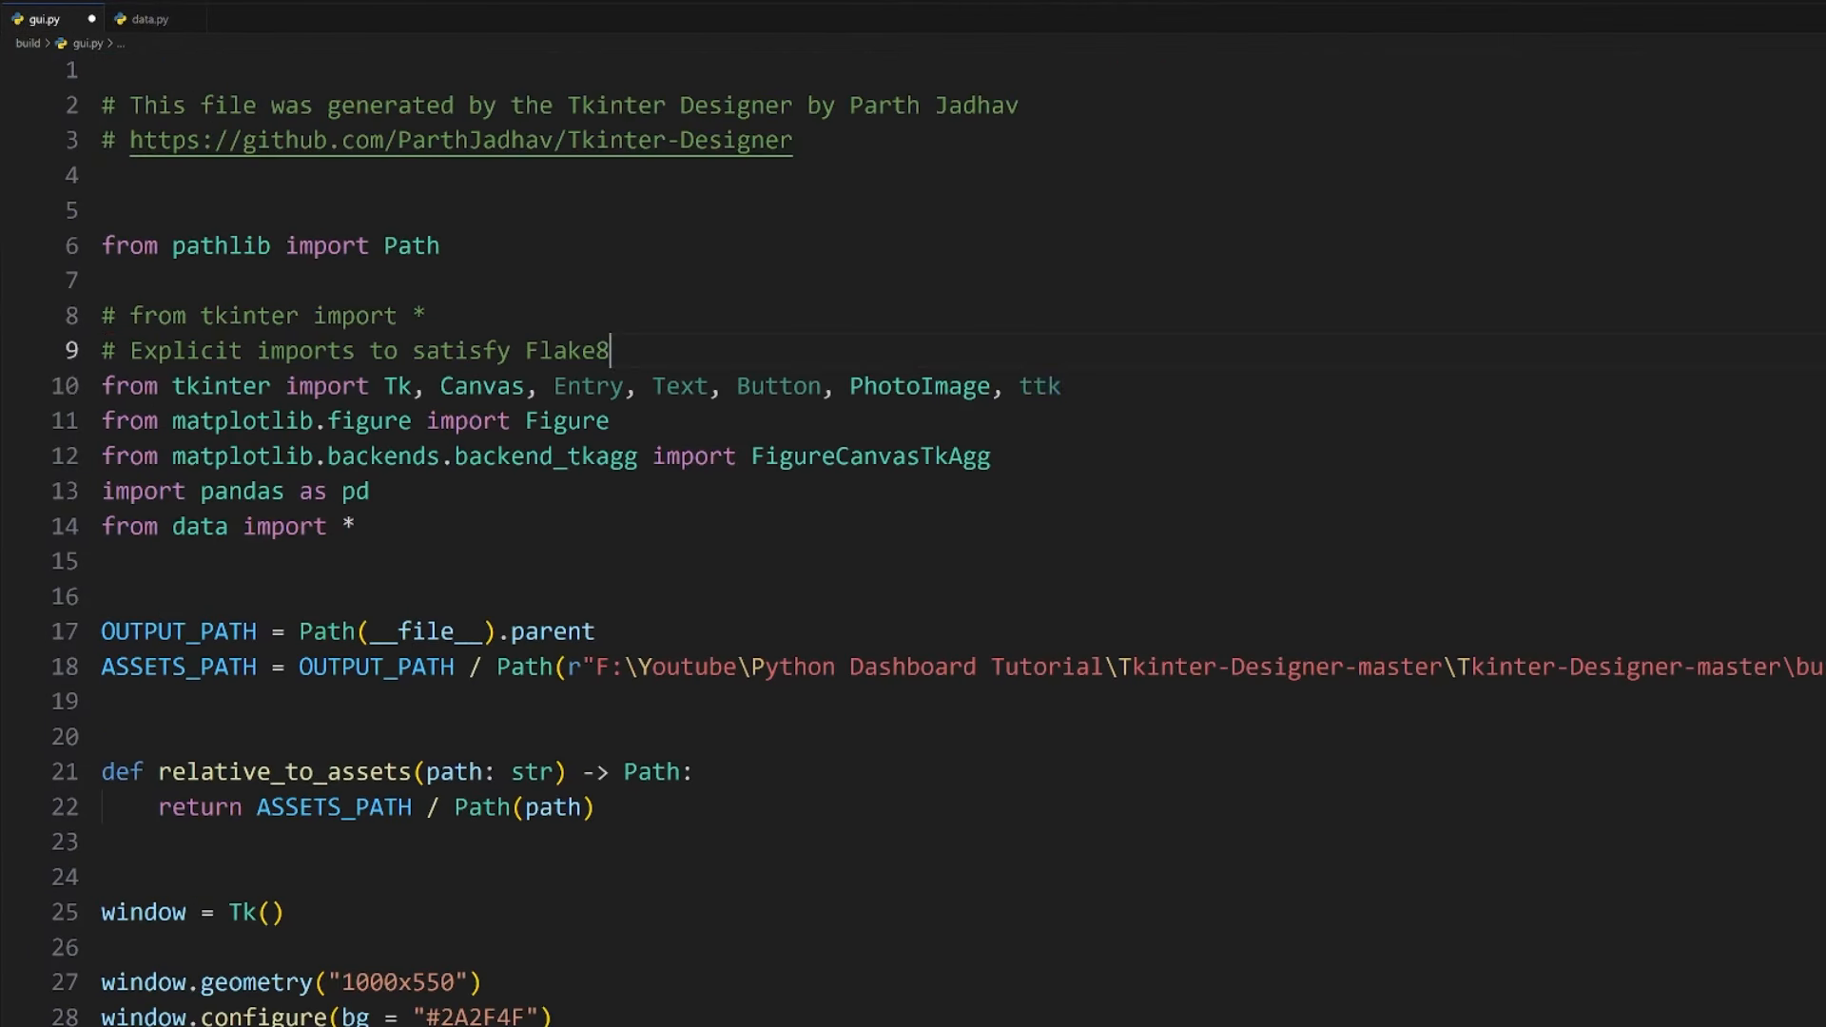
scroll(down, 3)
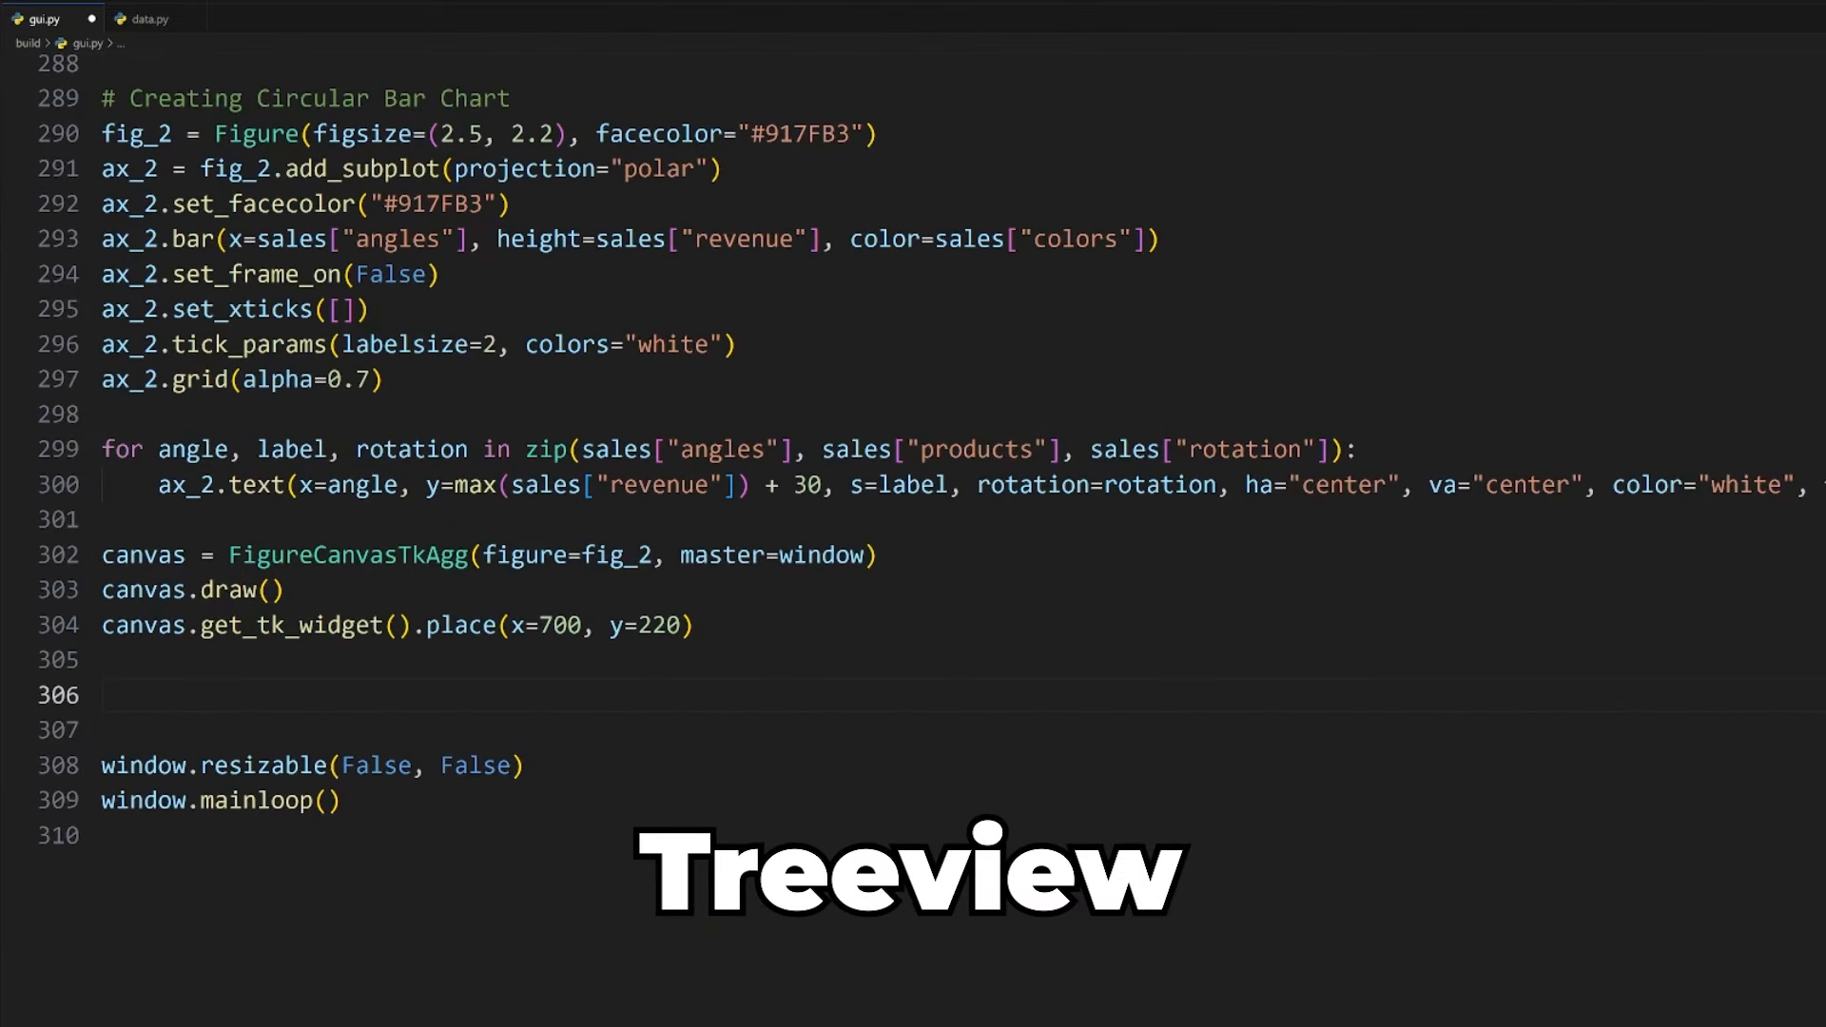
Step: Create table = ttk.Treeview(master=window, columns=table_columns)
text(table = ttk.Treeview(master=window))
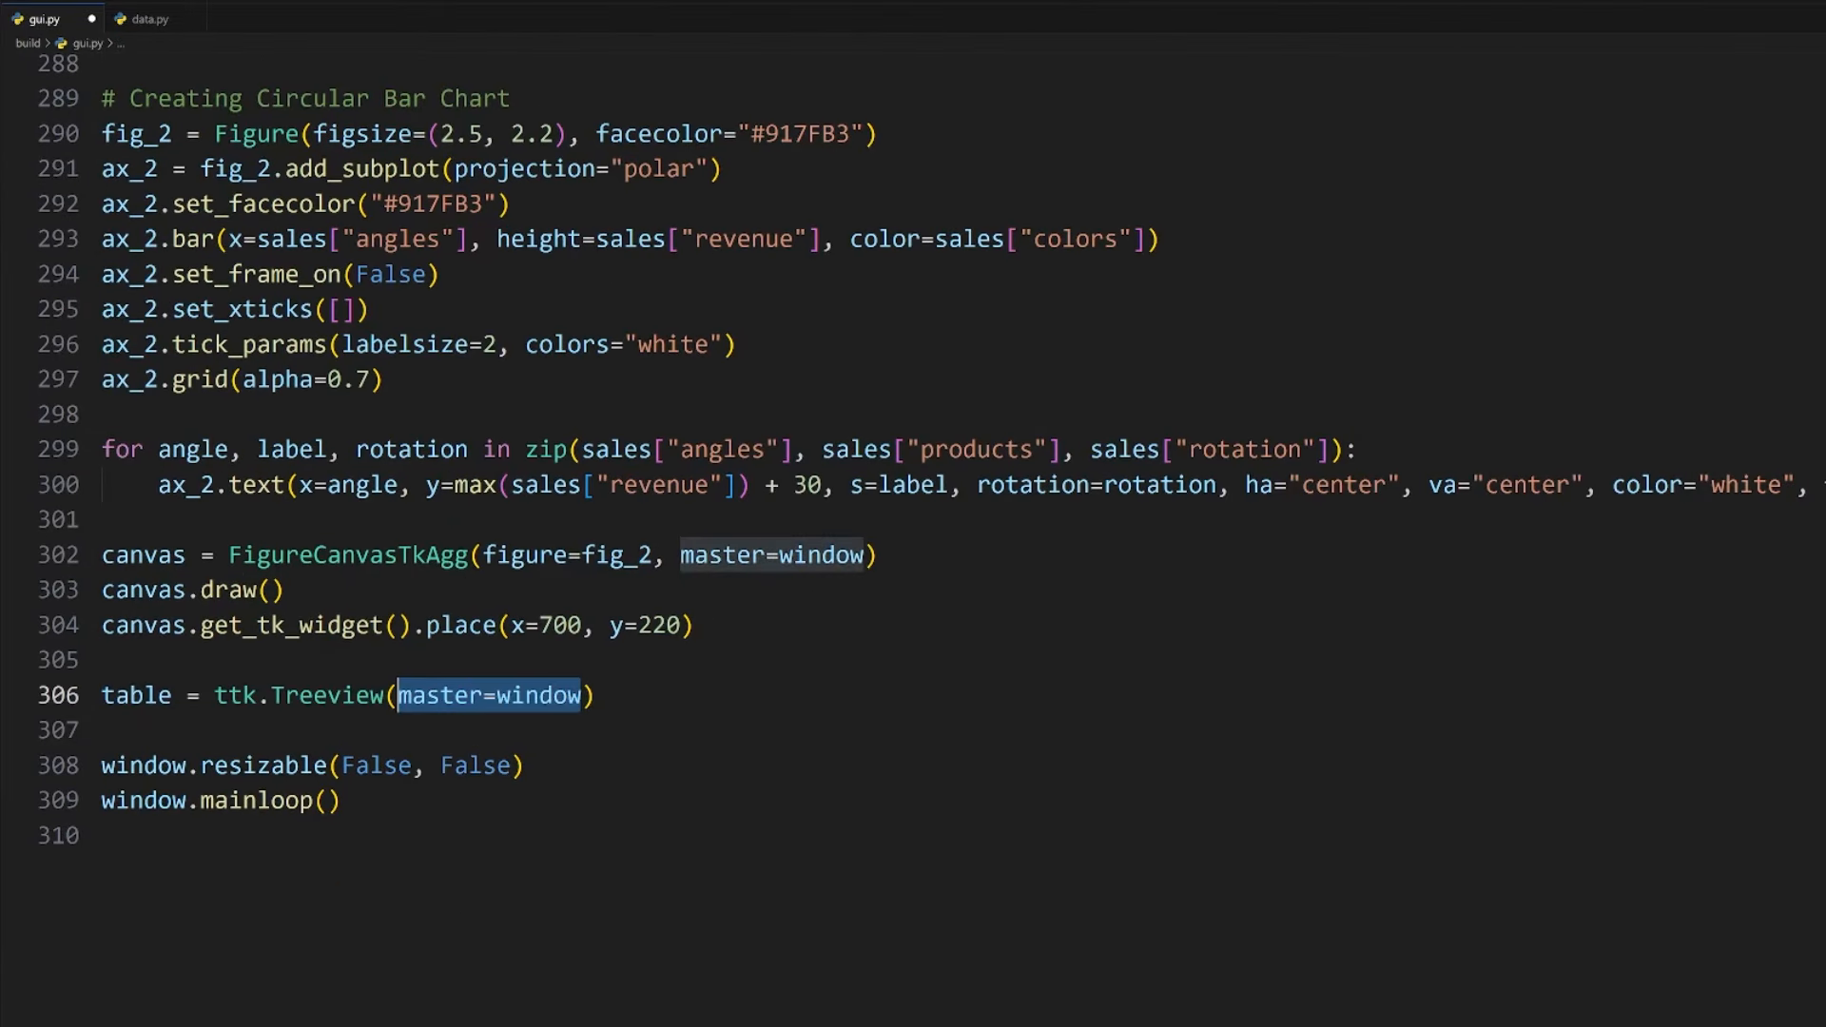
text(, columns=table_columns, show="headings)
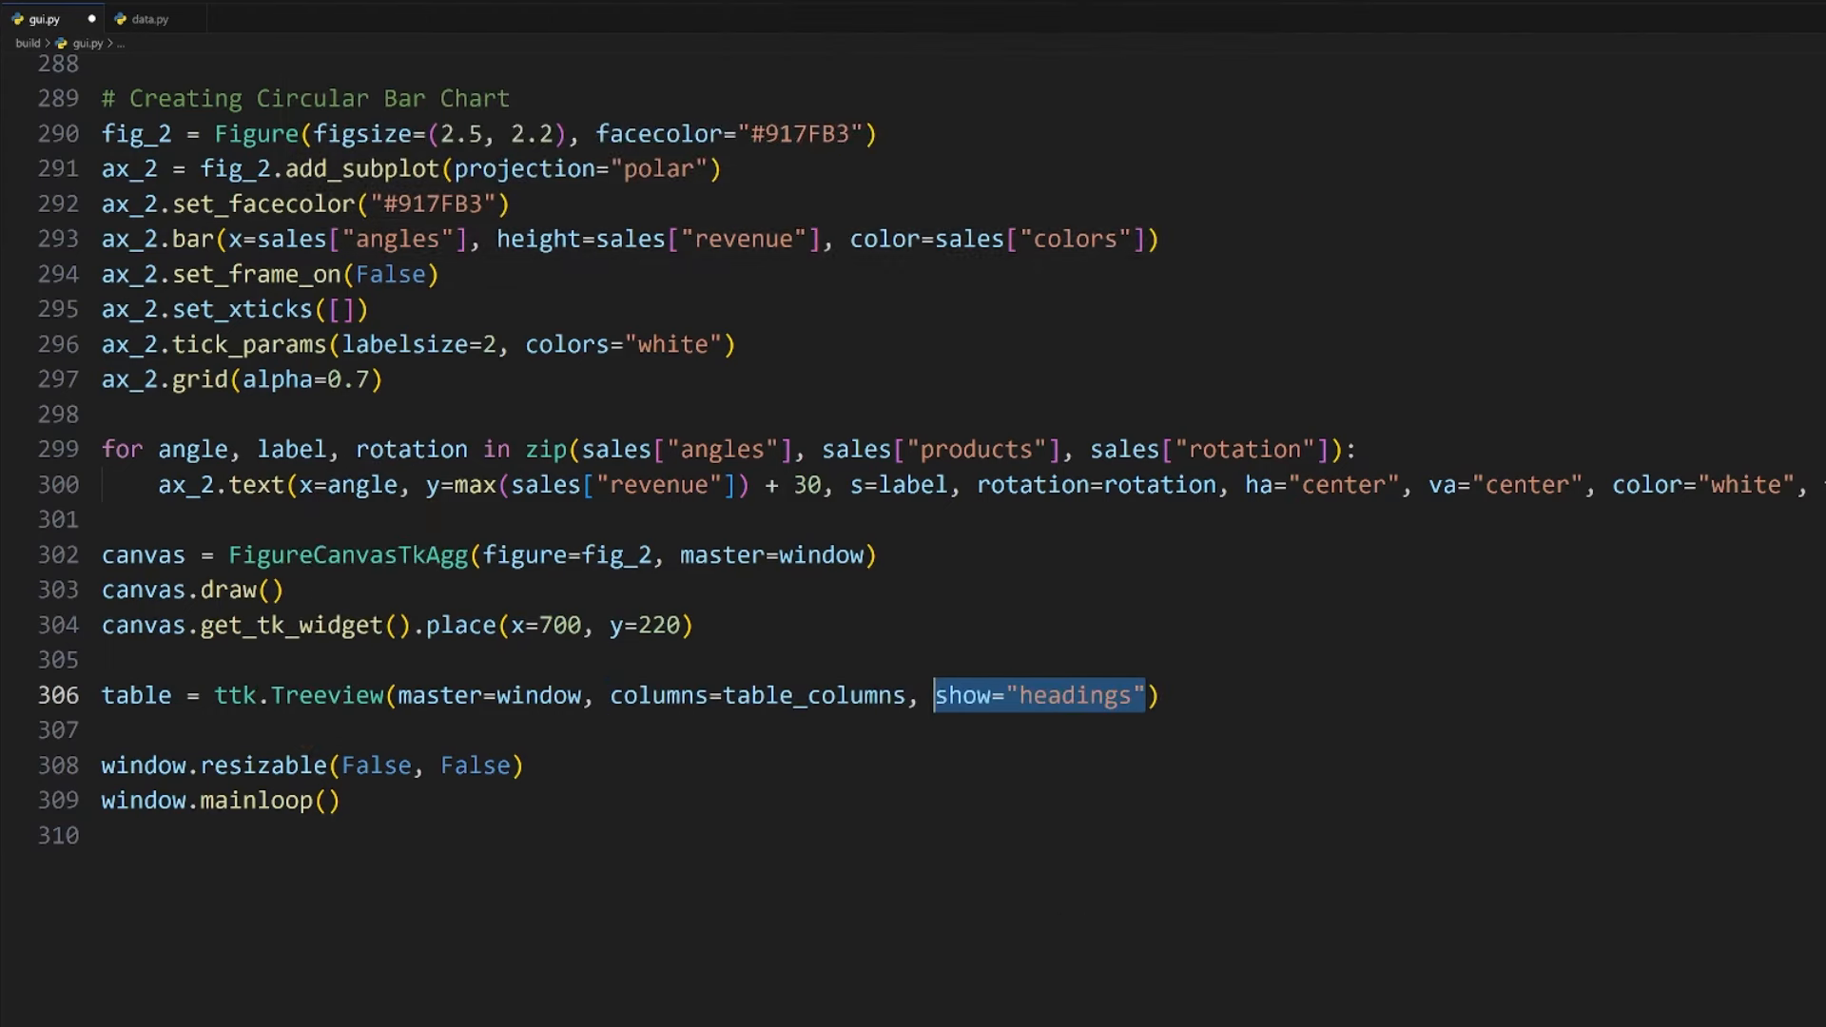
key(Enter)
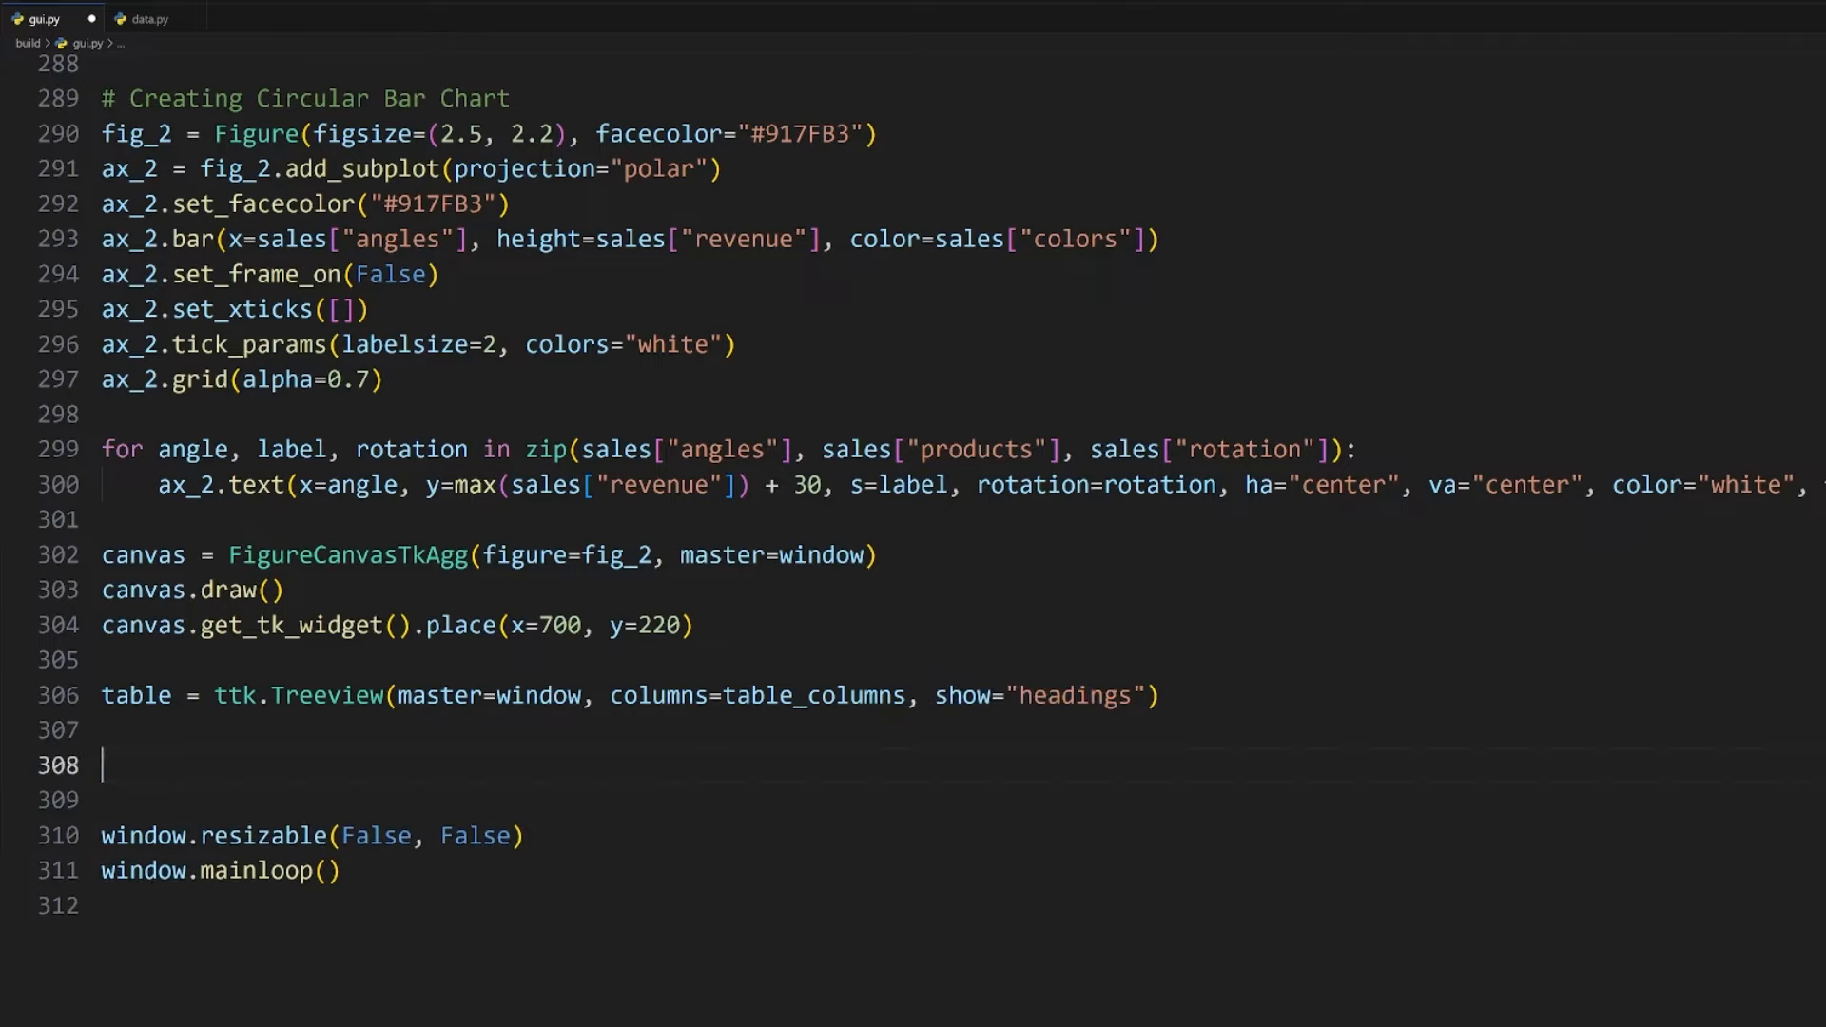
Step: Loop over table_columns setting each table.heading and table.column(column=column) width
text(for column in table_columns:)
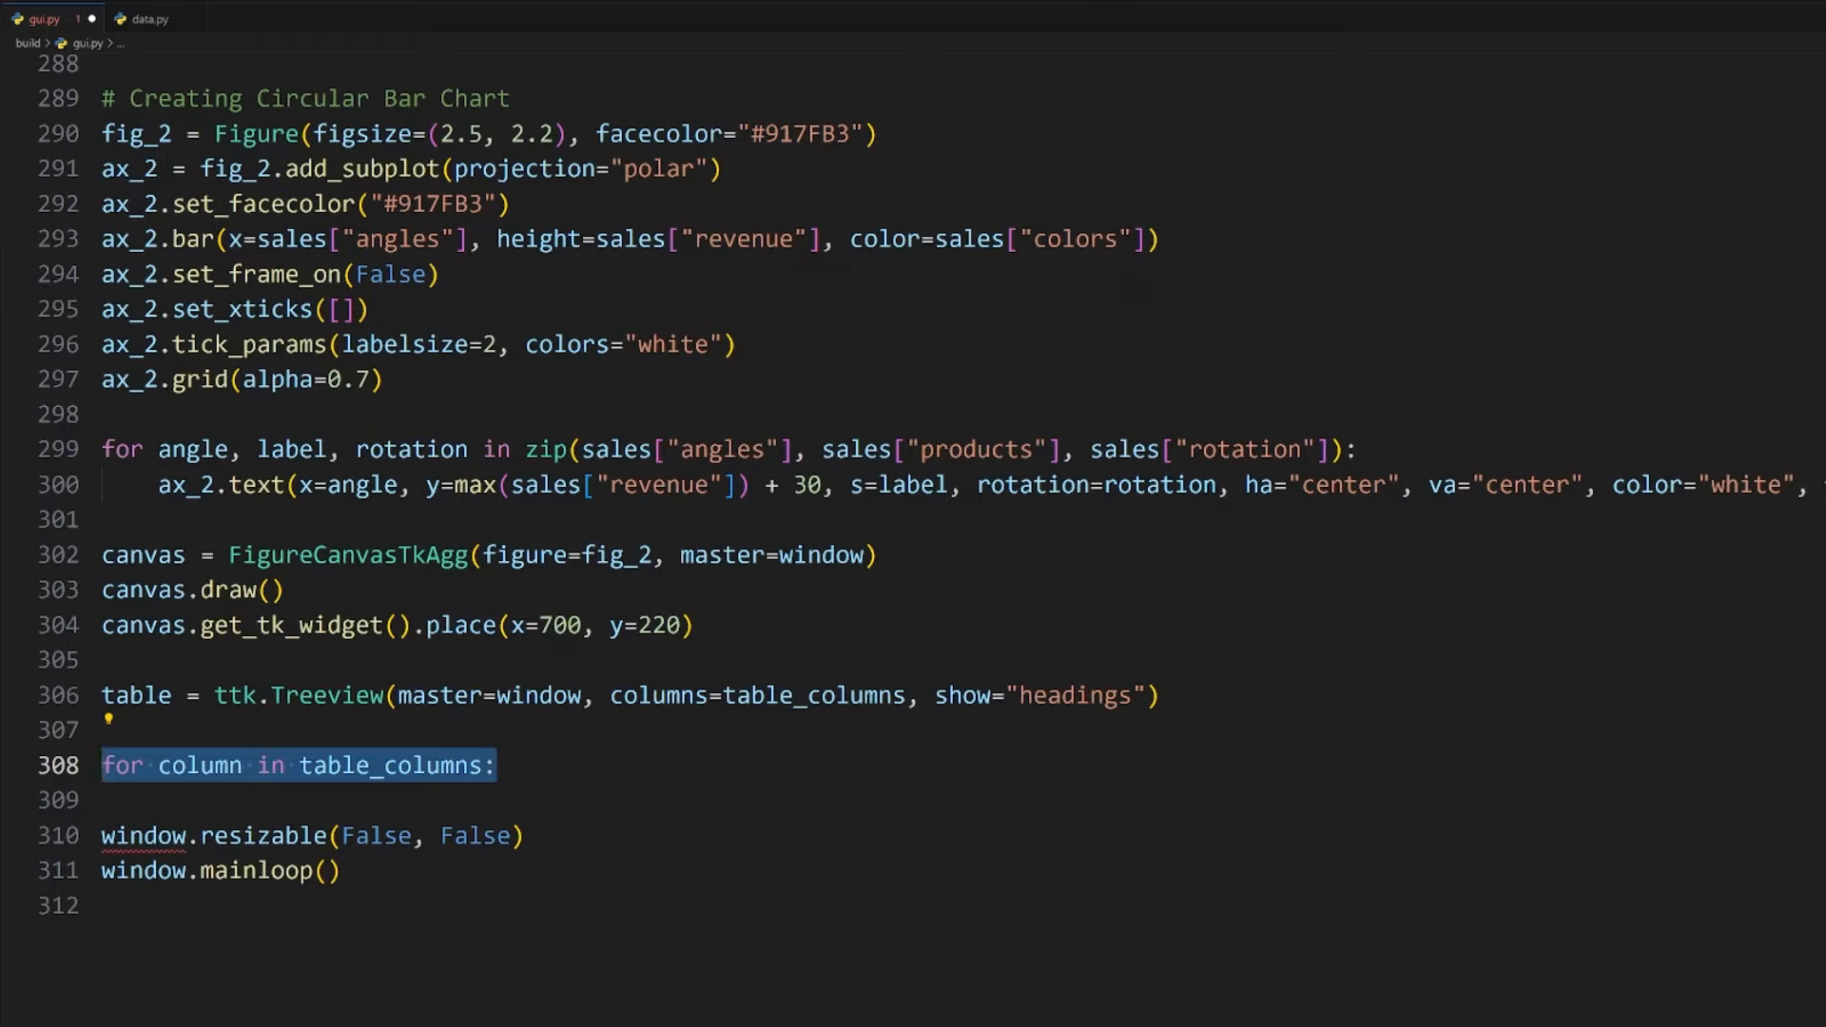
text(table.heading())
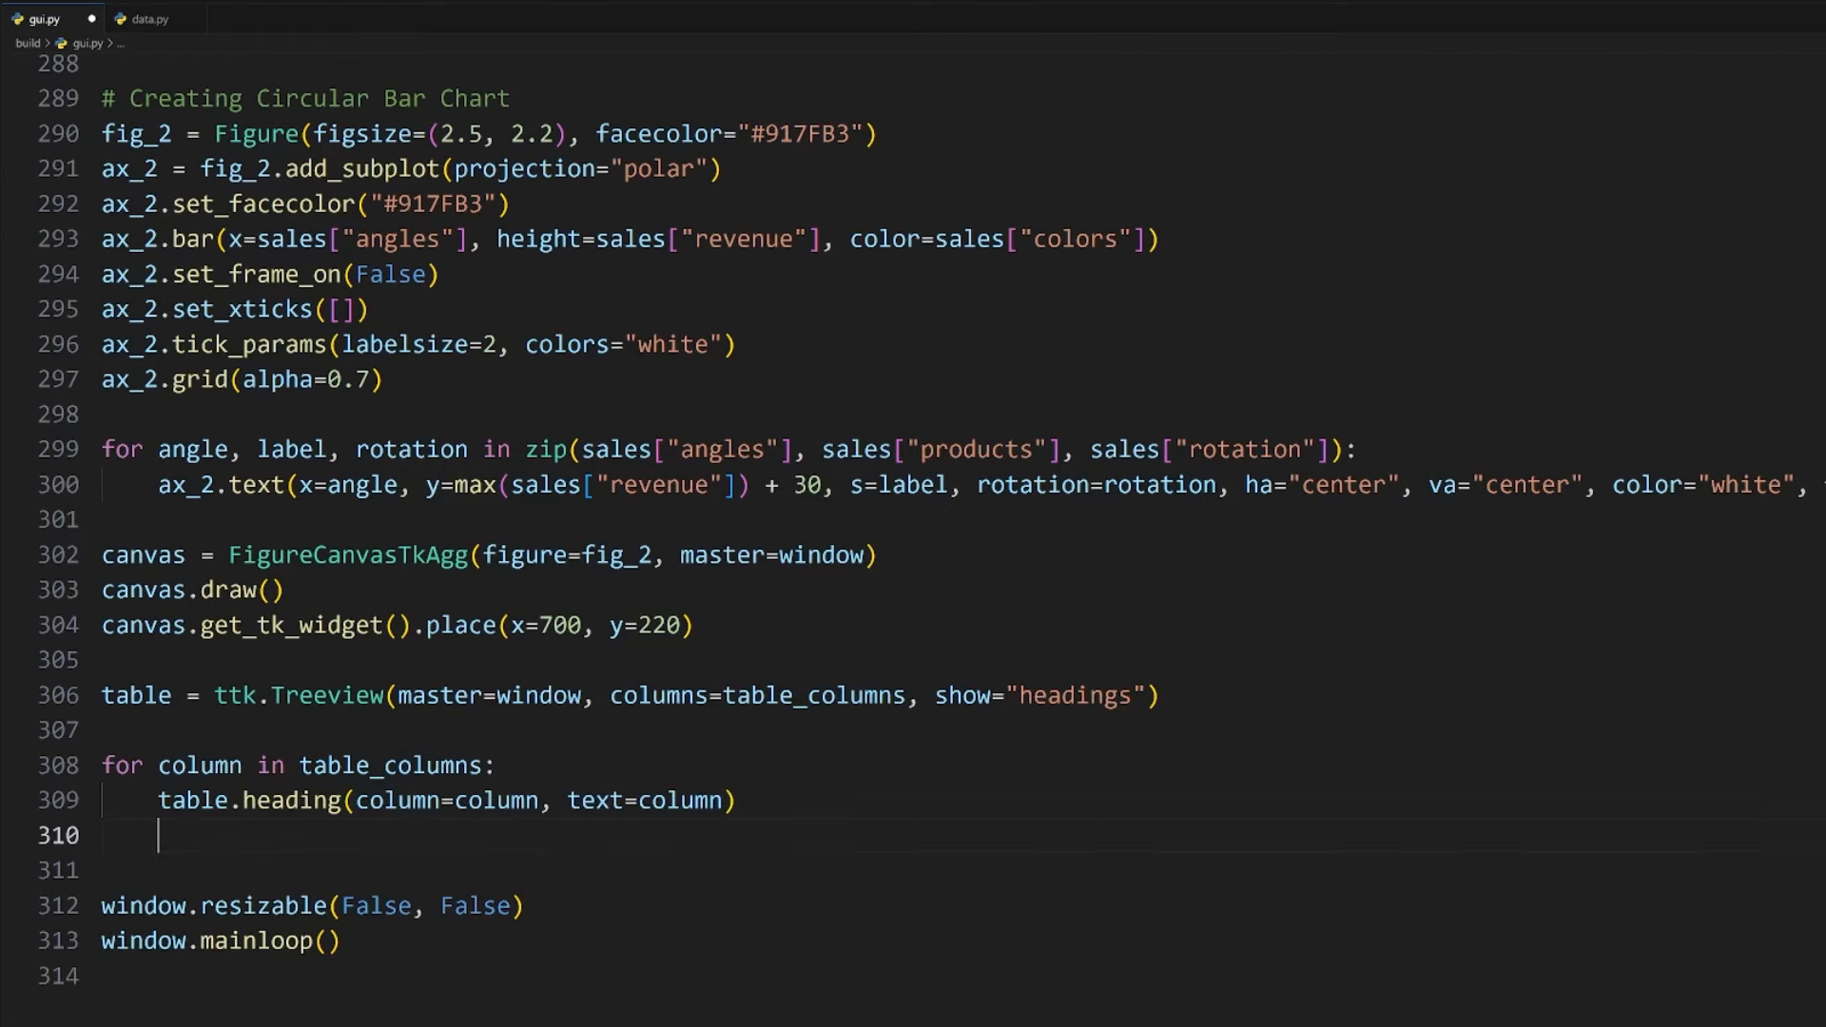
text(table.column())
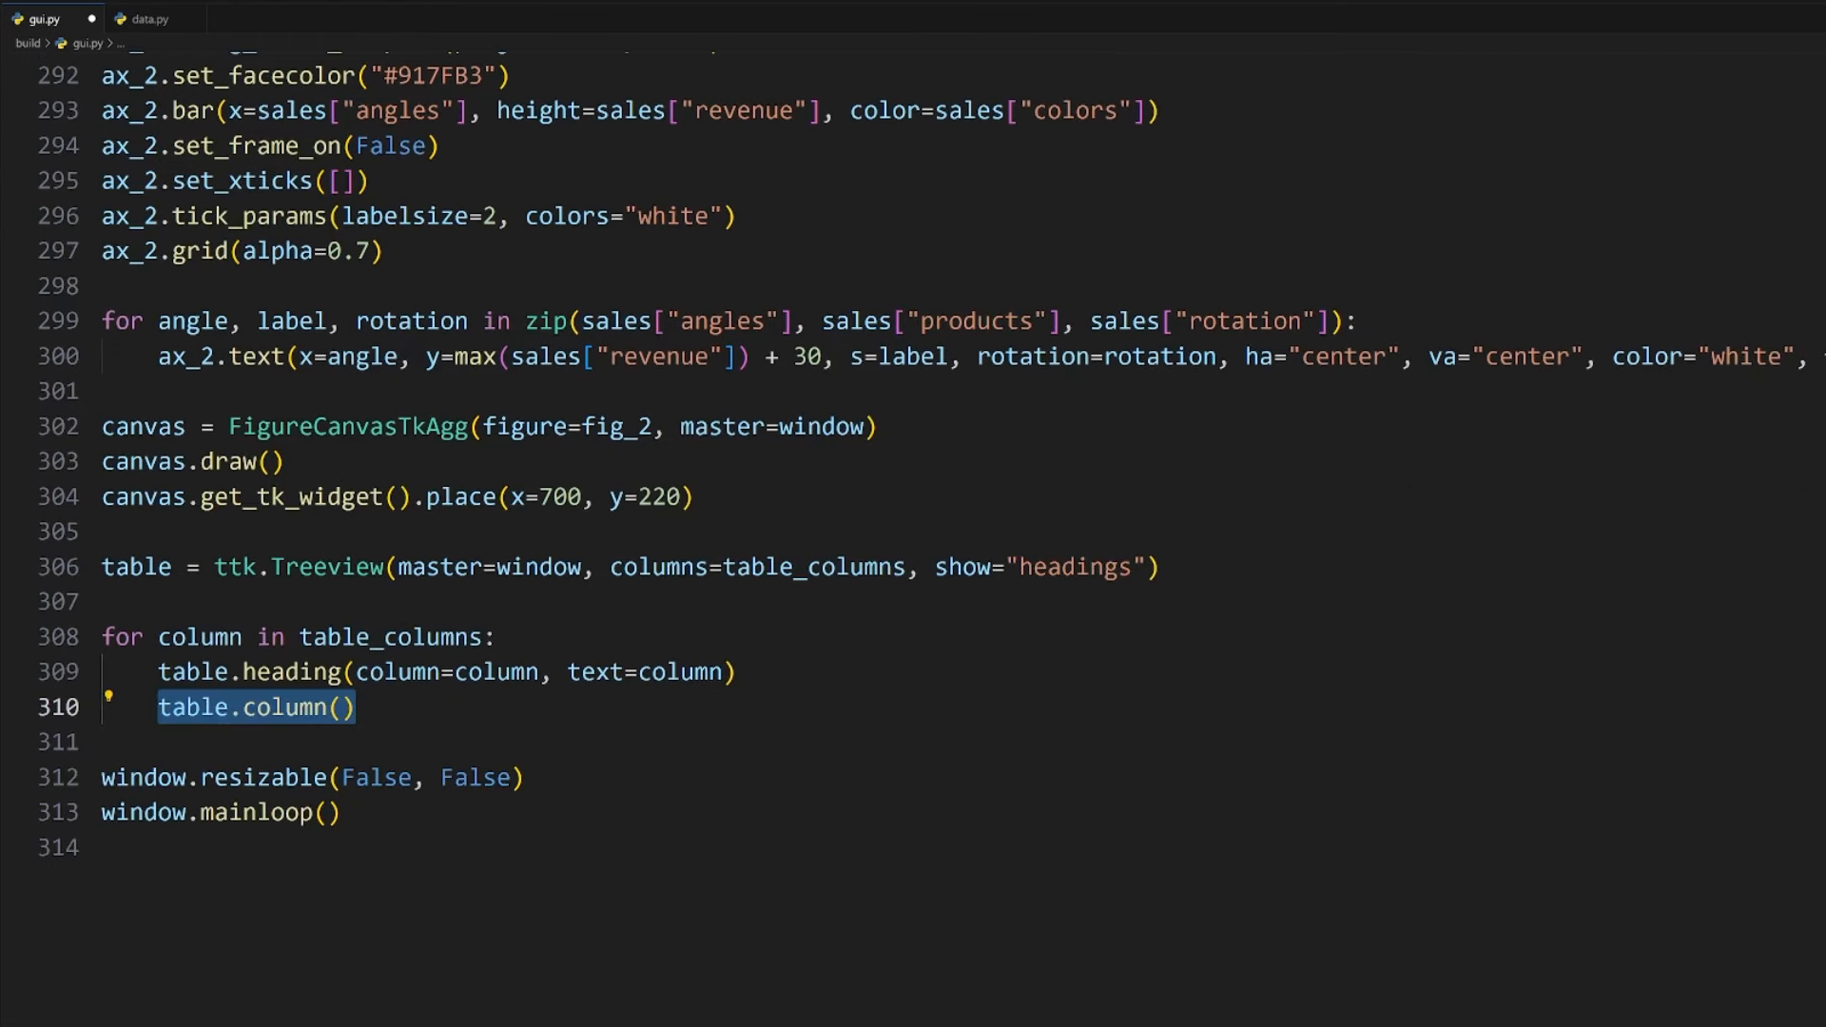
text(column=column, width=70)
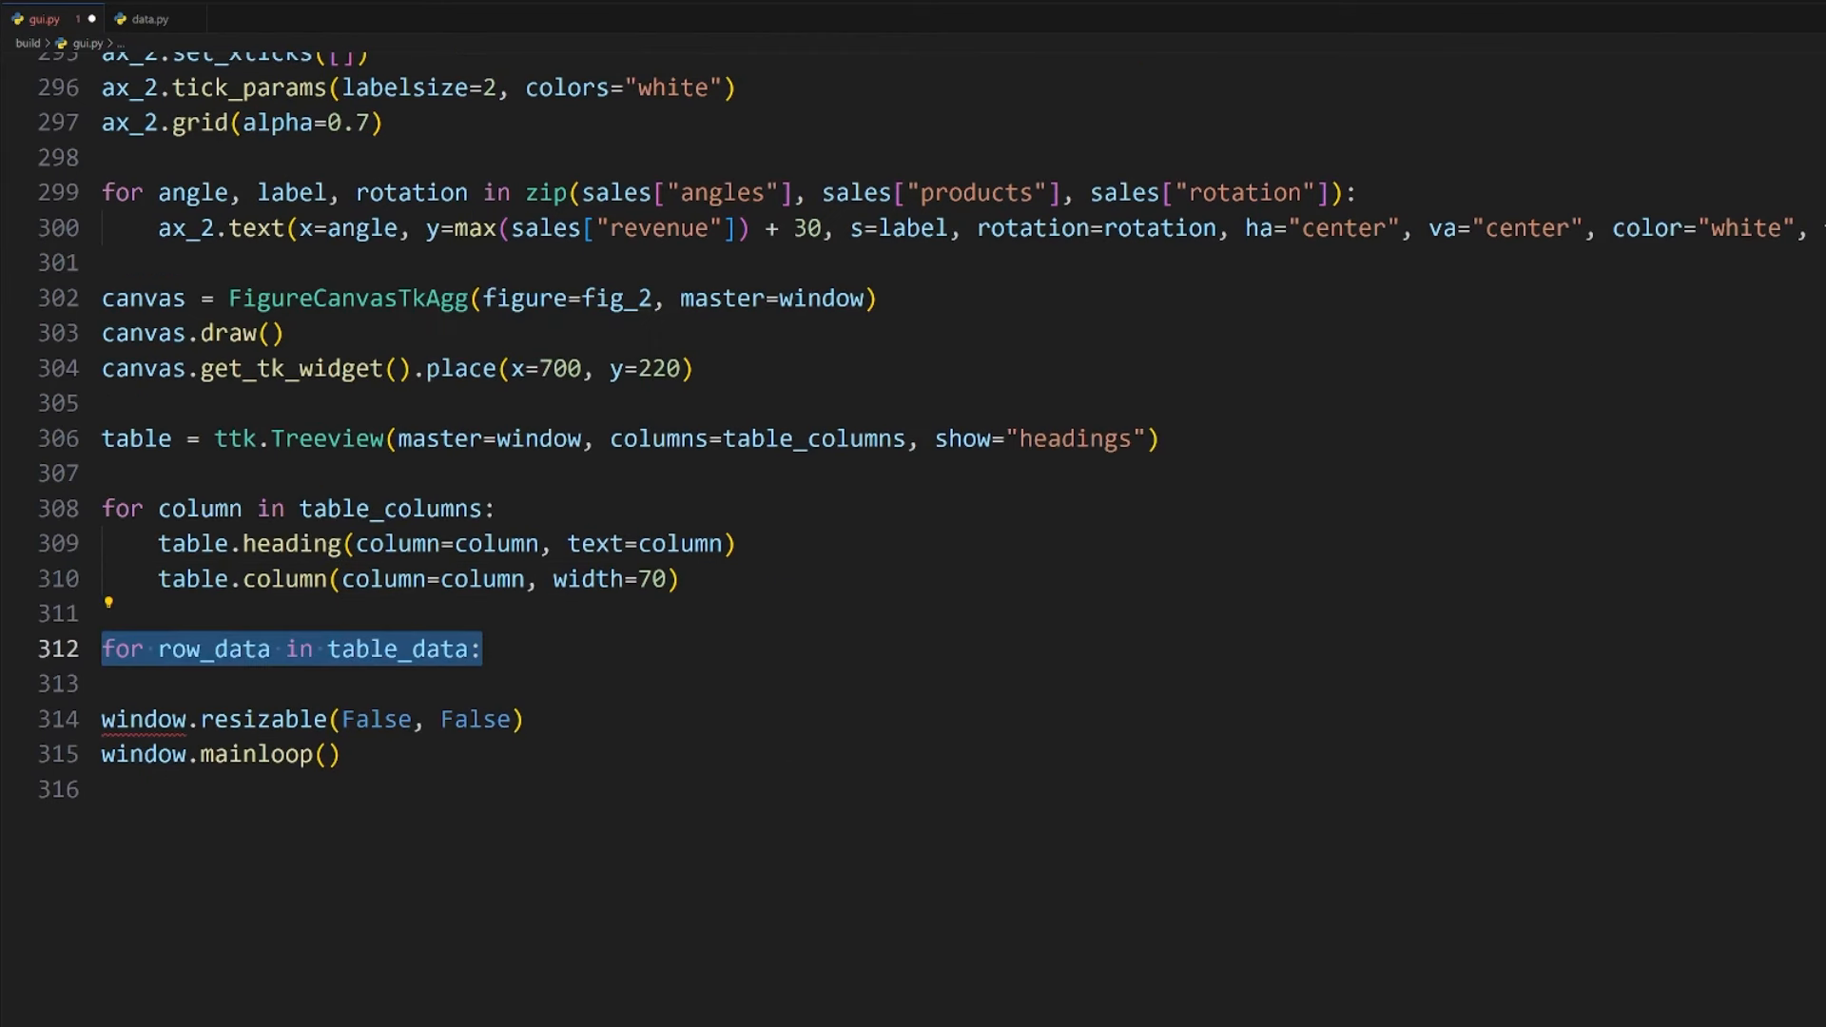
Step: Insert each row with table.insert(parent="", index="end", values=row_data)
text(table.insert())
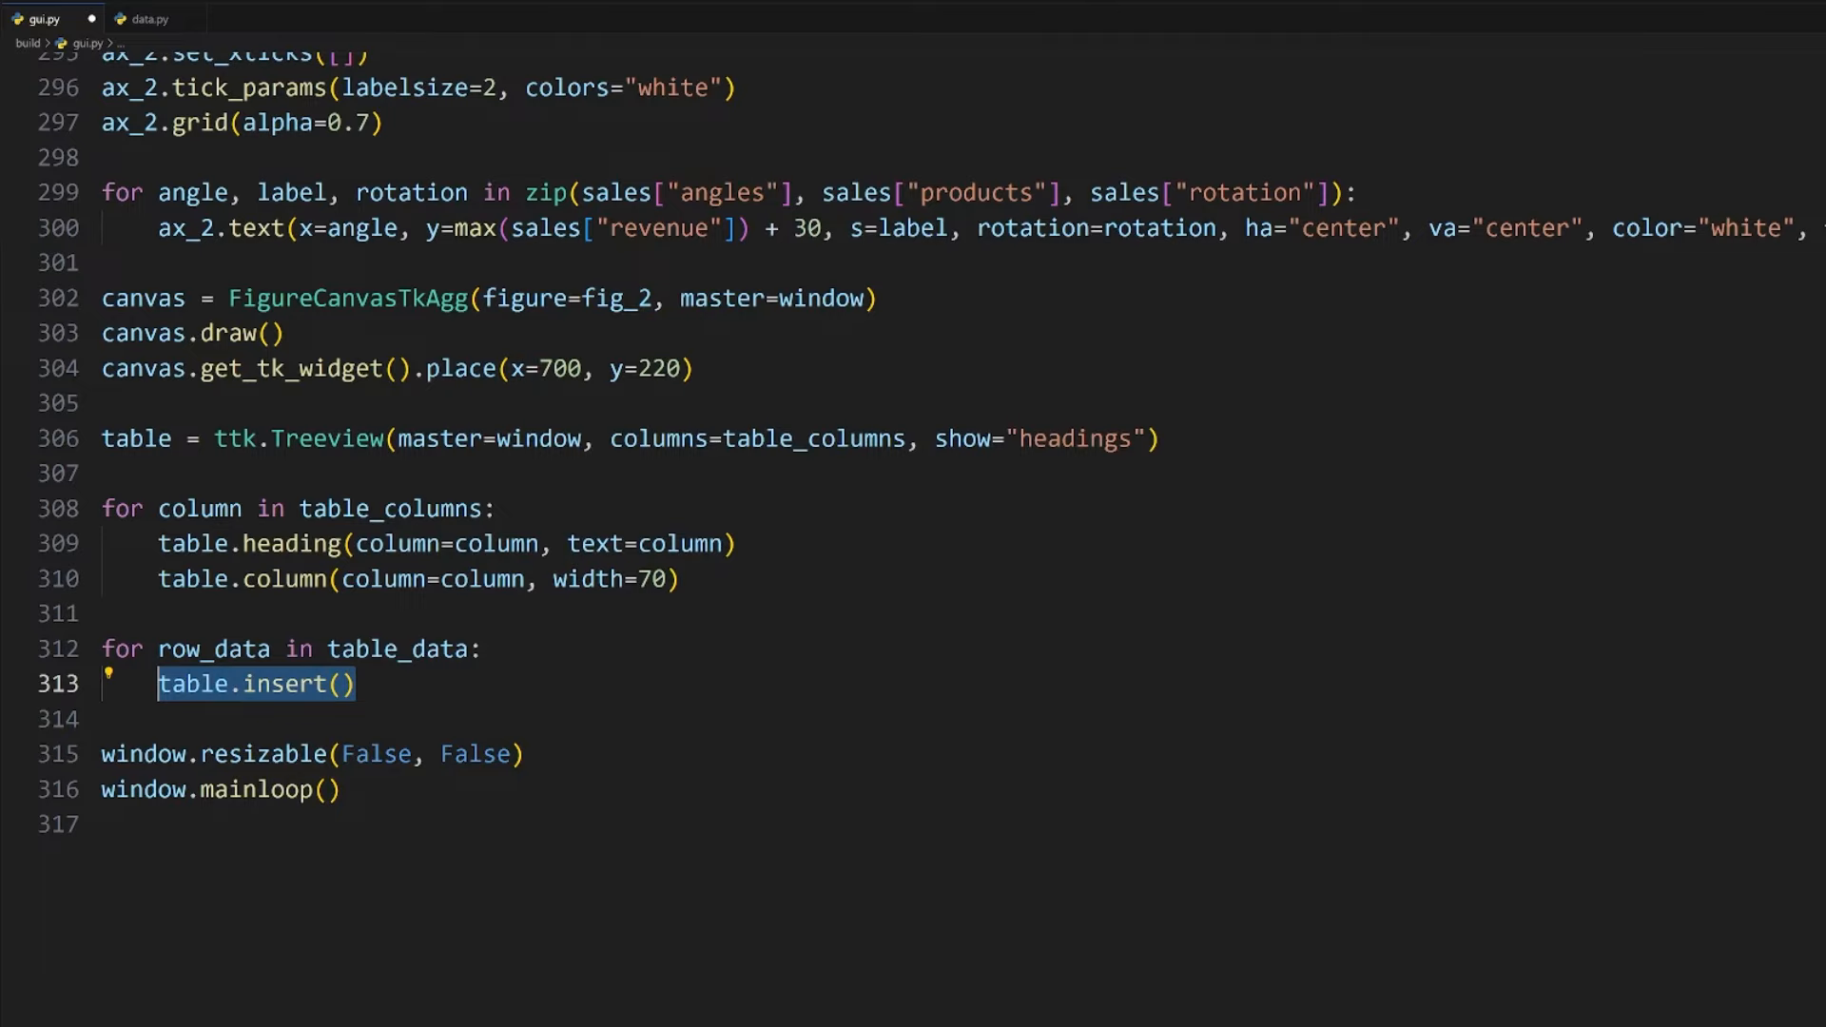
text(parent="")
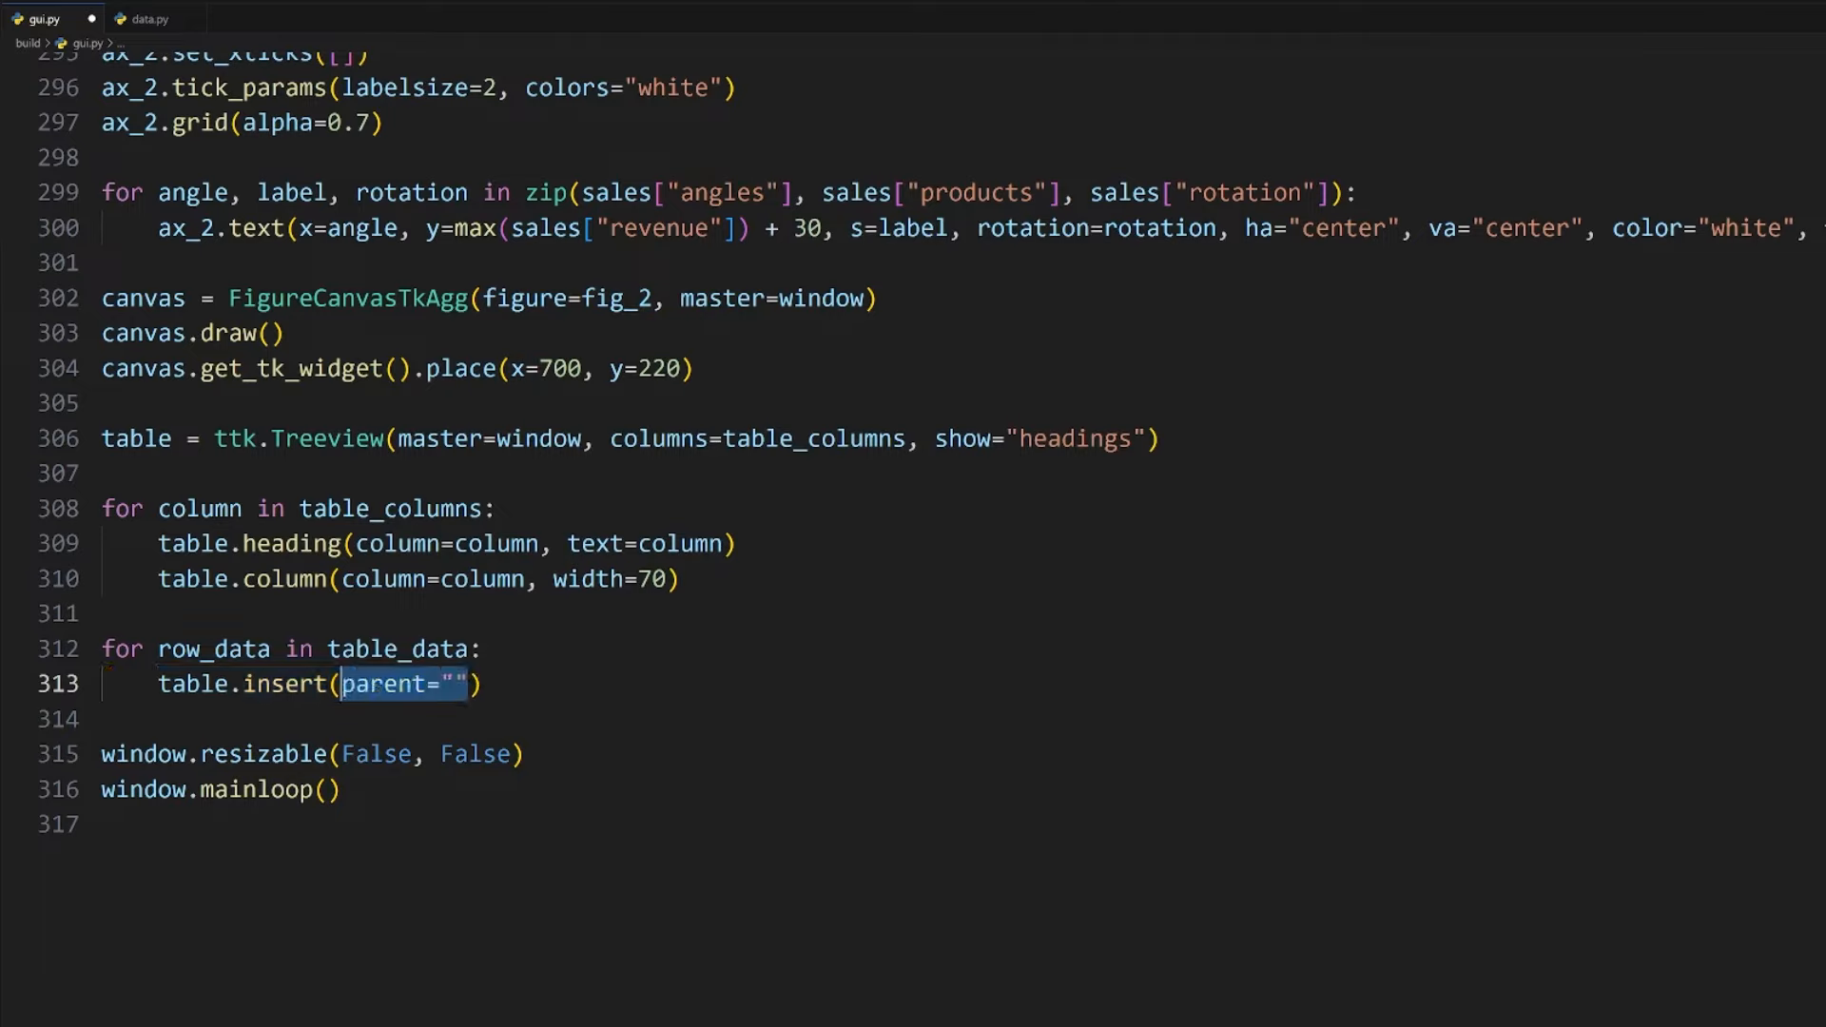
text(, index="end")
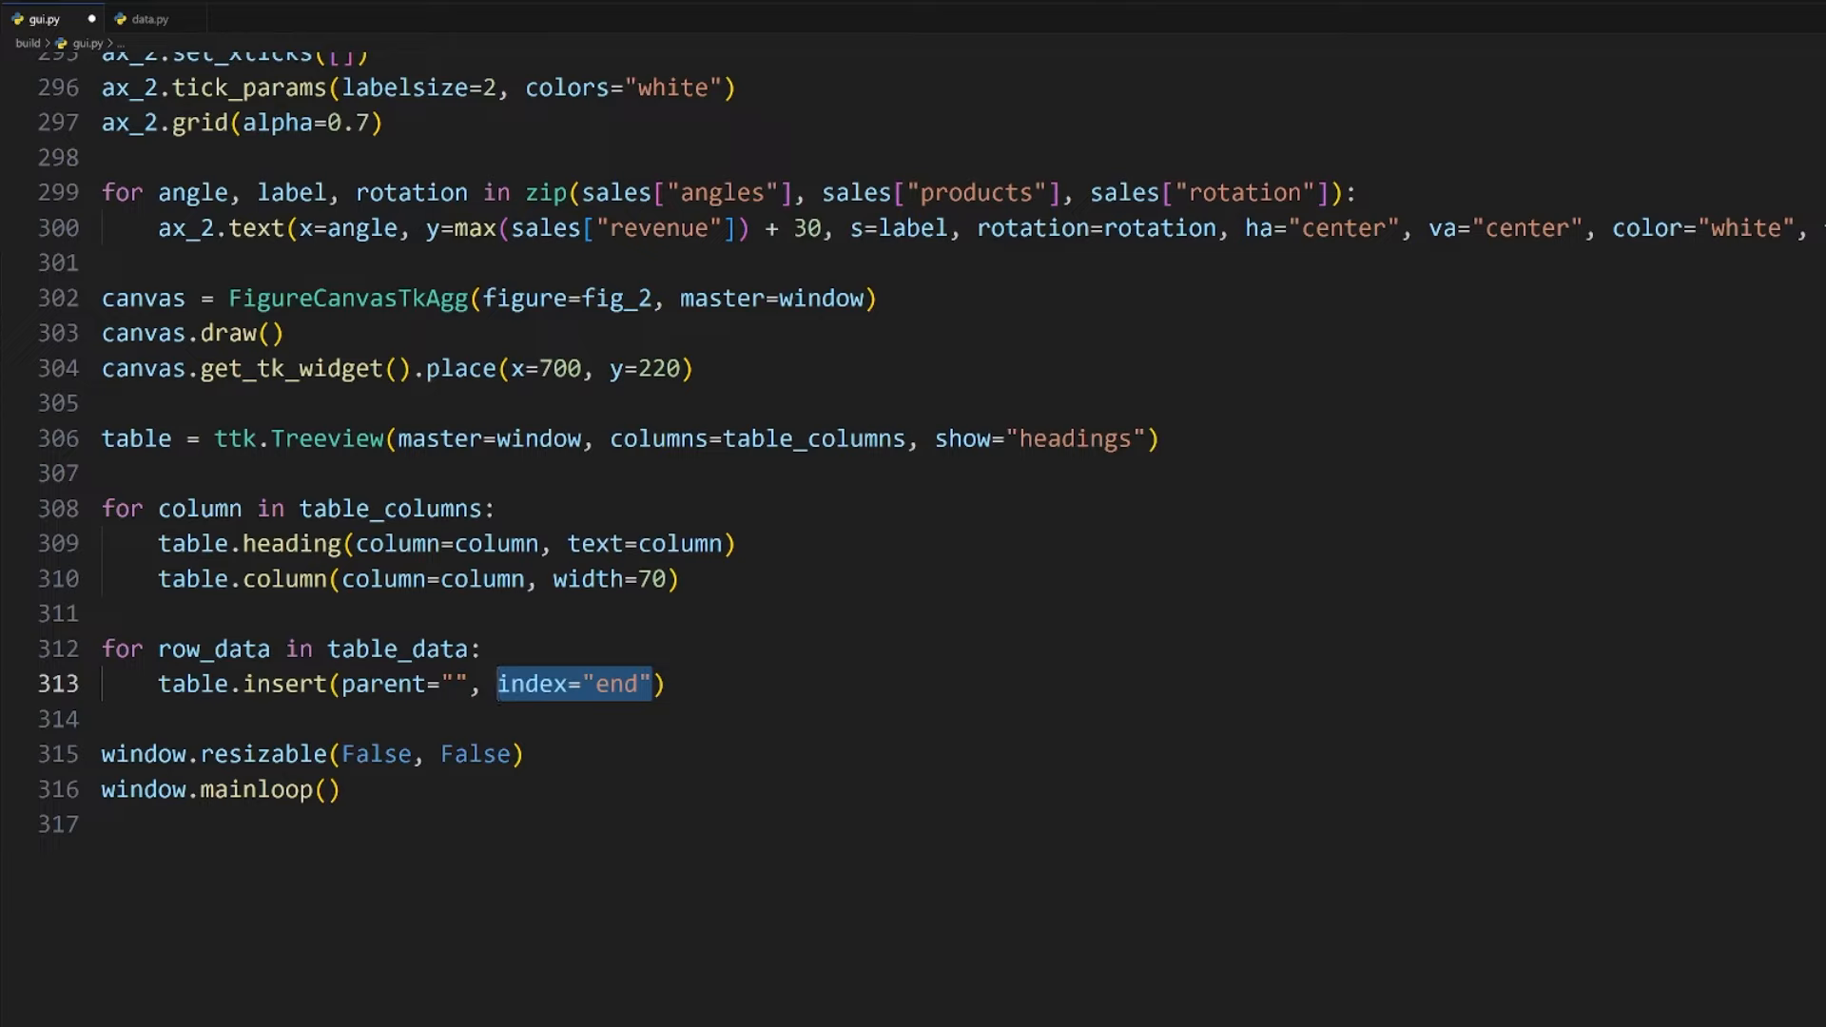
text(,)
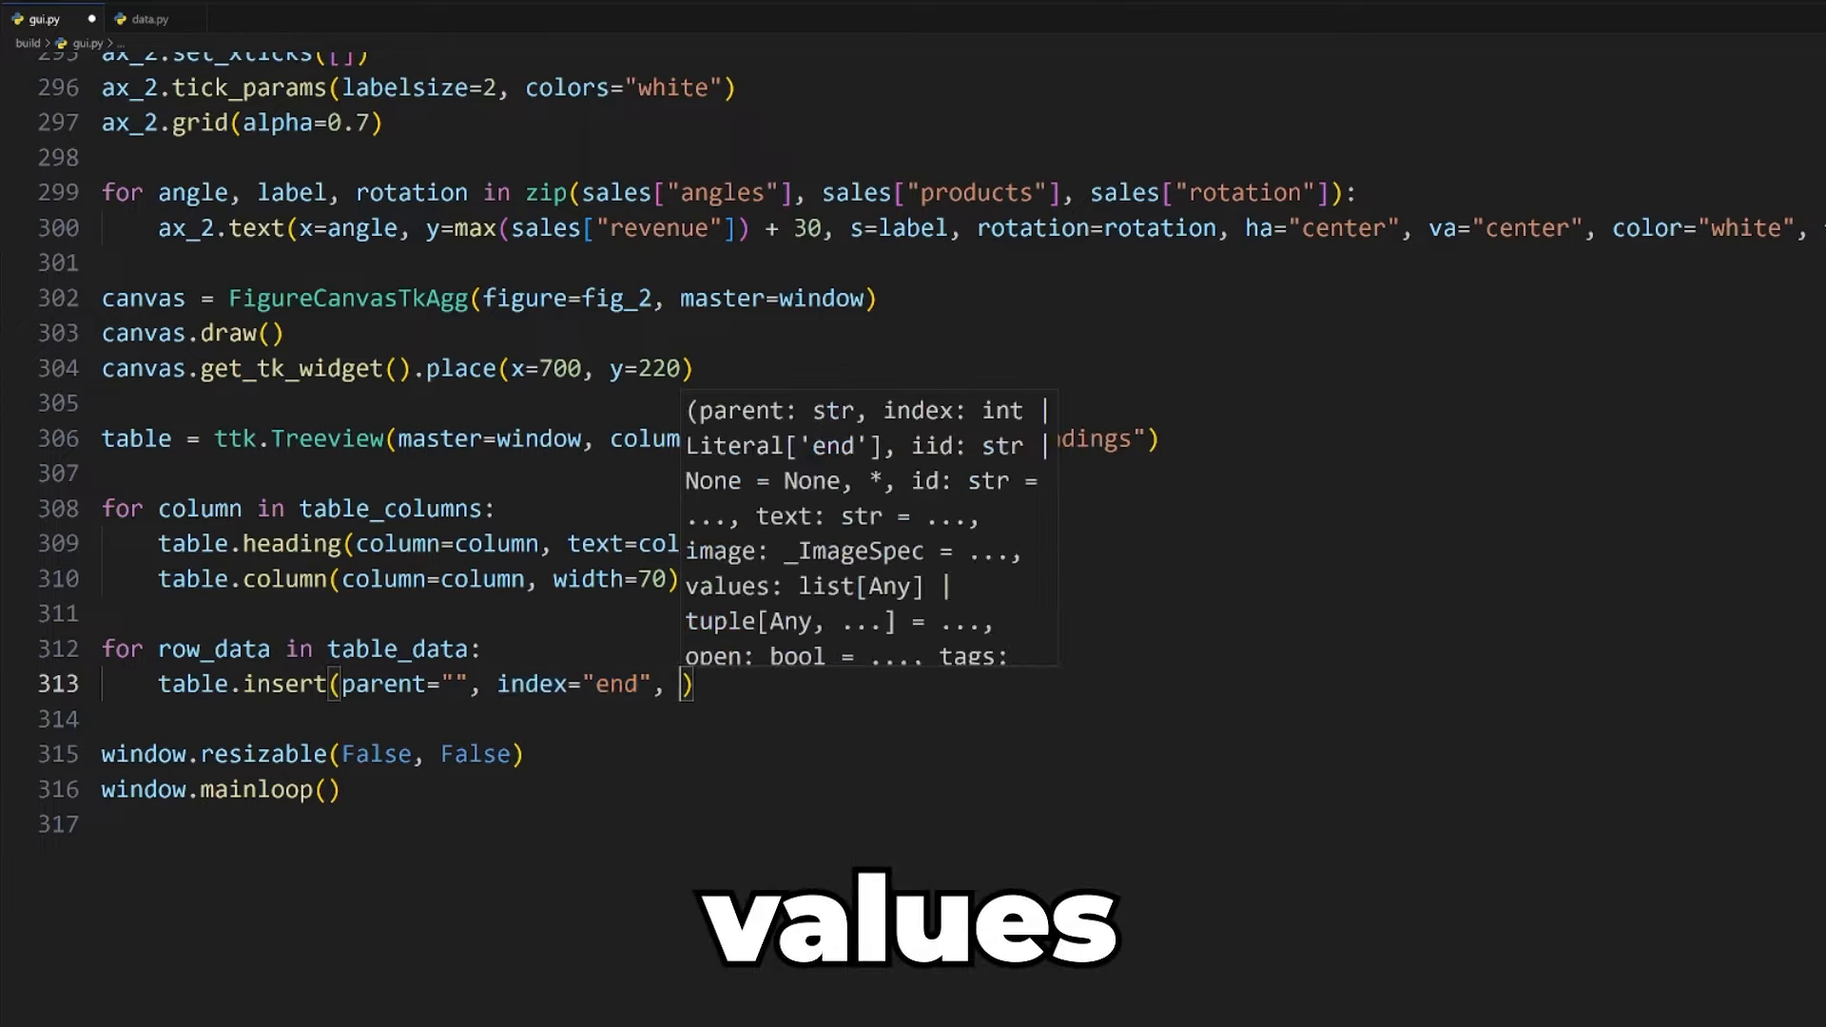
text(values=row_data)
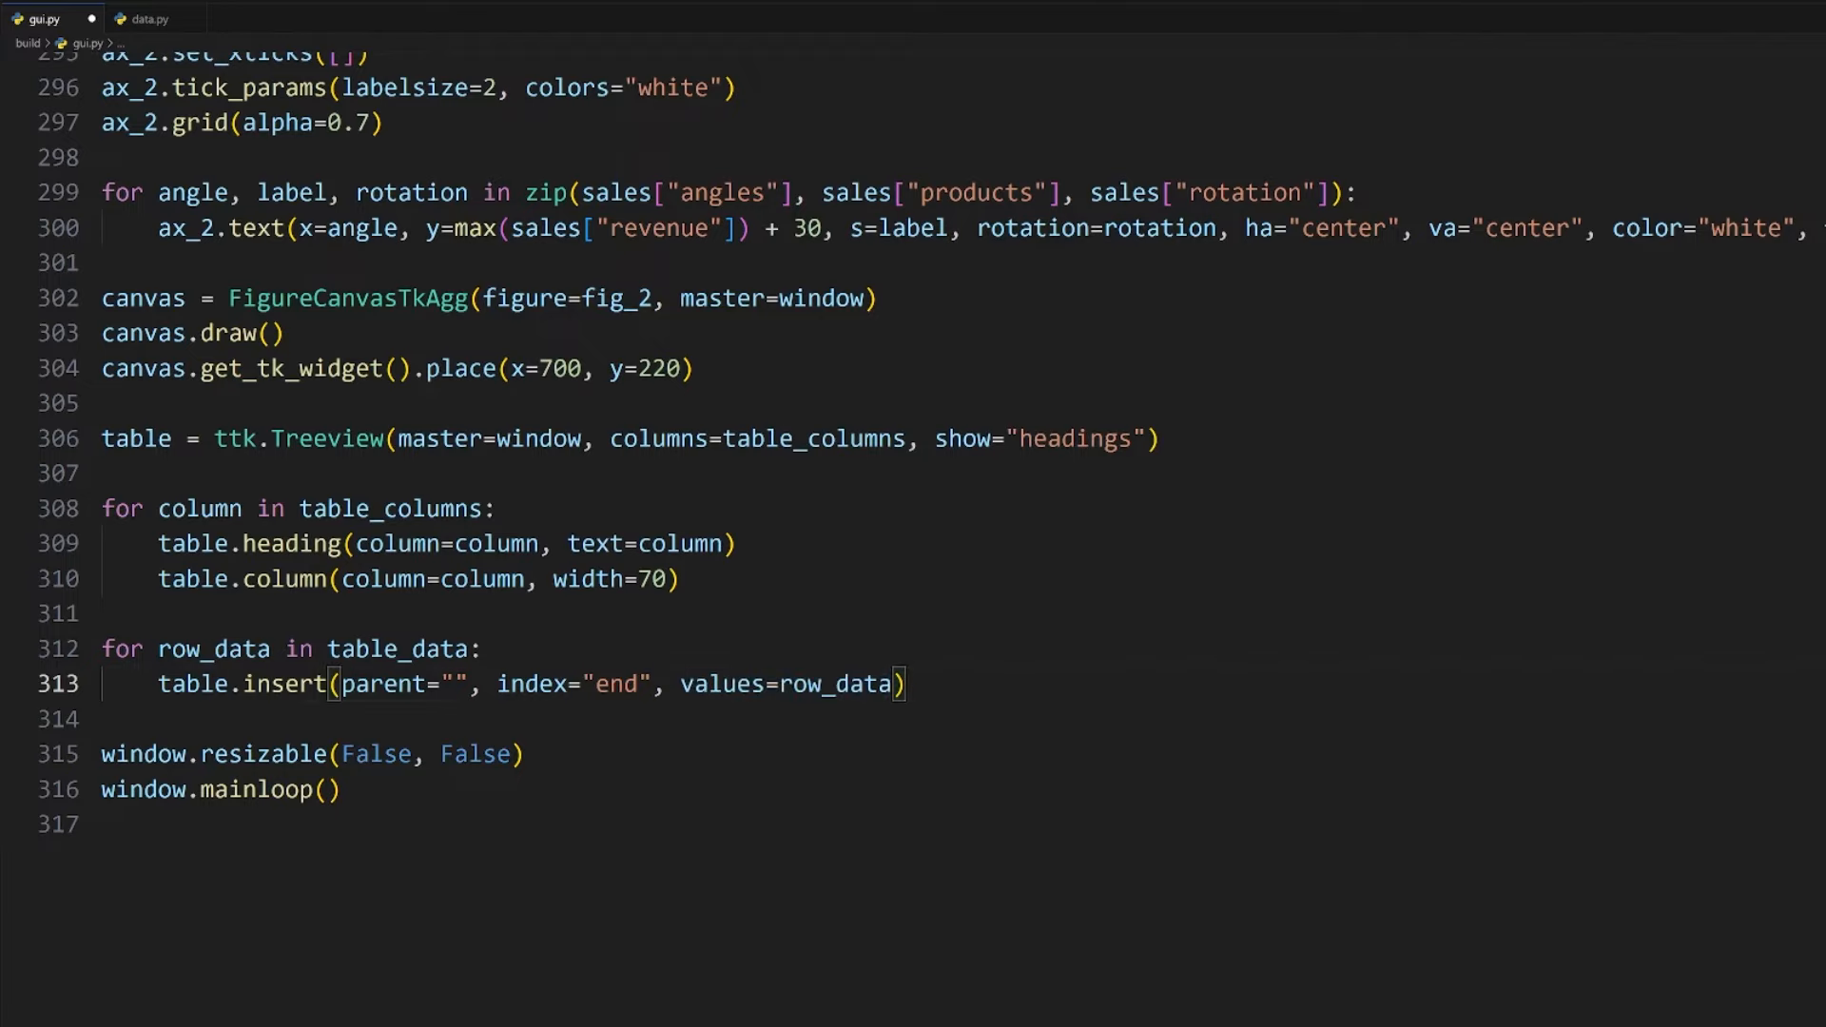
Step: Place the table at x=395, y=225 with height 260 and create style = ttk.Style()
text(table.place())
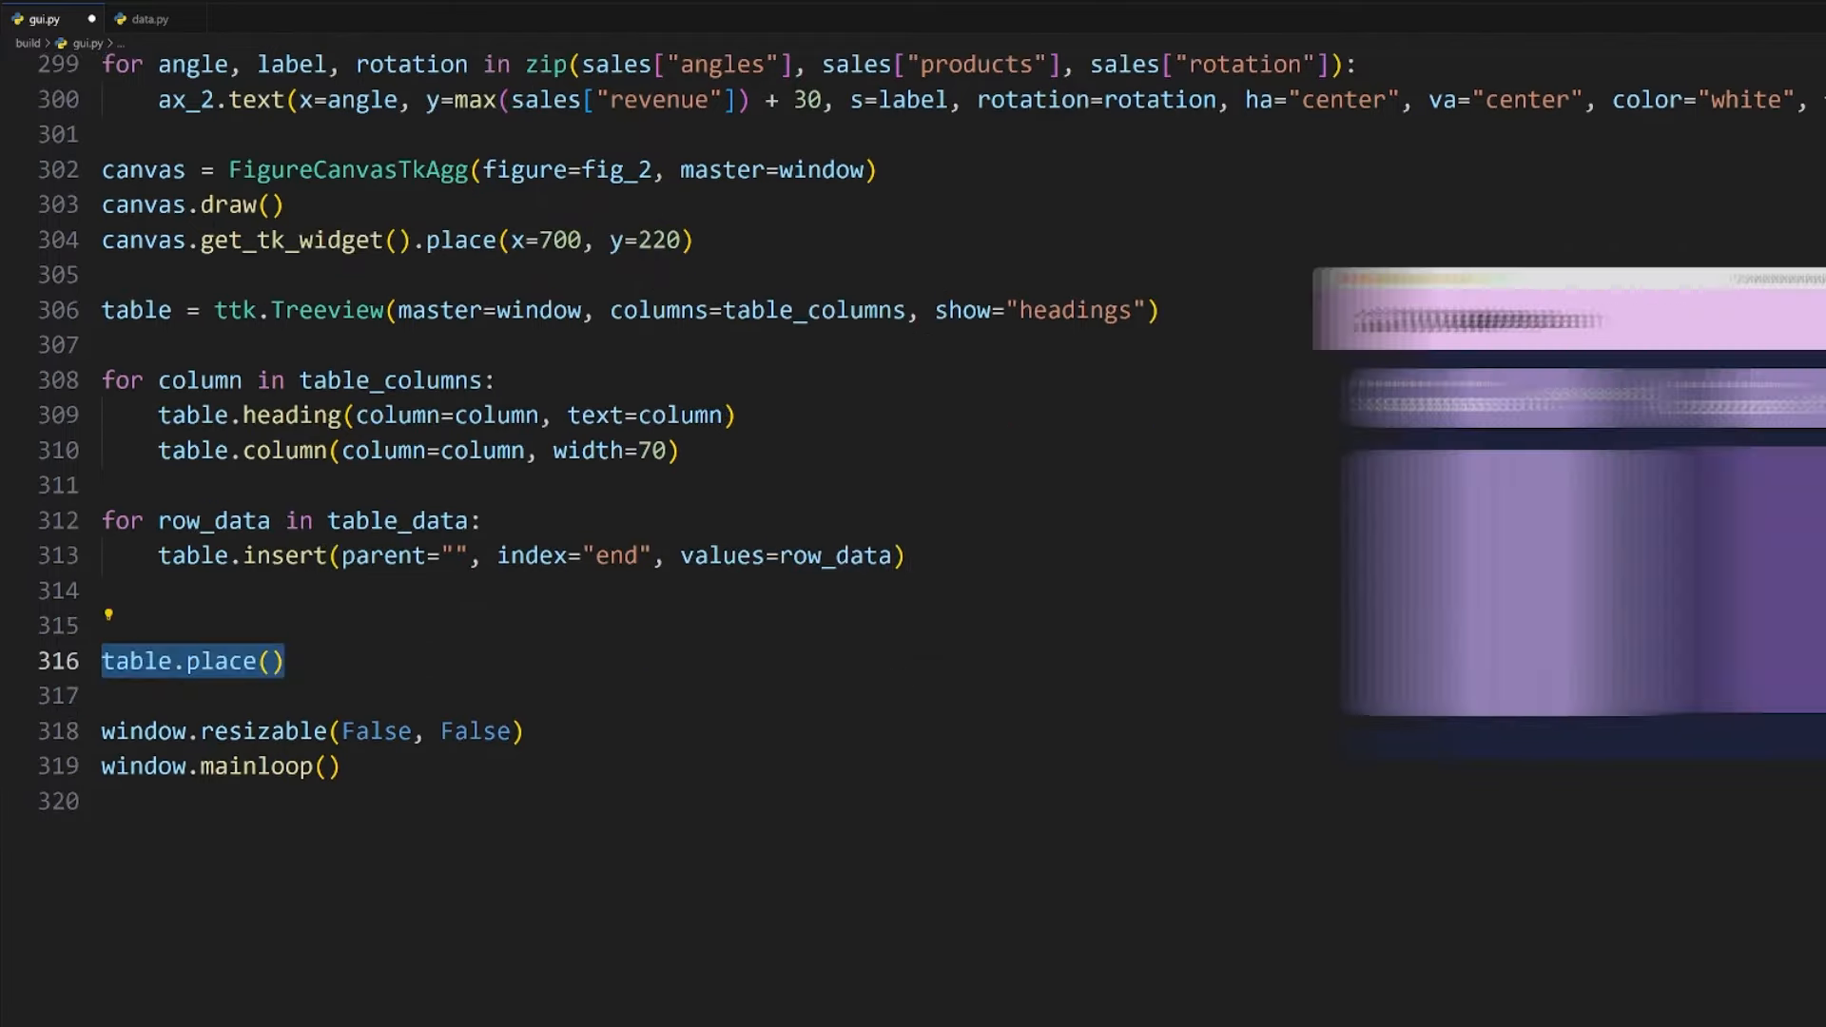
text(x=395, y=225)
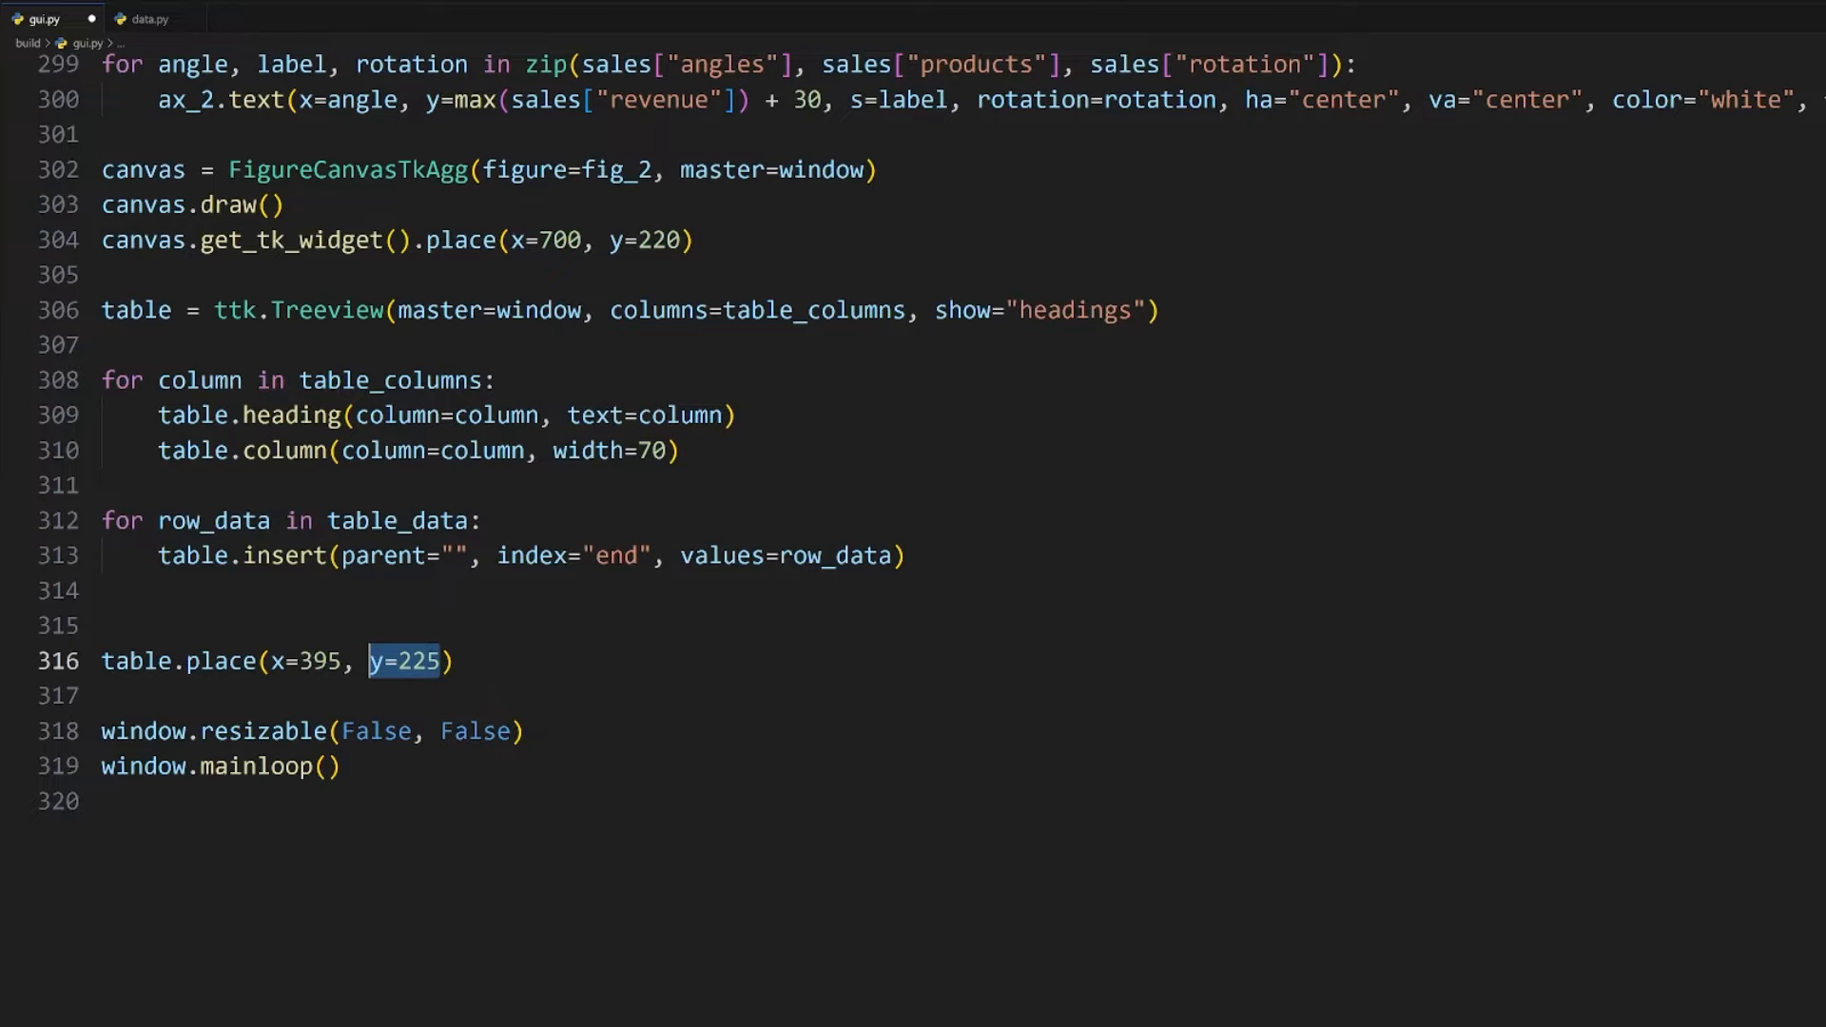
text(, height=260)
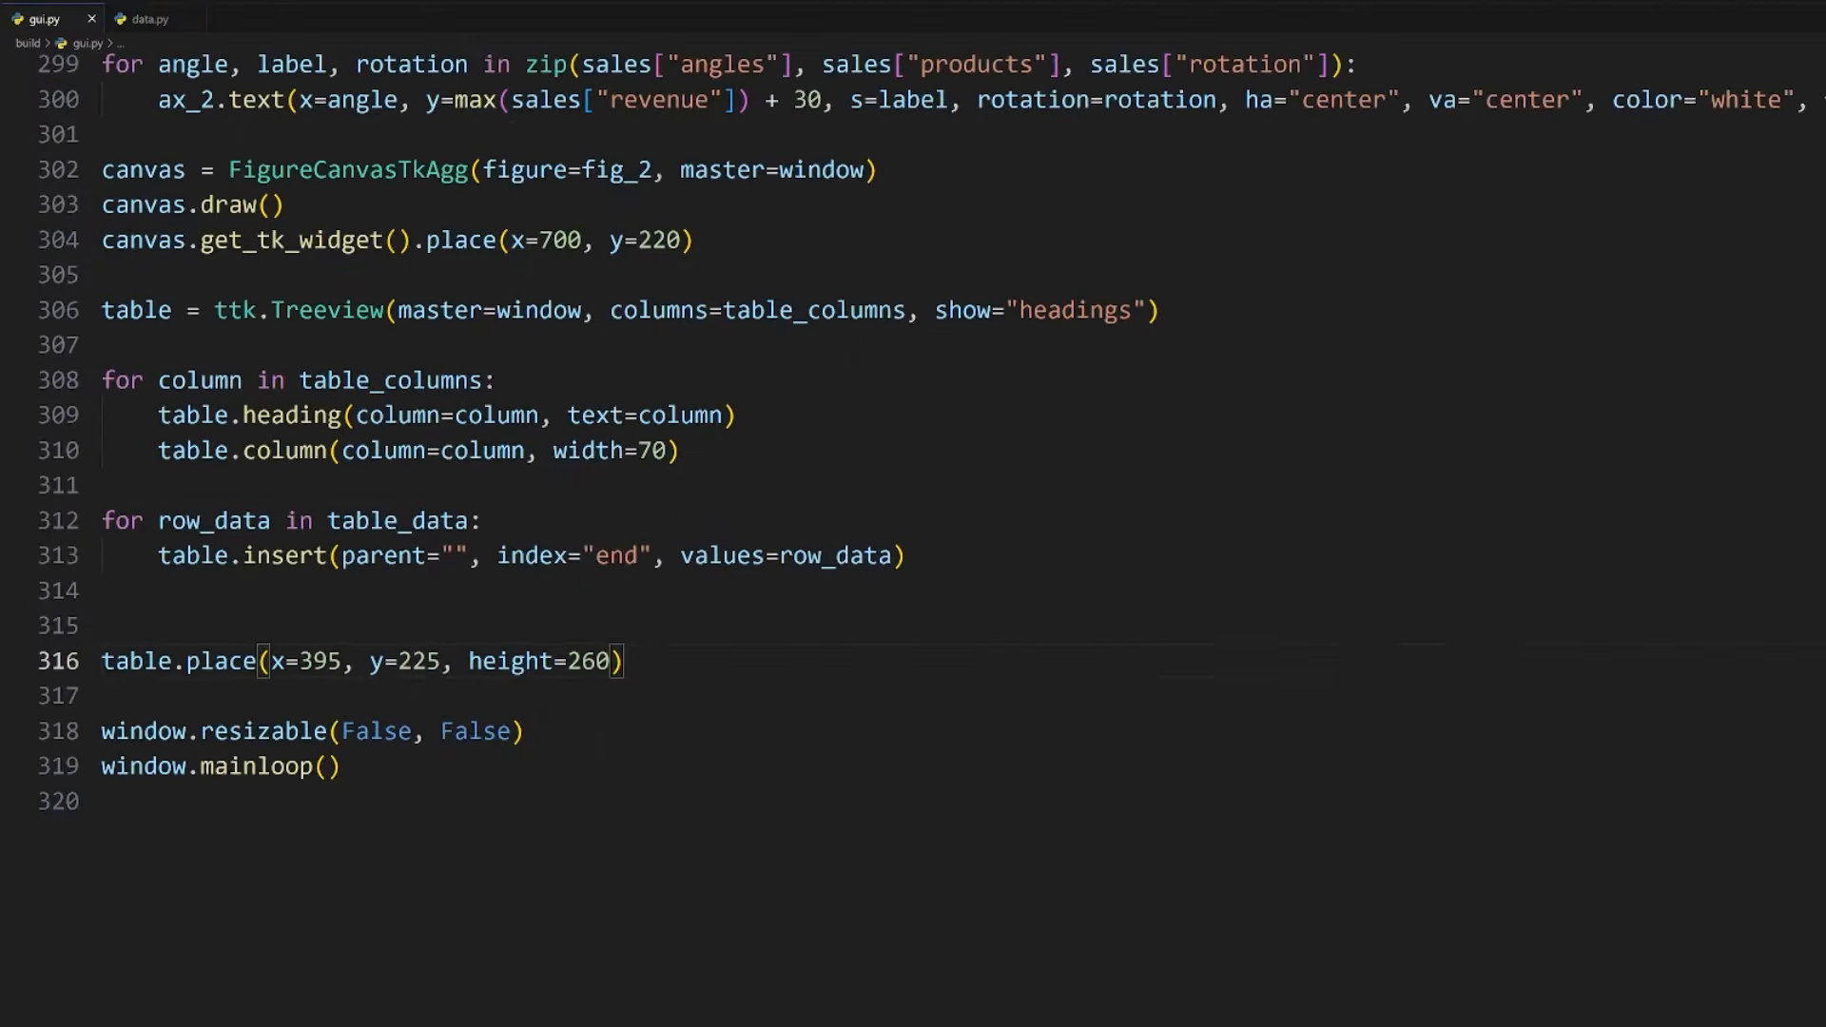
text(style = ttk.Style())
text(style.configure("Treeview"))
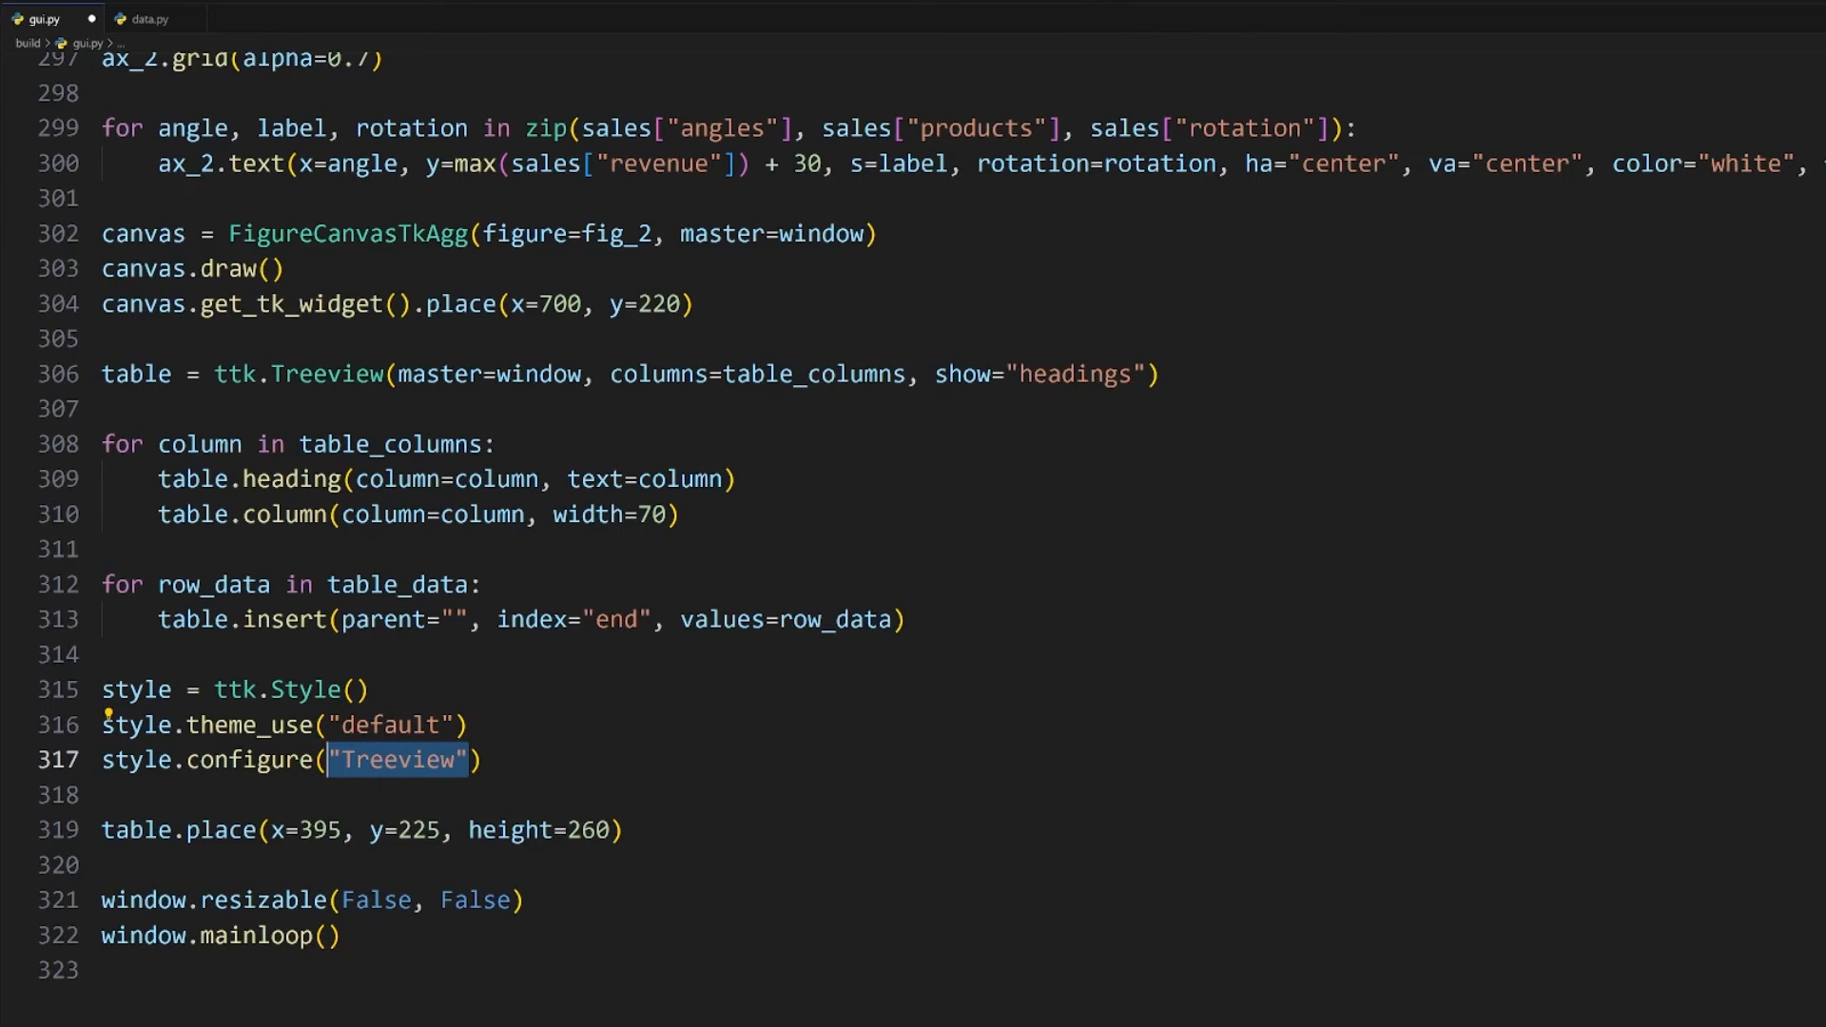
Step: Give the Treeview style fieldbackground #917FB3 alongside its purple background and white text
scroll(up, 3)
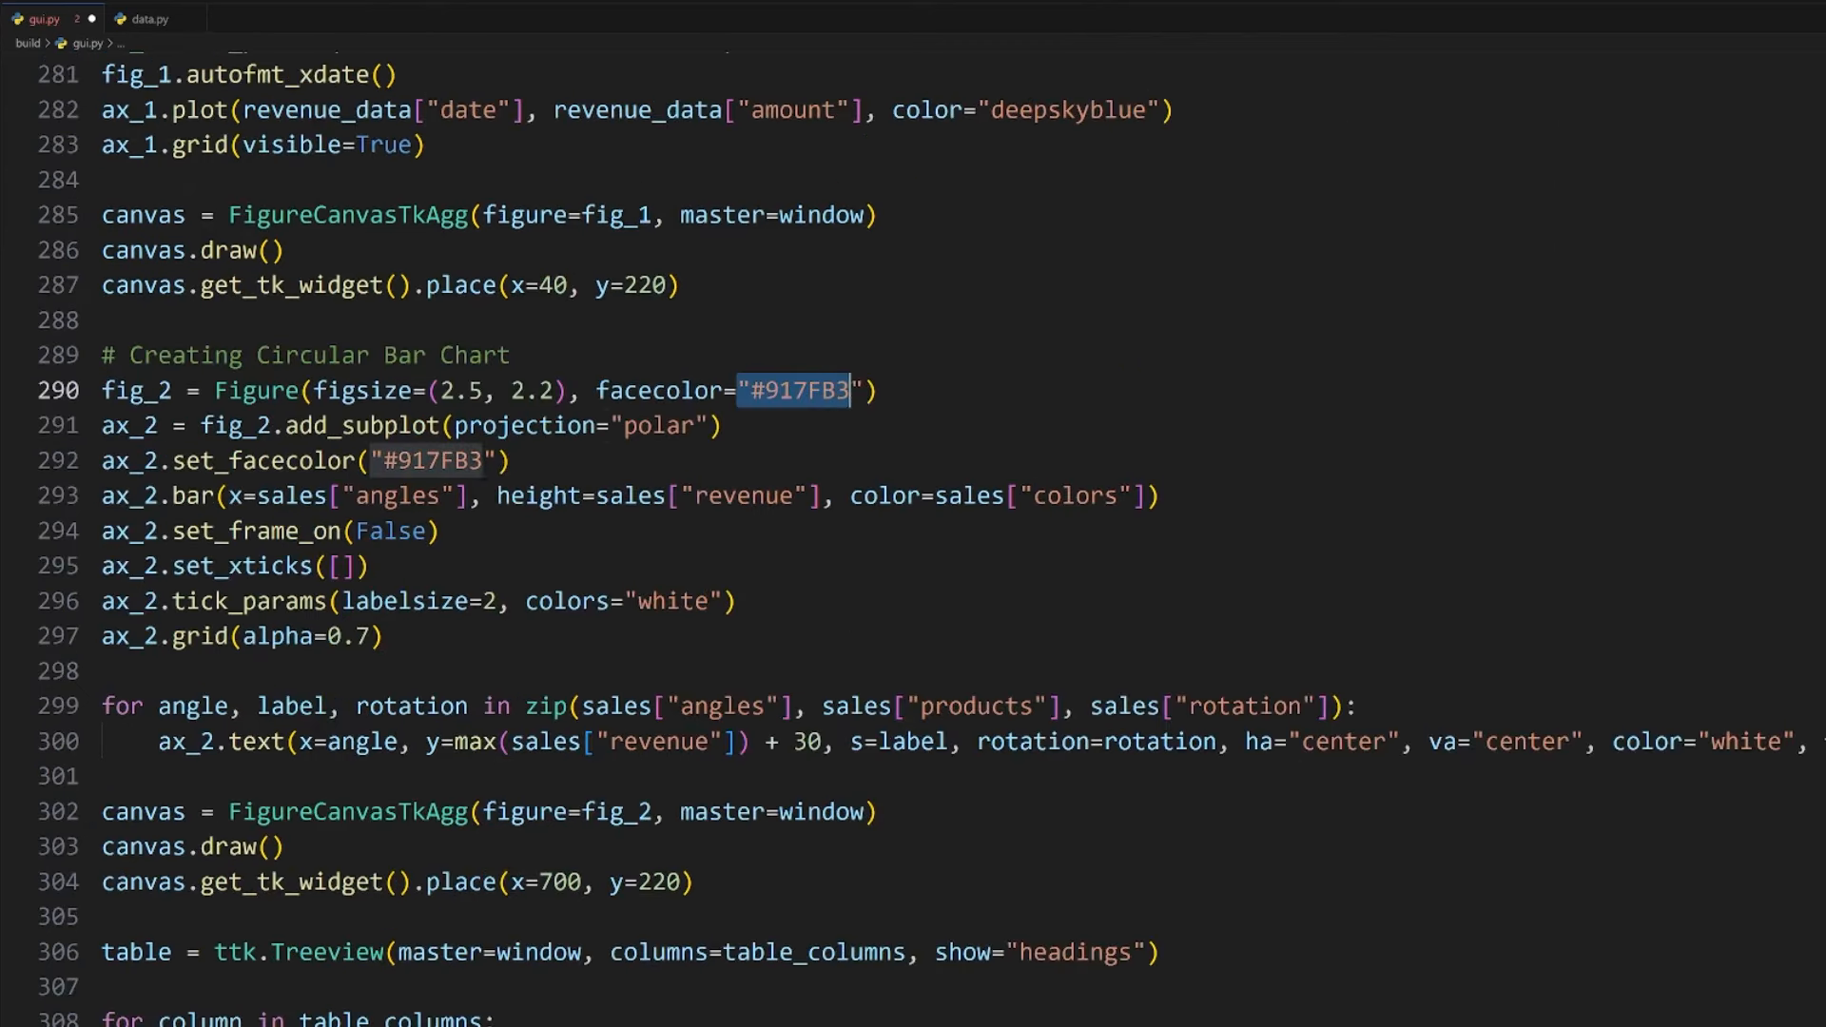
scroll(down, 3)
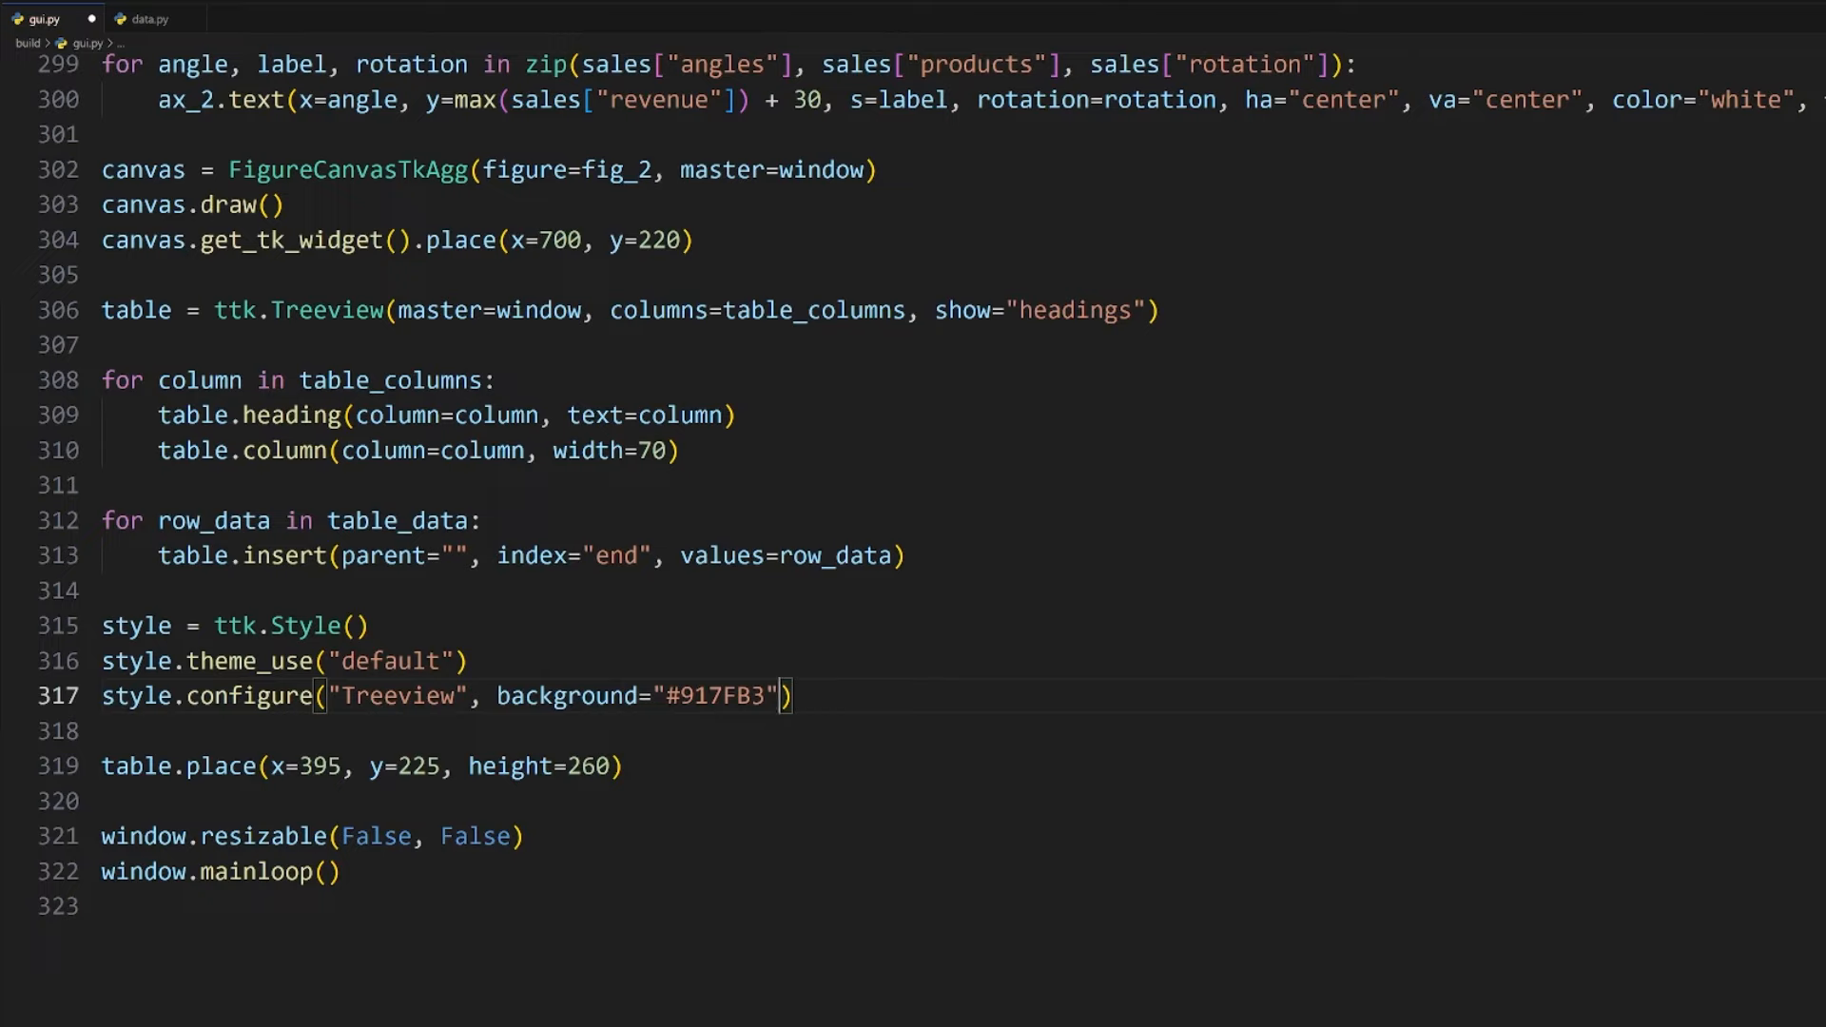
text(, fieldbackground="#917FB3", foreground="white)
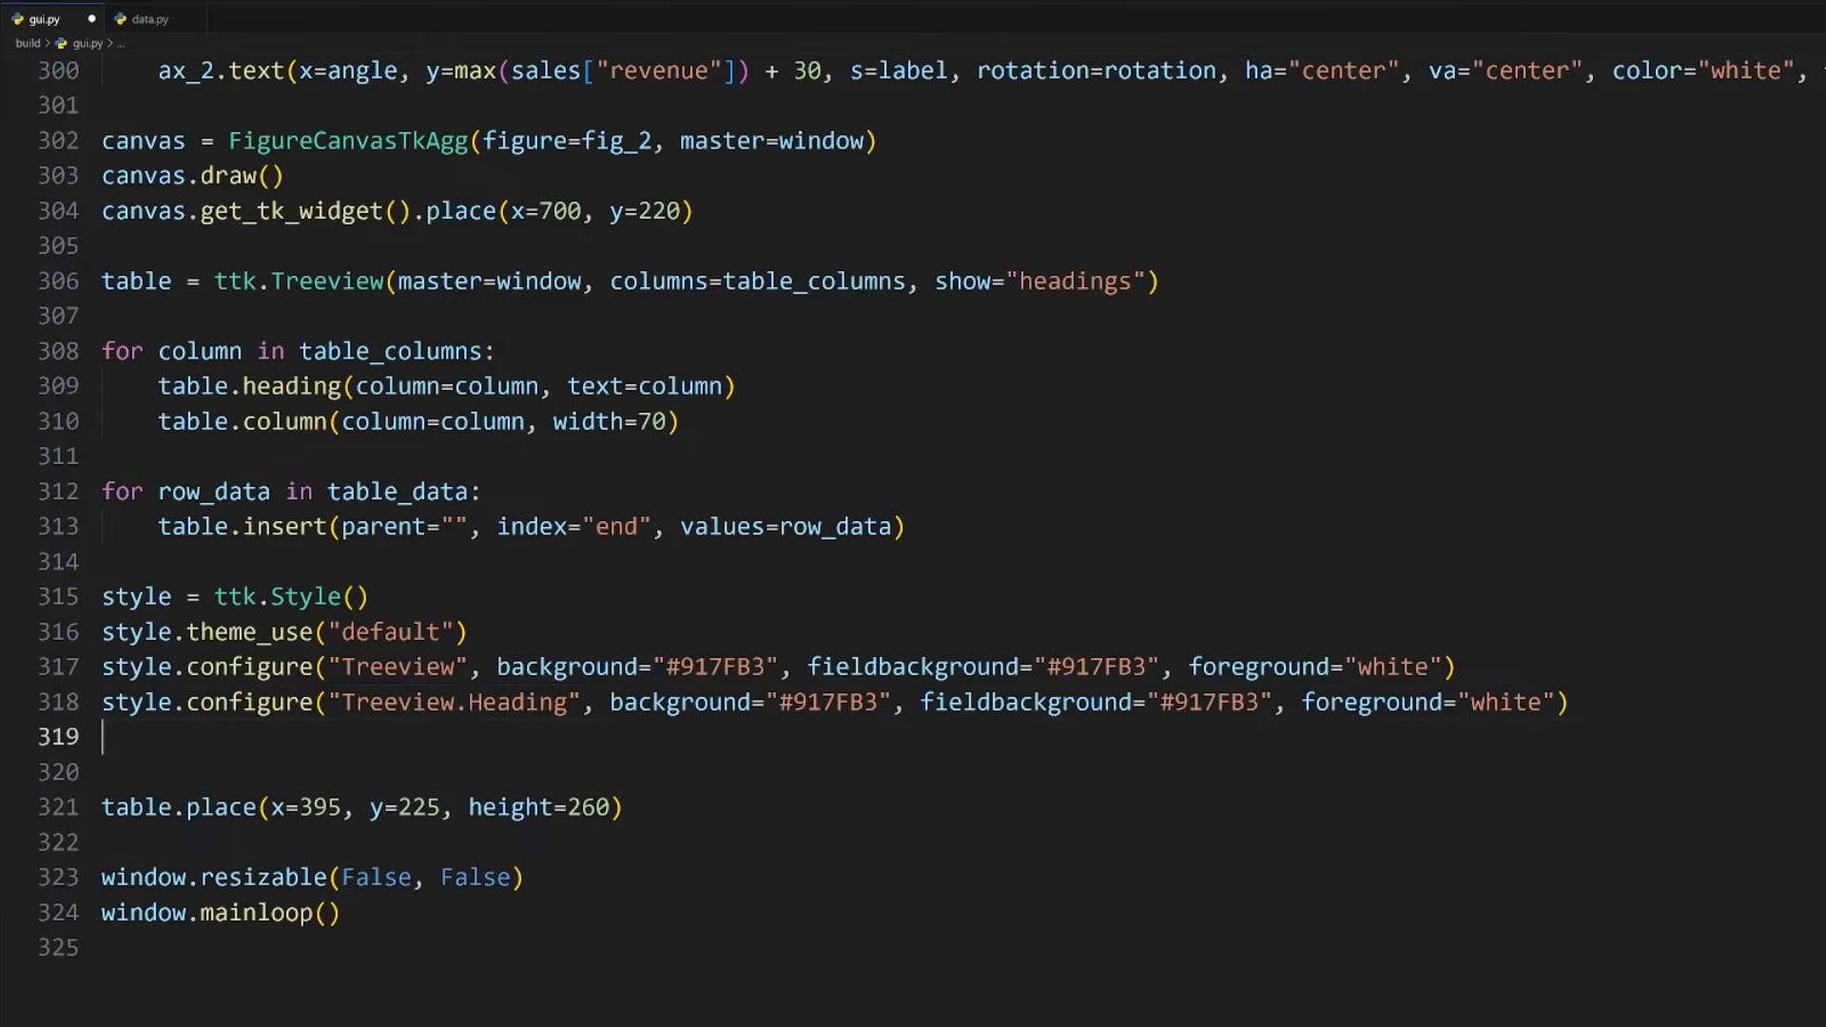
Step: Map the Treeview's selected row background to #E5BEEC with style.map
text(style.map("Treeview"))
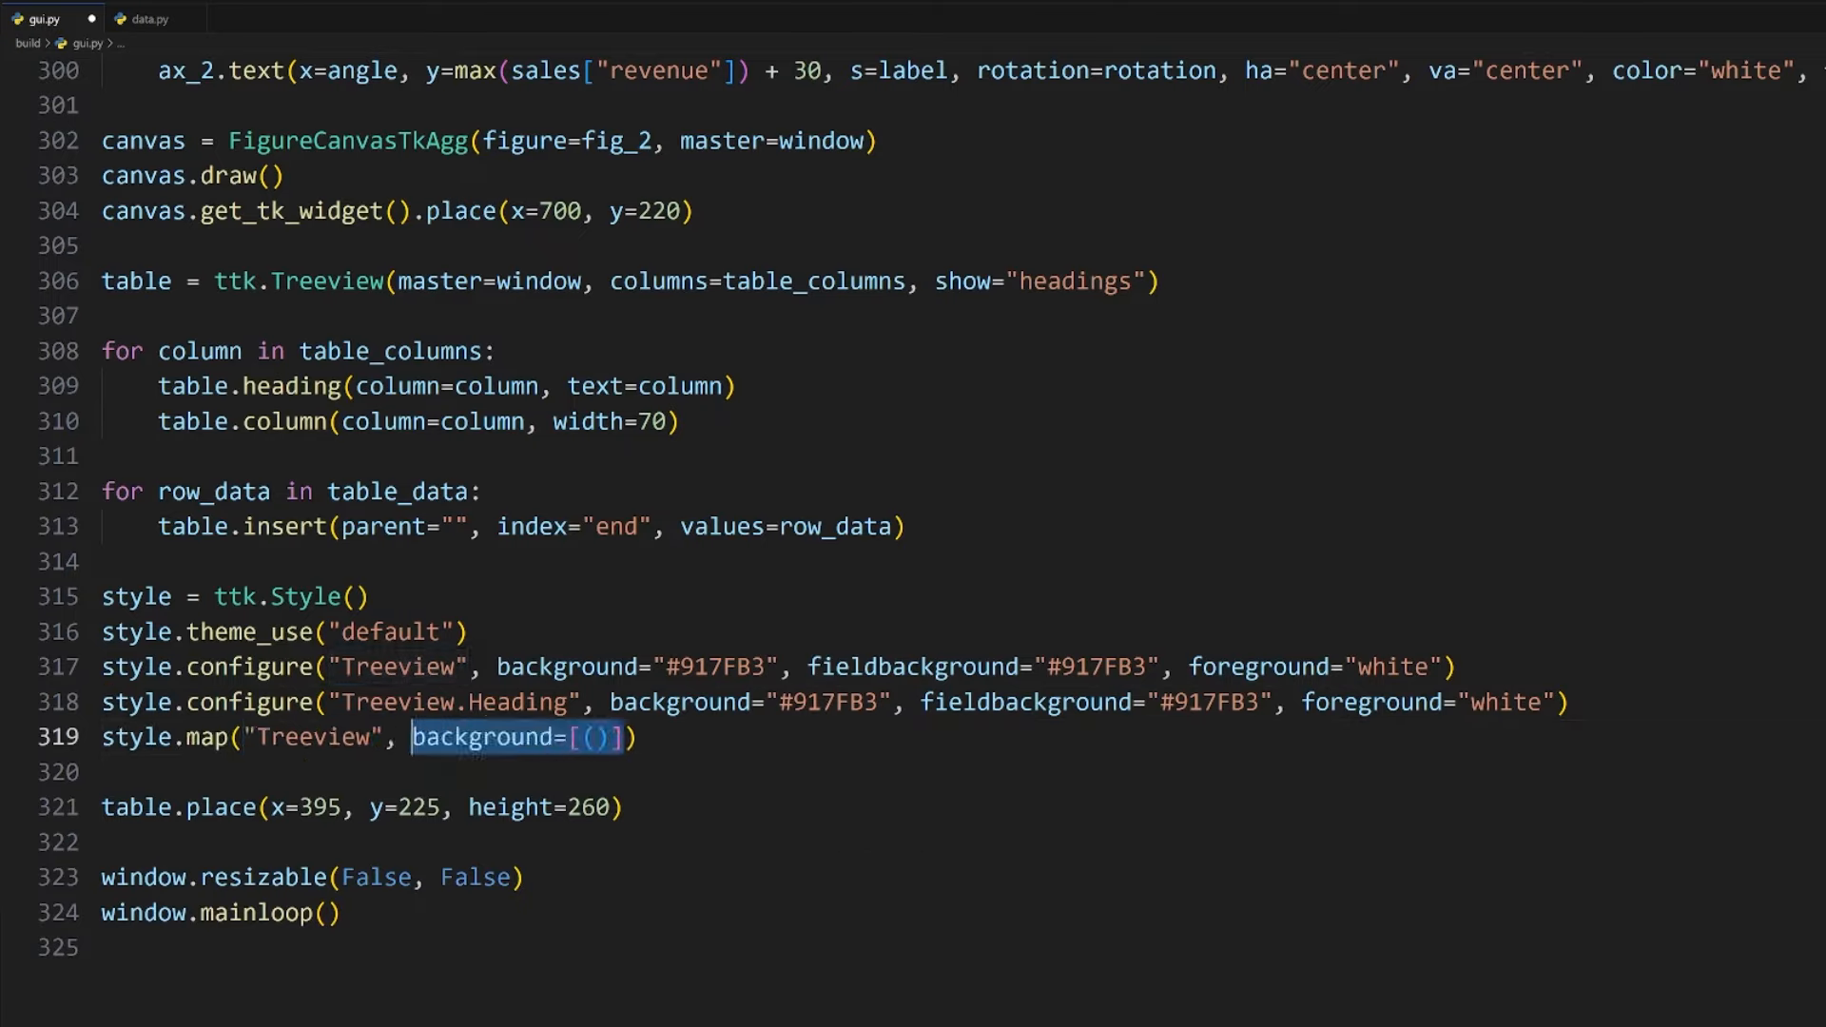
click(293, 1012)
text("selected", )
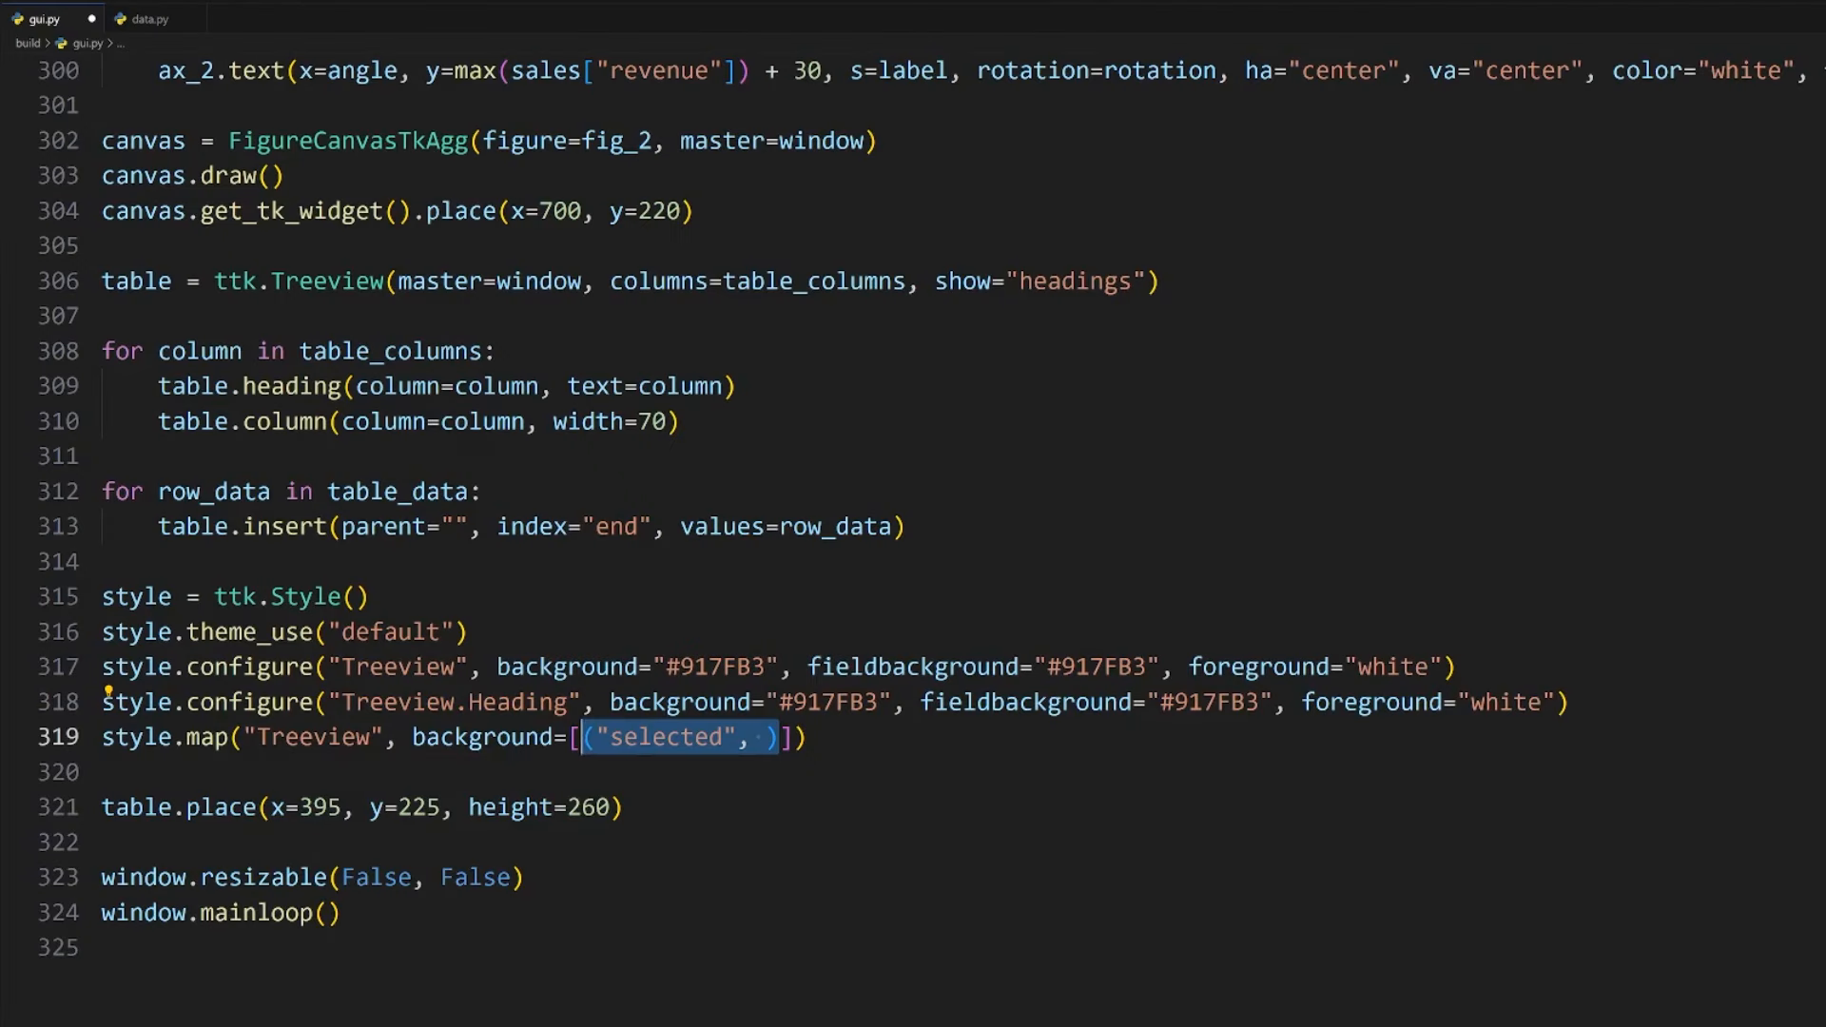
text("#E5BEEC")
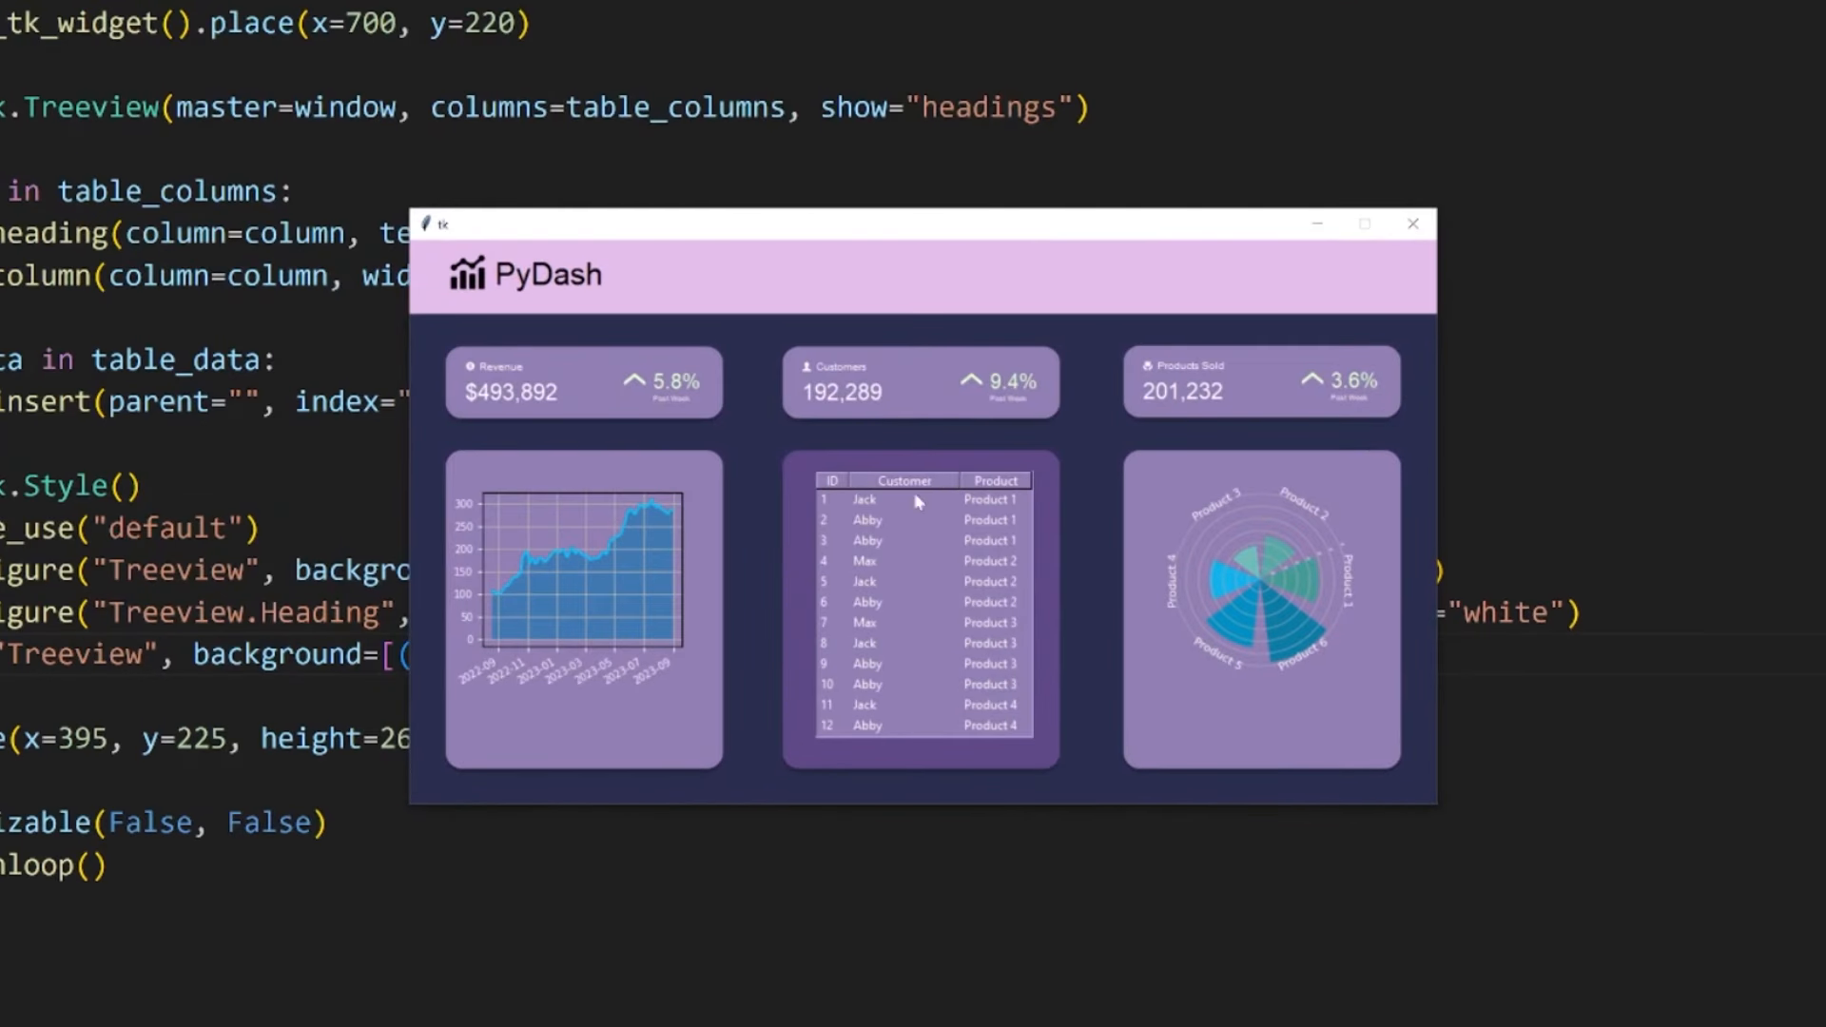
Step: Scroll the running PyDash customer table down and back up to check rows and selection colour
scroll(down, 3)
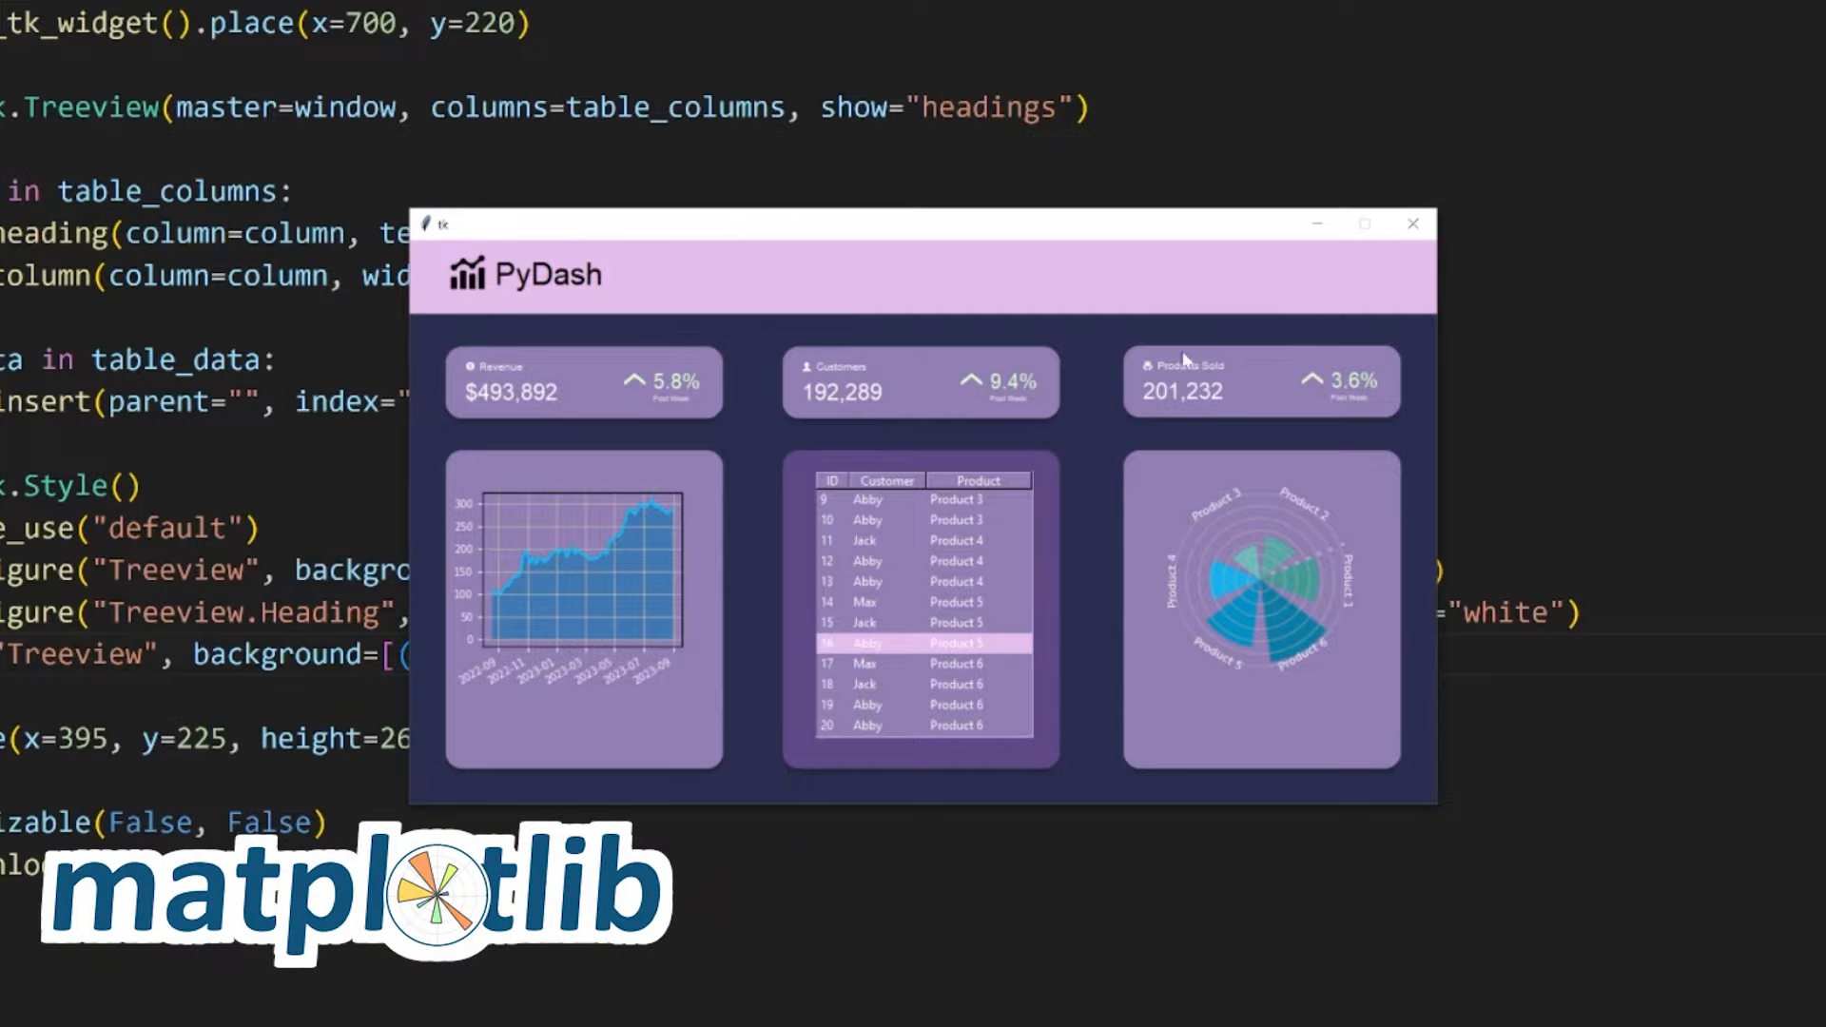
scroll(up, 3)
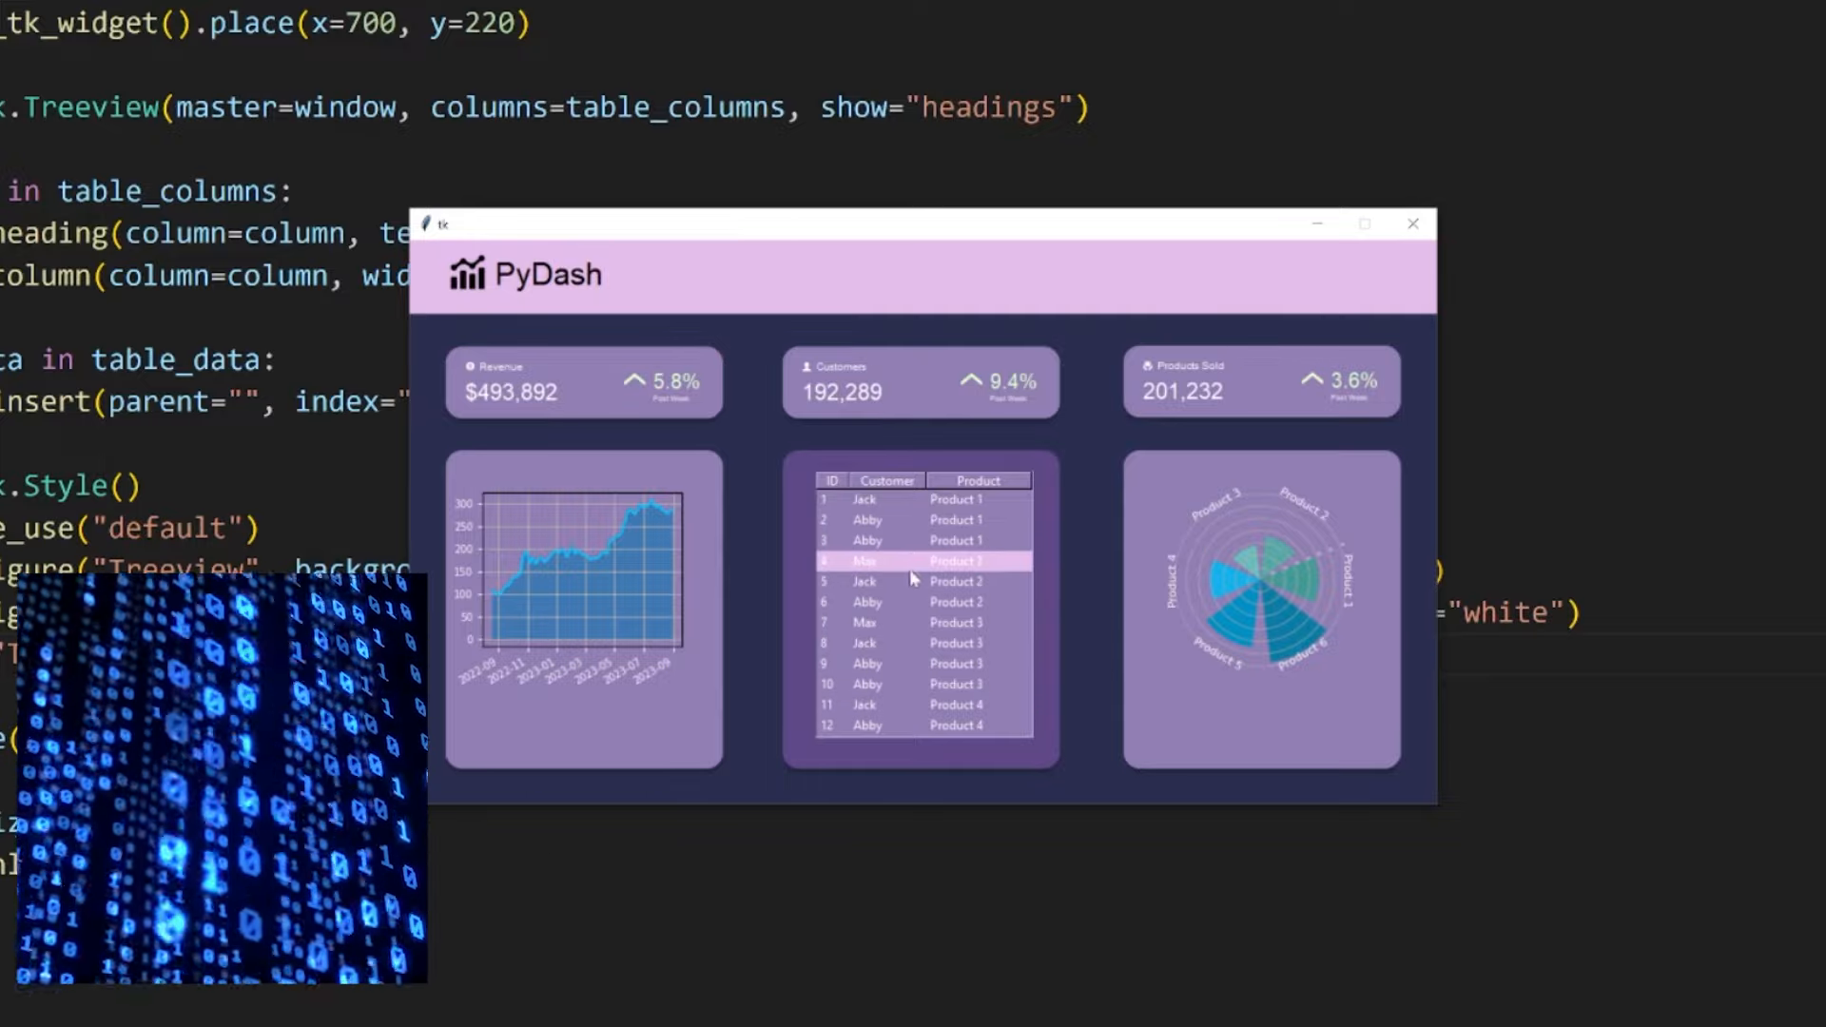